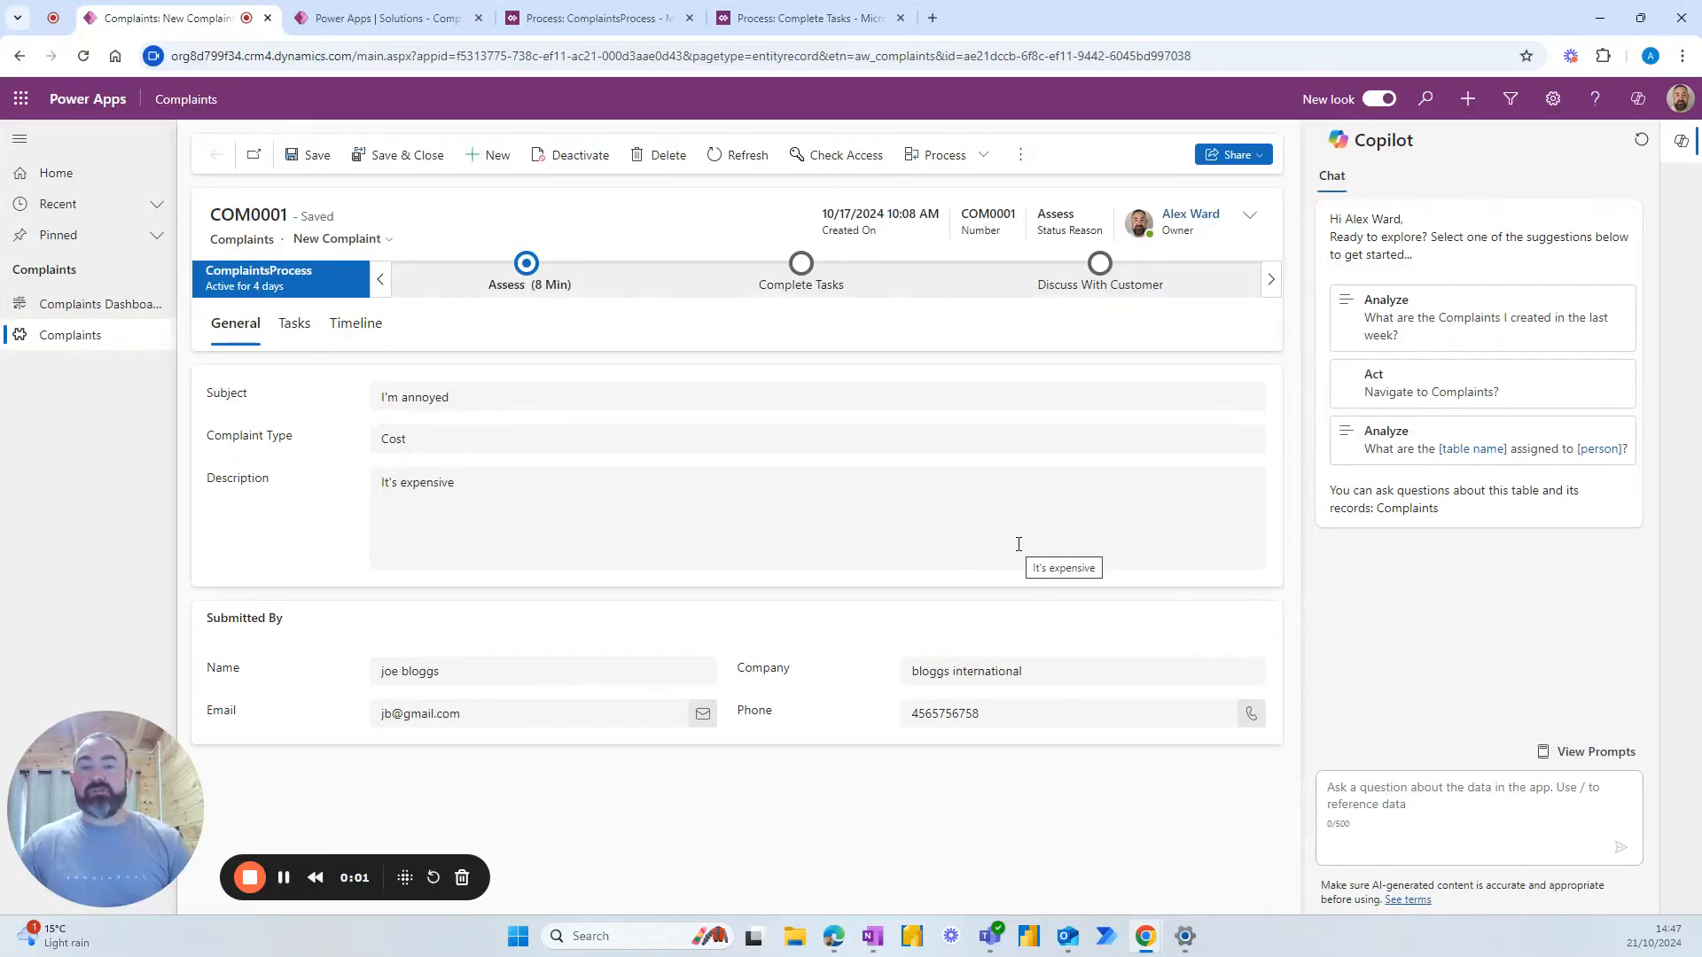
pyautogui.moveTo(800, 294)
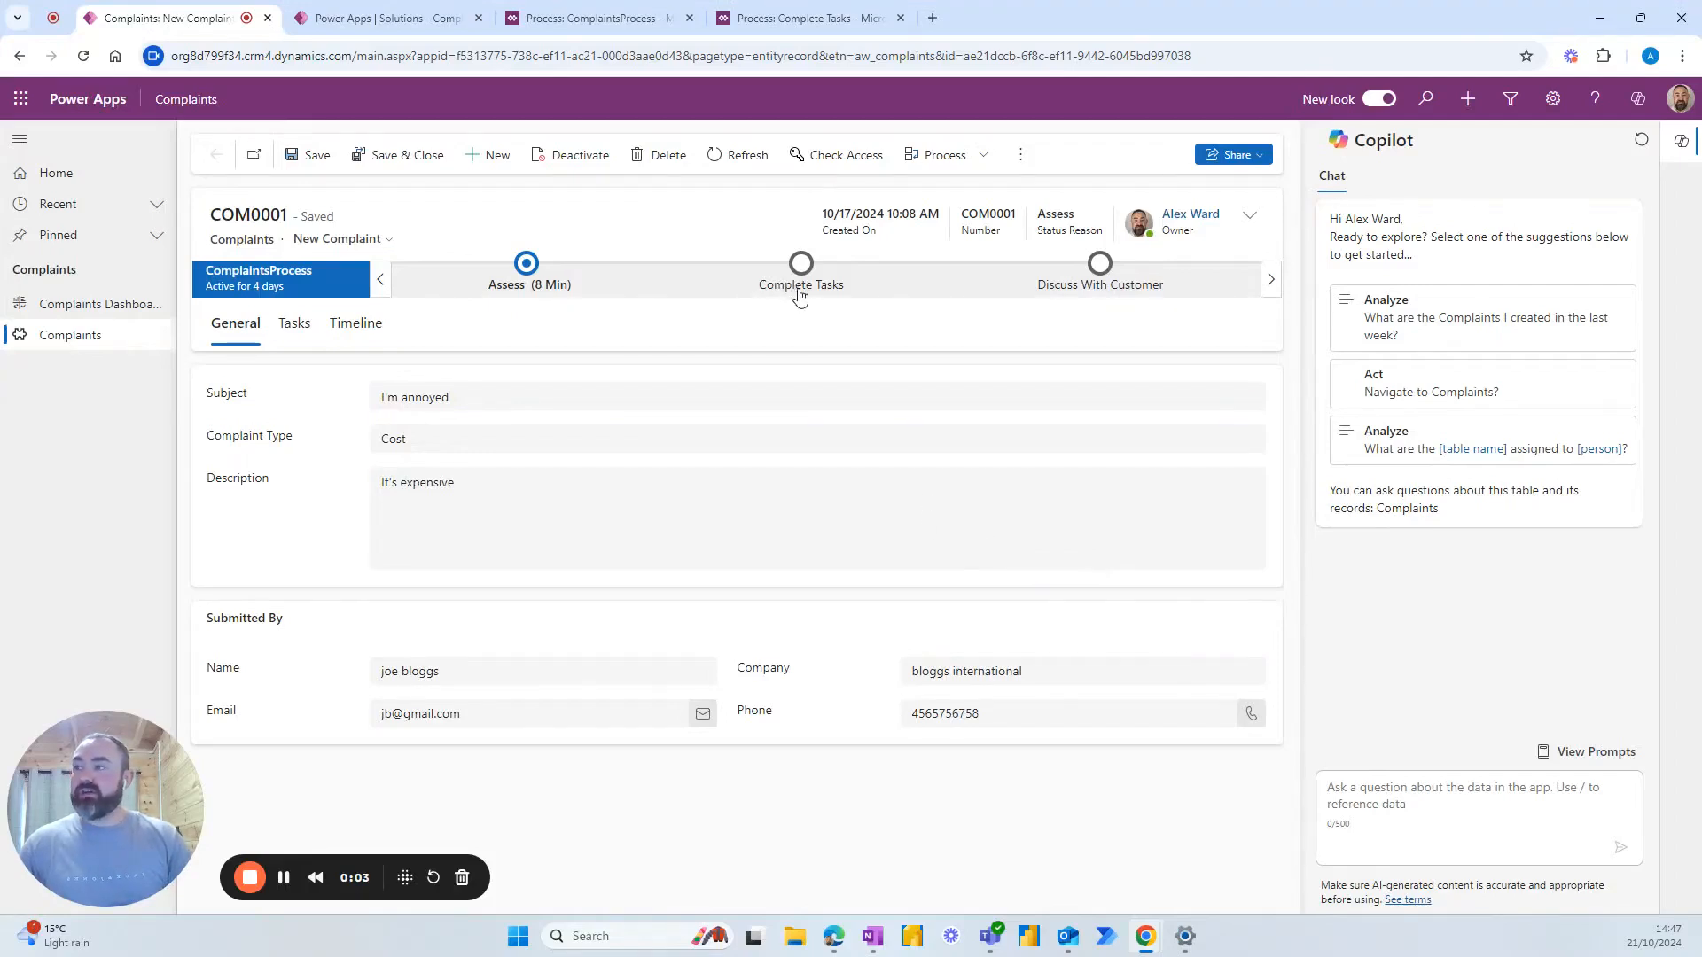
pyautogui.moveTo(617, 295)
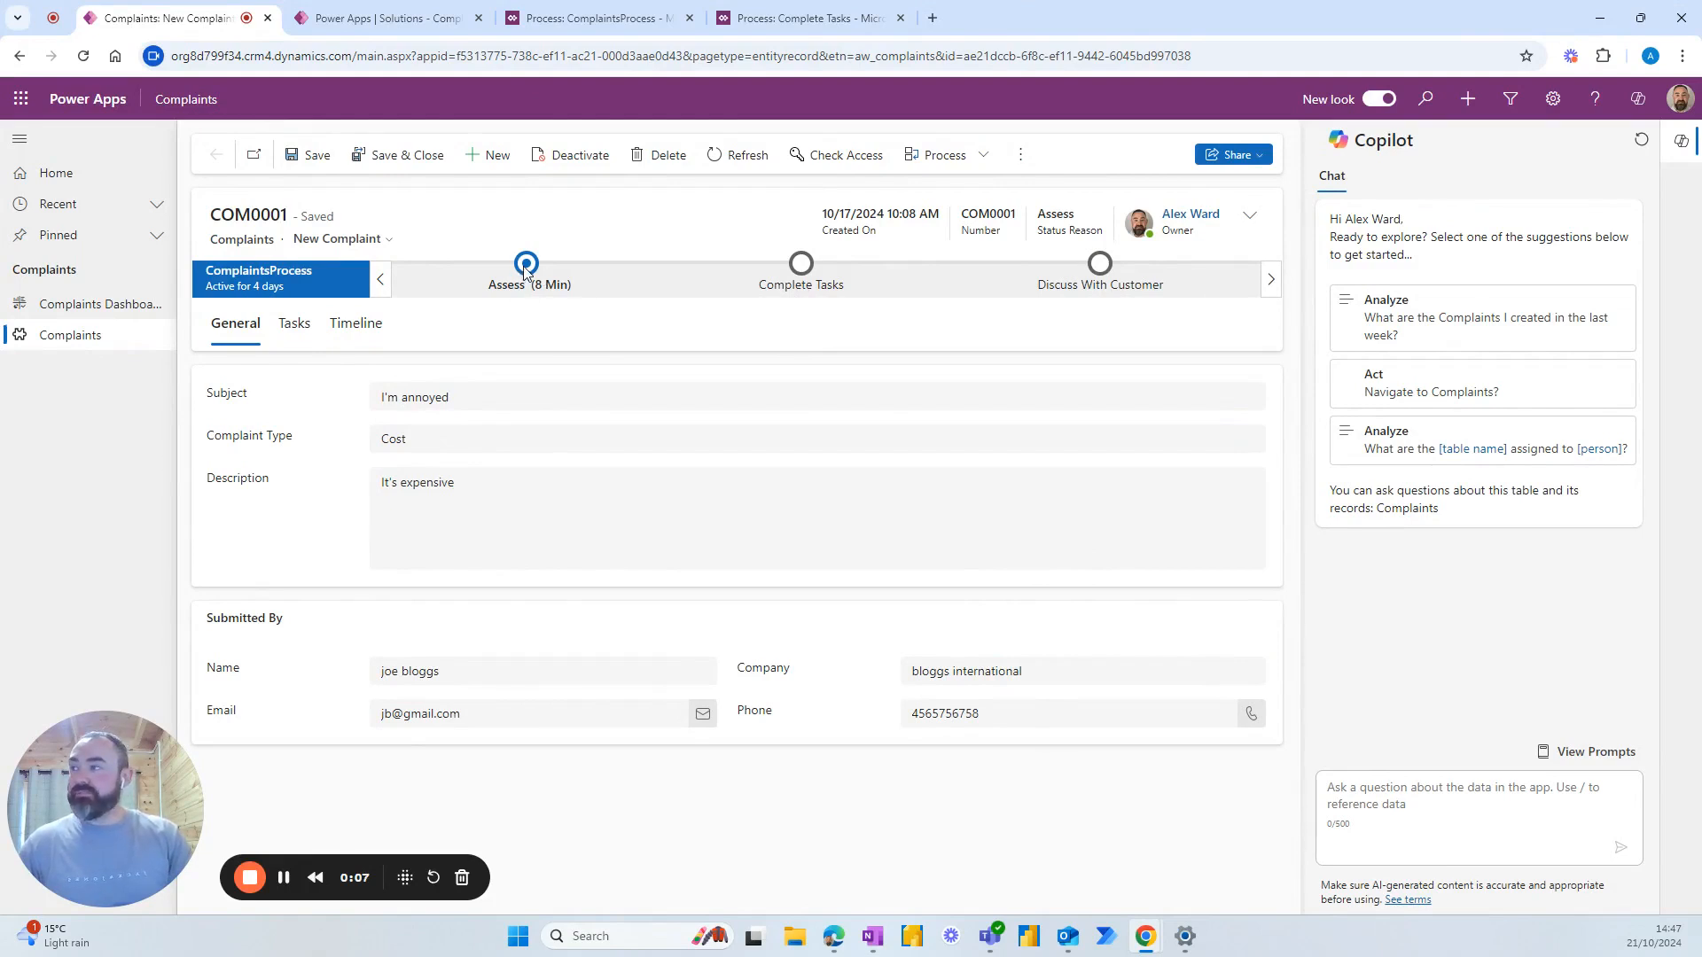
# View COM0001's Assess stage, then the Complete Tasks stage showing Tasks Completed as No.
pyautogui.click(526, 268)
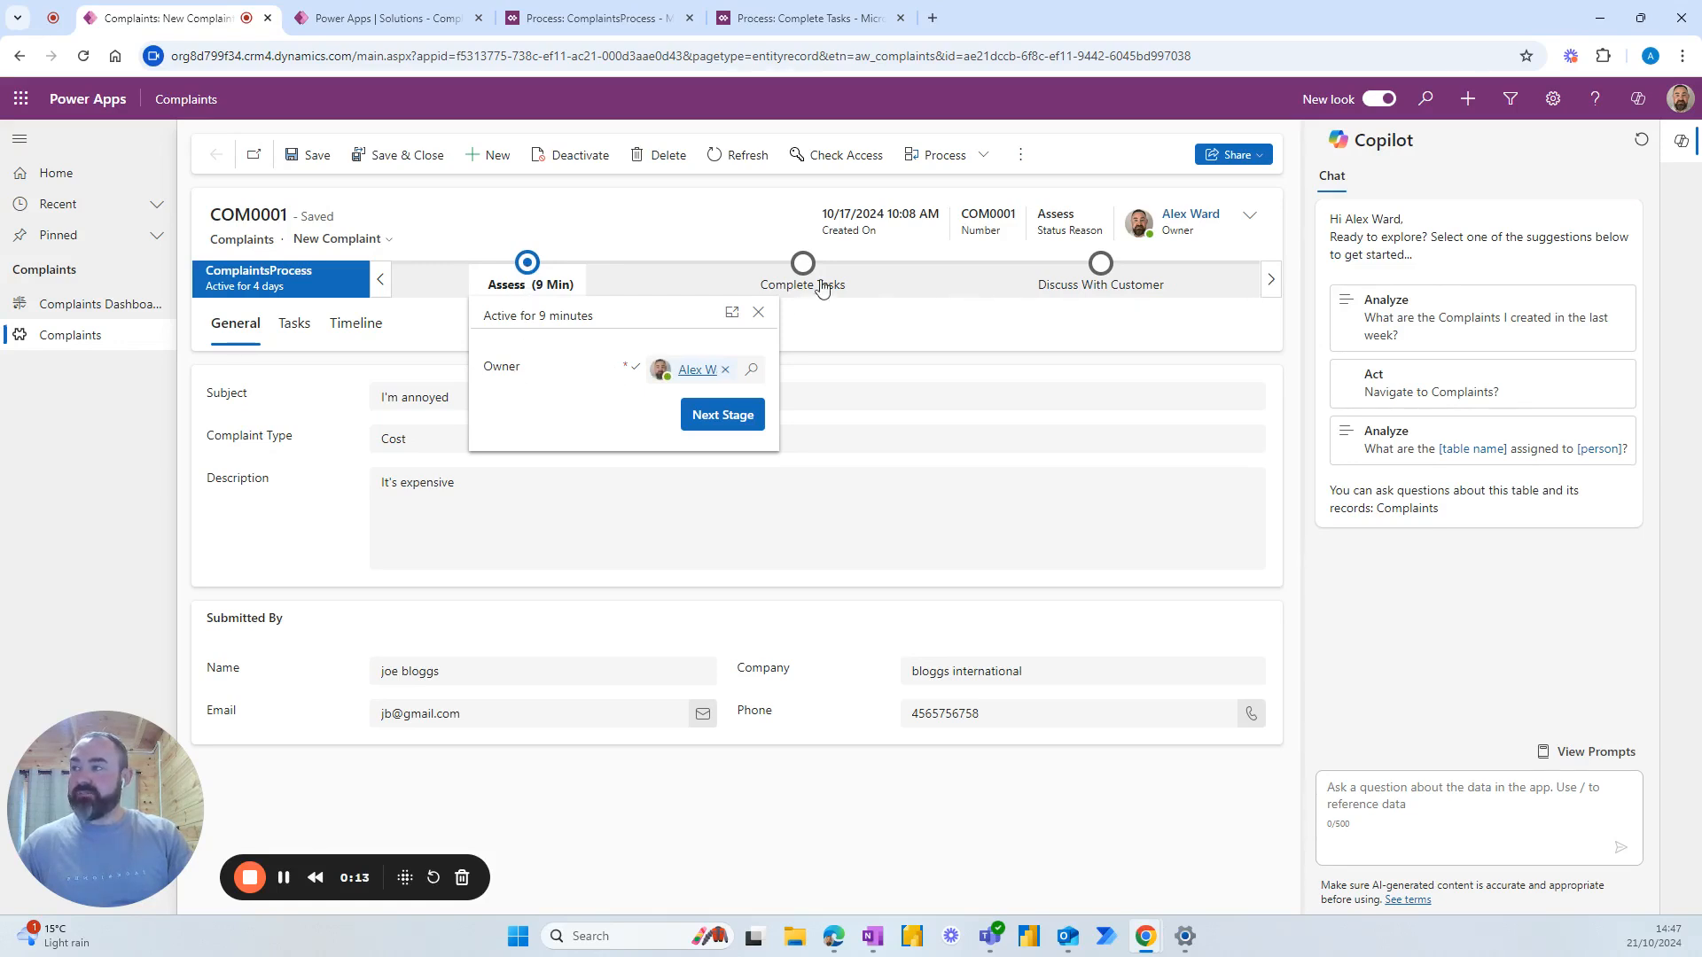
pyautogui.click(802, 285)
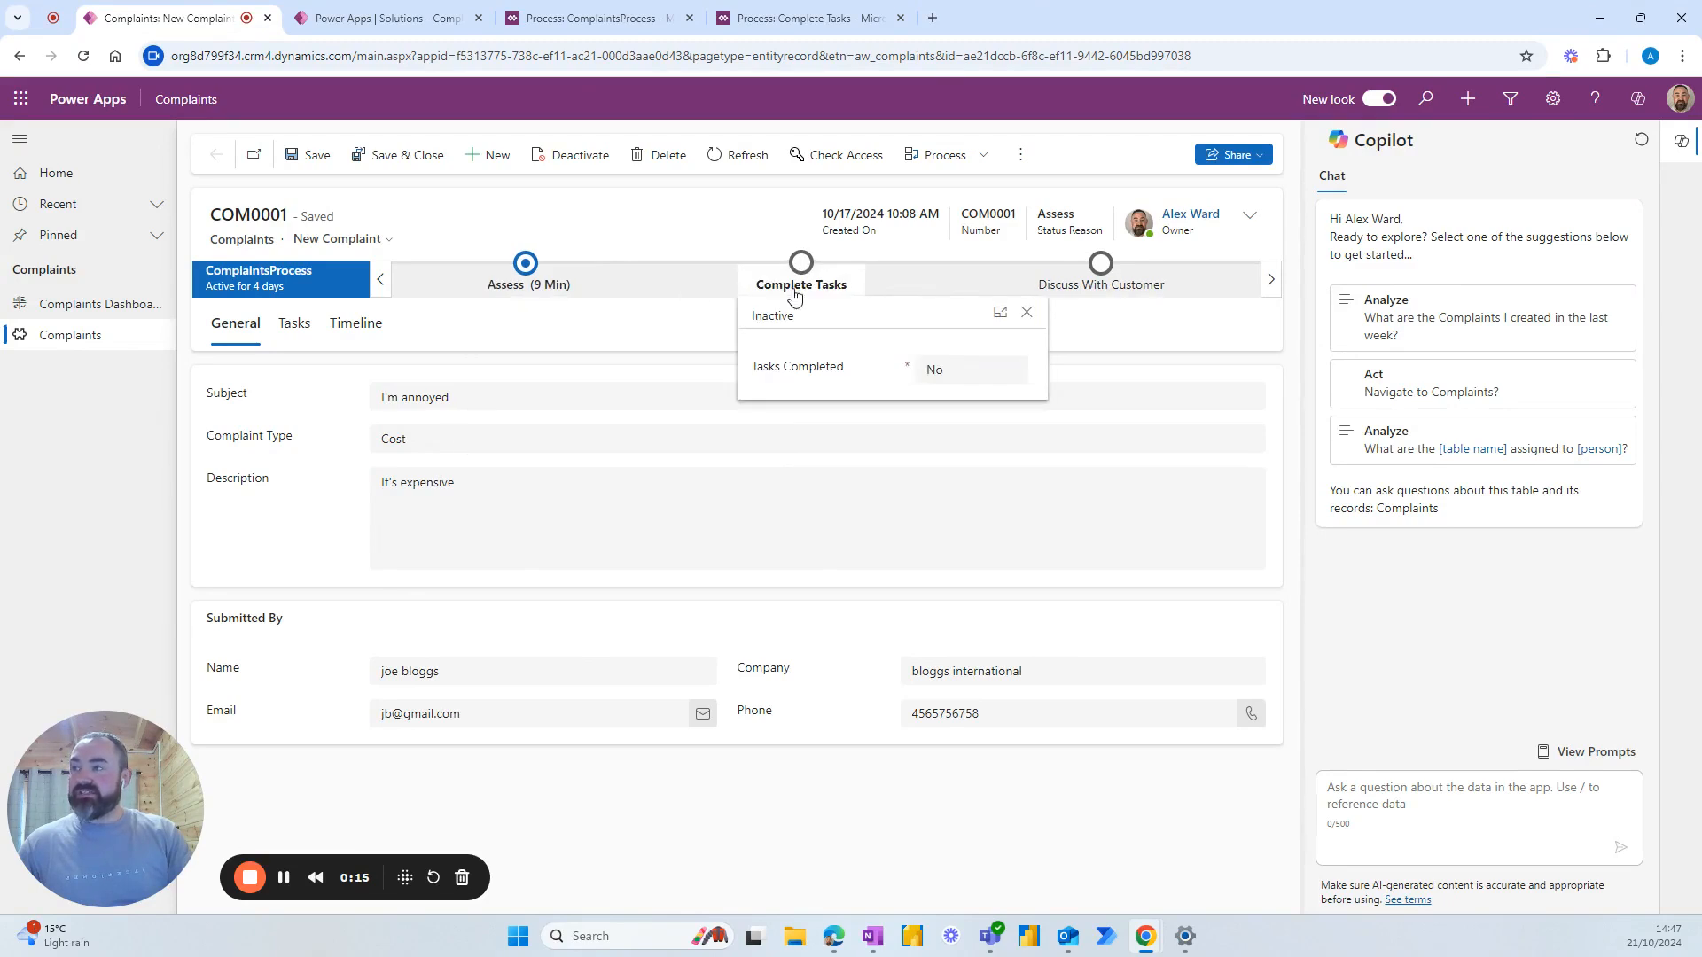
pyautogui.moveTo(876, 400)
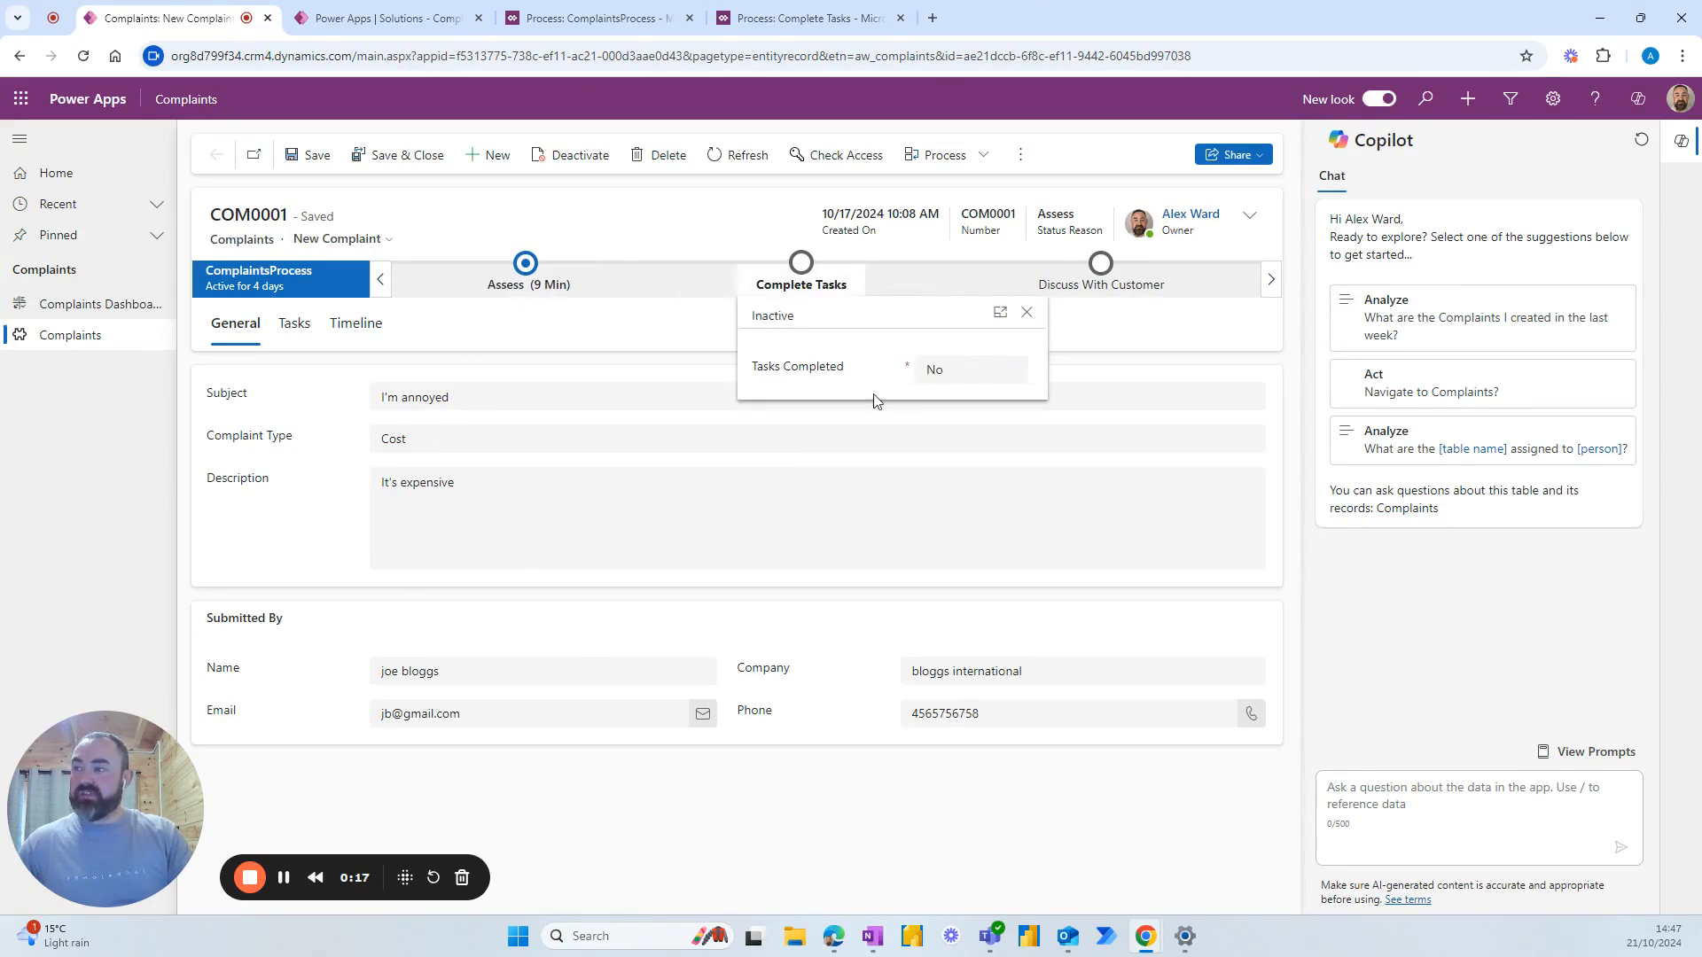
pyautogui.moveTo(767, 385)
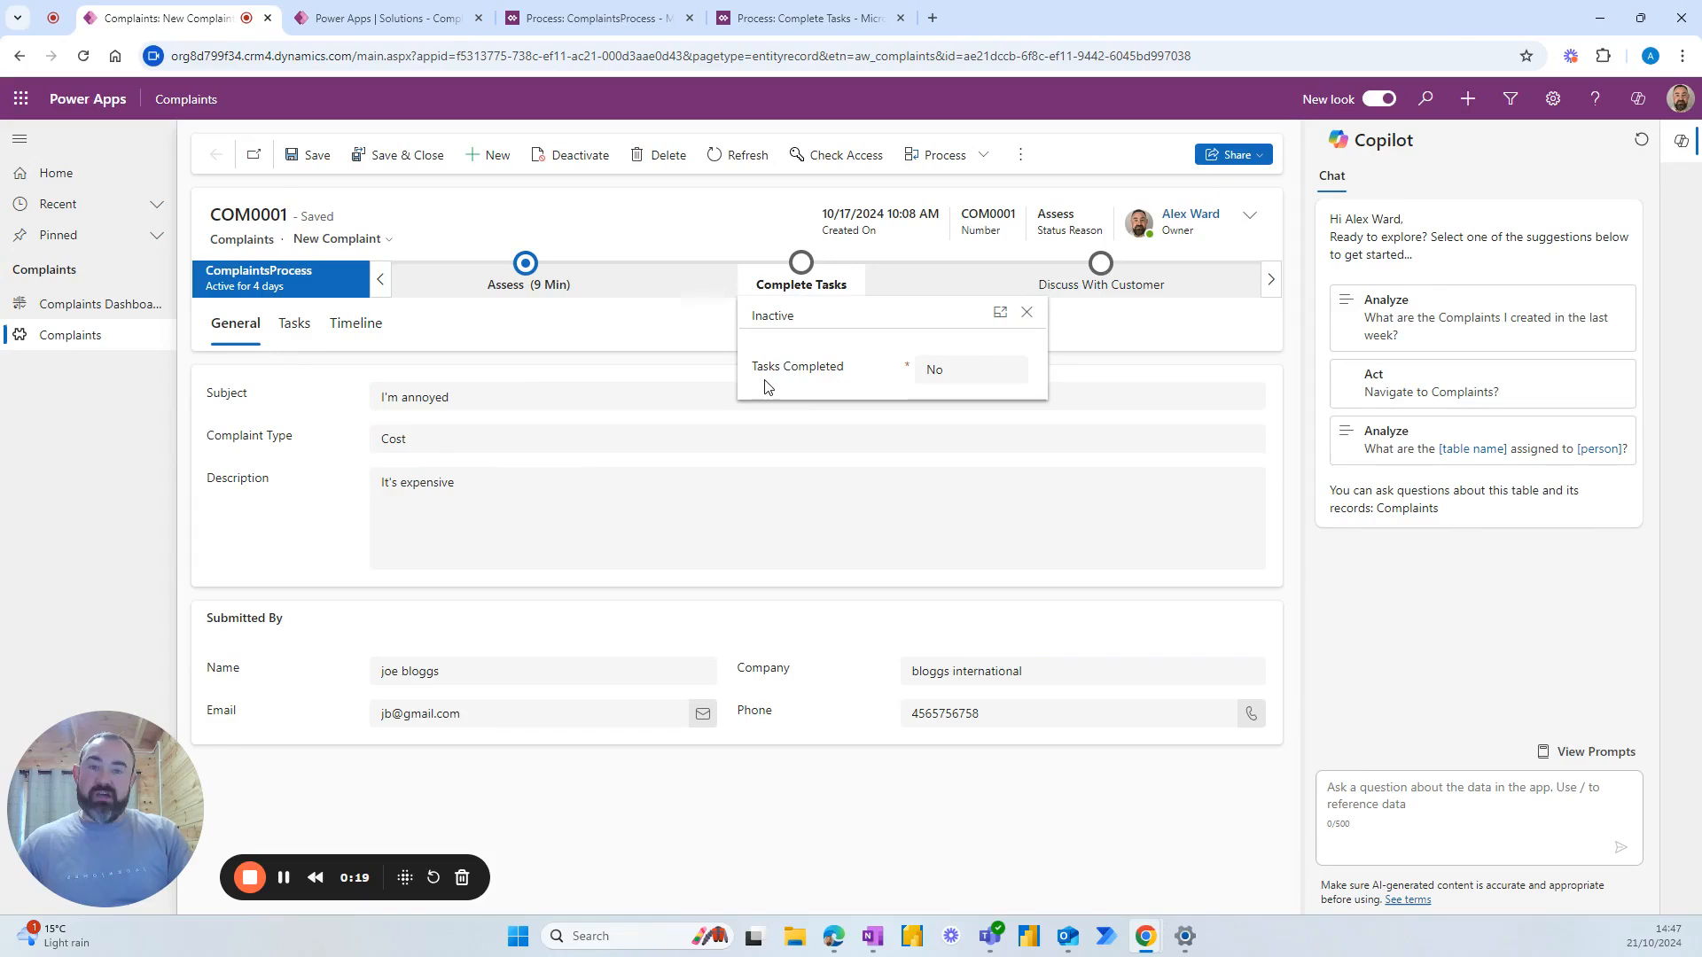
pyautogui.moveTo(792, 392)
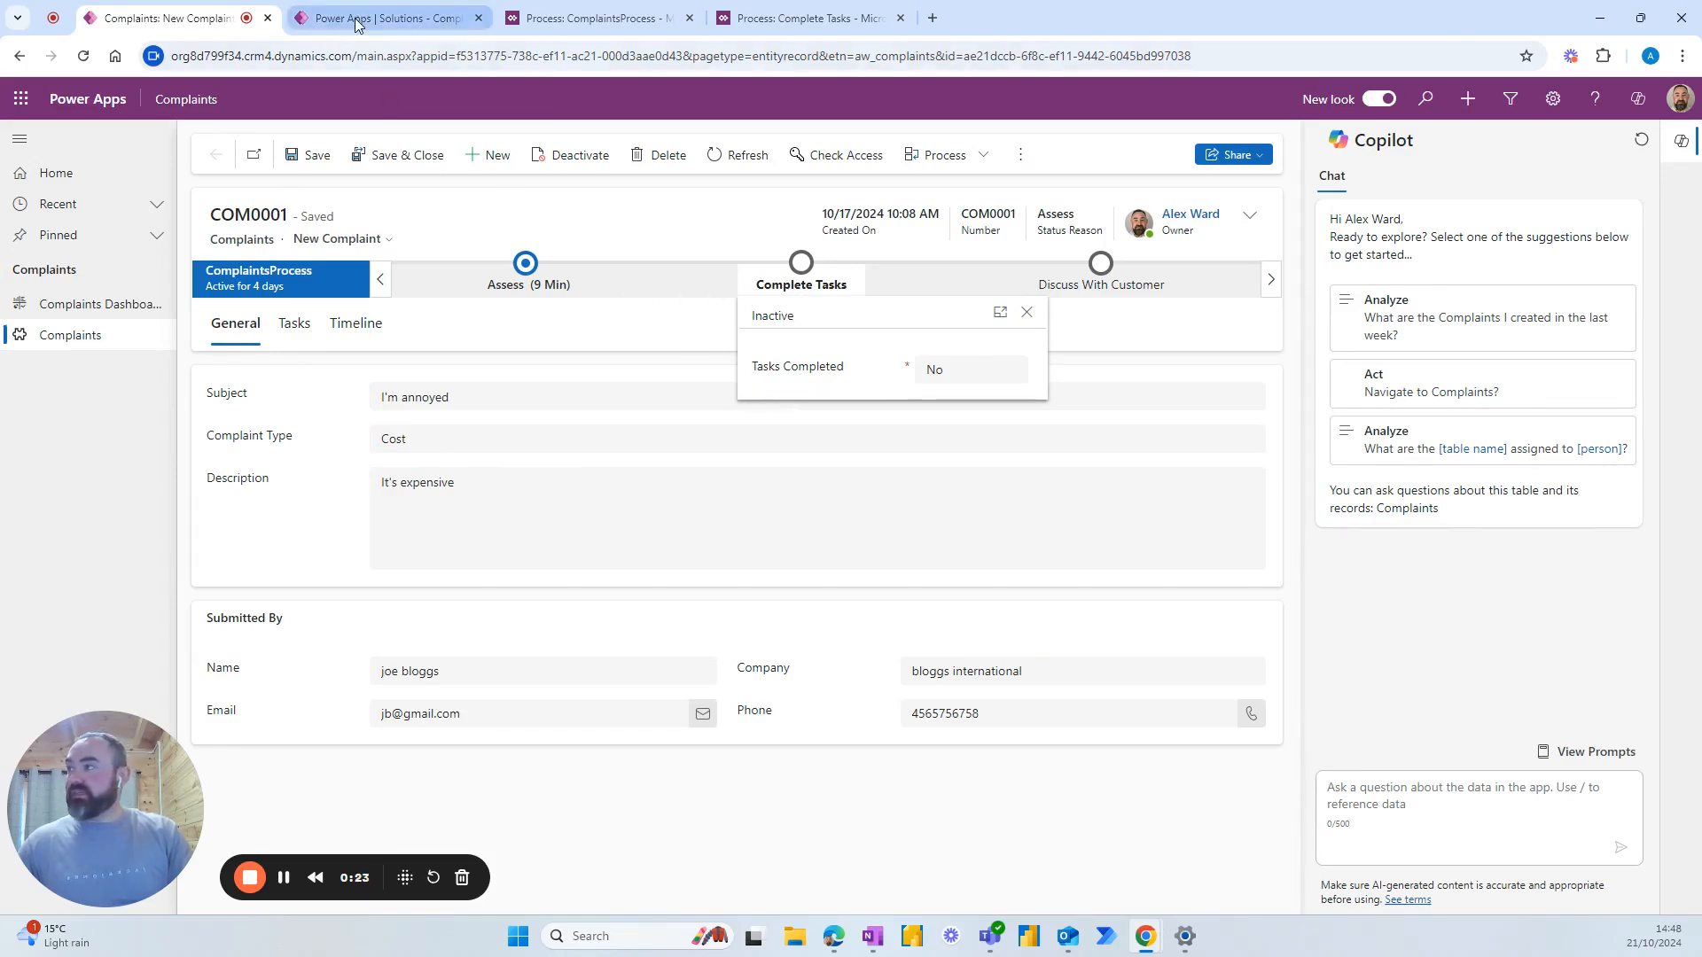
# Create the instant cloud flow 'Reject Complaint', triggered when a business process flow step runs.
pyautogui.click(358, 18)
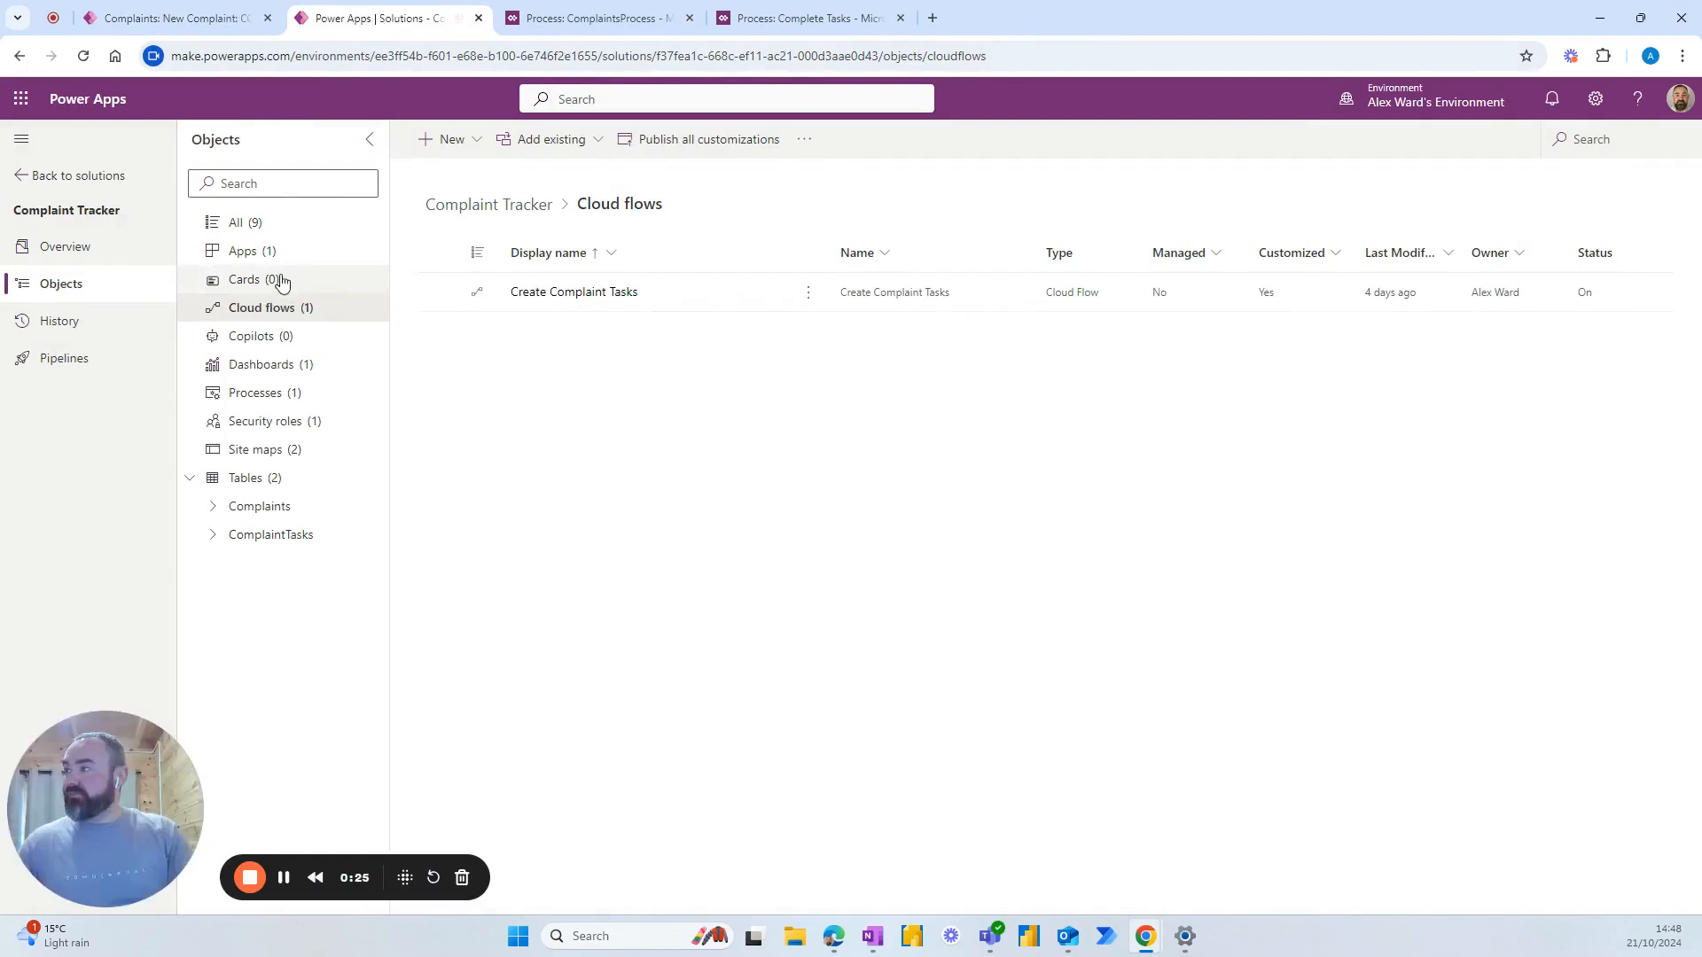
pyautogui.click(448, 139)
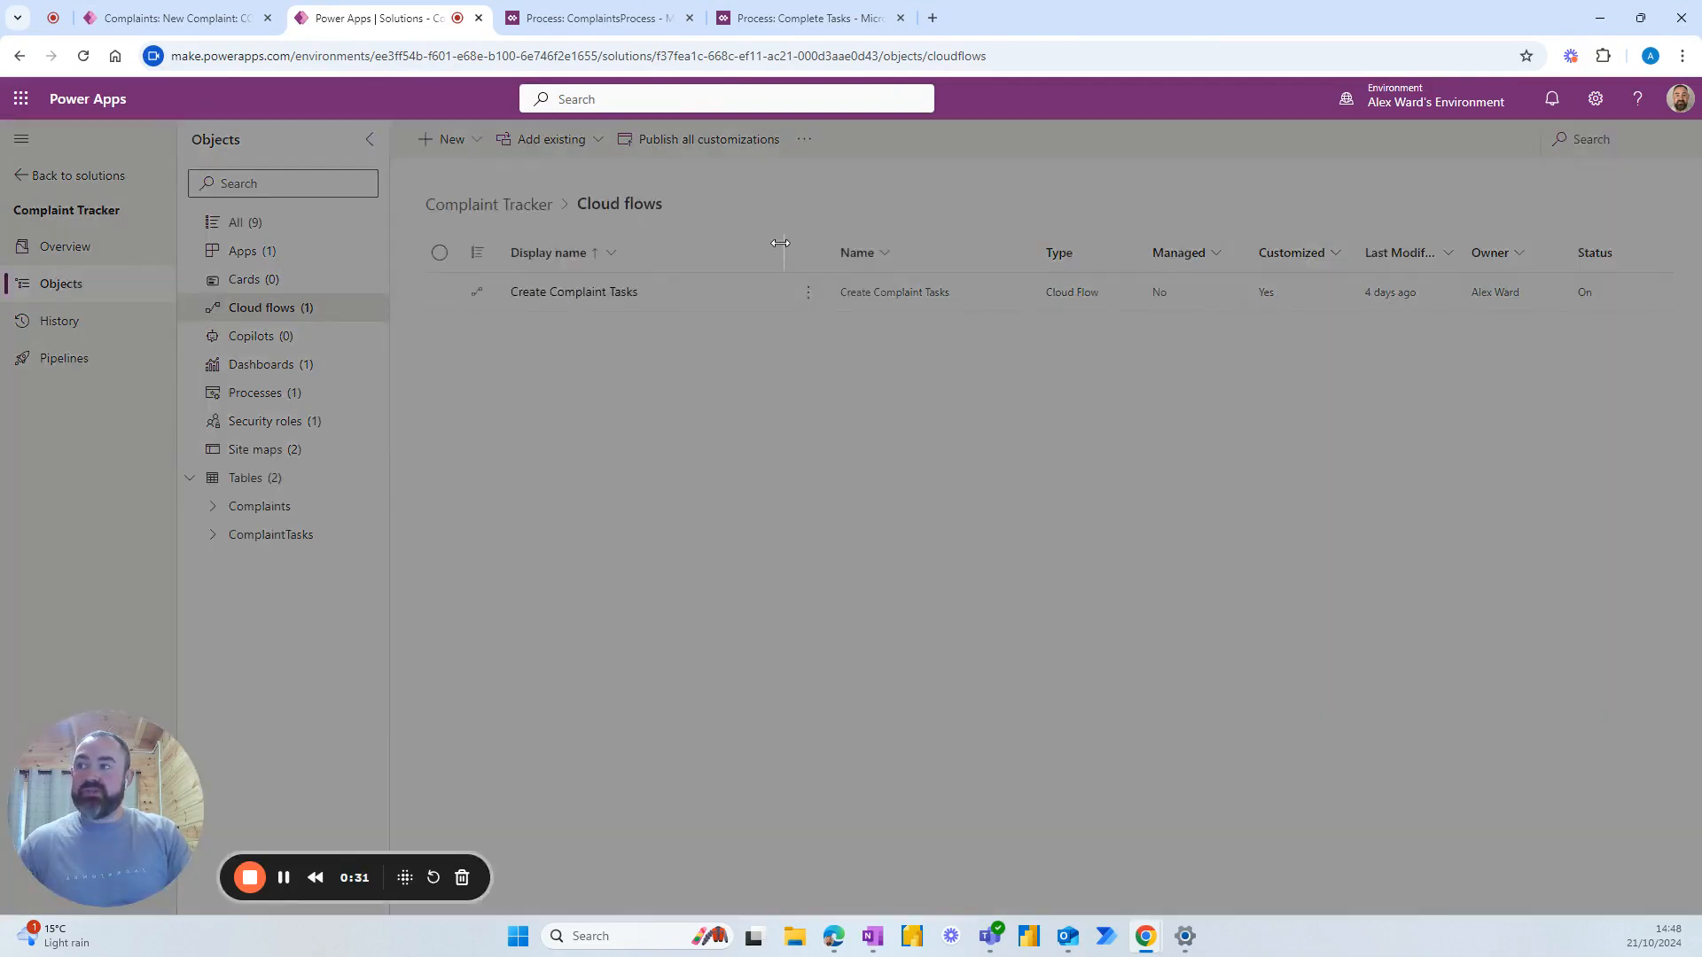
pyautogui.click(439, 139)
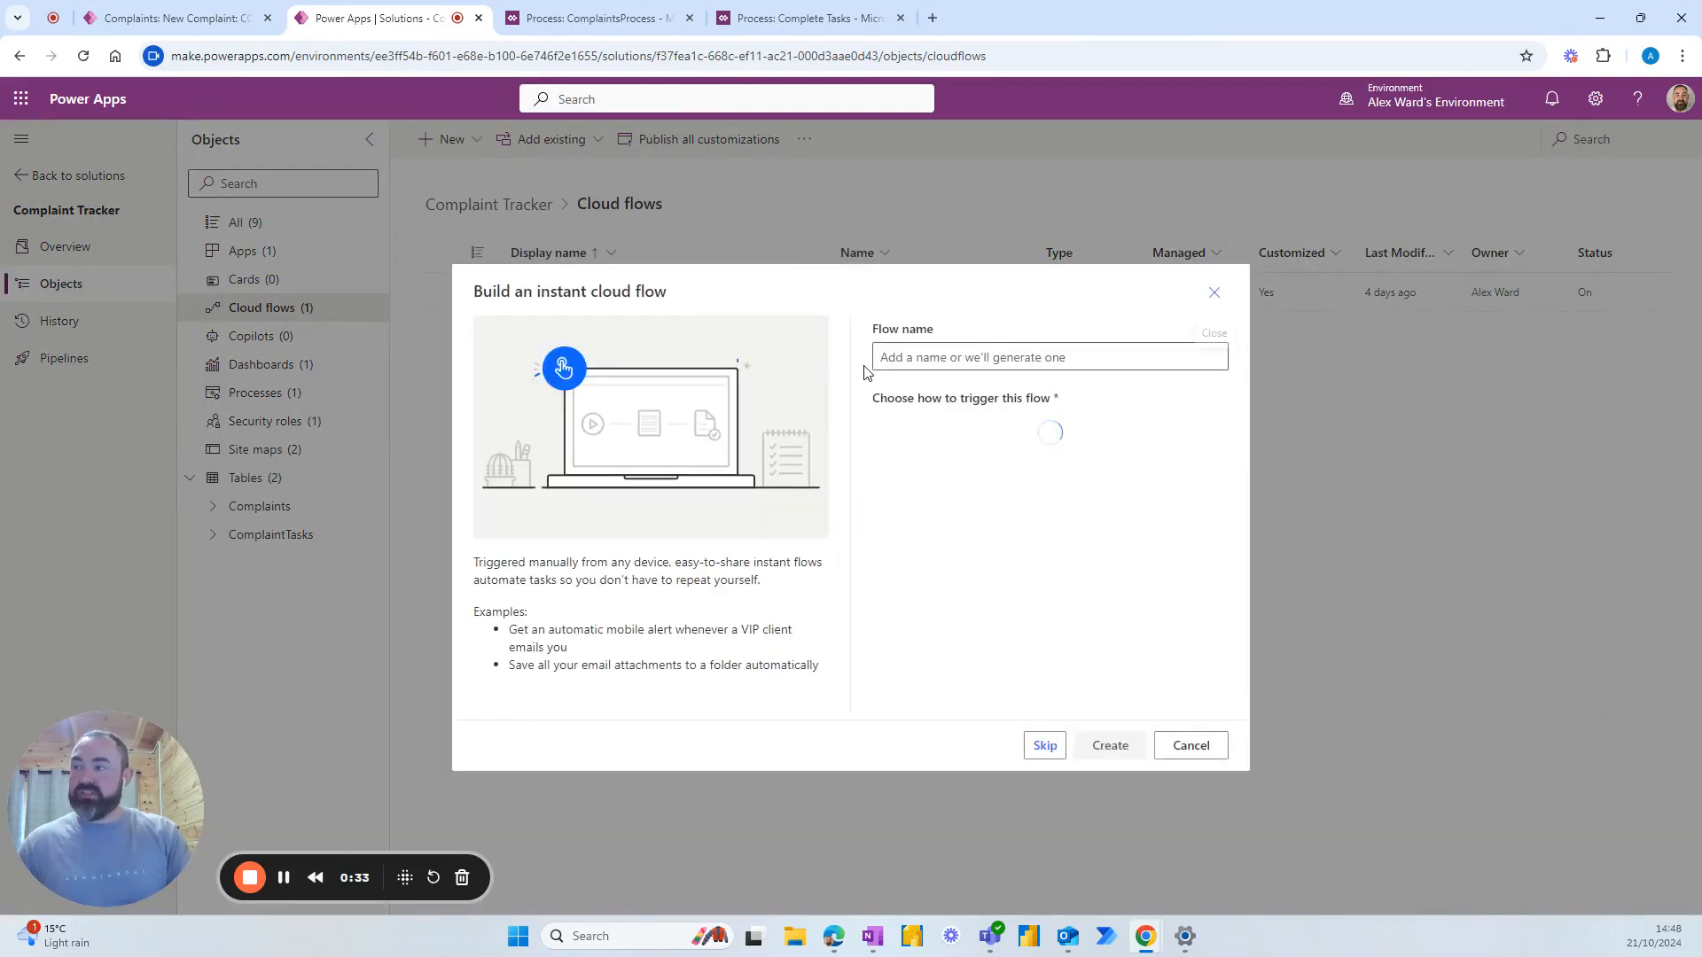
pyautogui.write('Reject Complaint')
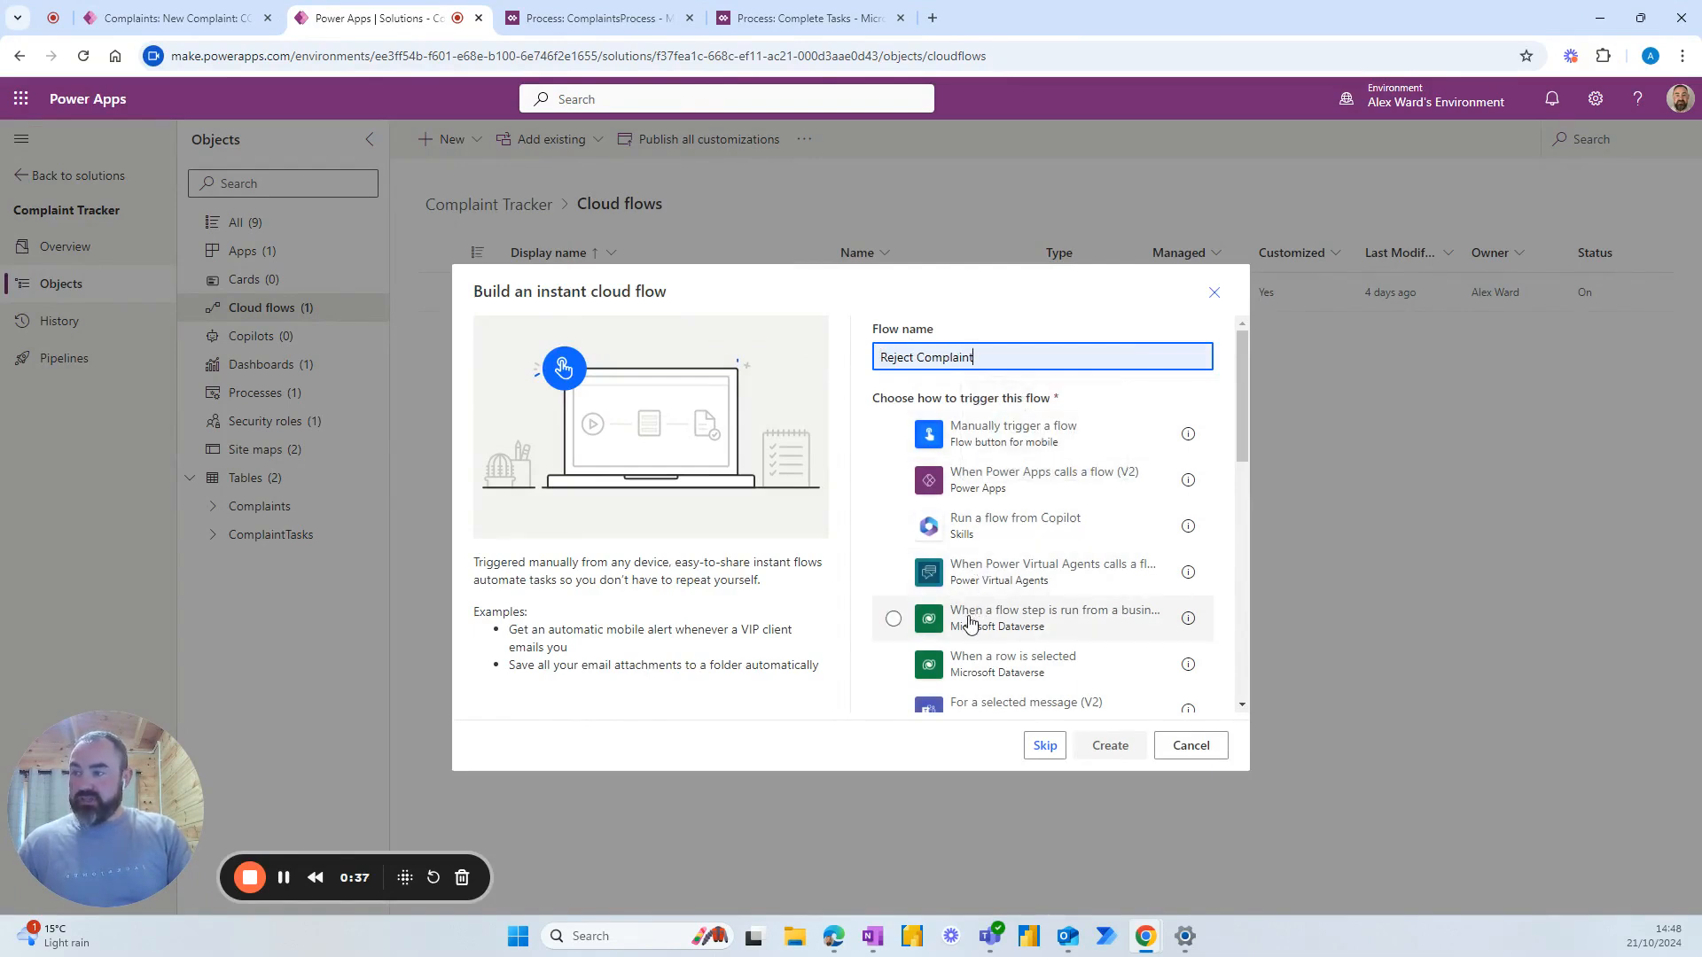
pyautogui.moveTo(975, 617)
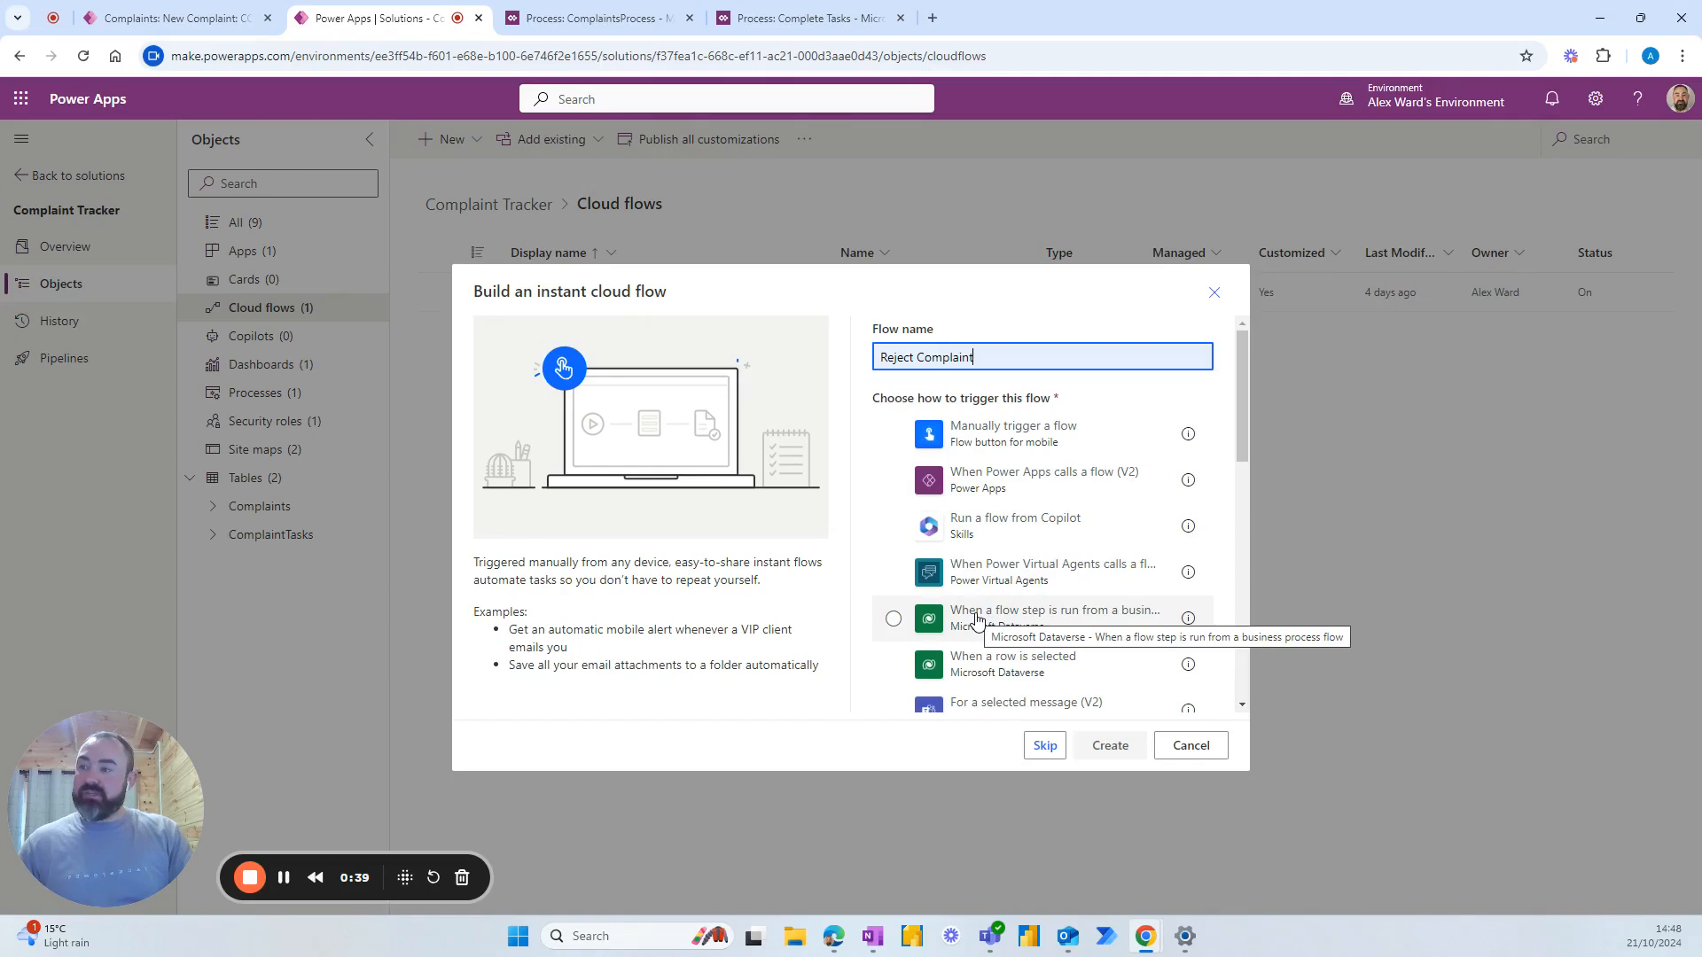
pyautogui.click(1109, 745)
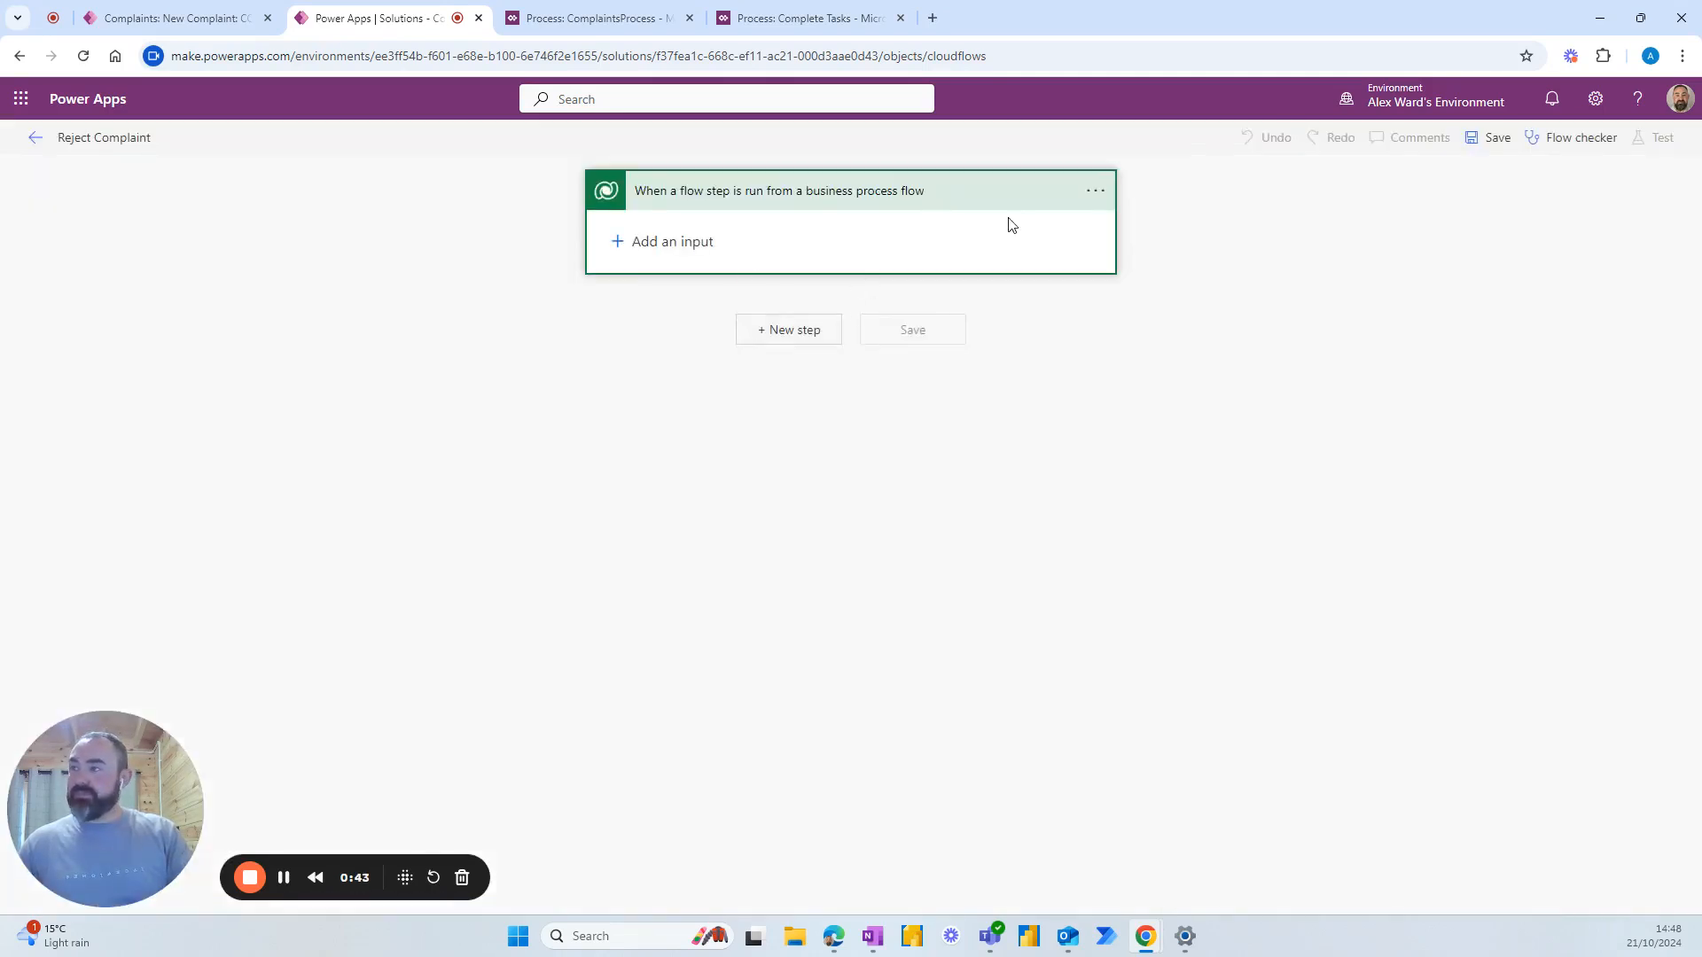
# Rename the trigger to Rejected and give it a text input named Rejection Reason.
pyautogui.click(779, 191)
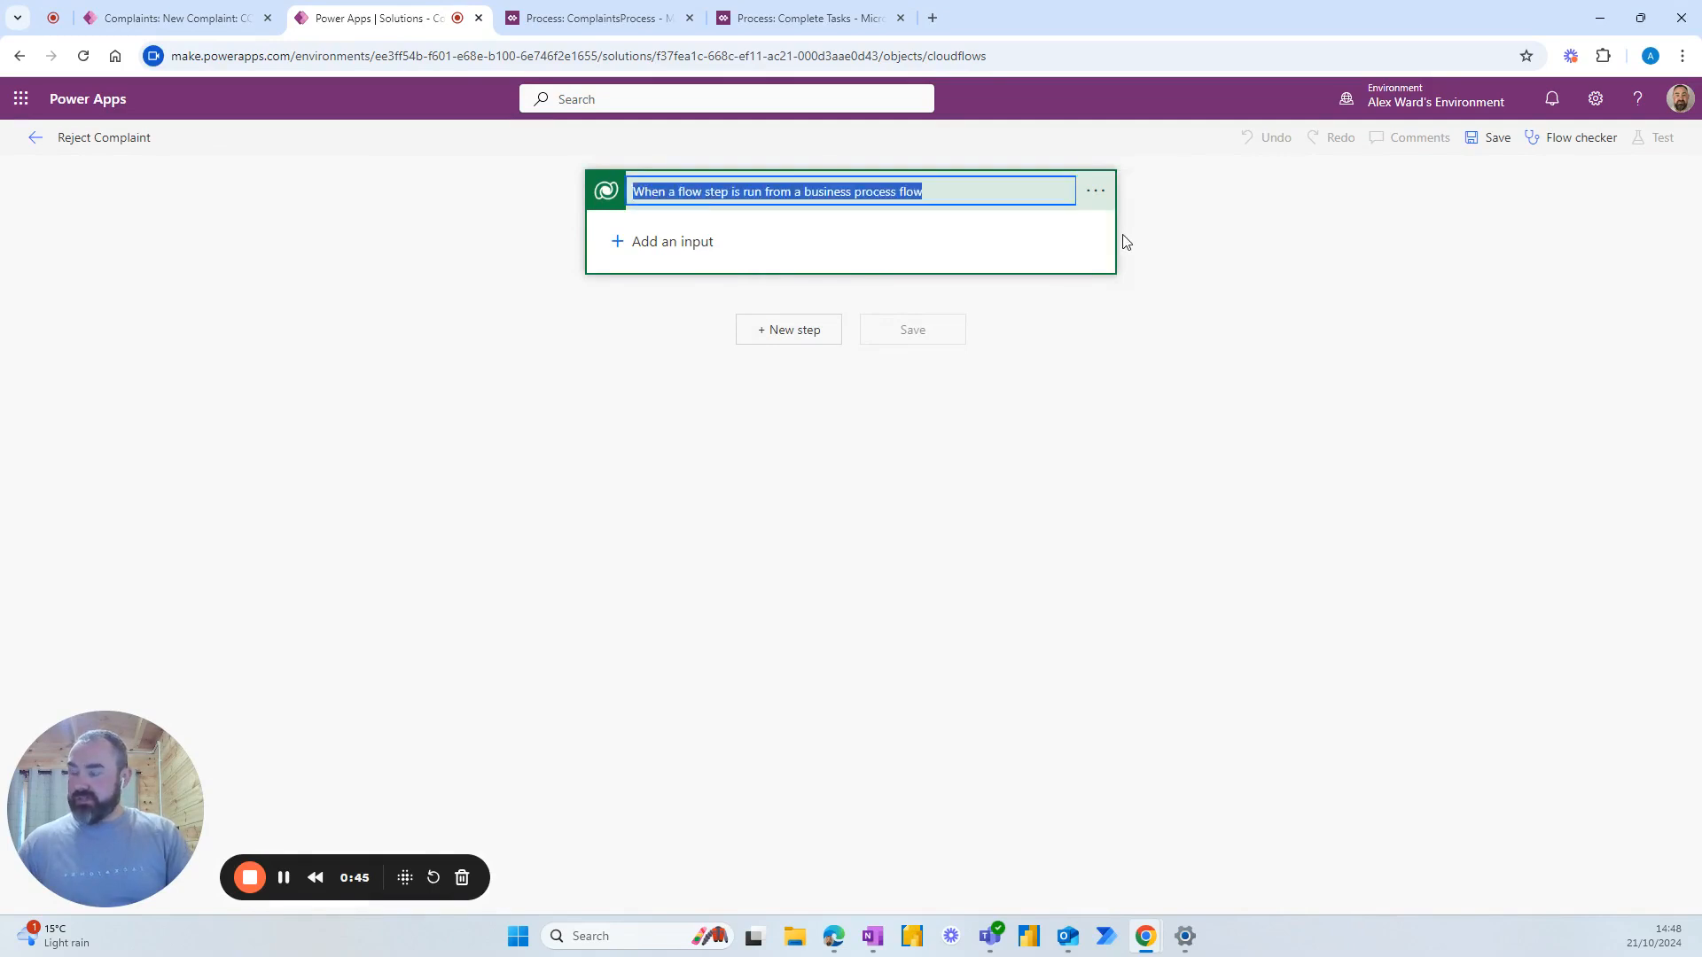
pyautogui.write('Rejec')
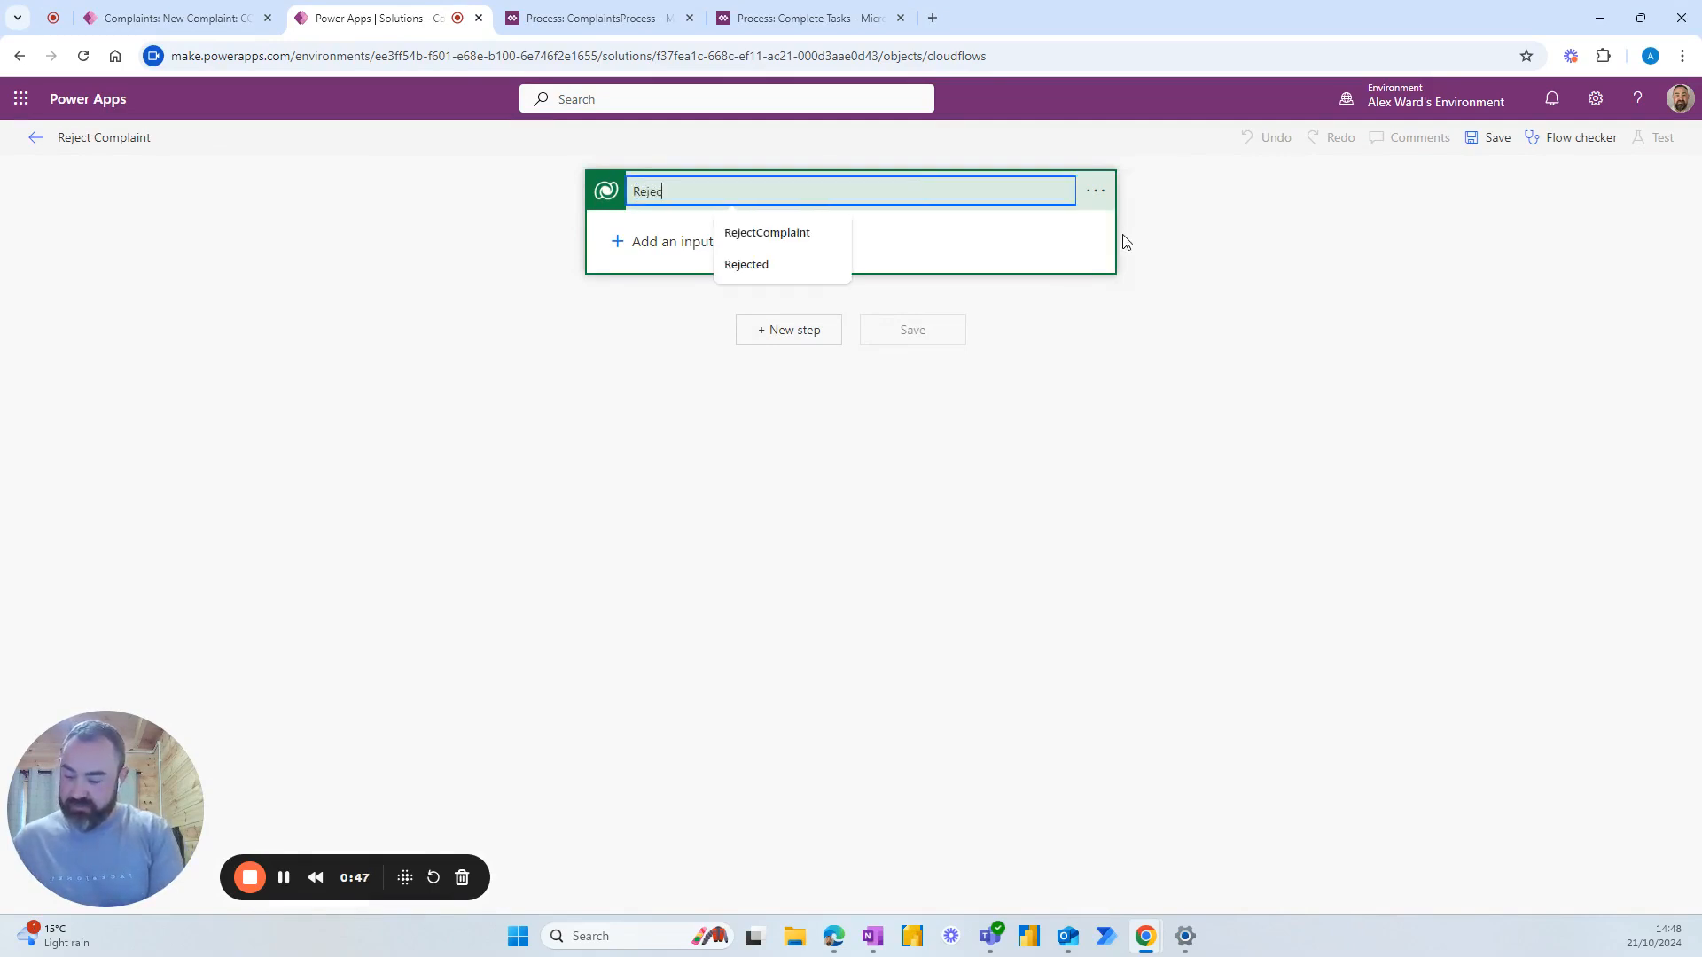
pyautogui.click(747, 264)
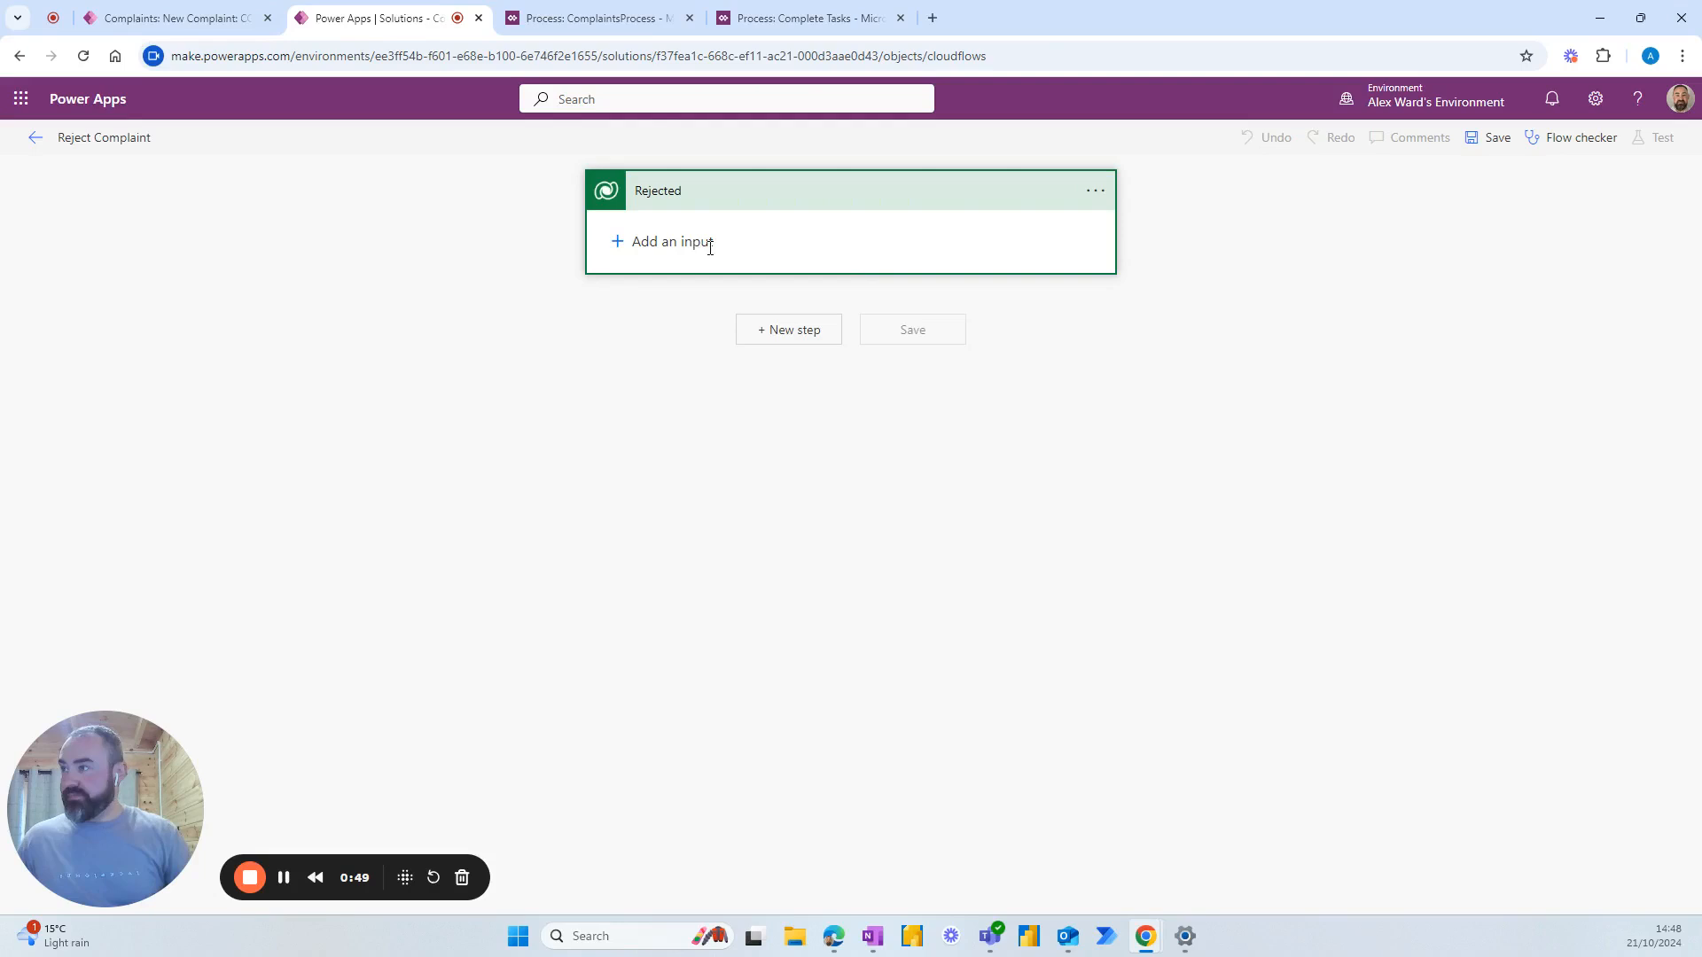
pyautogui.click(661, 241)
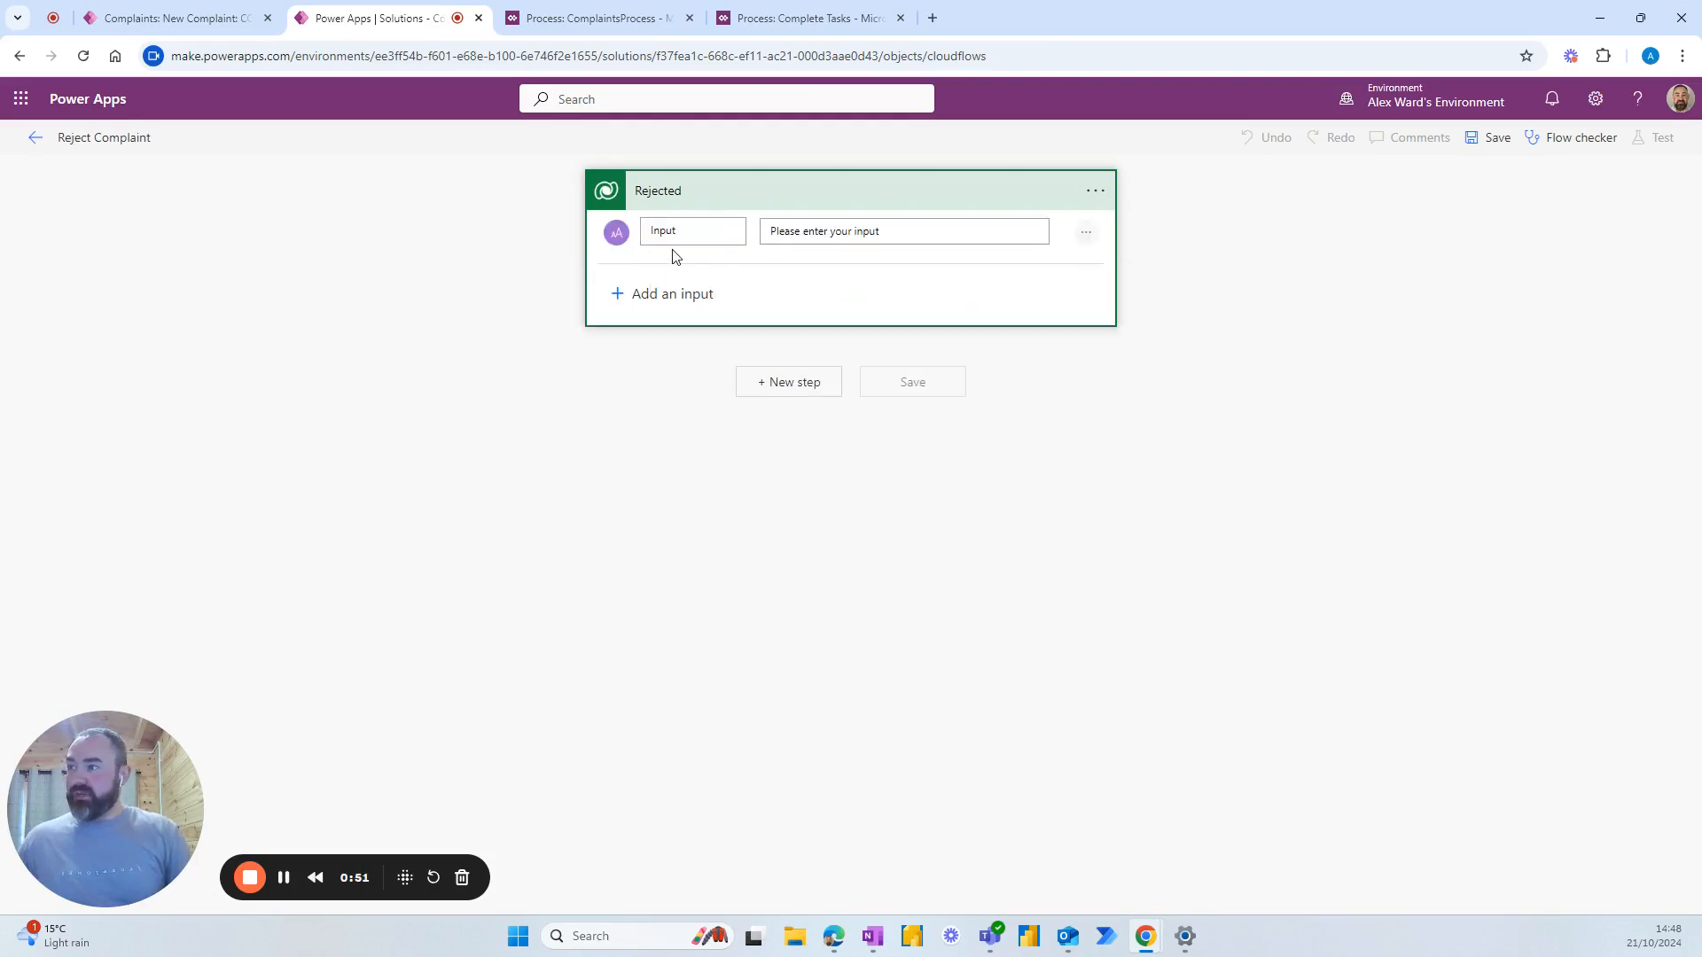
pyautogui.doubleClick(663, 230)
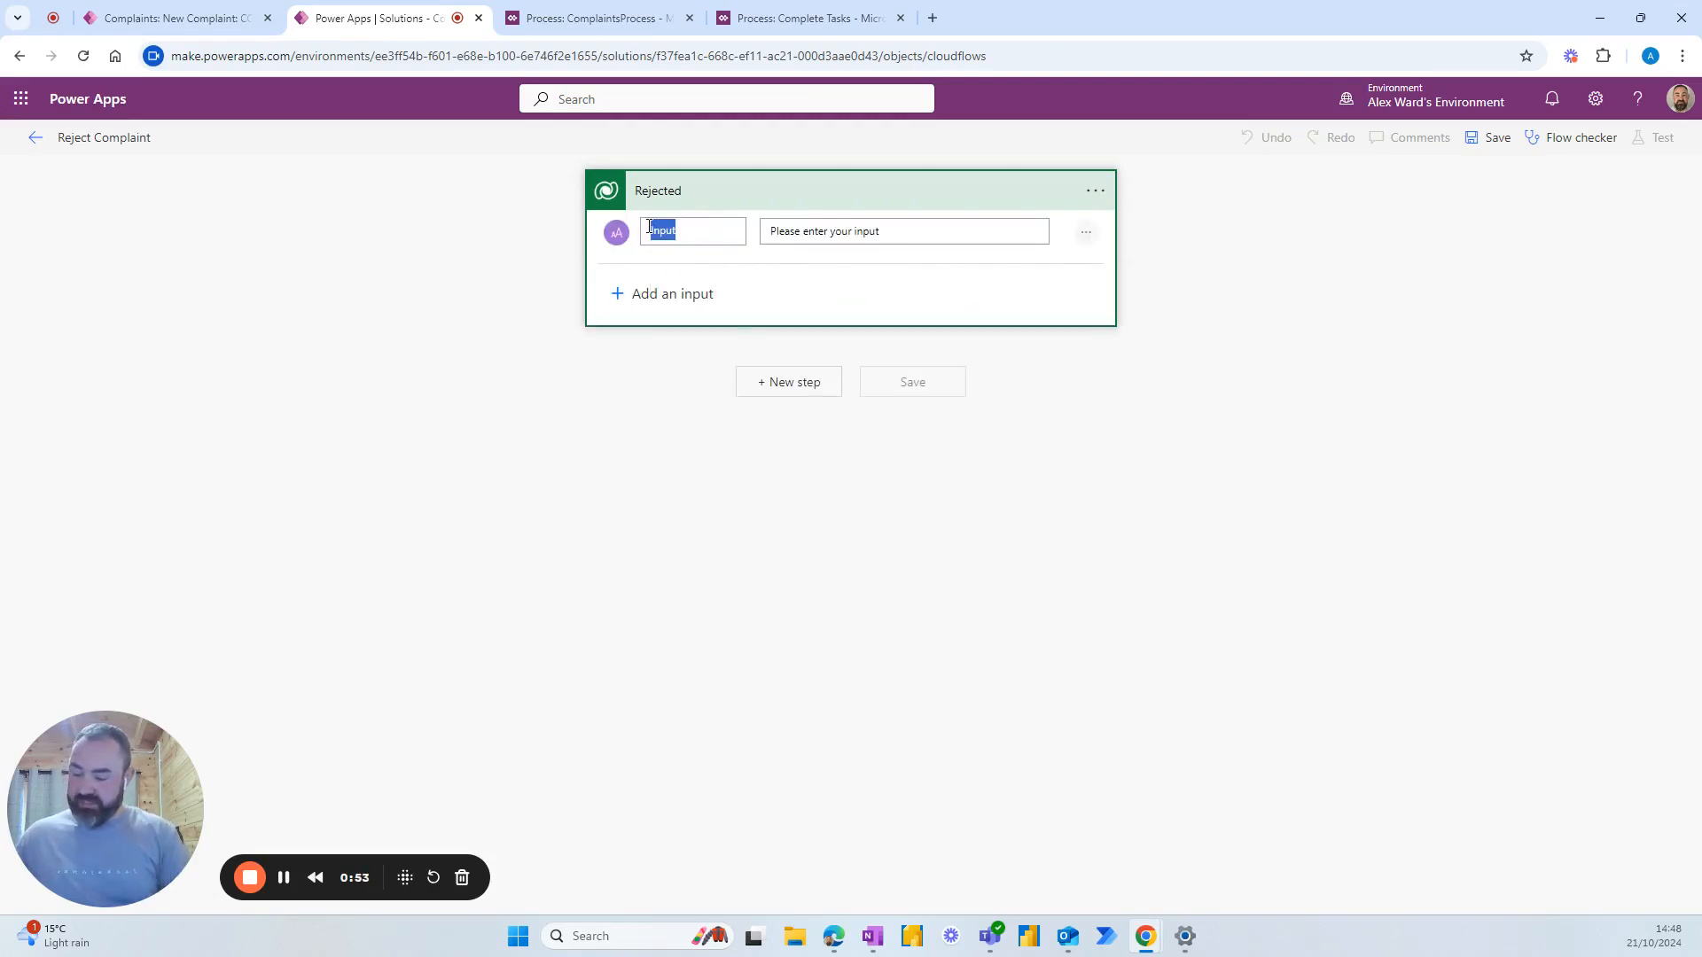
pyautogui.write('Rejection')
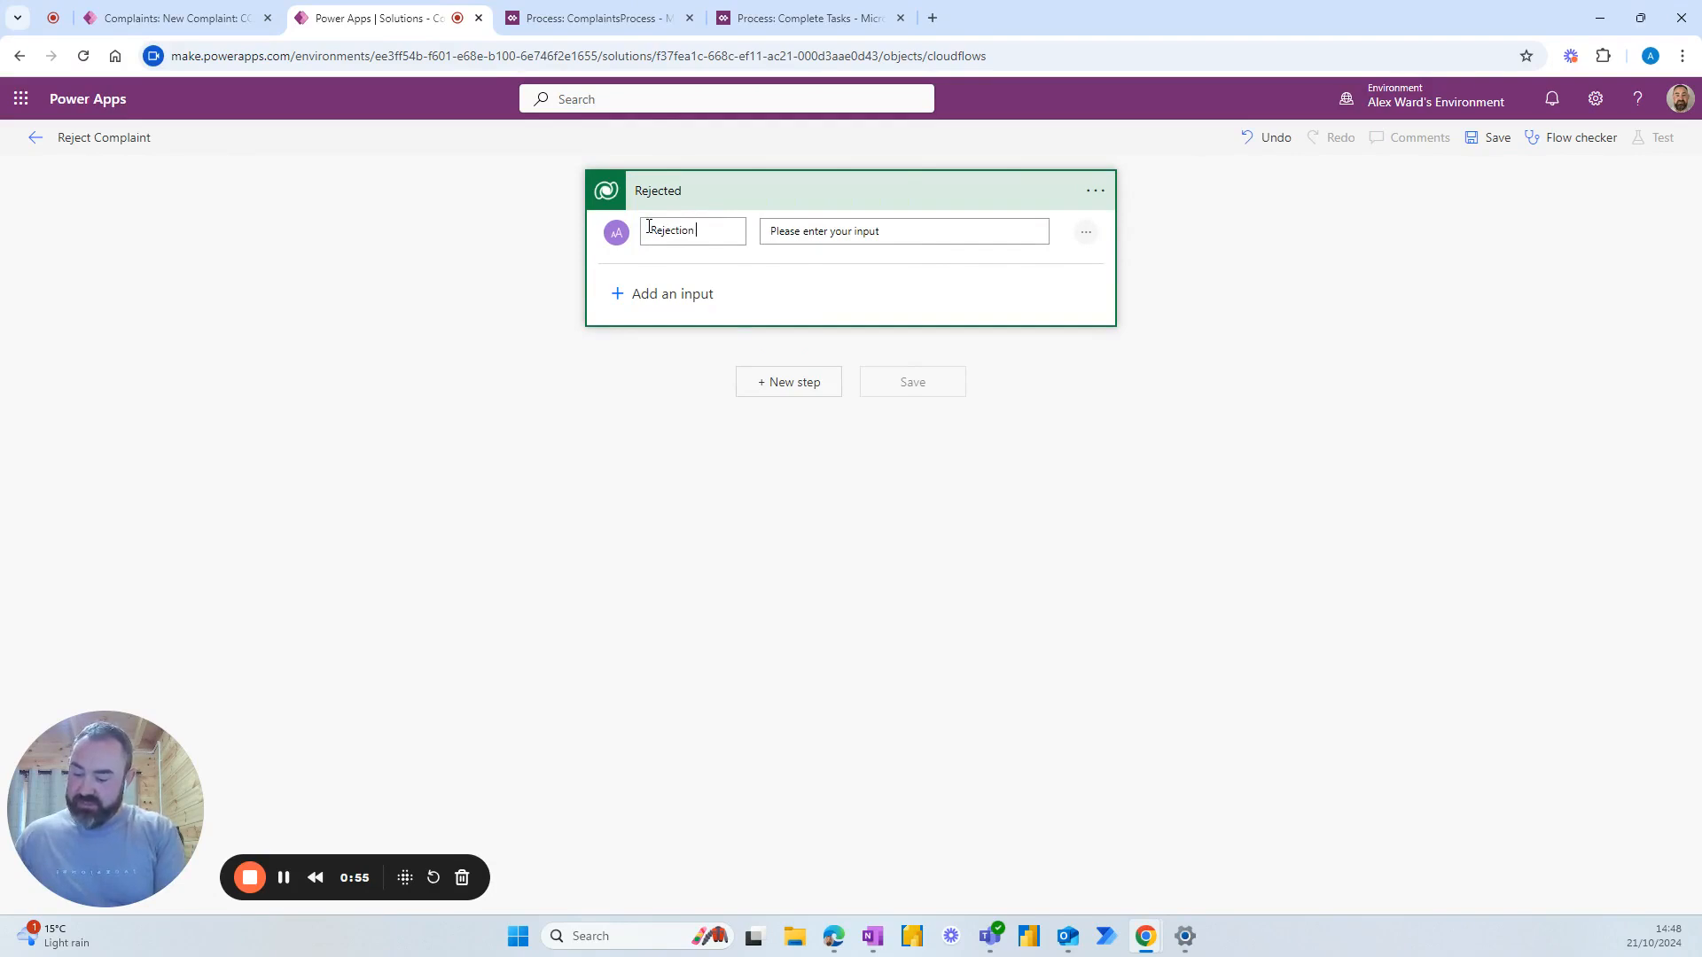
pyautogui.write('Reason')
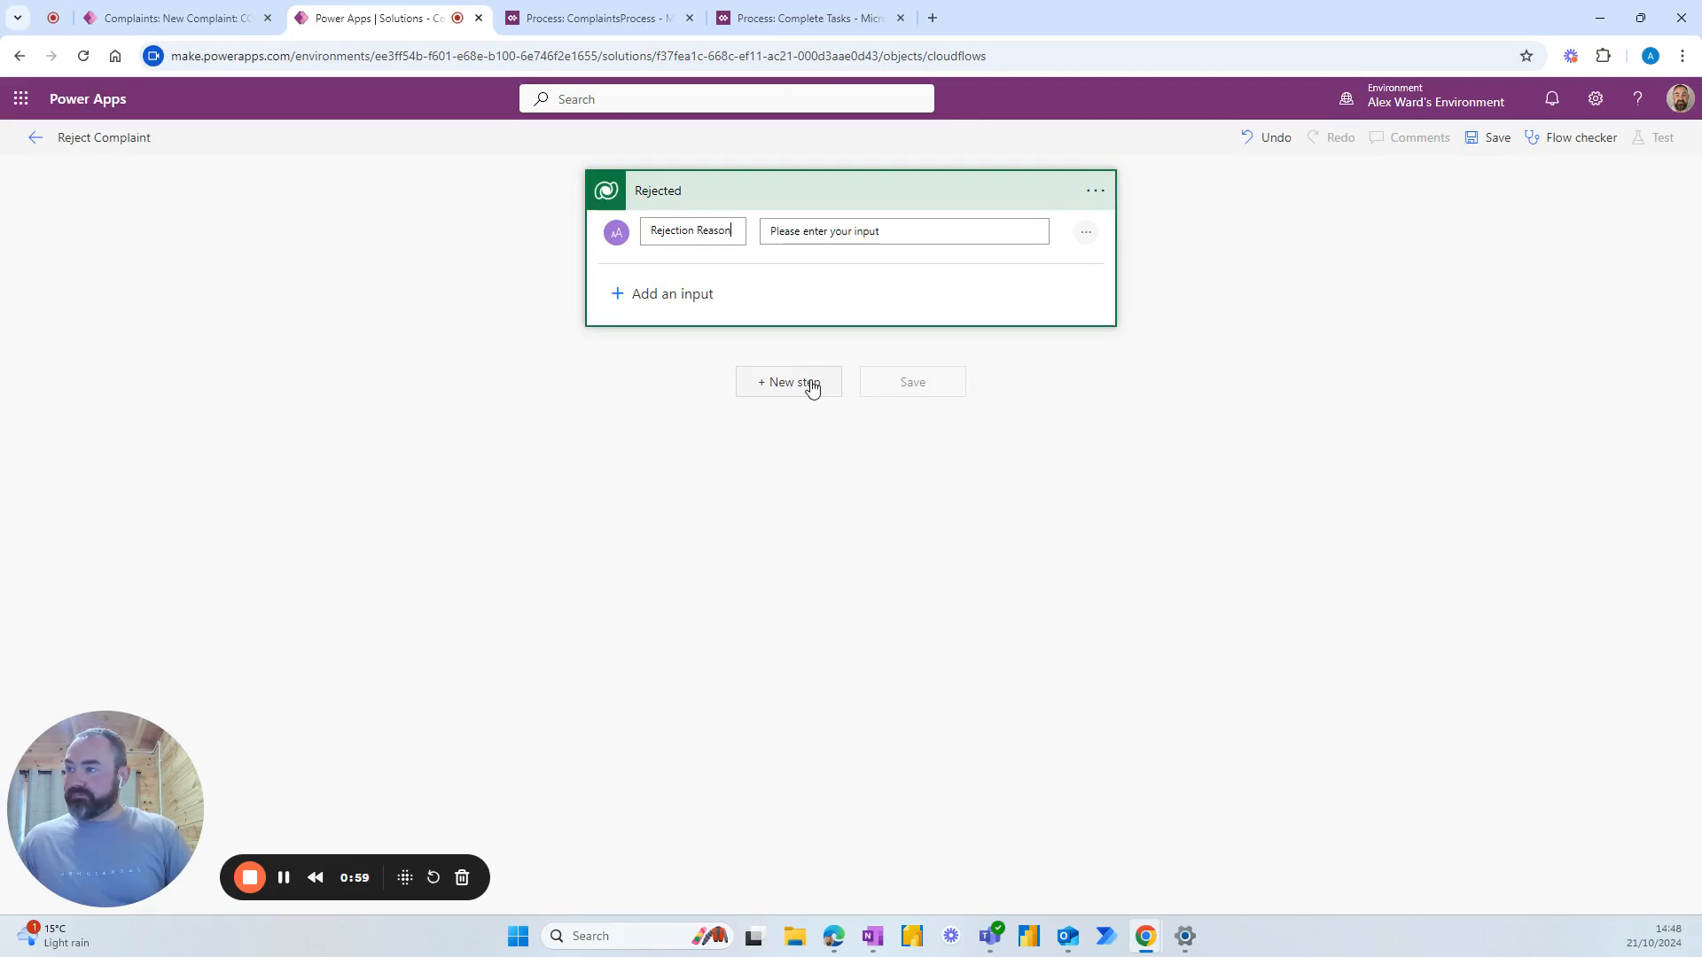
pyautogui.click(788, 382)
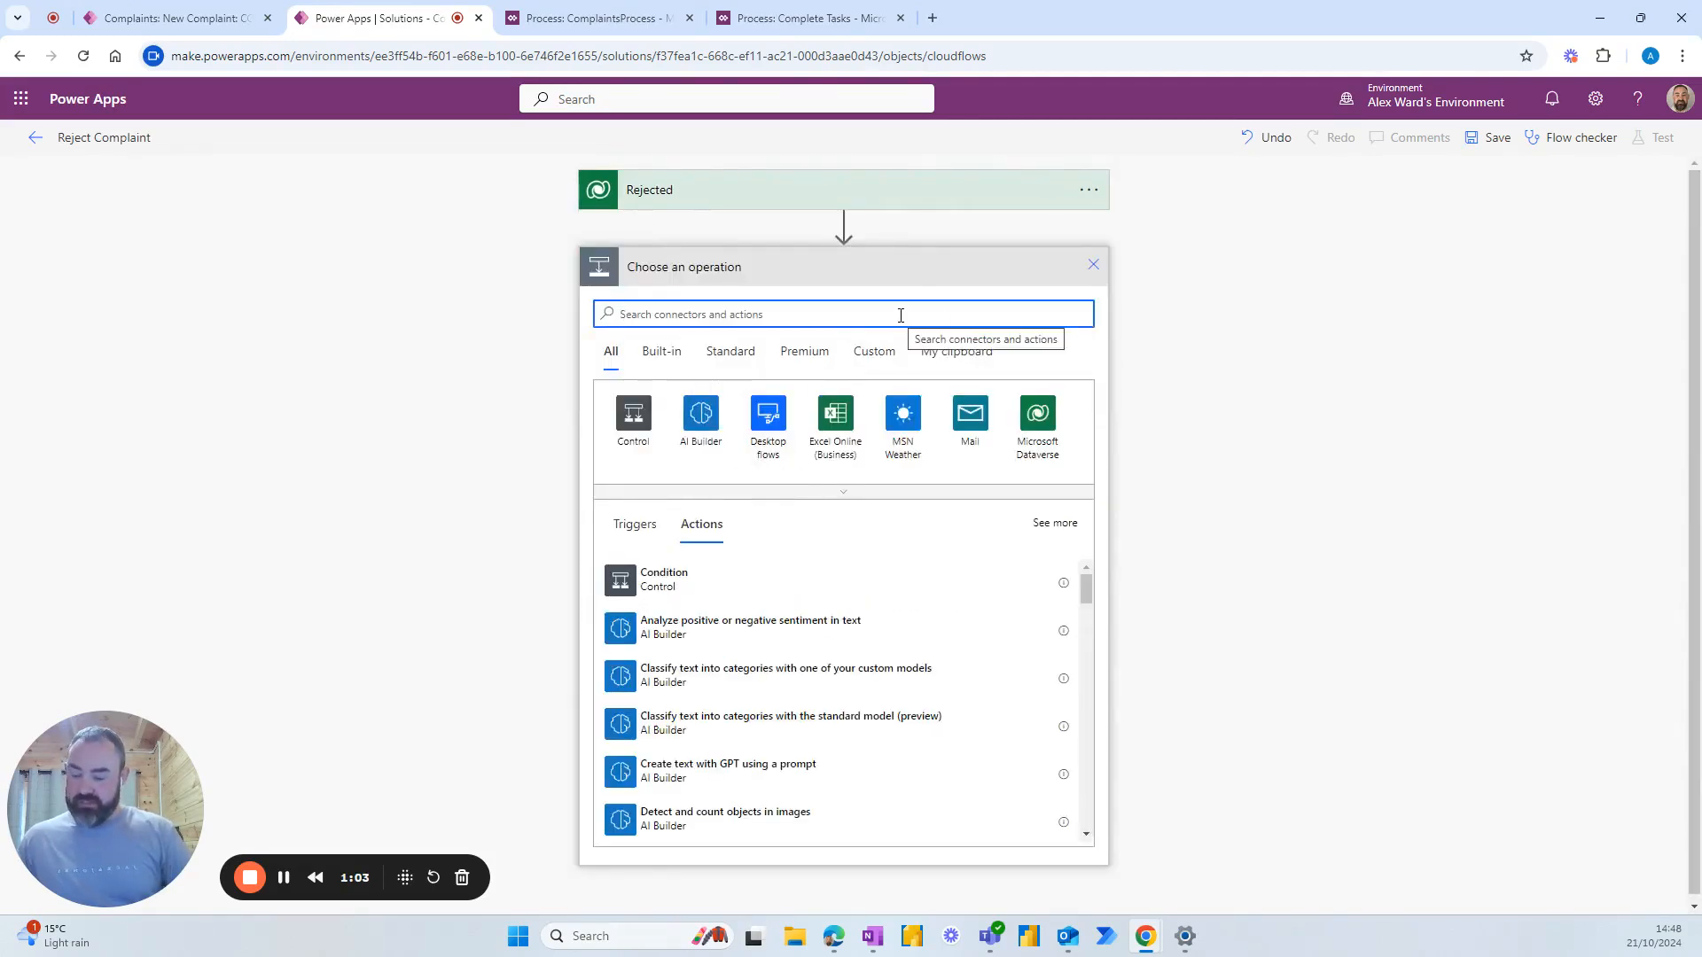
# Add the Microsoft Dataverse 'Get a row by ID' action after the trigger.
pyautogui.write('get a row by id')
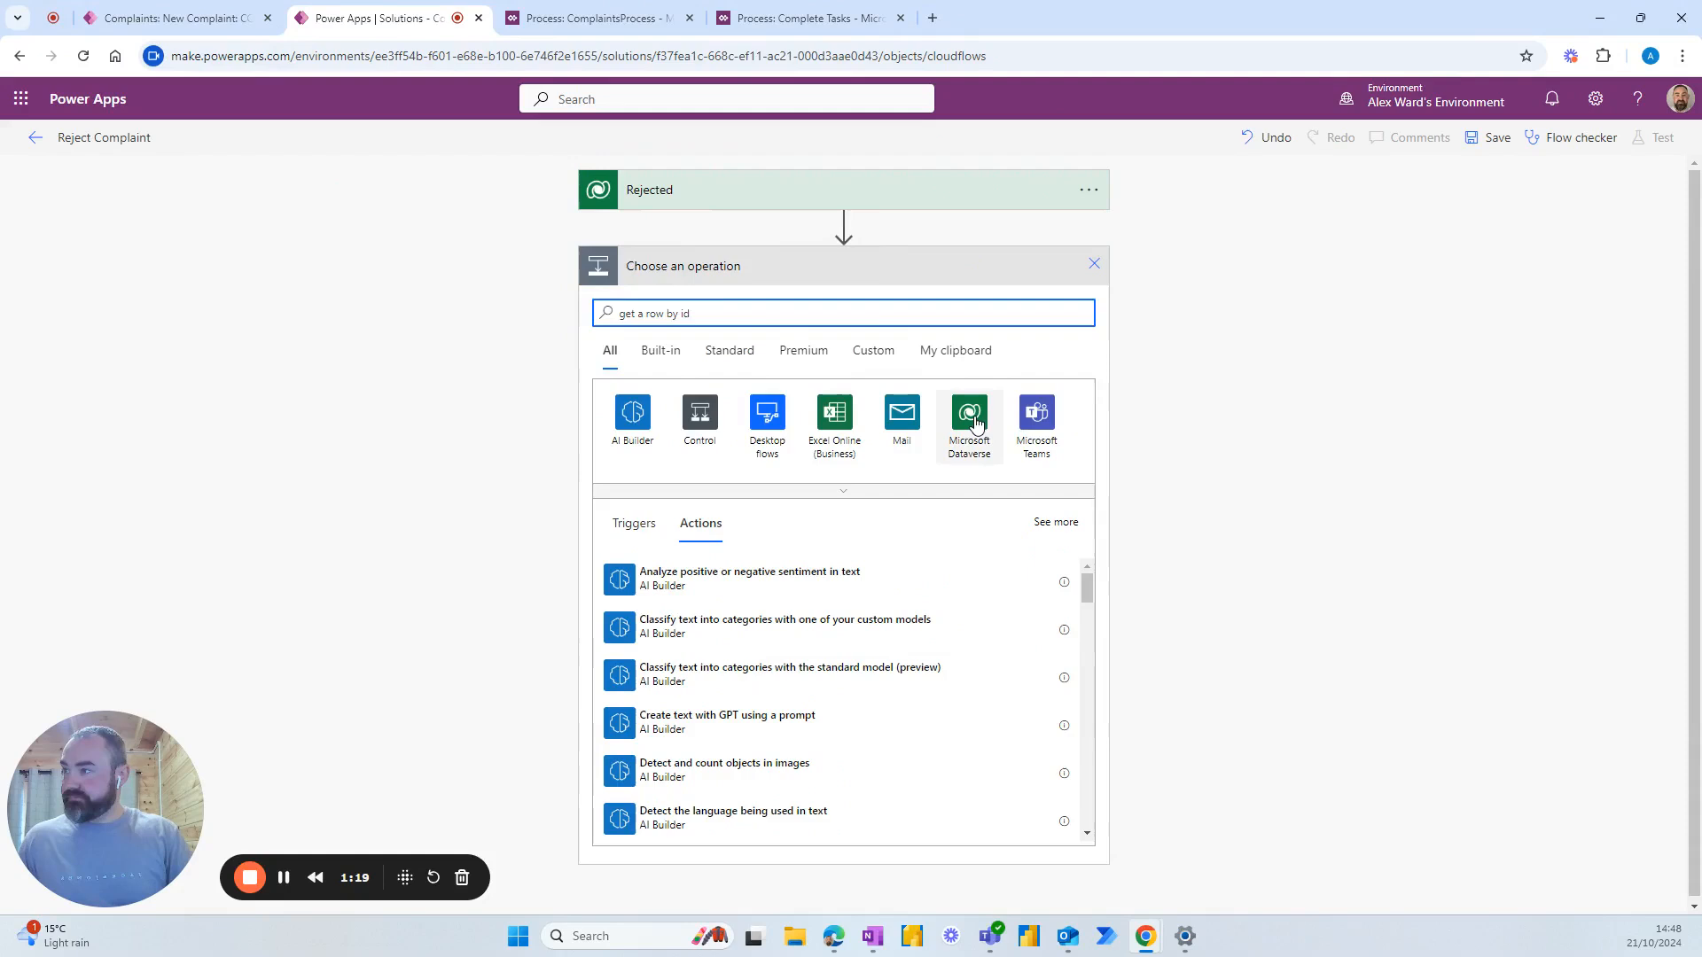
pyautogui.click(969, 413)
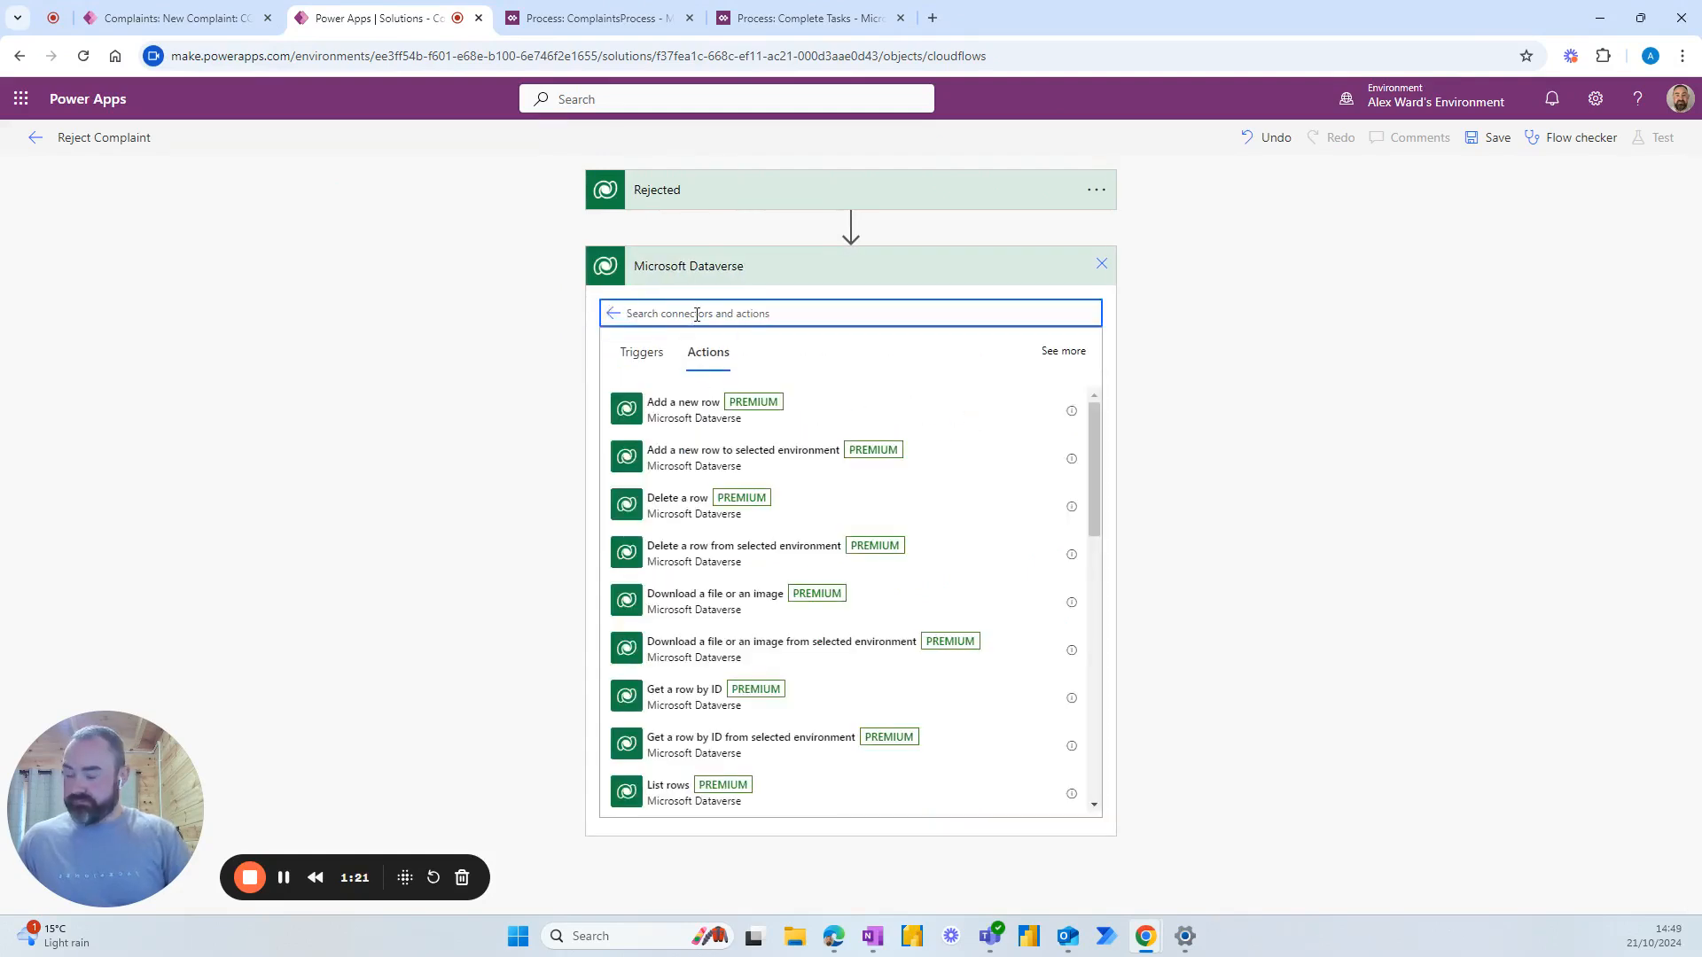
pyautogui.write('get a row')
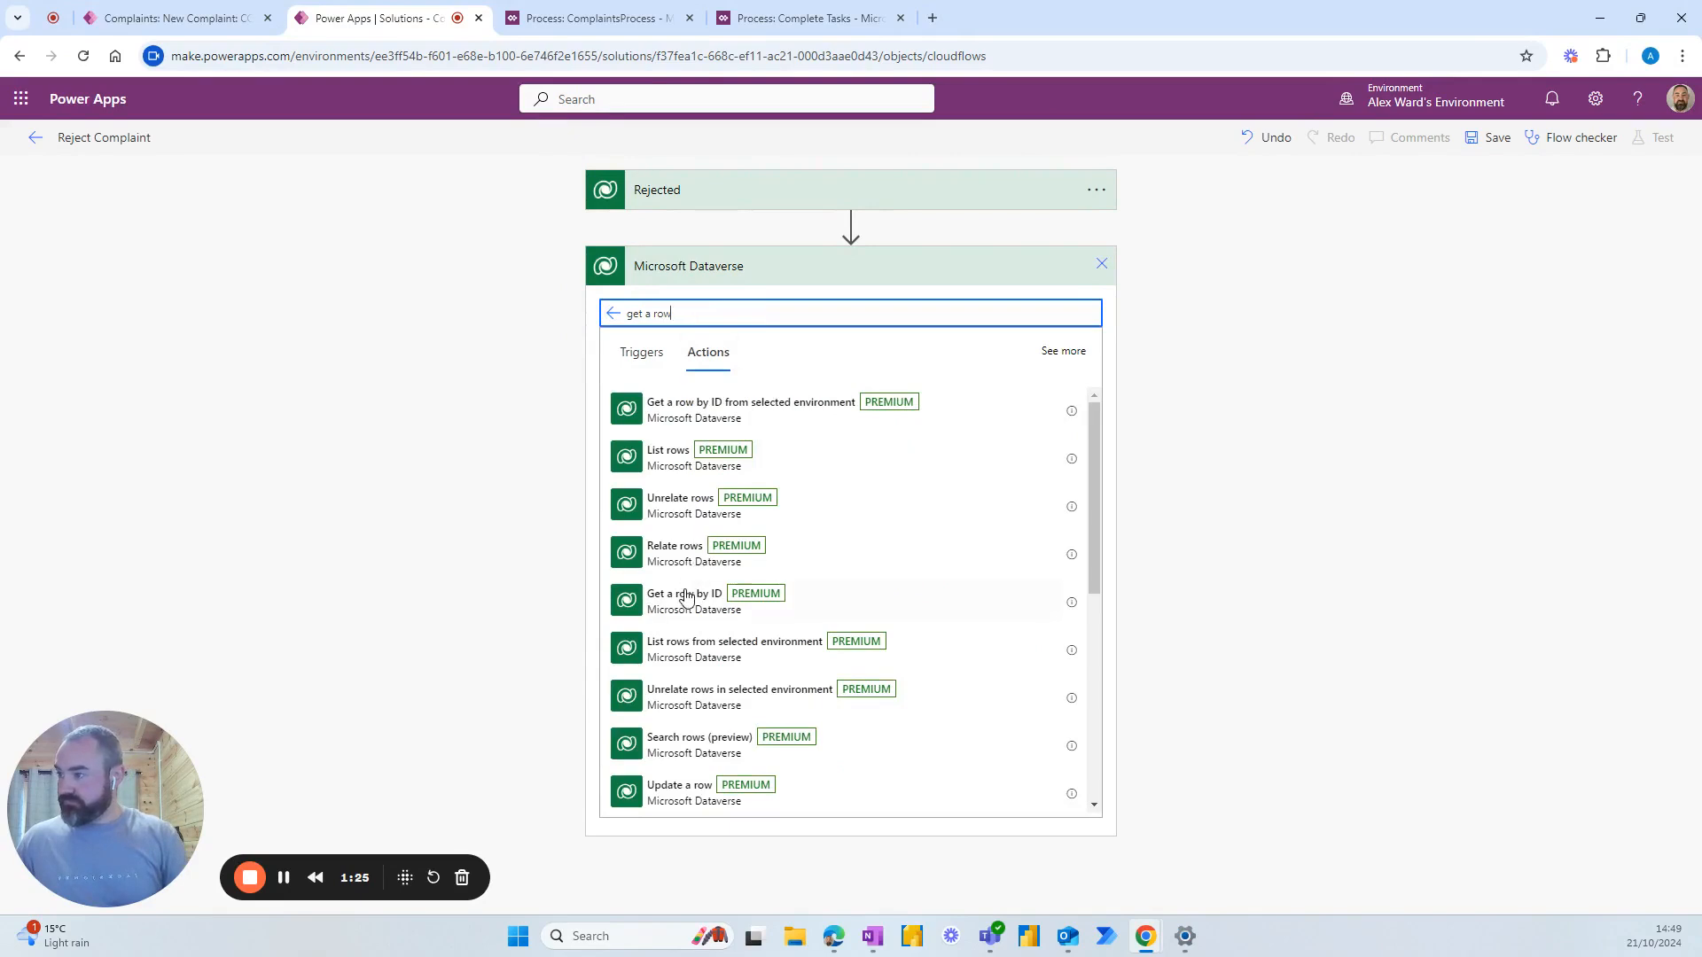
pyautogui.click(682, 599)
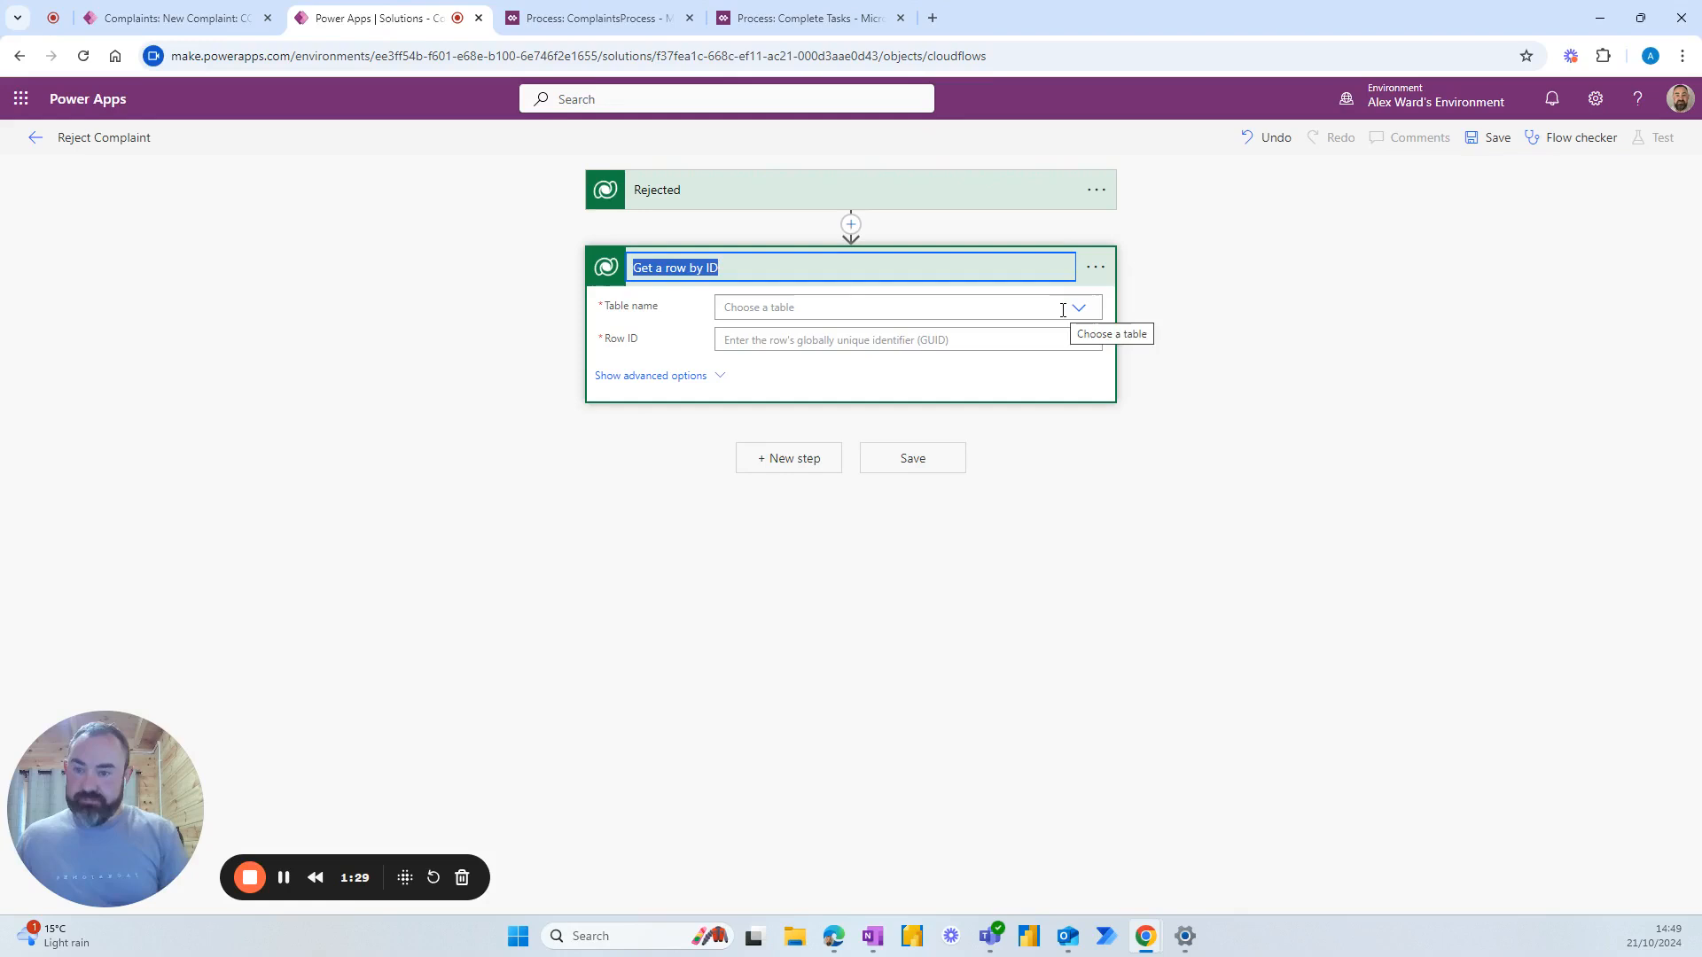
# Name it GetComplaintRow, using the Complaints table and BPF Flow Stage Table Row Id.
pyautogui.write('Get')
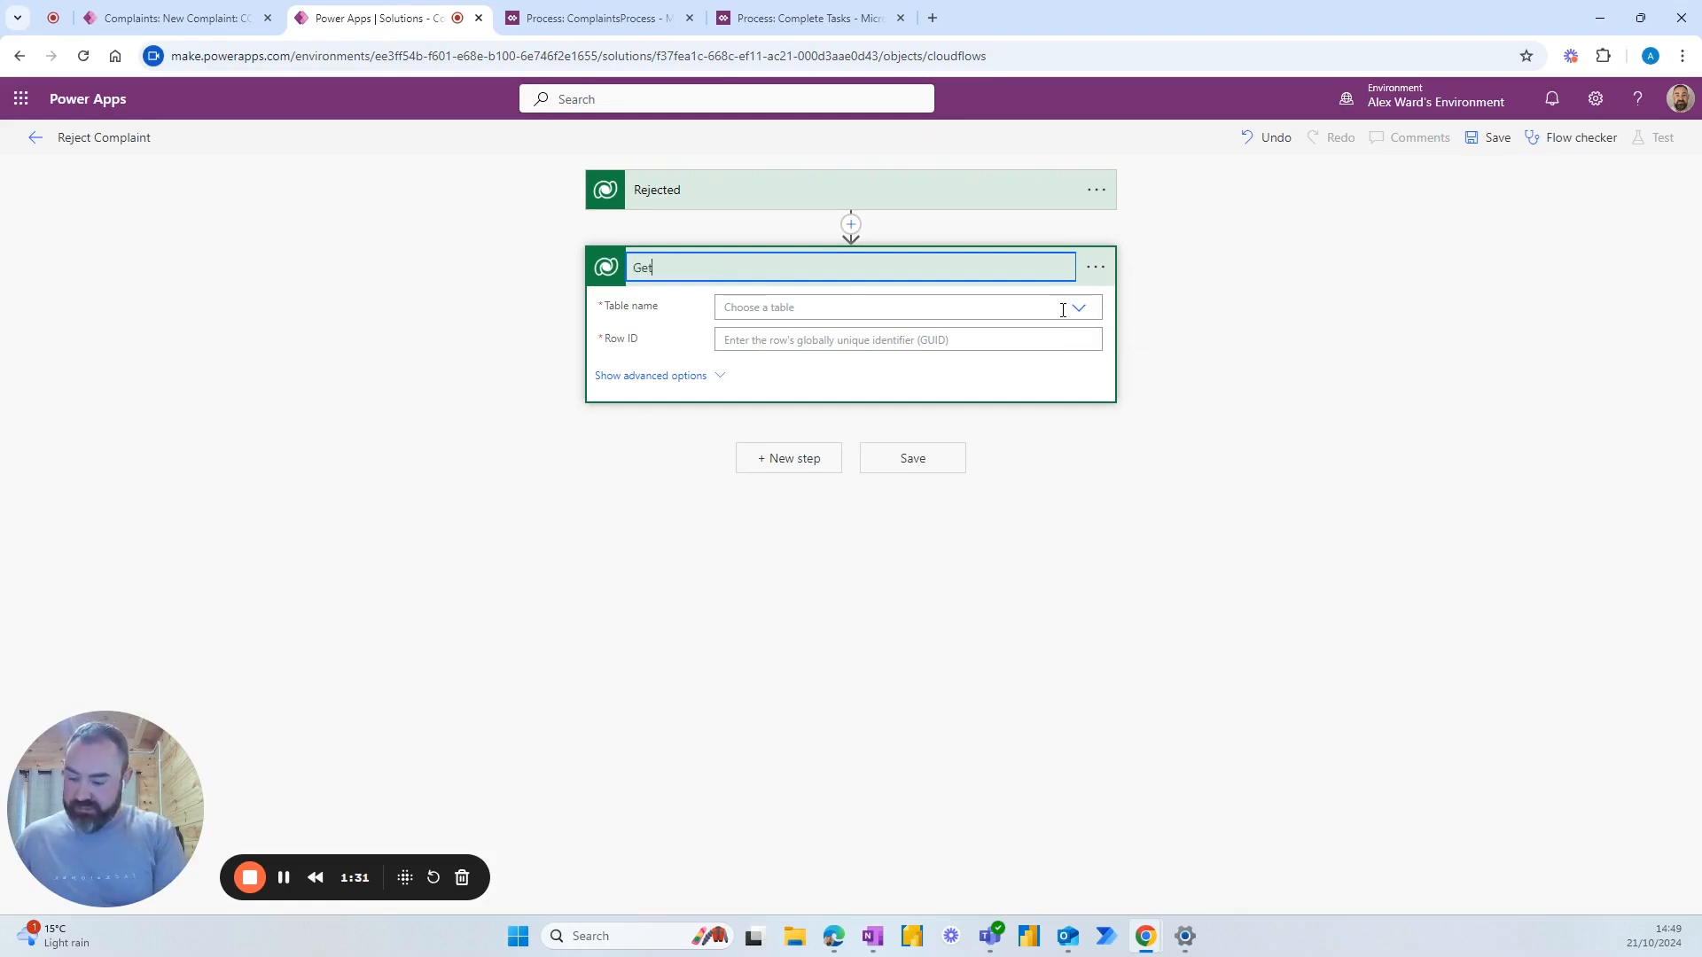
pyautogui.write('Complaint')
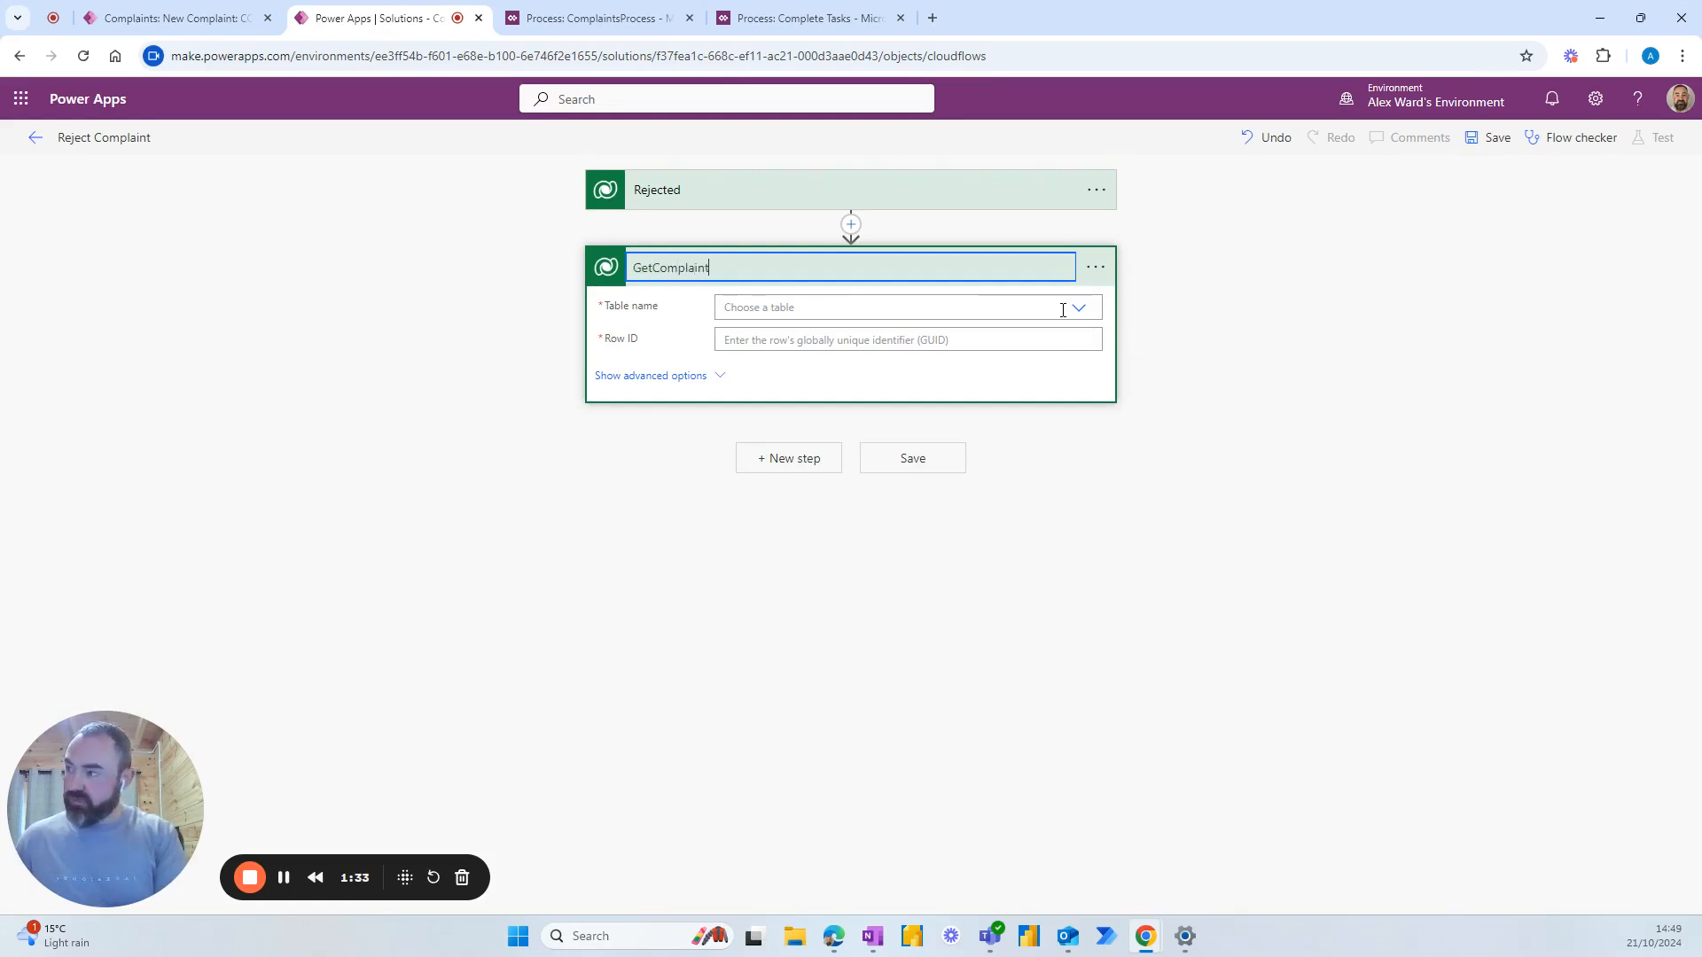
pyautogui.write('Row')
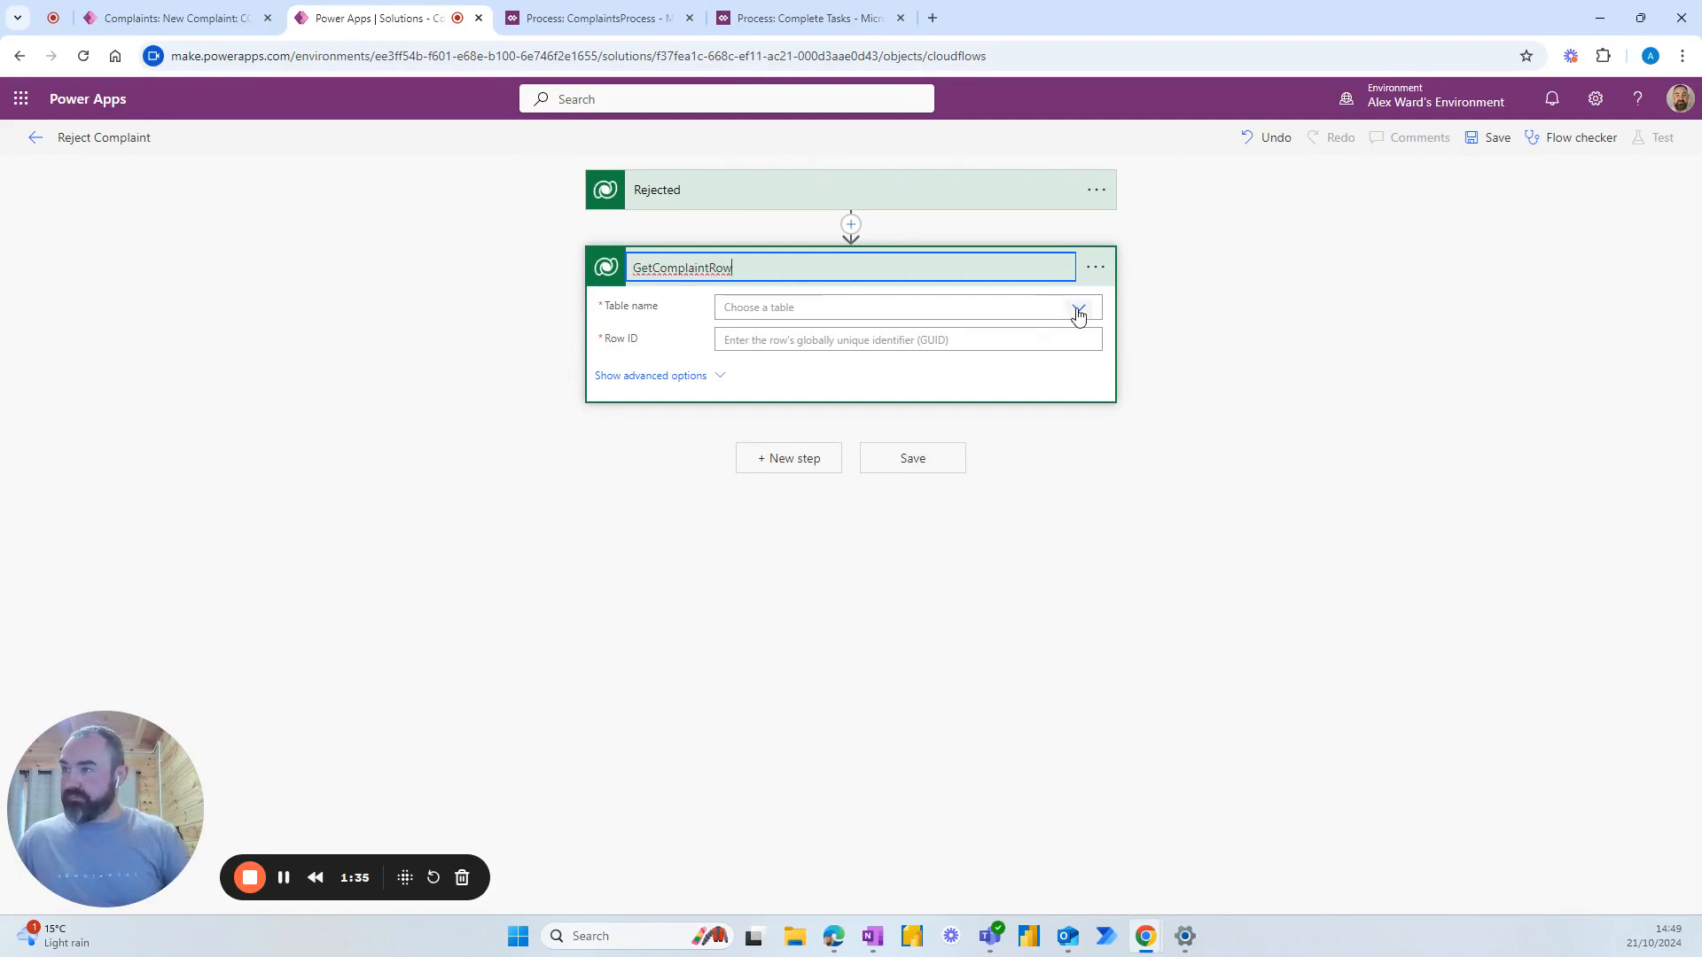
pyautogui.write('complaints')
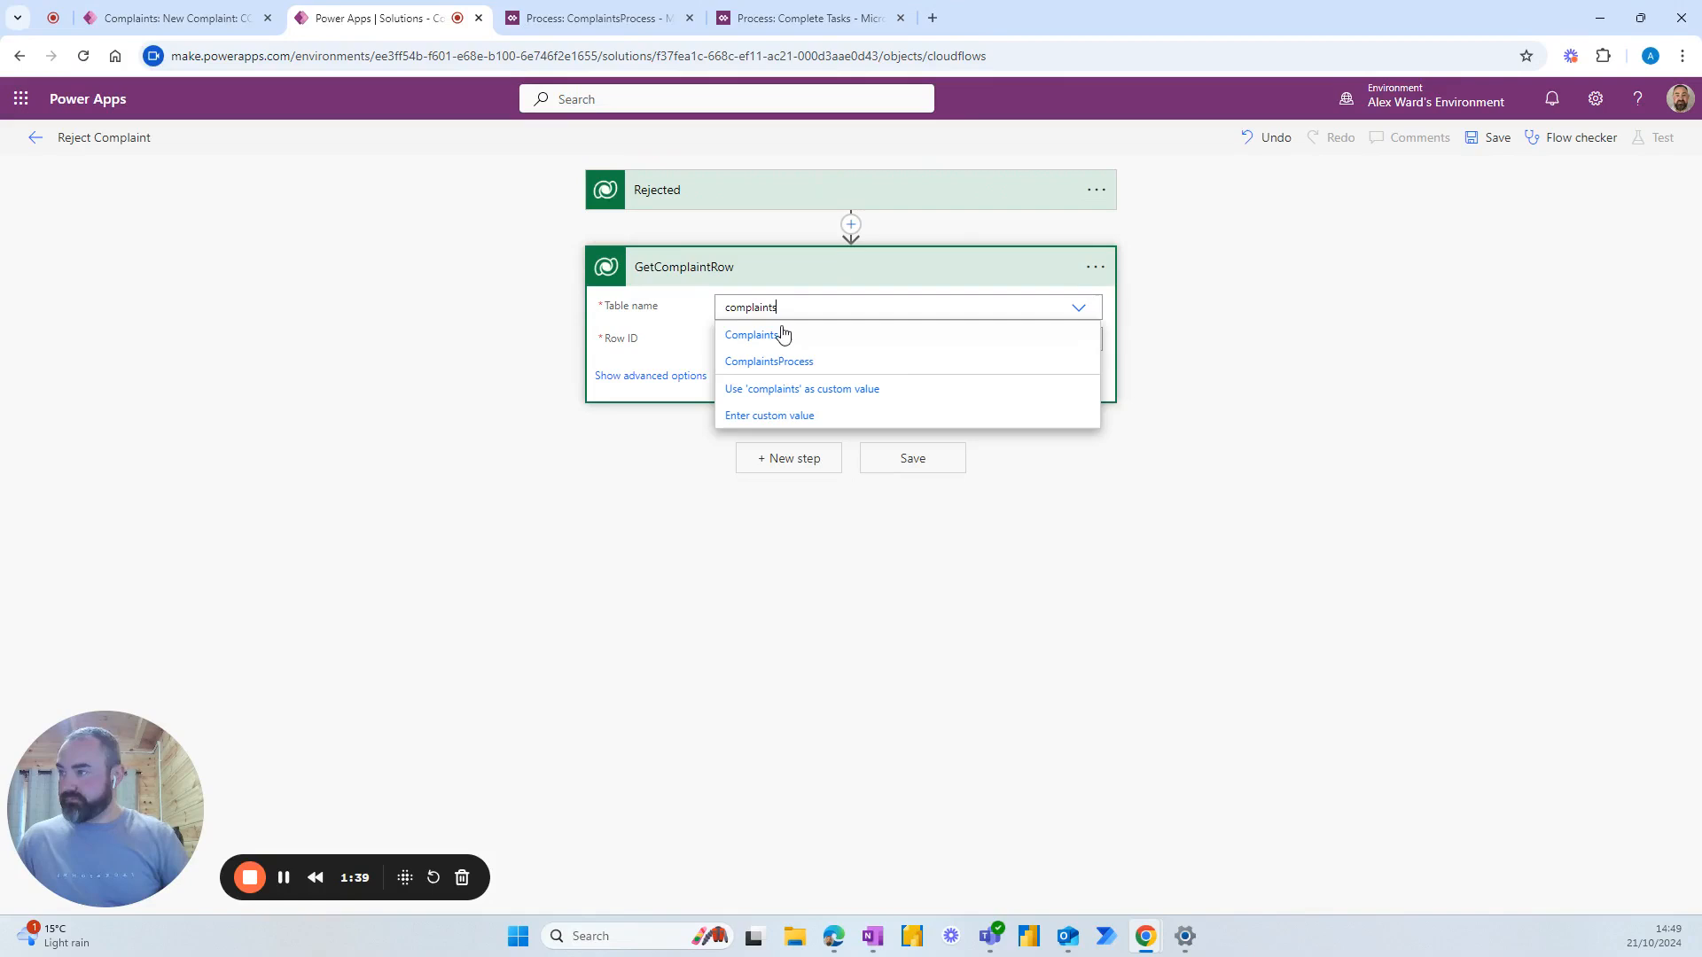
pyautogui.click(751, 334)
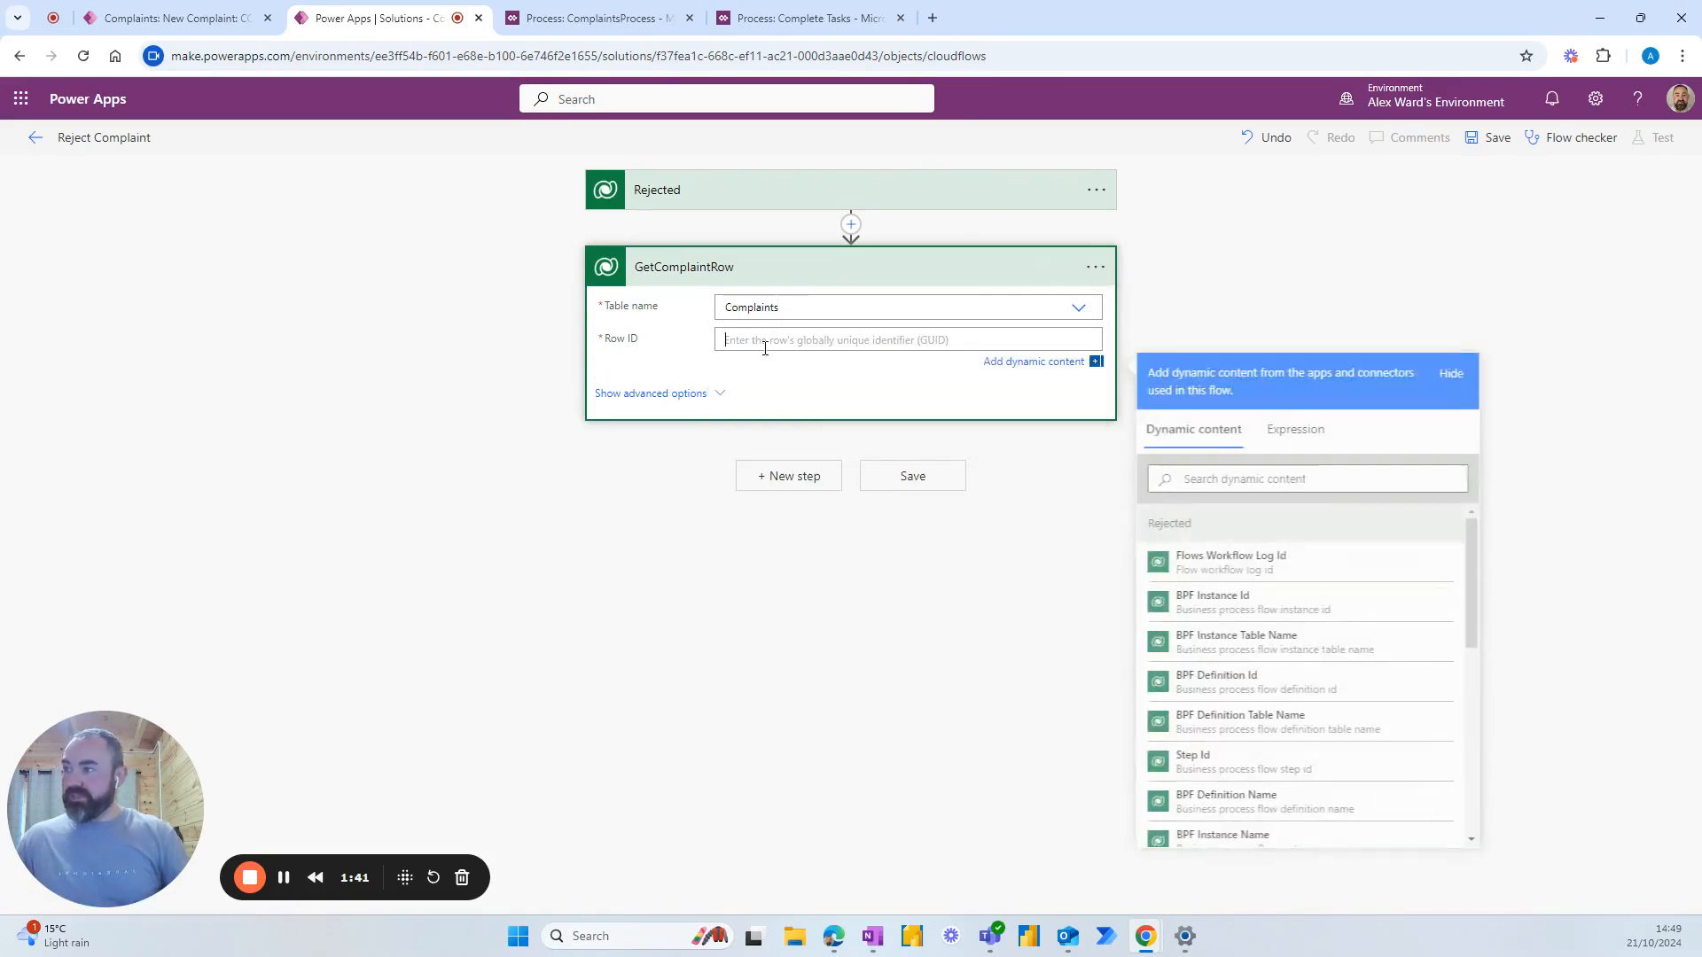
pyautogui.scroll(-3)
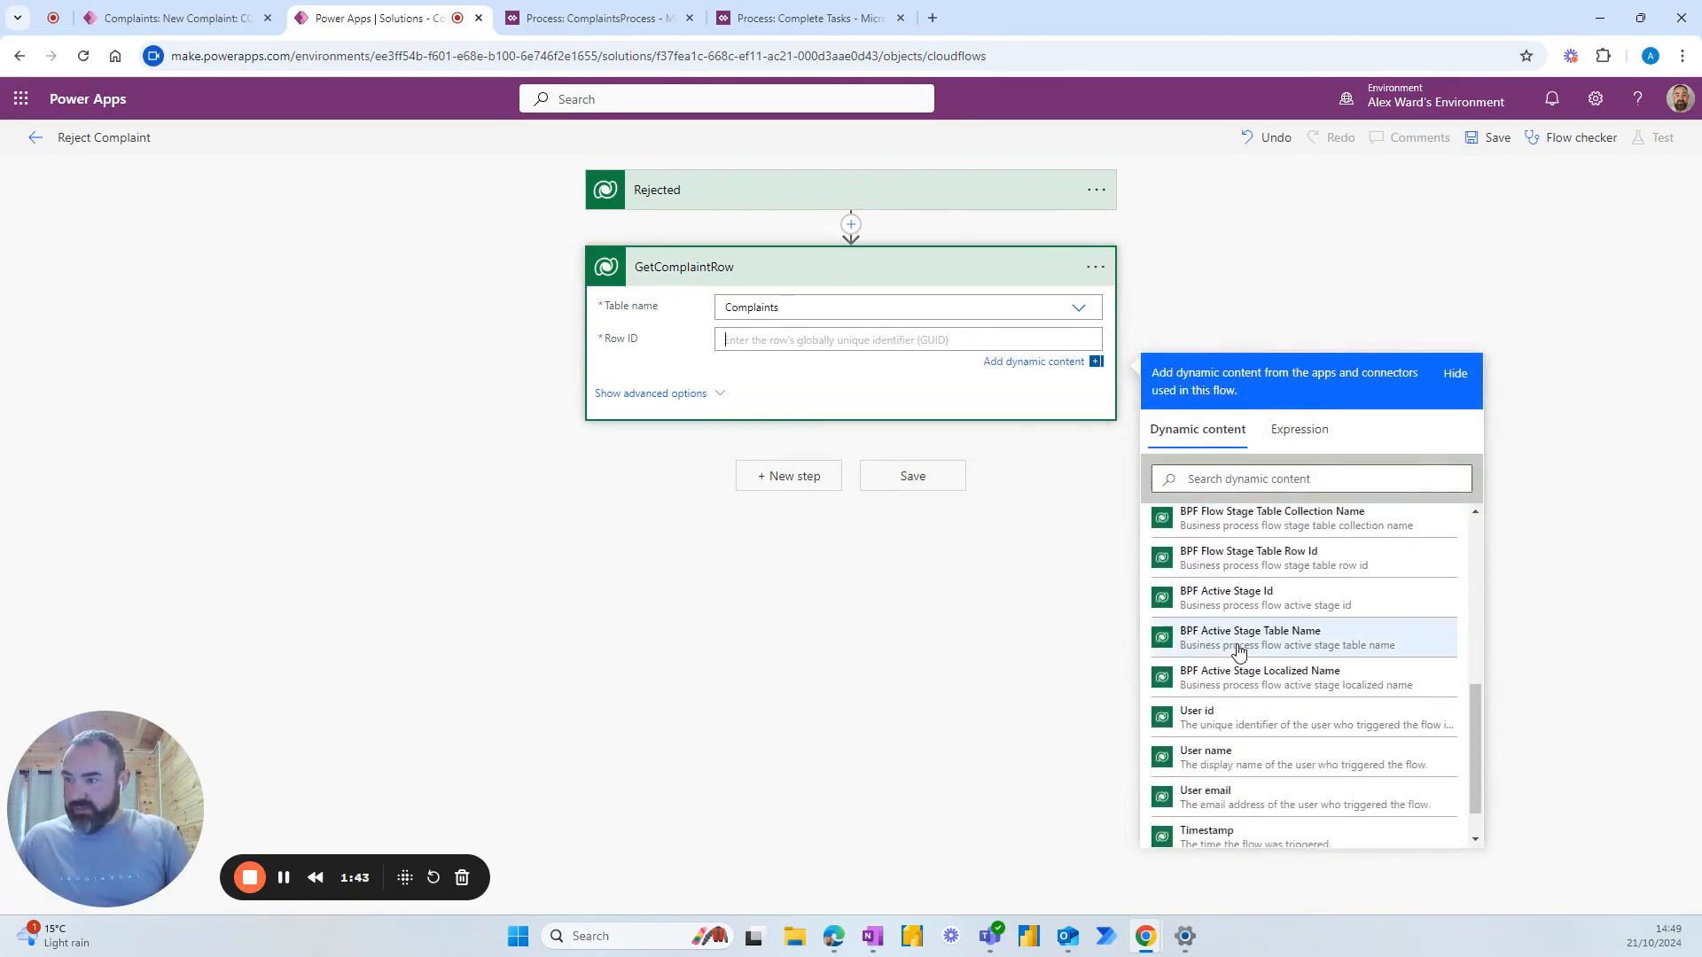
pyautogui.moveTo(1243, 559)
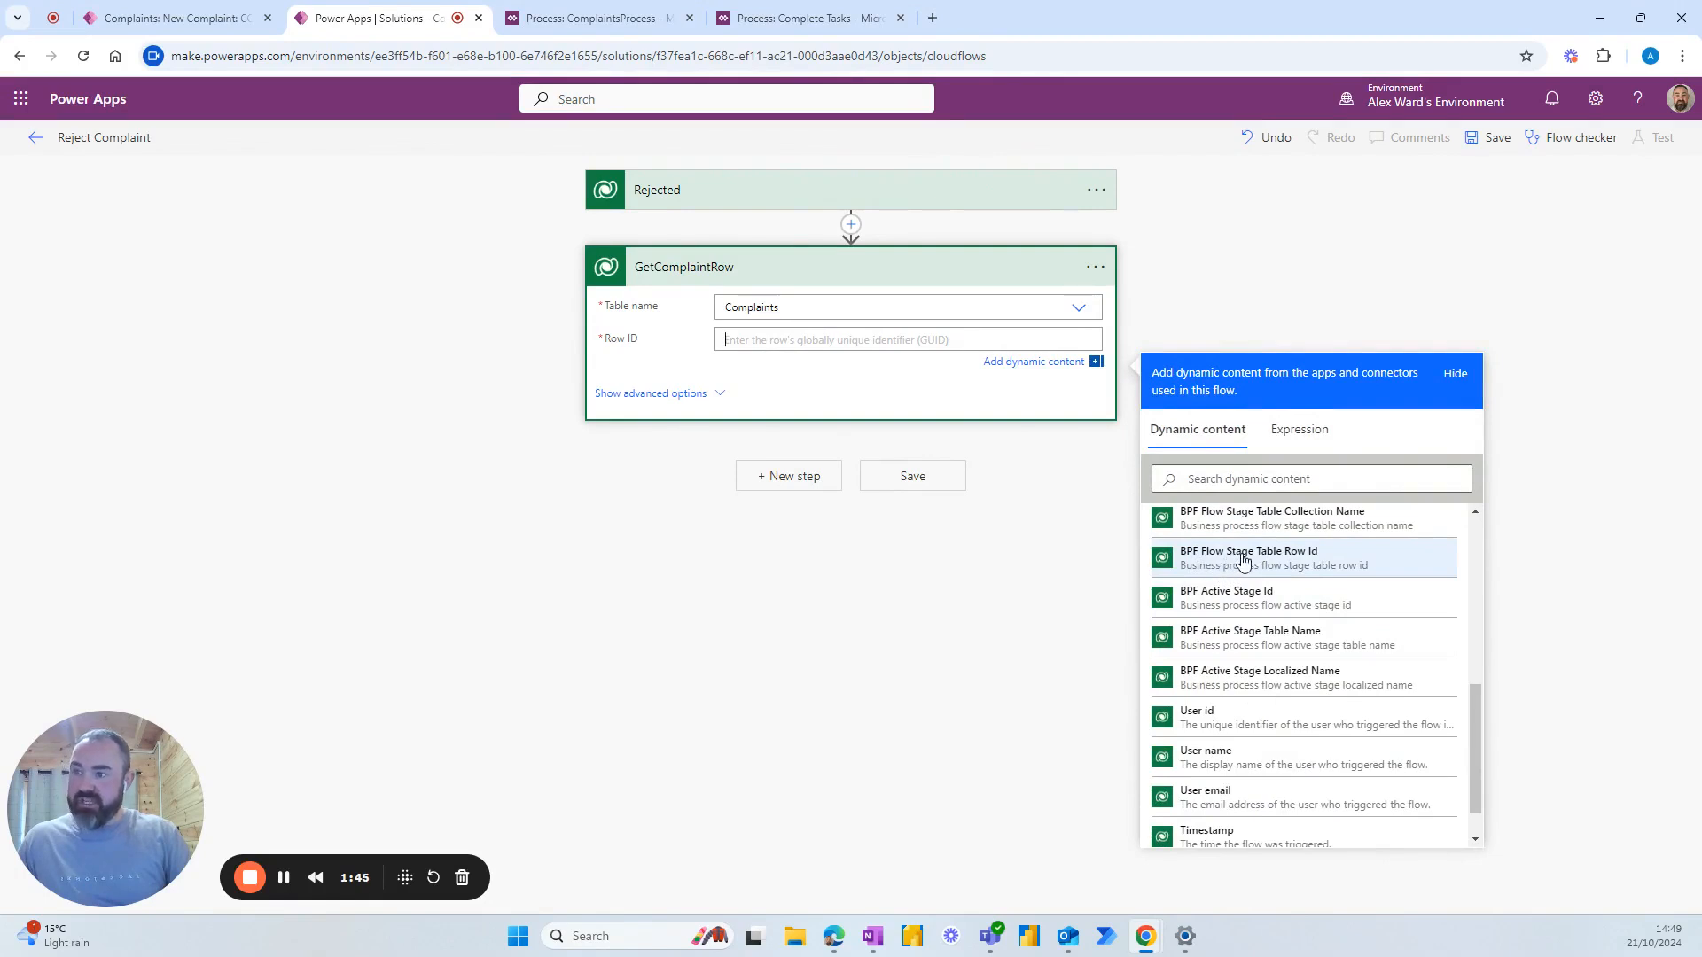
pyautogui.click(1249, 557)
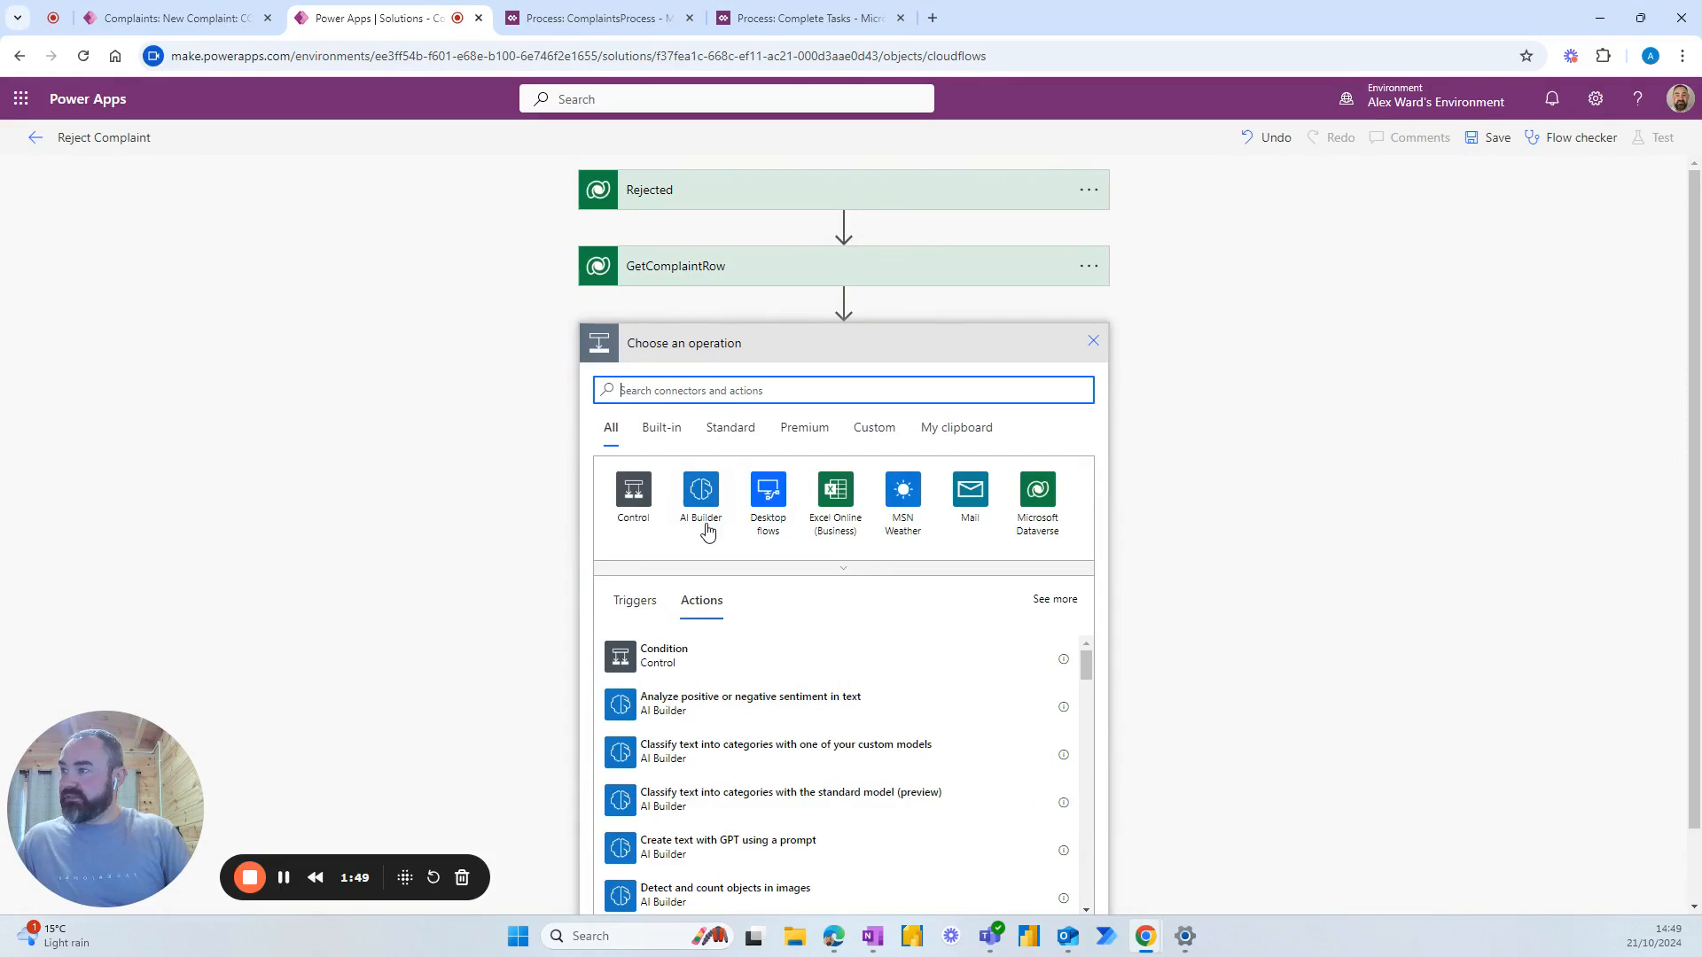
# Add a Dataverse List rows step named GetBPF on the ComplaintsProcess table.
pyautogui.click(1037, 491)
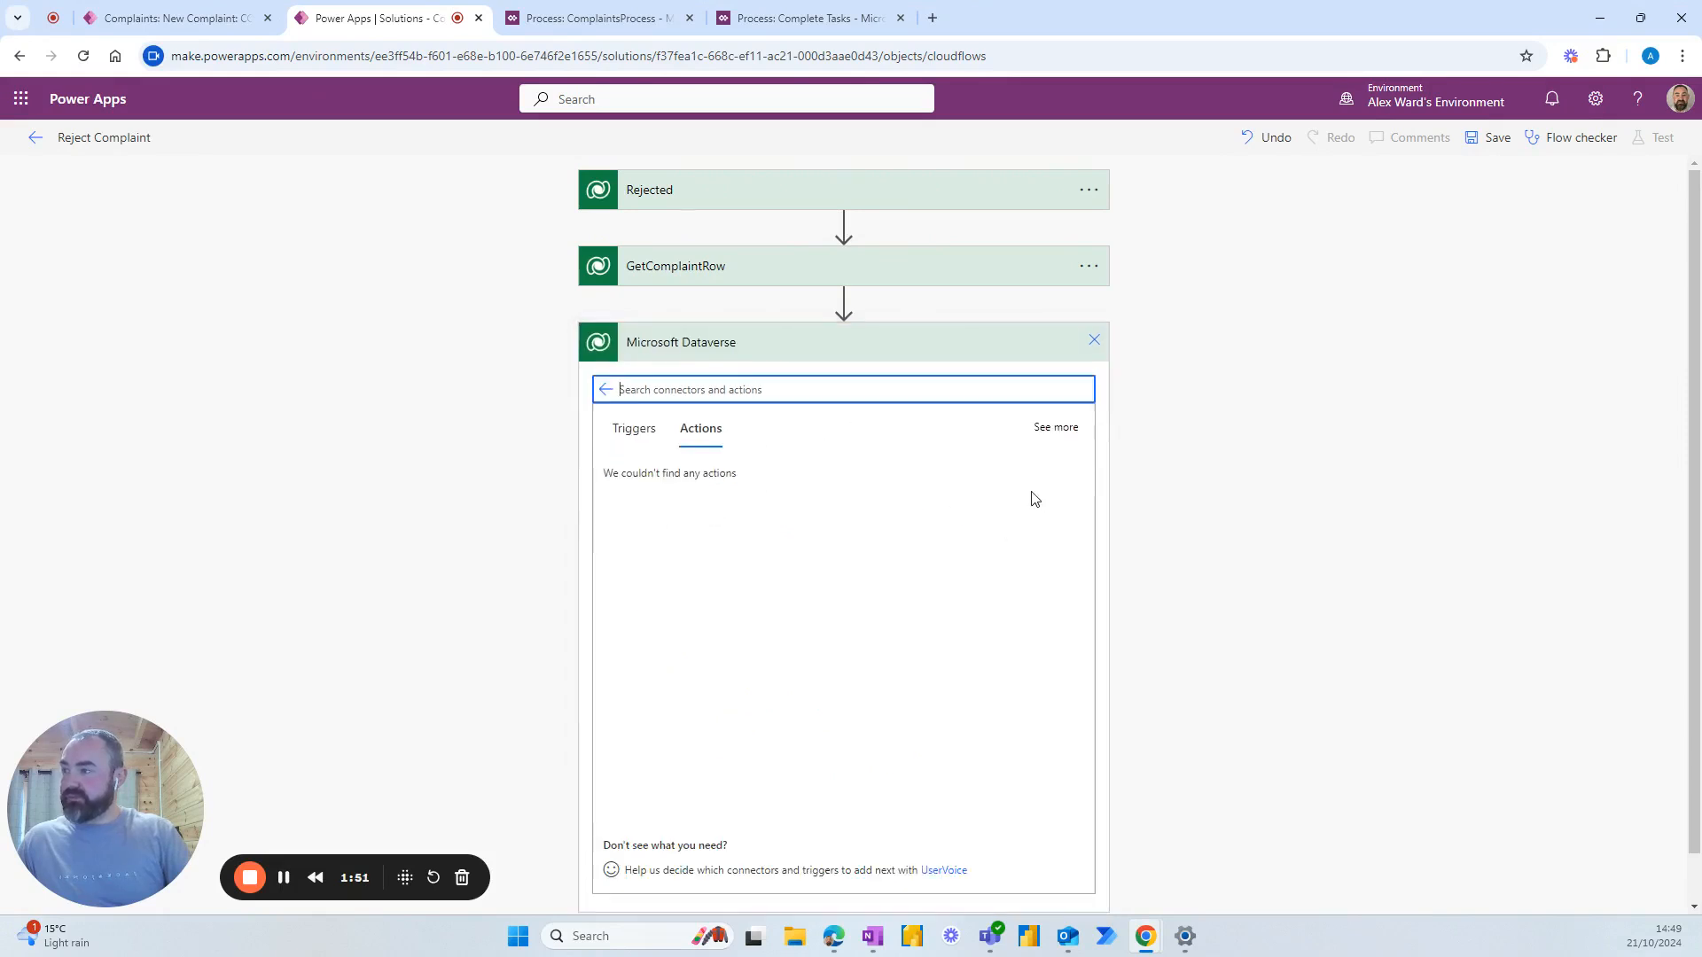
pyautogui.write('list rows')
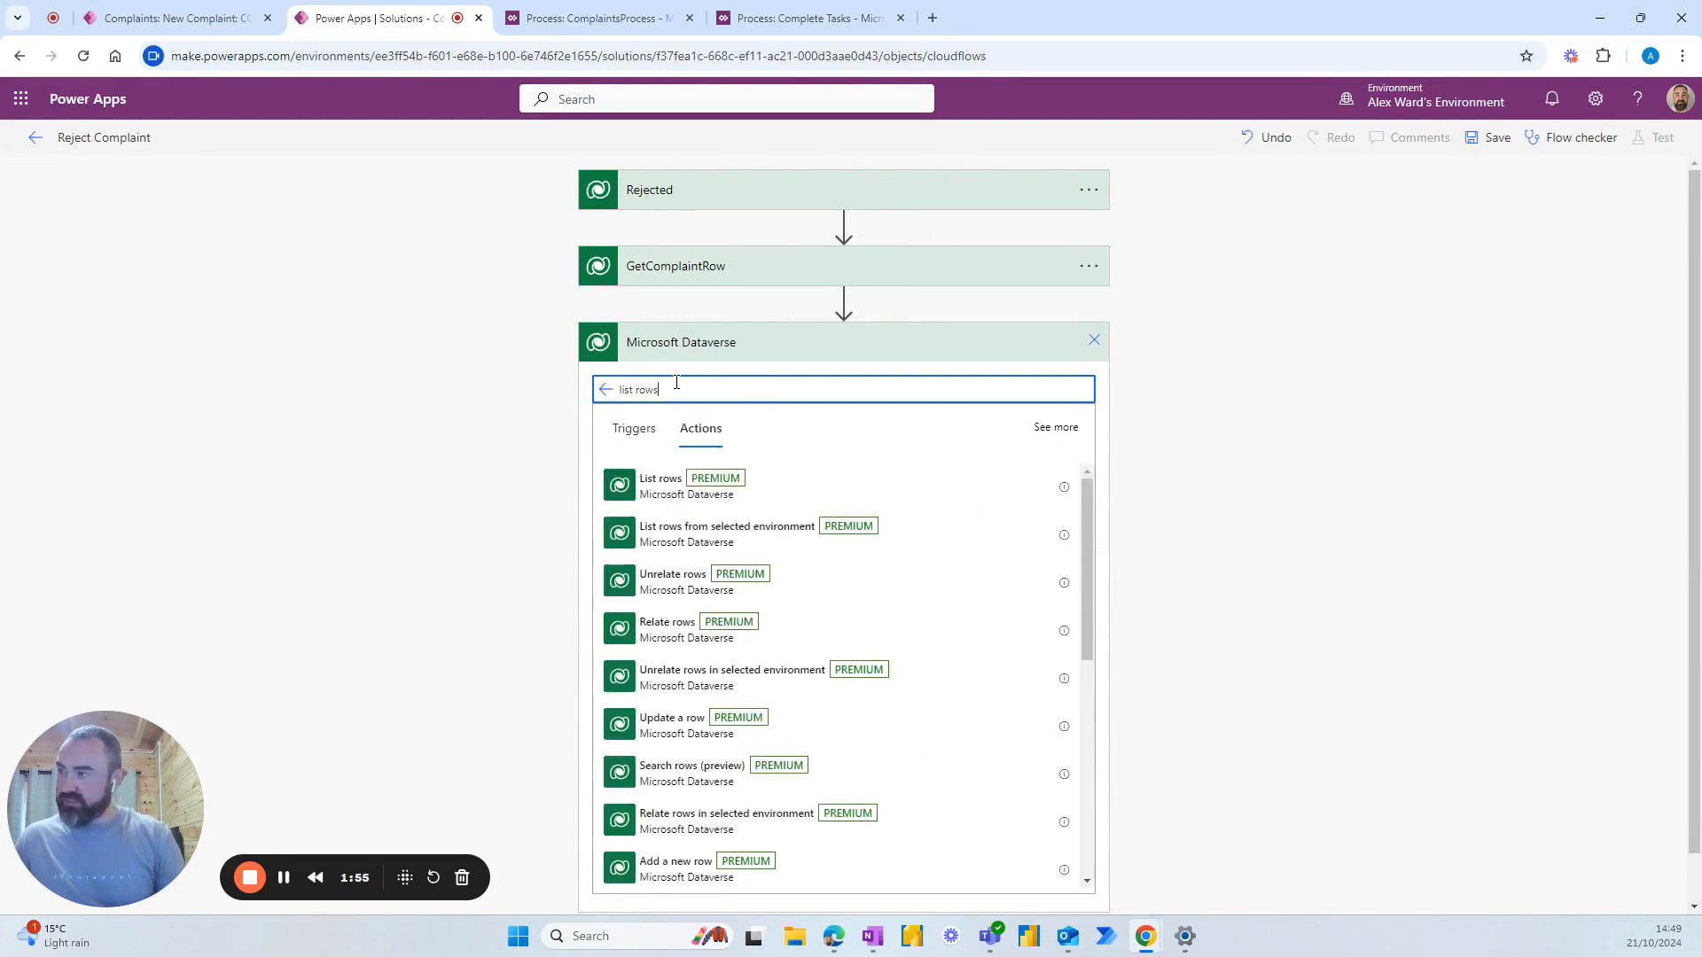
pyautogui.moveTo(673, 470)
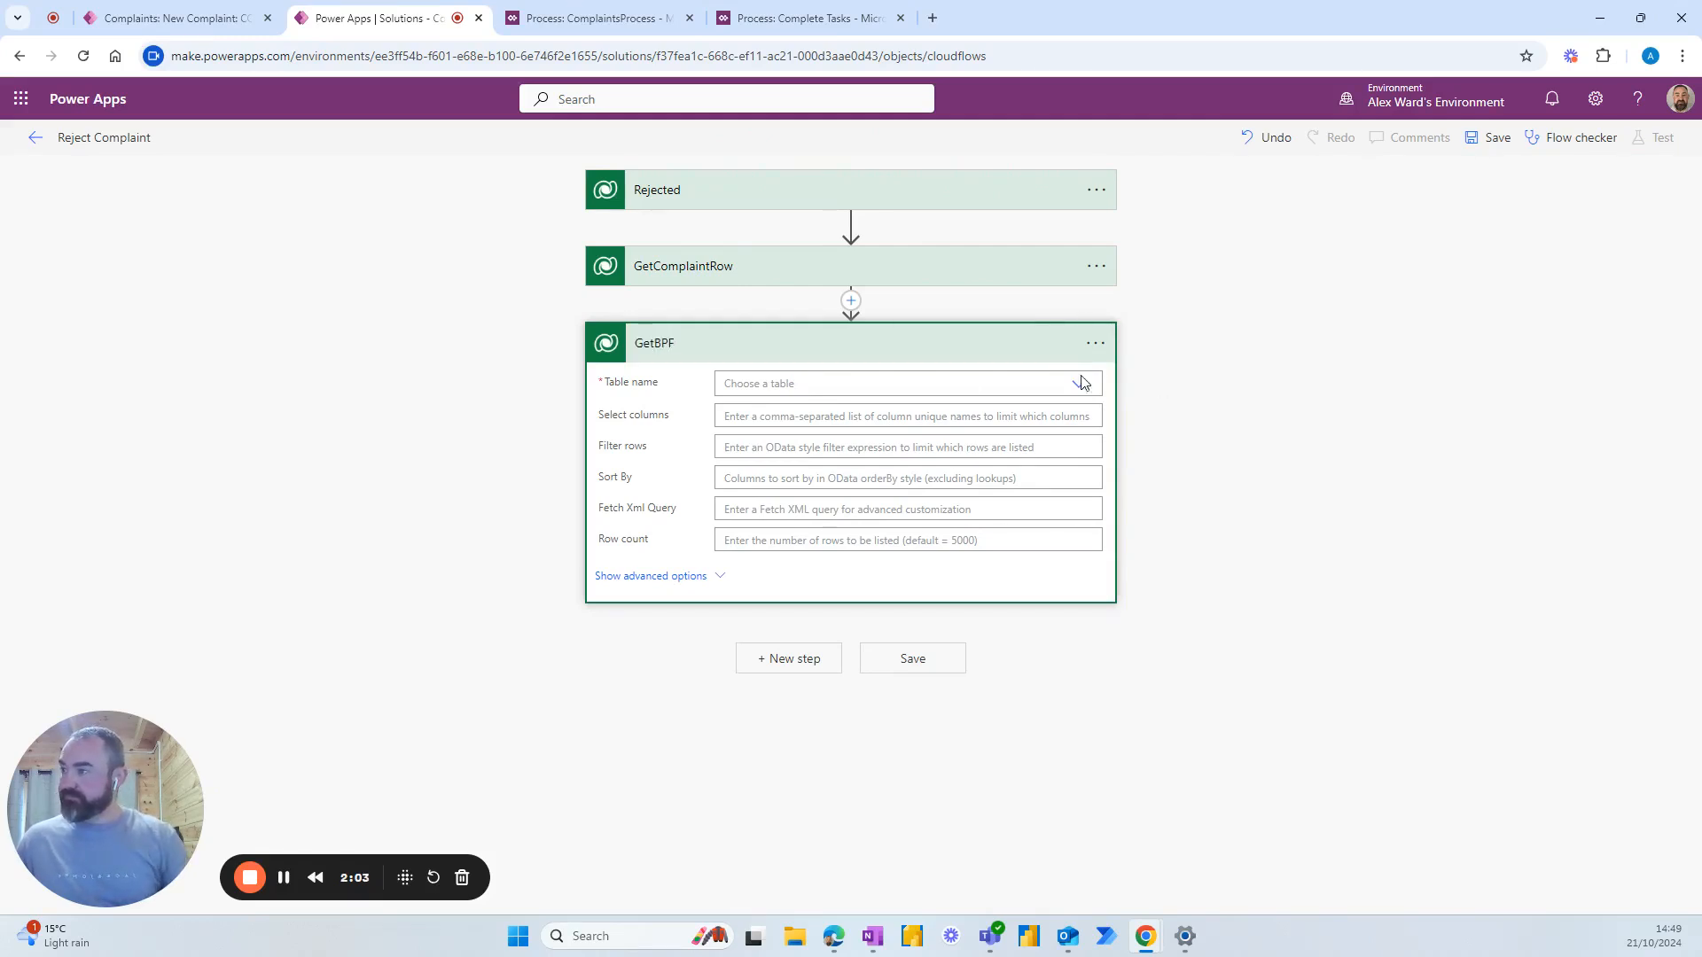
pyautogui.click(906, 383)
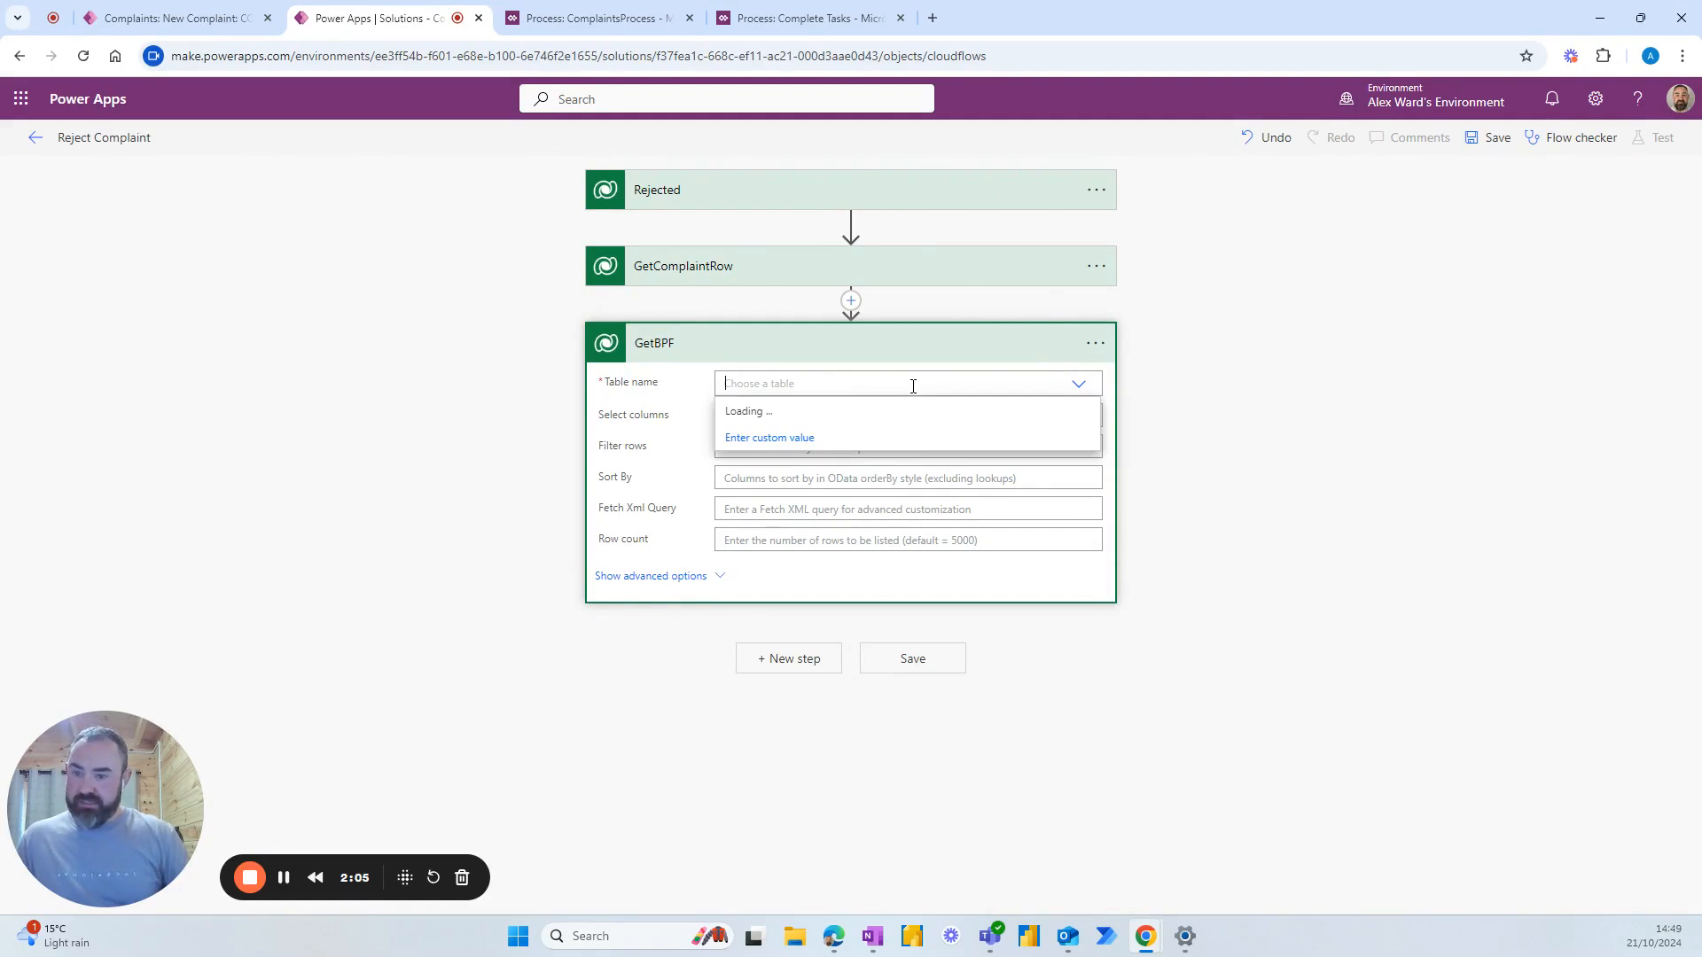
pyautogui.write('complaintsp')
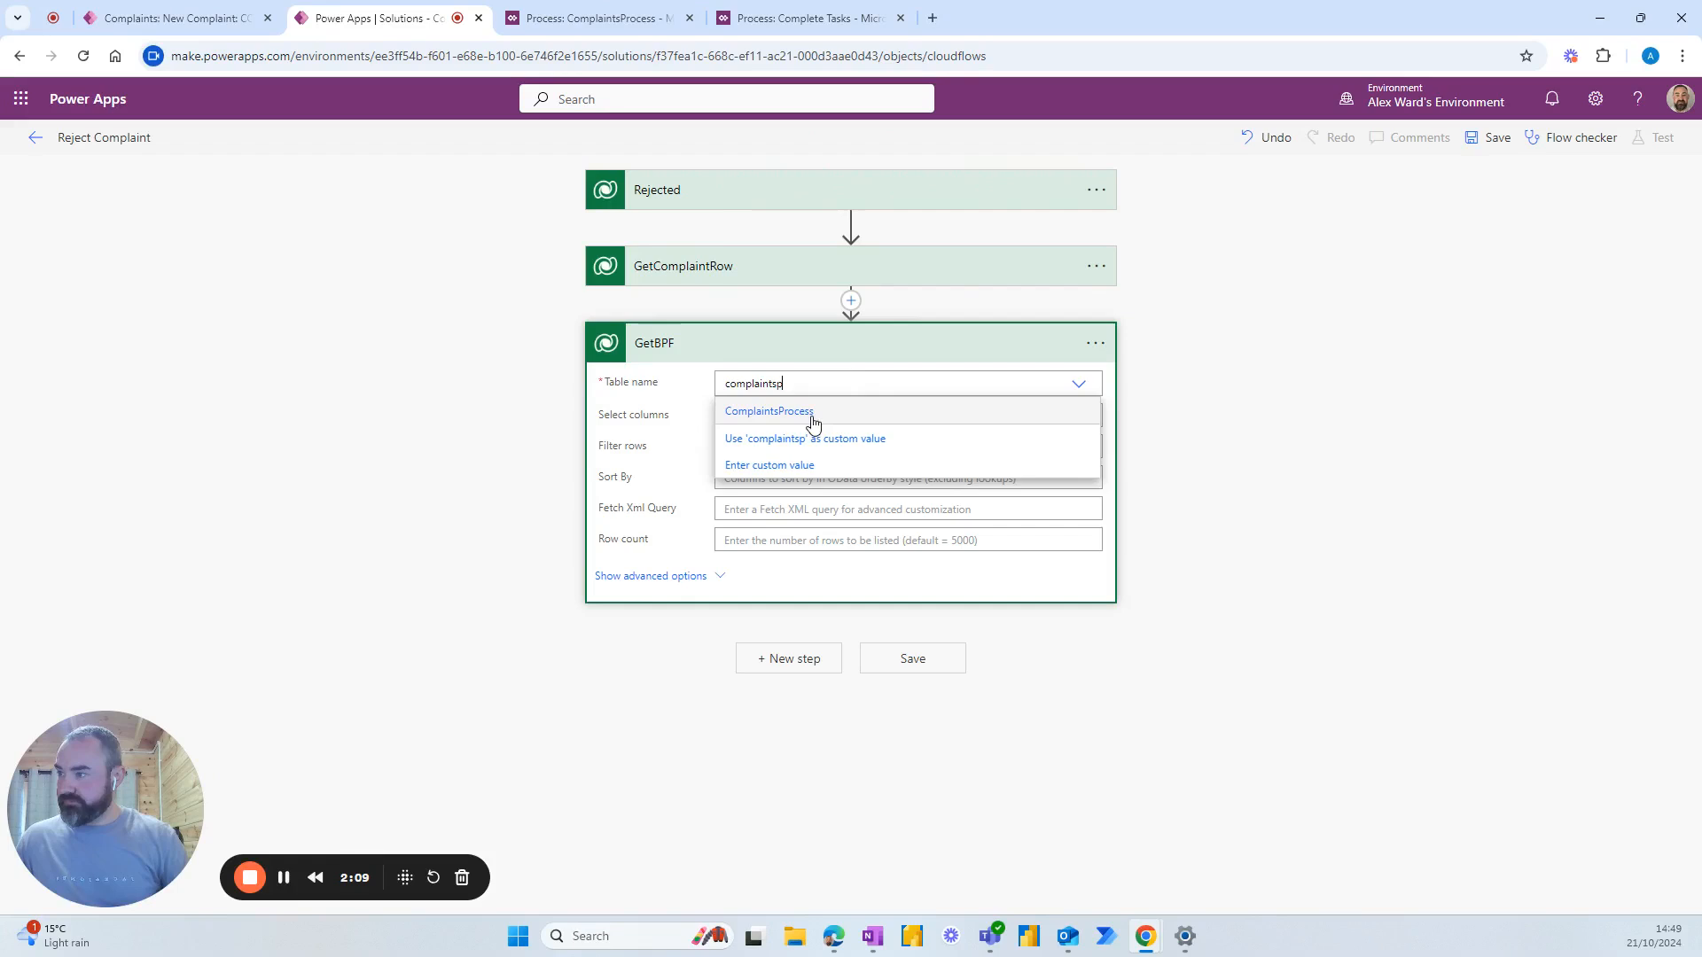
pyautogui.click(768, 410)
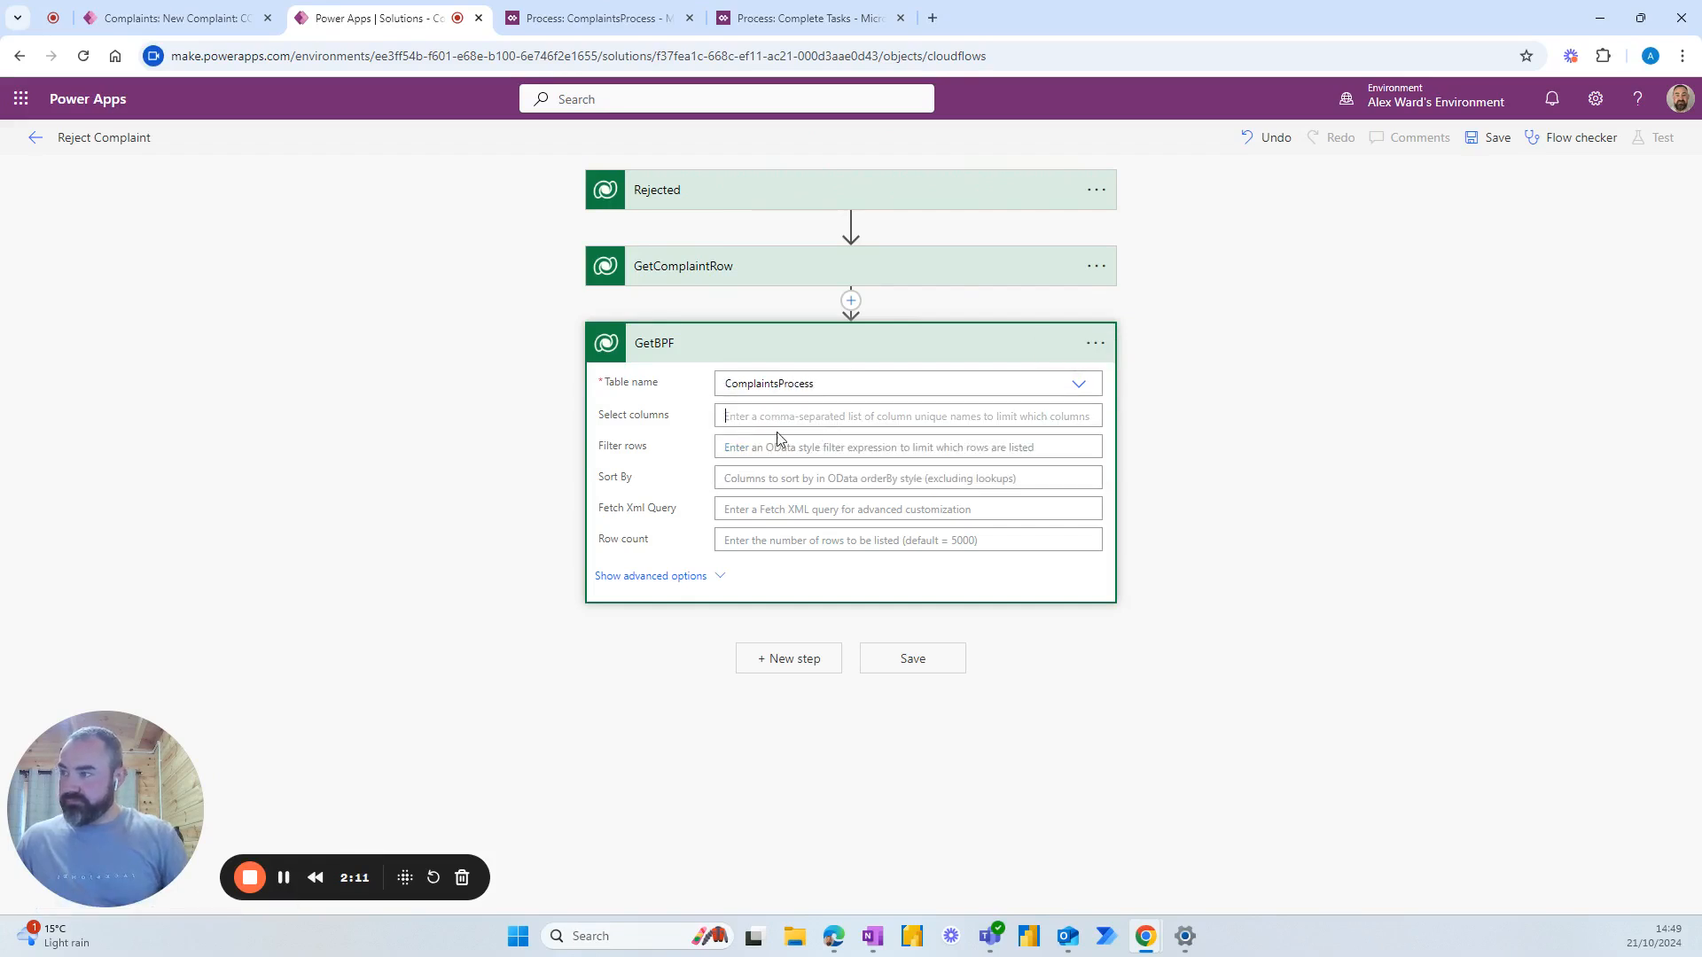
# Set GetBPF's select columns to businessprocessflowinstanceid_processid_value.
pyautogui.click(901, 415)
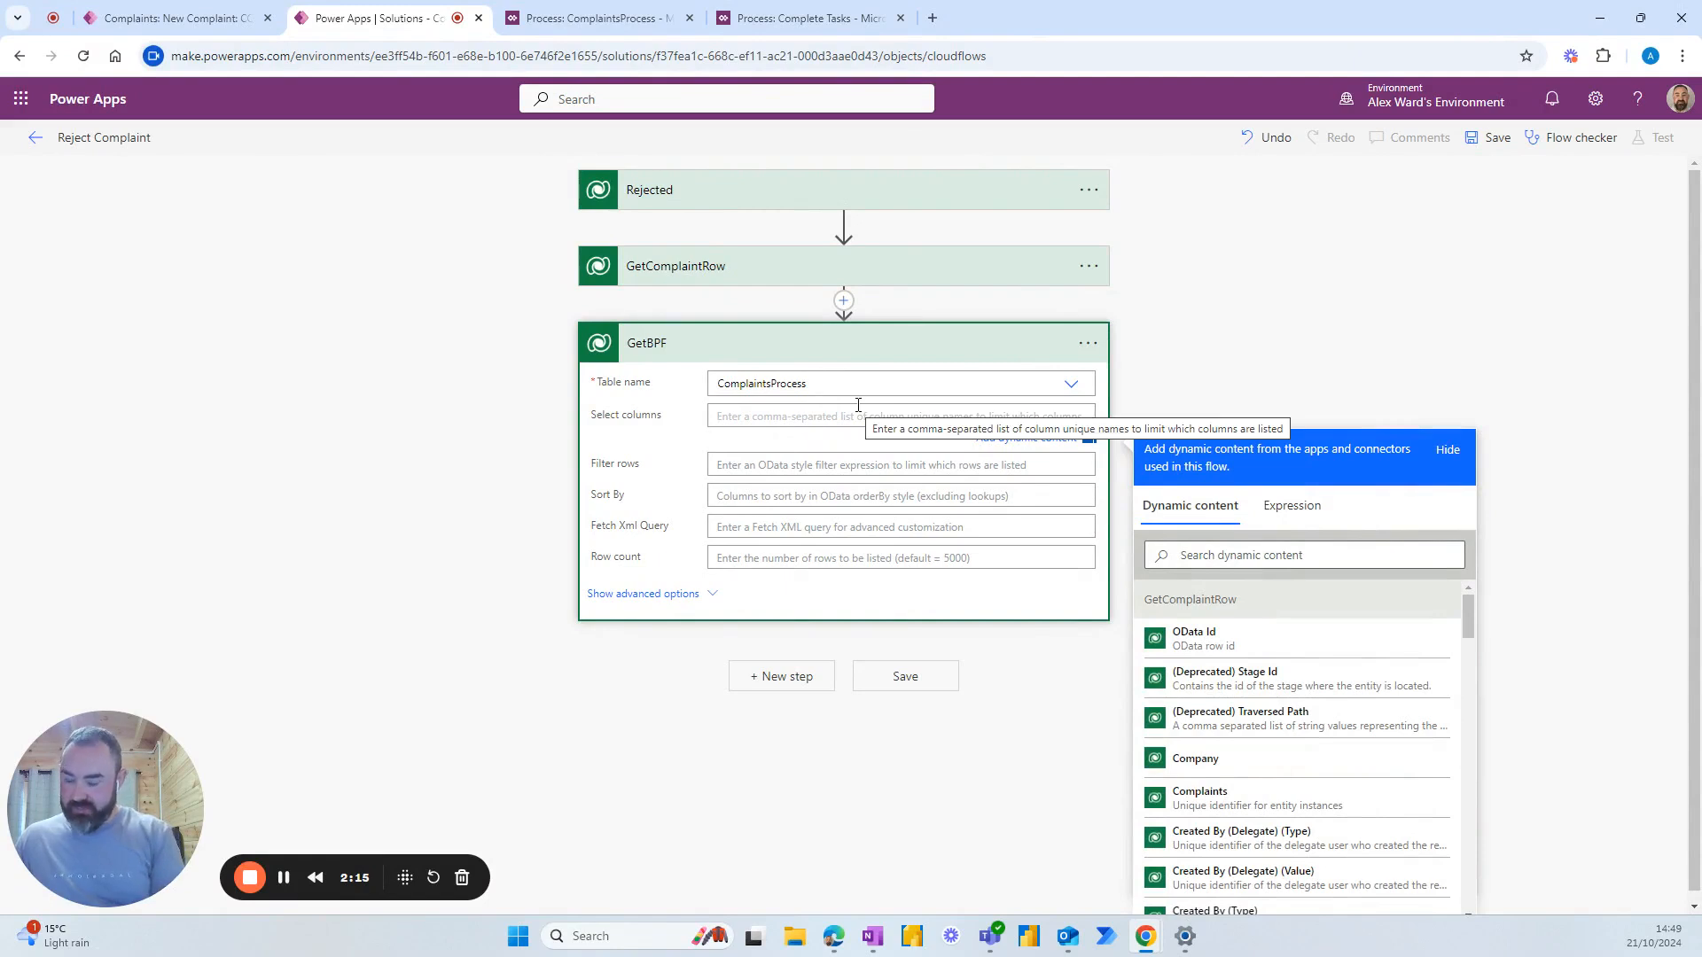
pyautogui.write('businessprocessflowinstanceid')
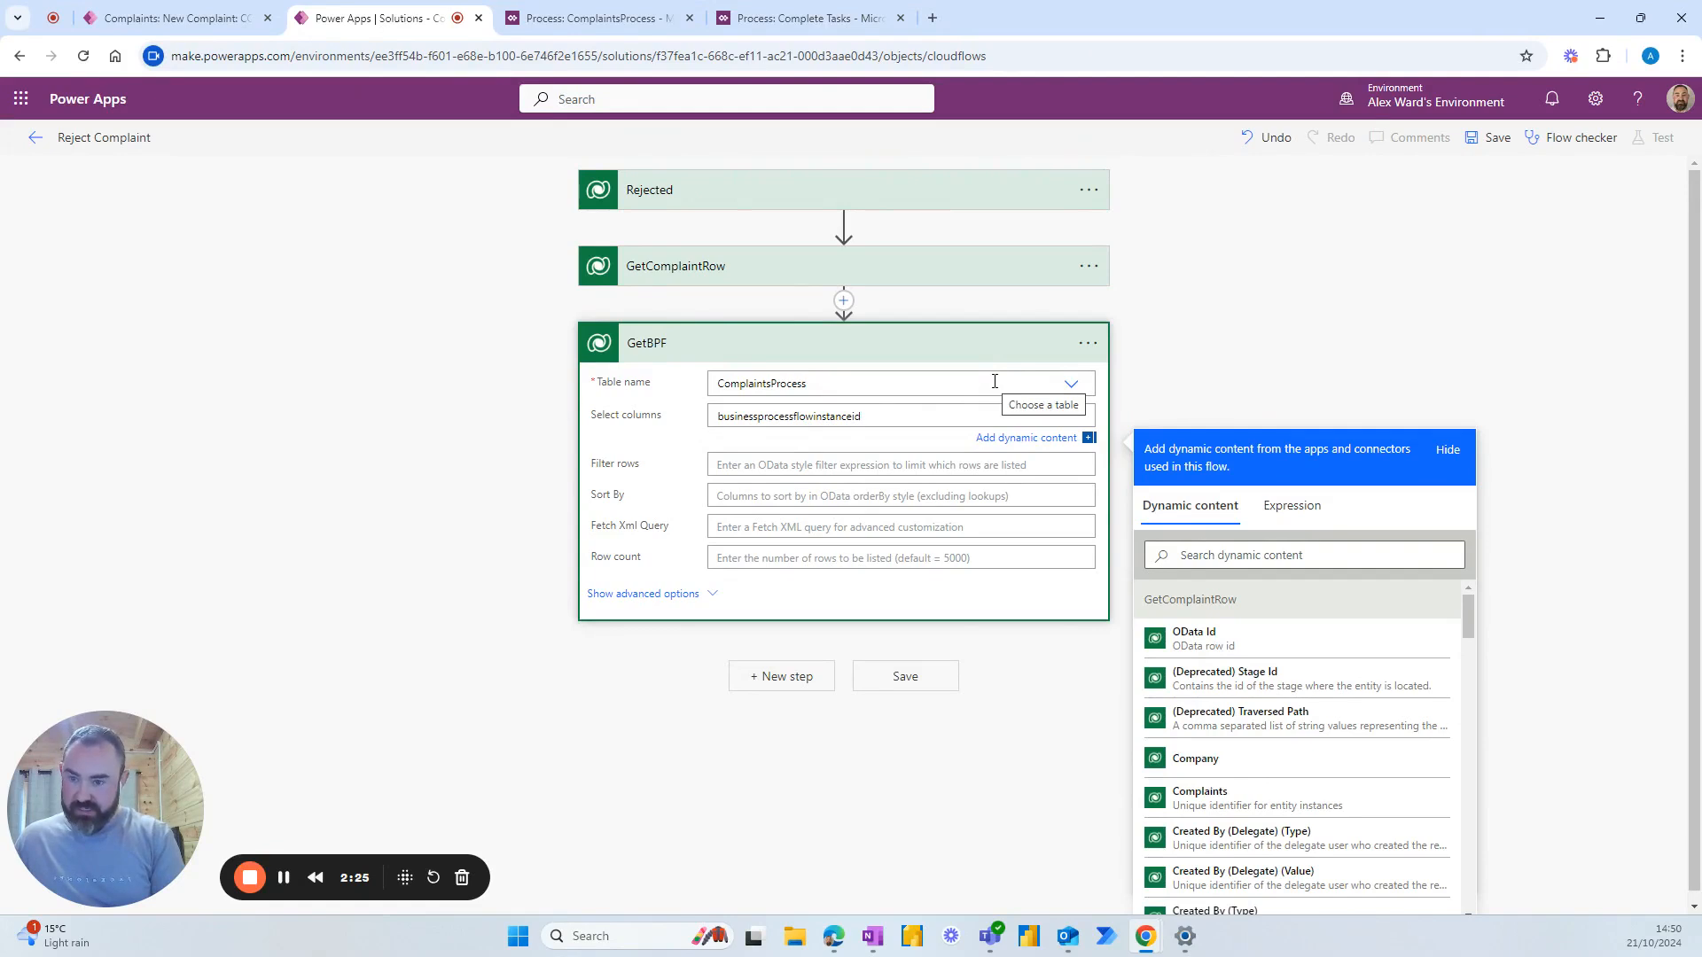
pyautogui.write('_p')
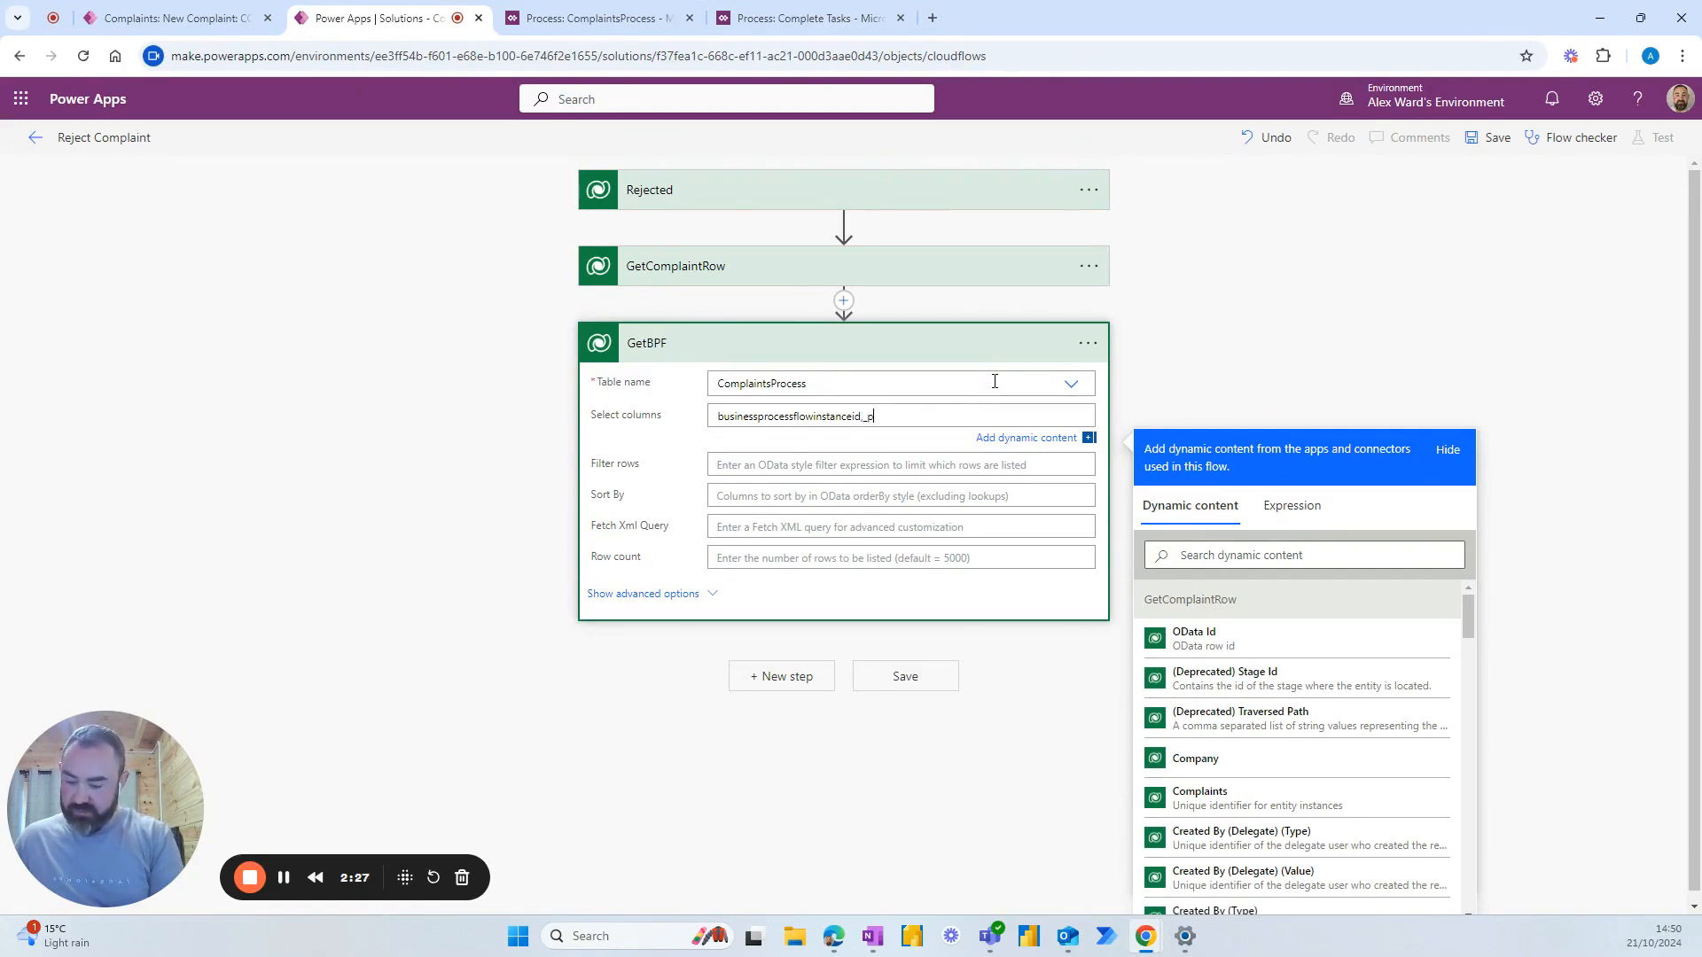
pyautogui.write('rocessid')
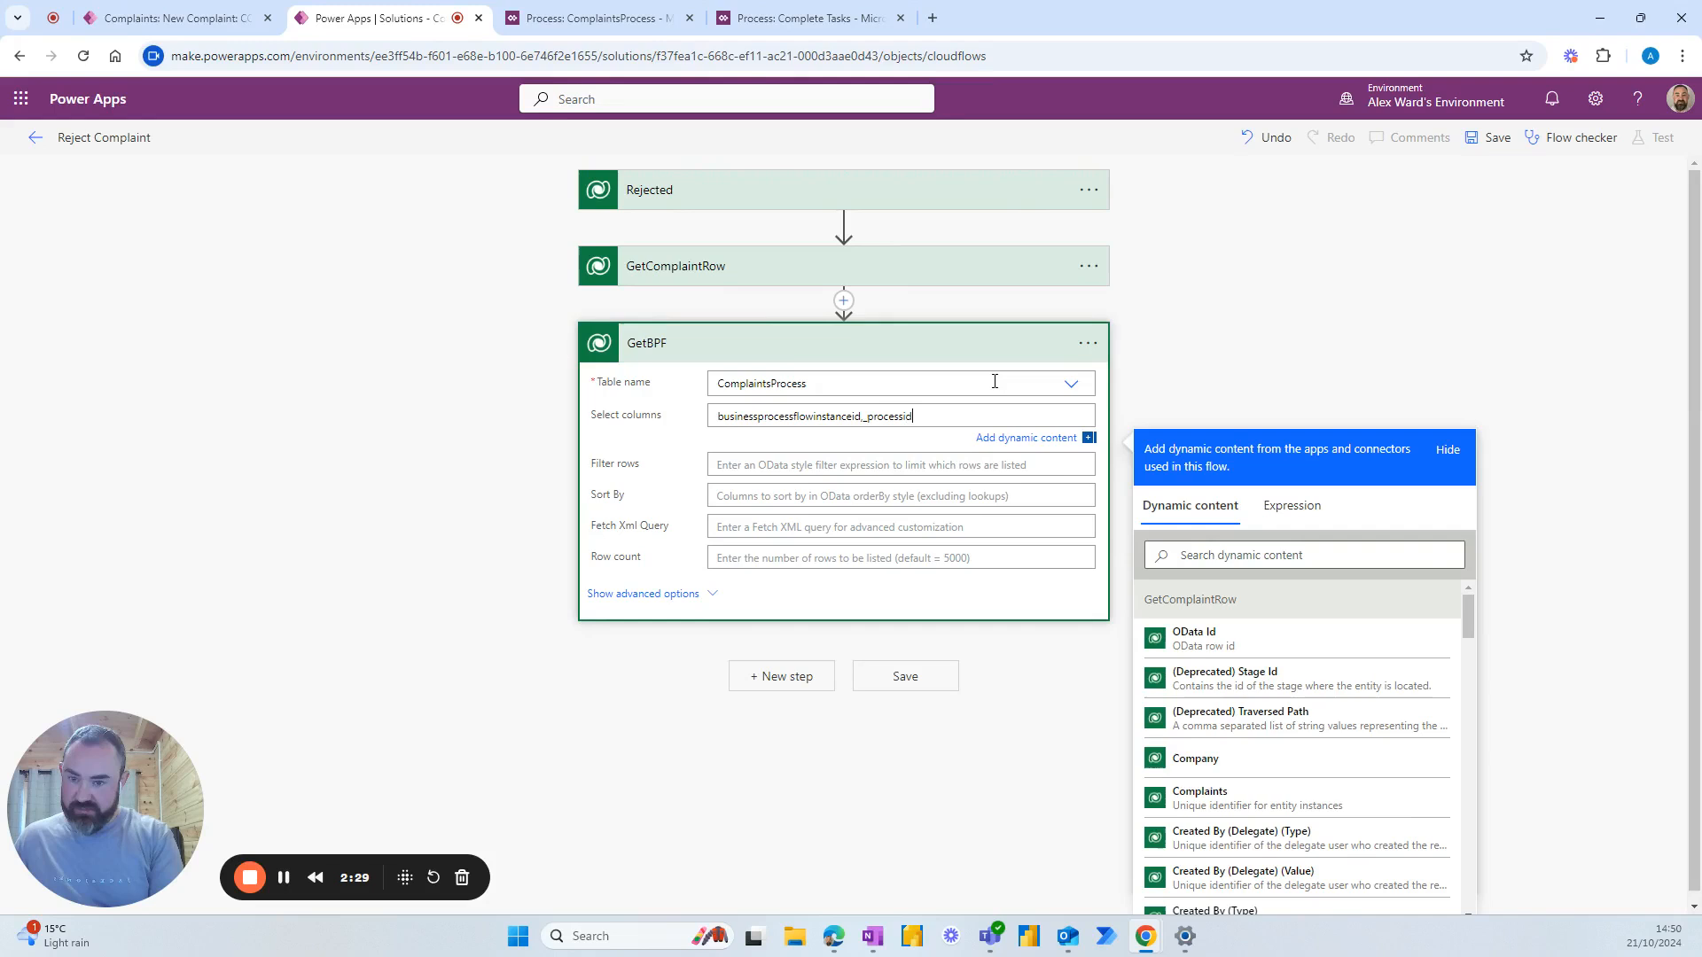
pyautogui.write('_value')
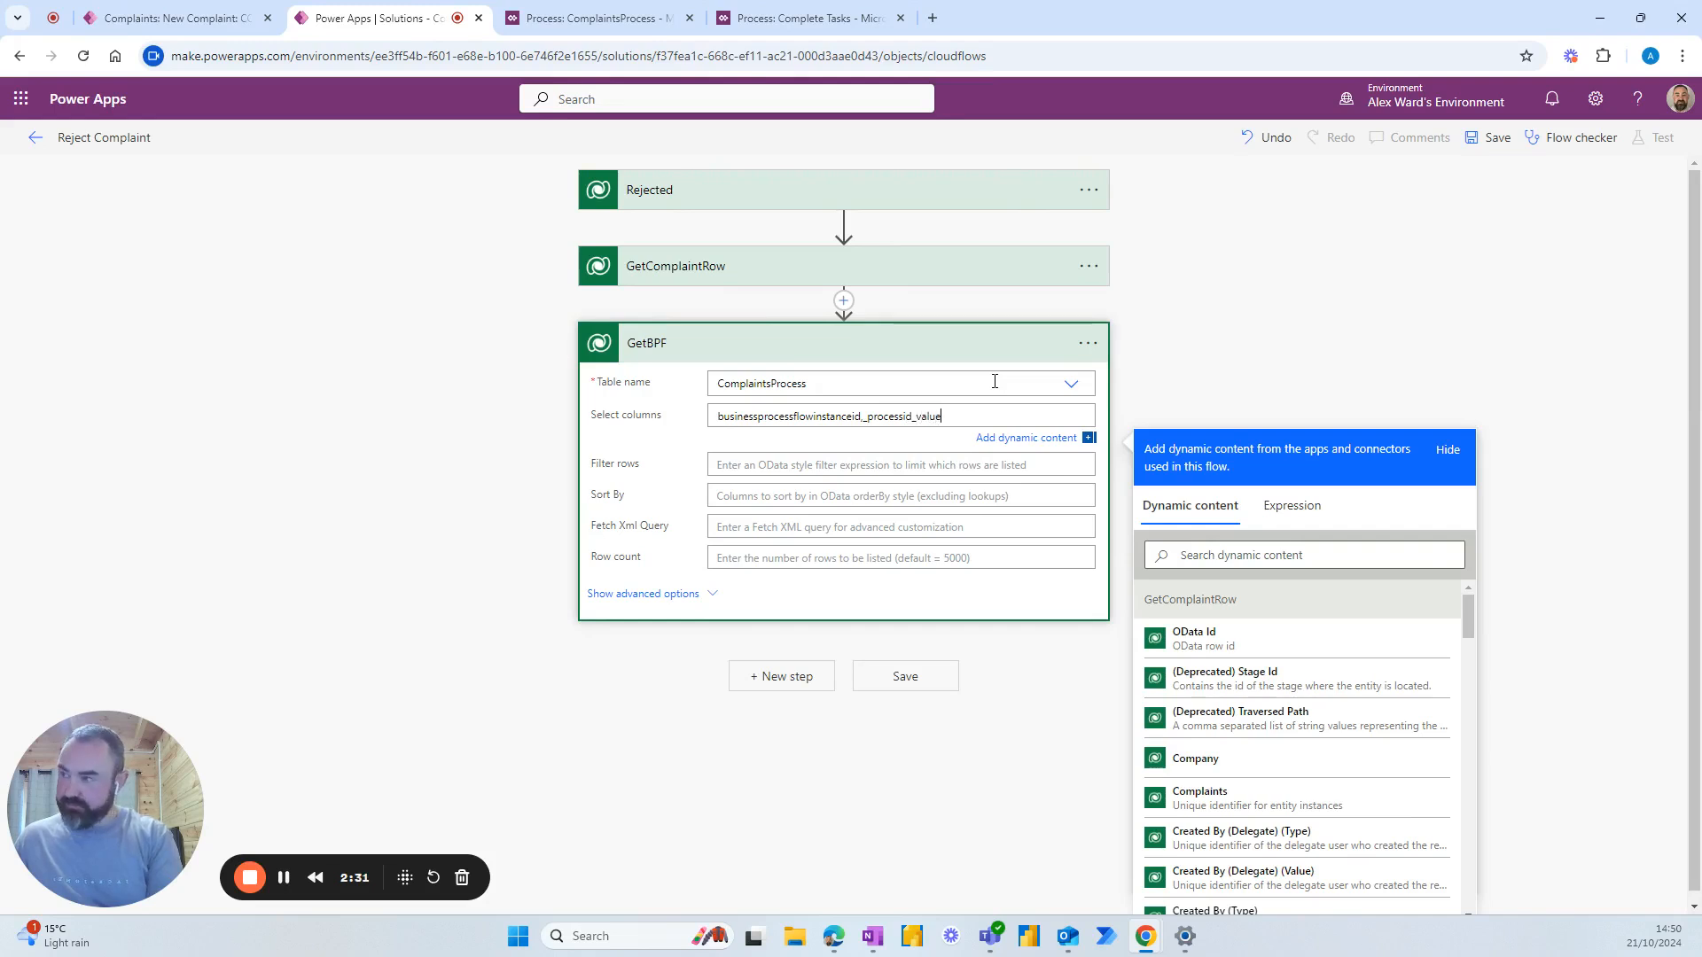
# Filter GetBPF rows by _bpf_aw_complaintsid_value eq the complaint's Complaints id.
pyautogui.click(901, 447)
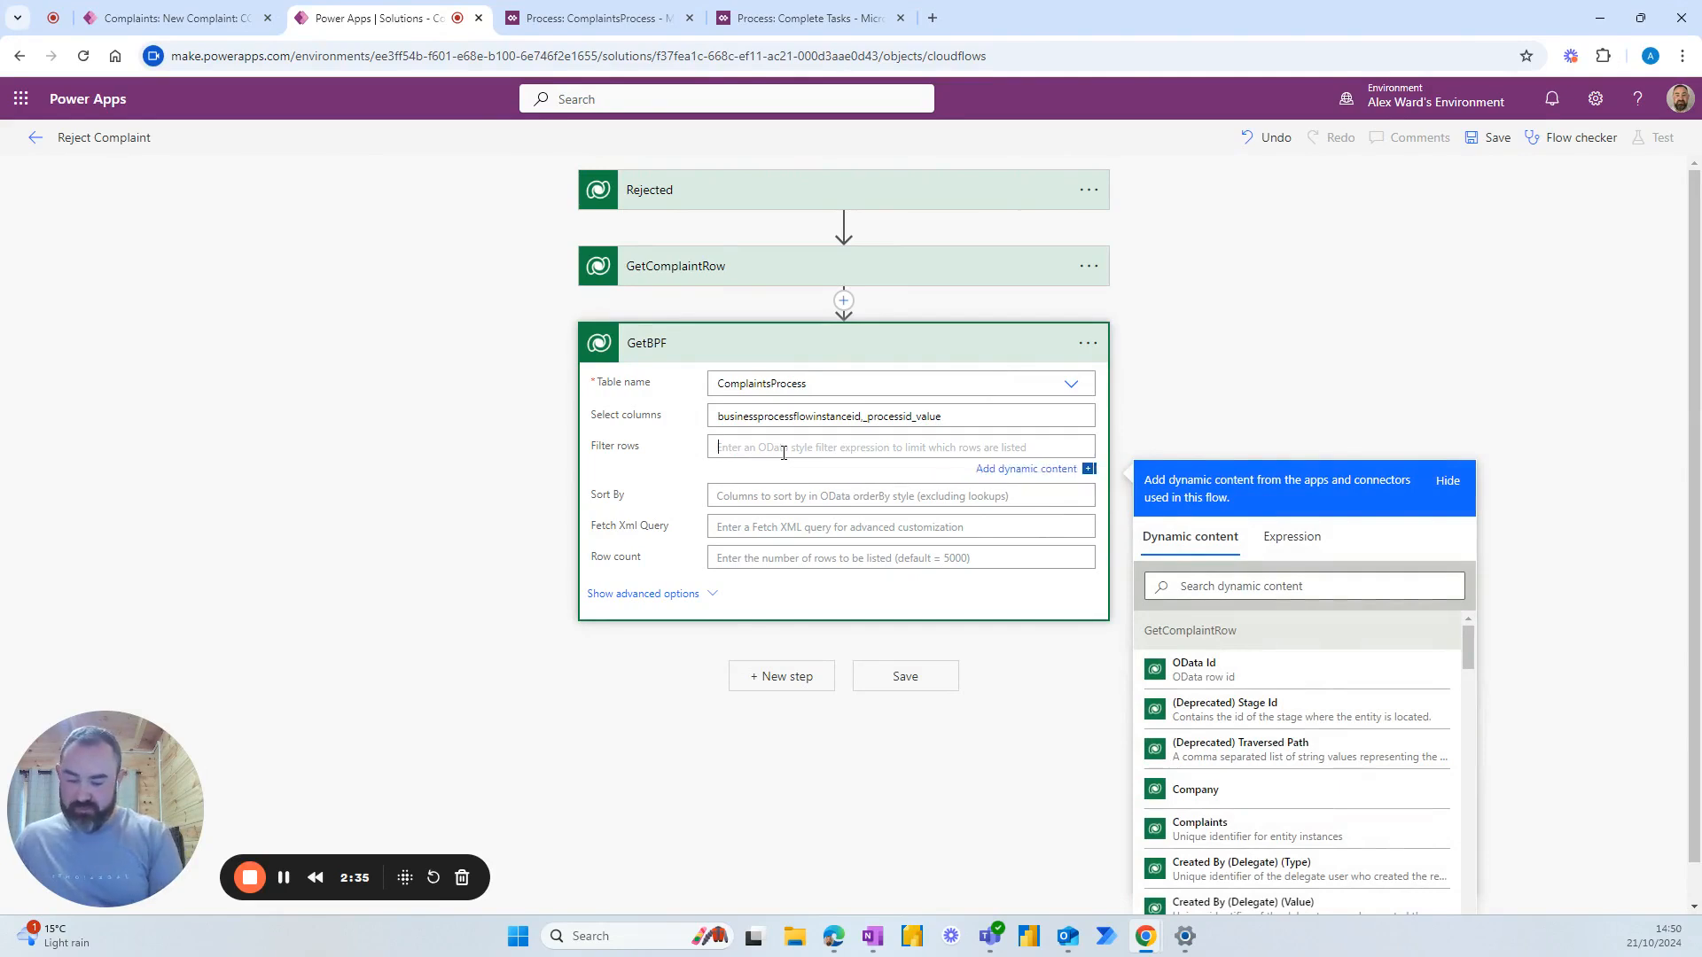
pyautogui.write('_bp')
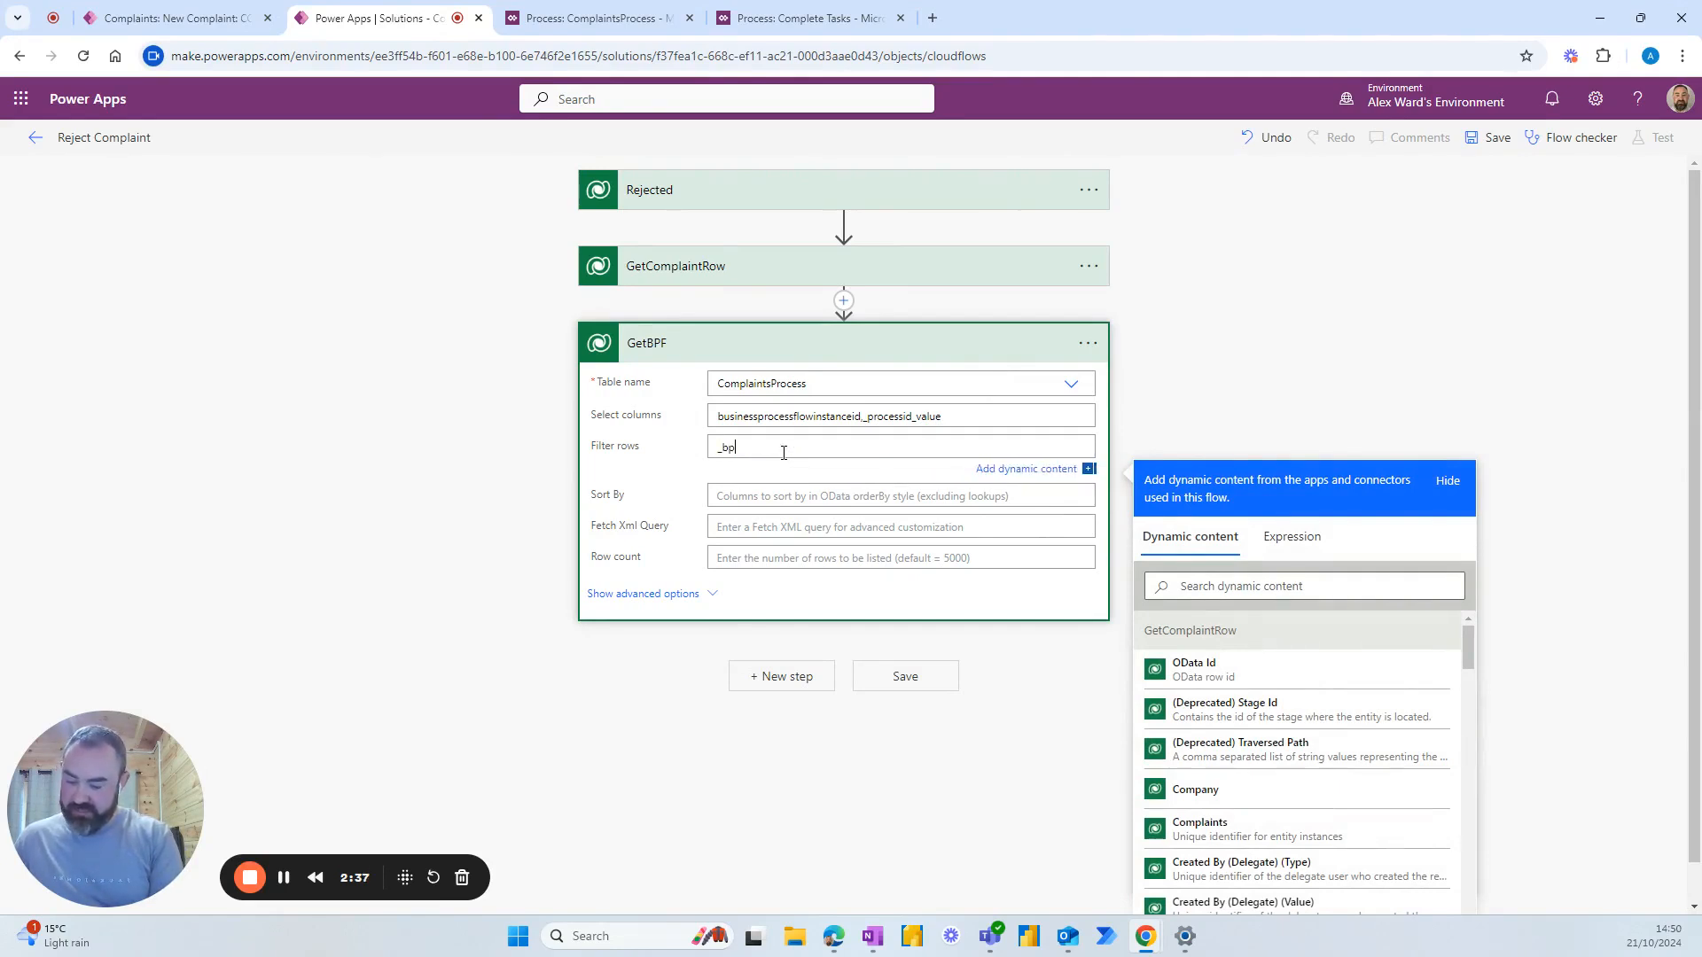
pyautogui.write('f_aw_complaintsid')
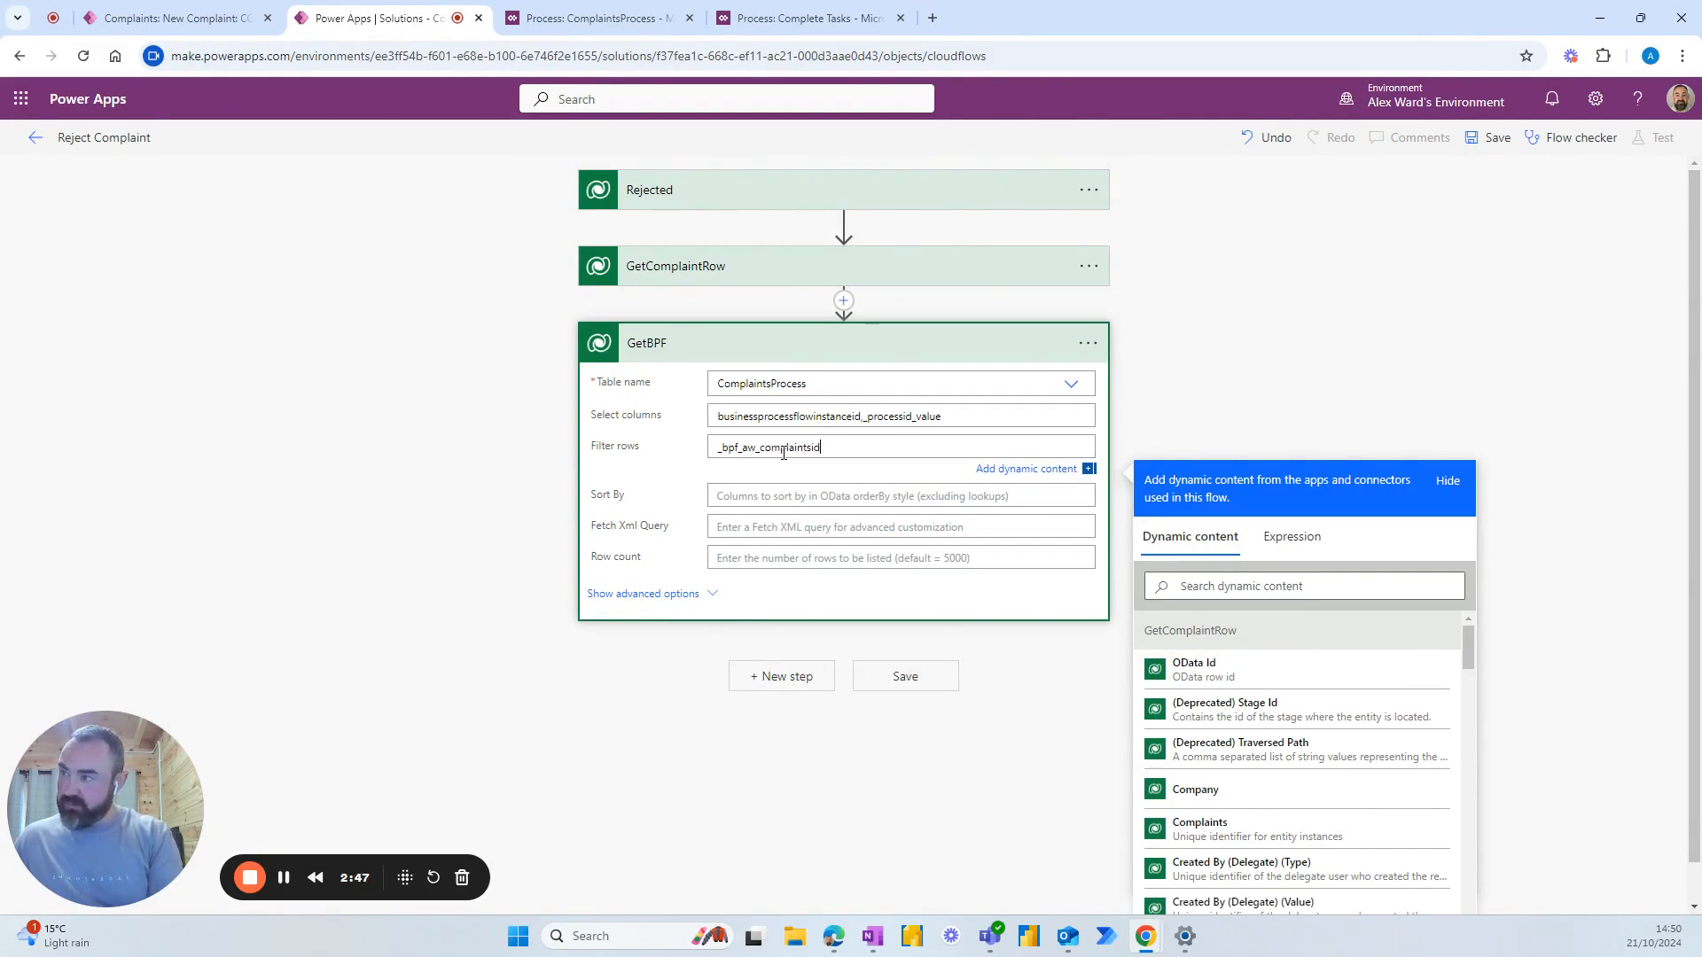
pyautogui.write('_valu')
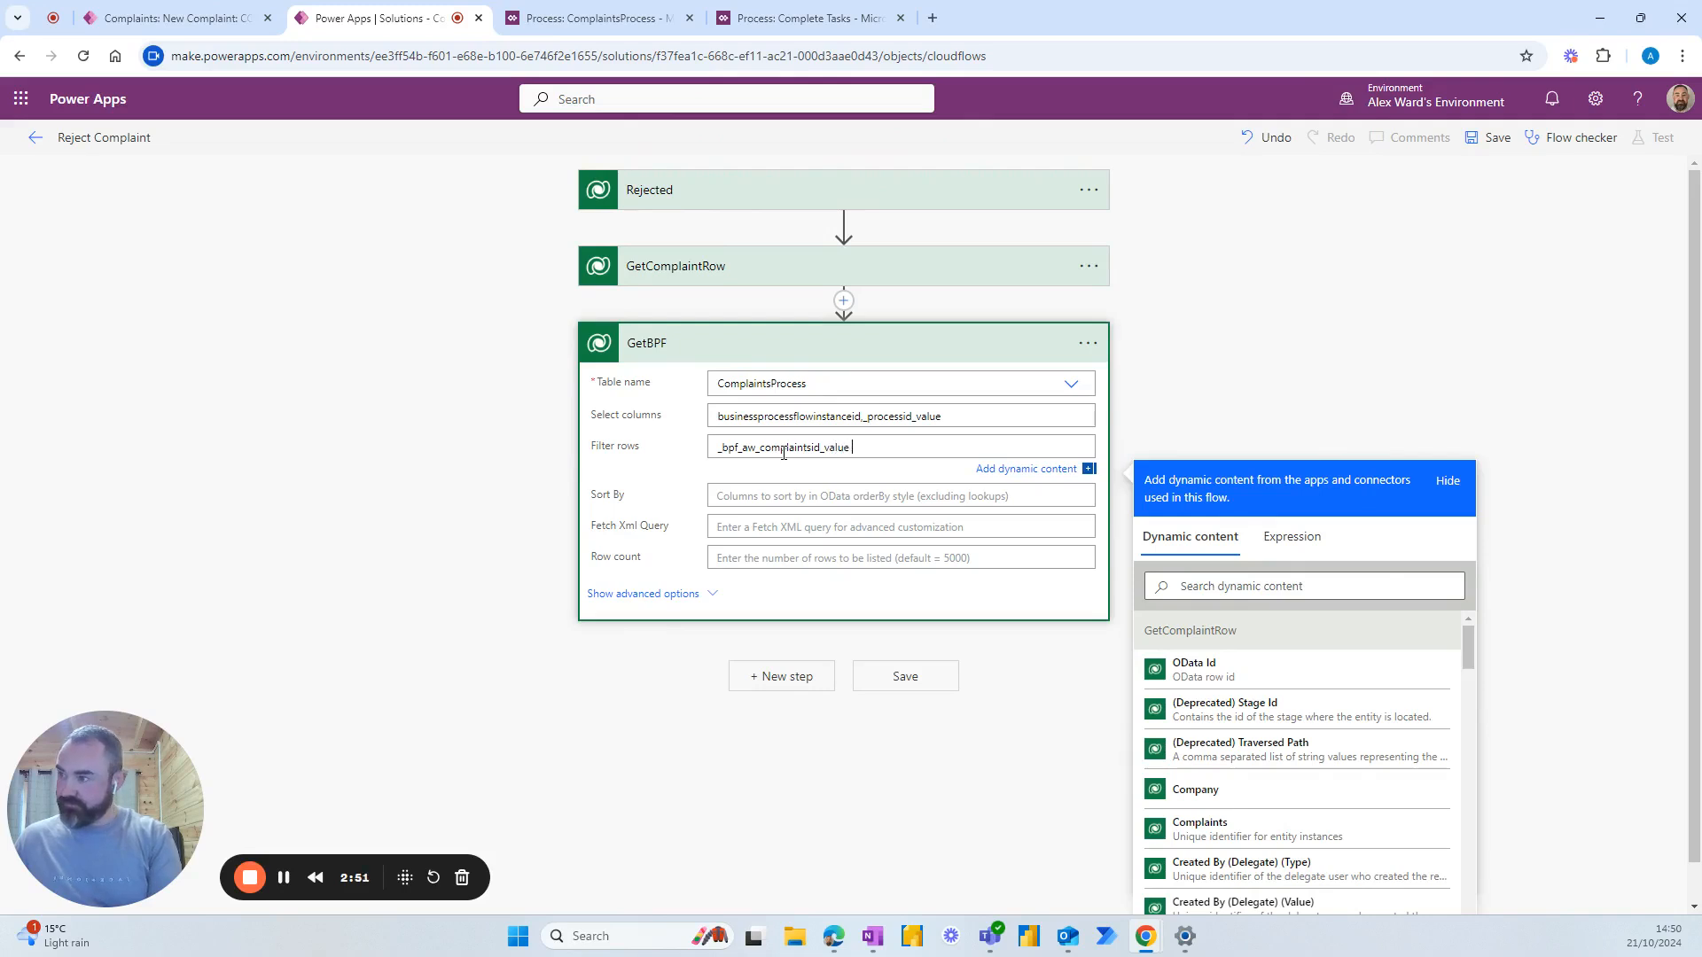
pyautogui.write('eq Complaints')
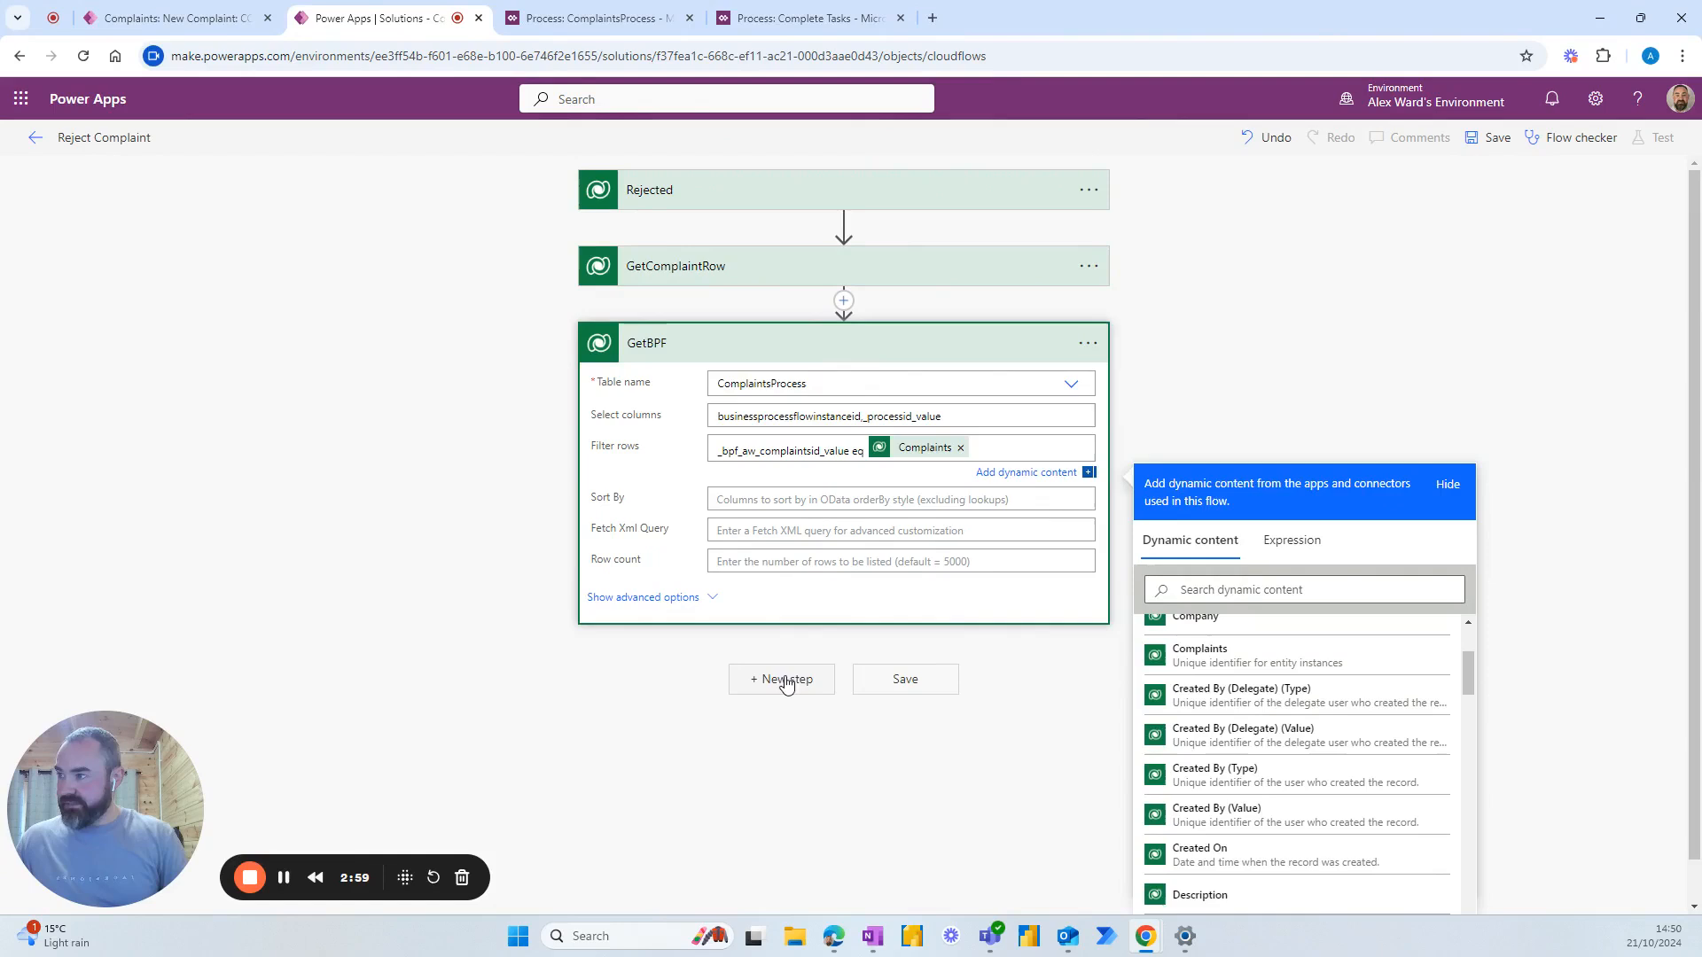
# Add a Dataverse List rows step named GetProcessStage and begin typing its table name.
pyautogui.click(781, 679)
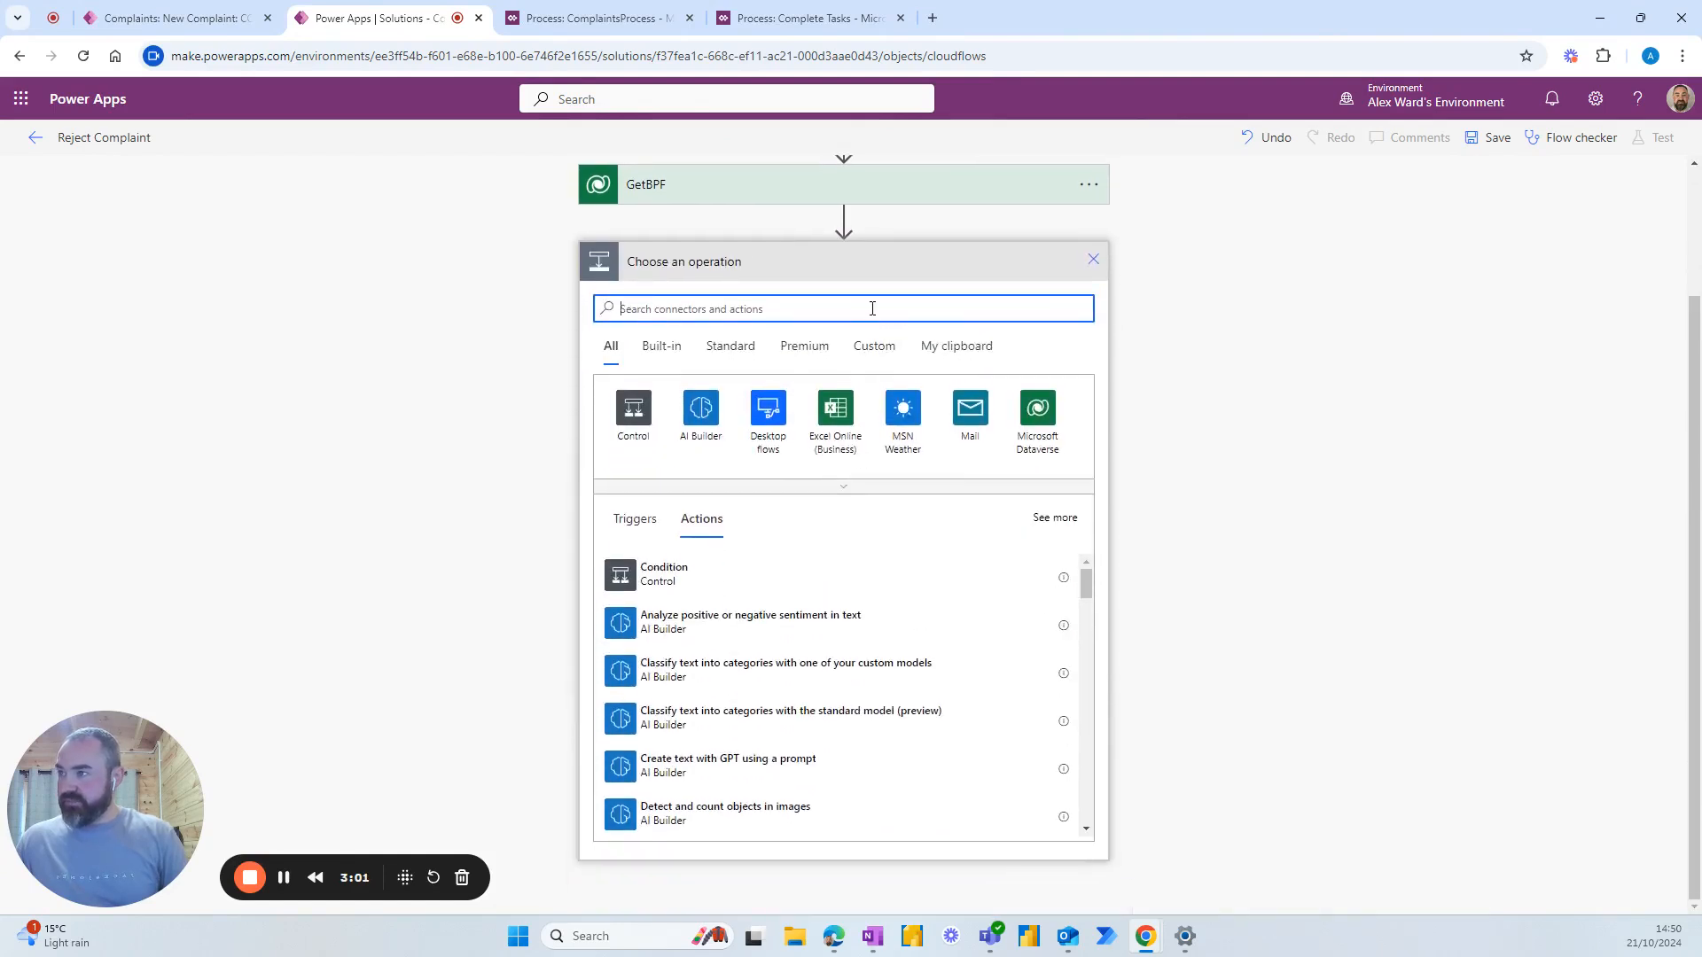
pyautogui.write('list rows')
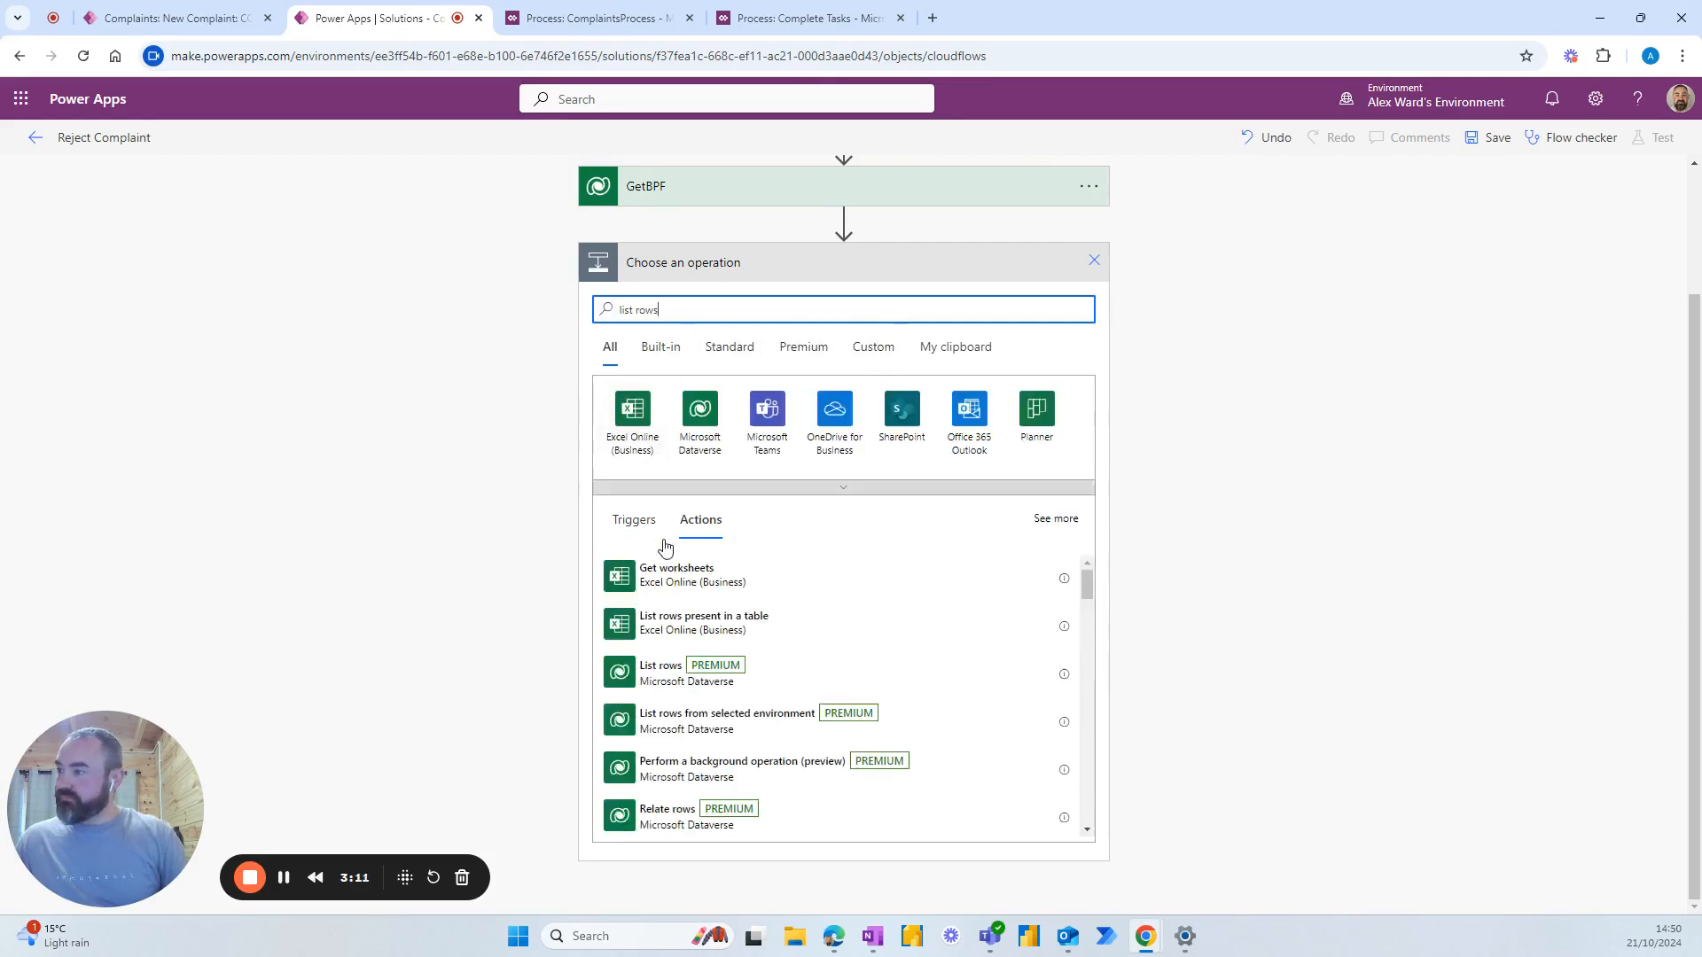
pyautogui.click(661, 664)
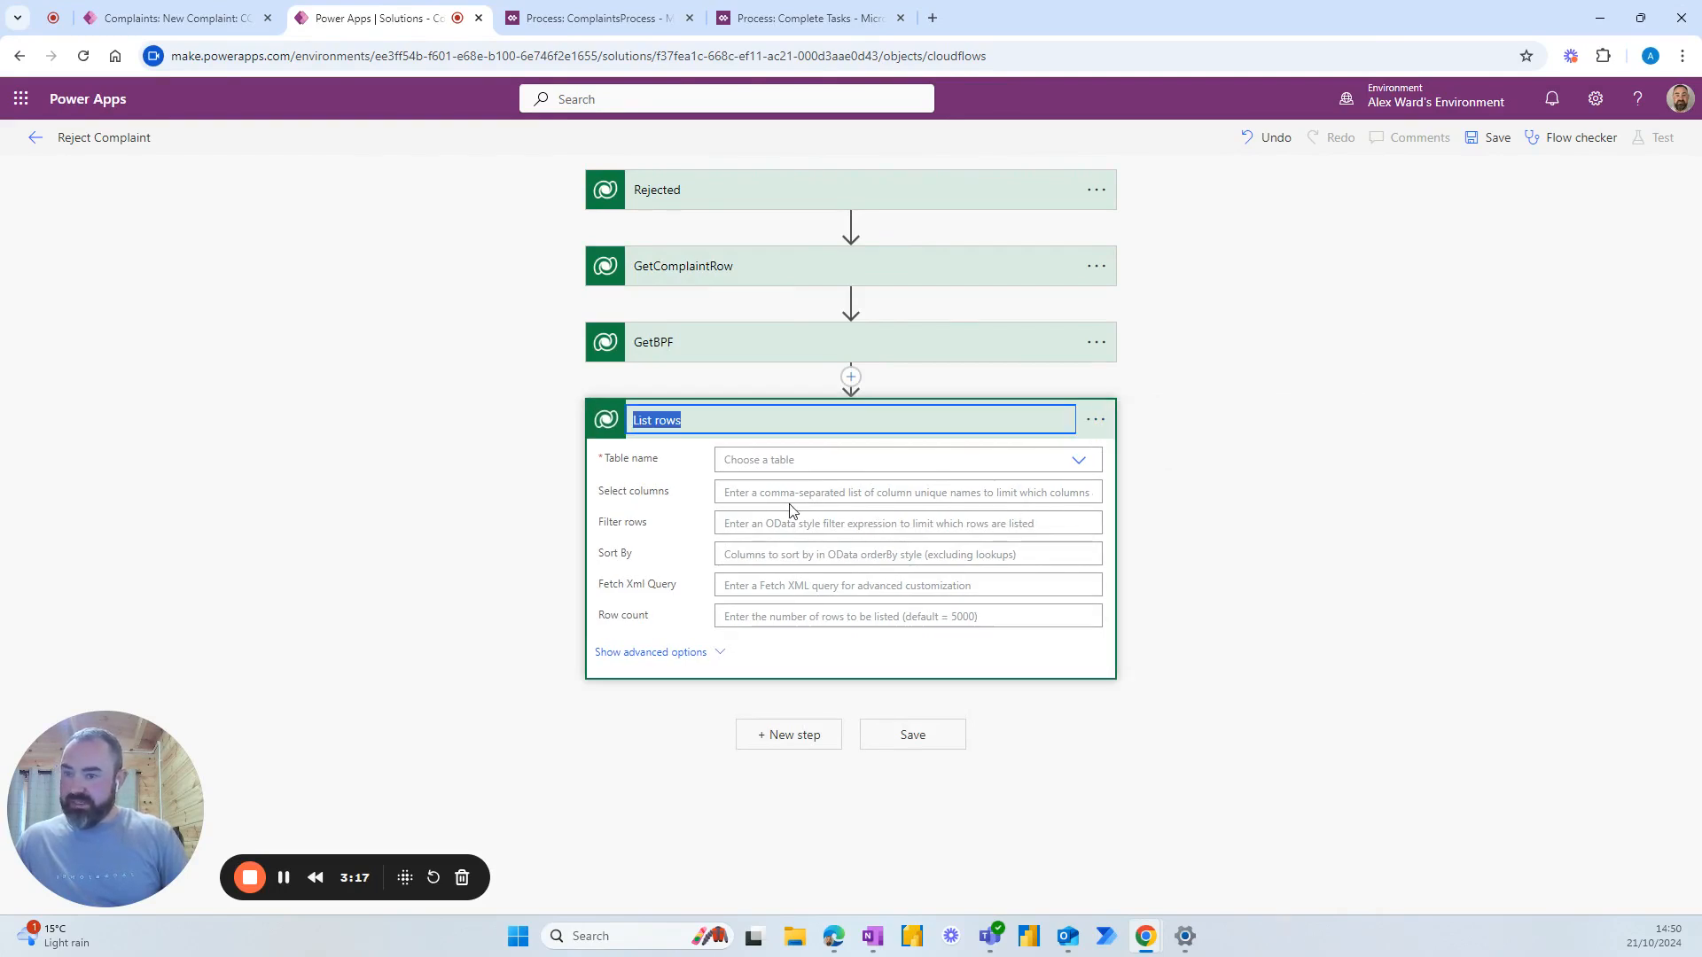
pyautogui.write('GetProc')
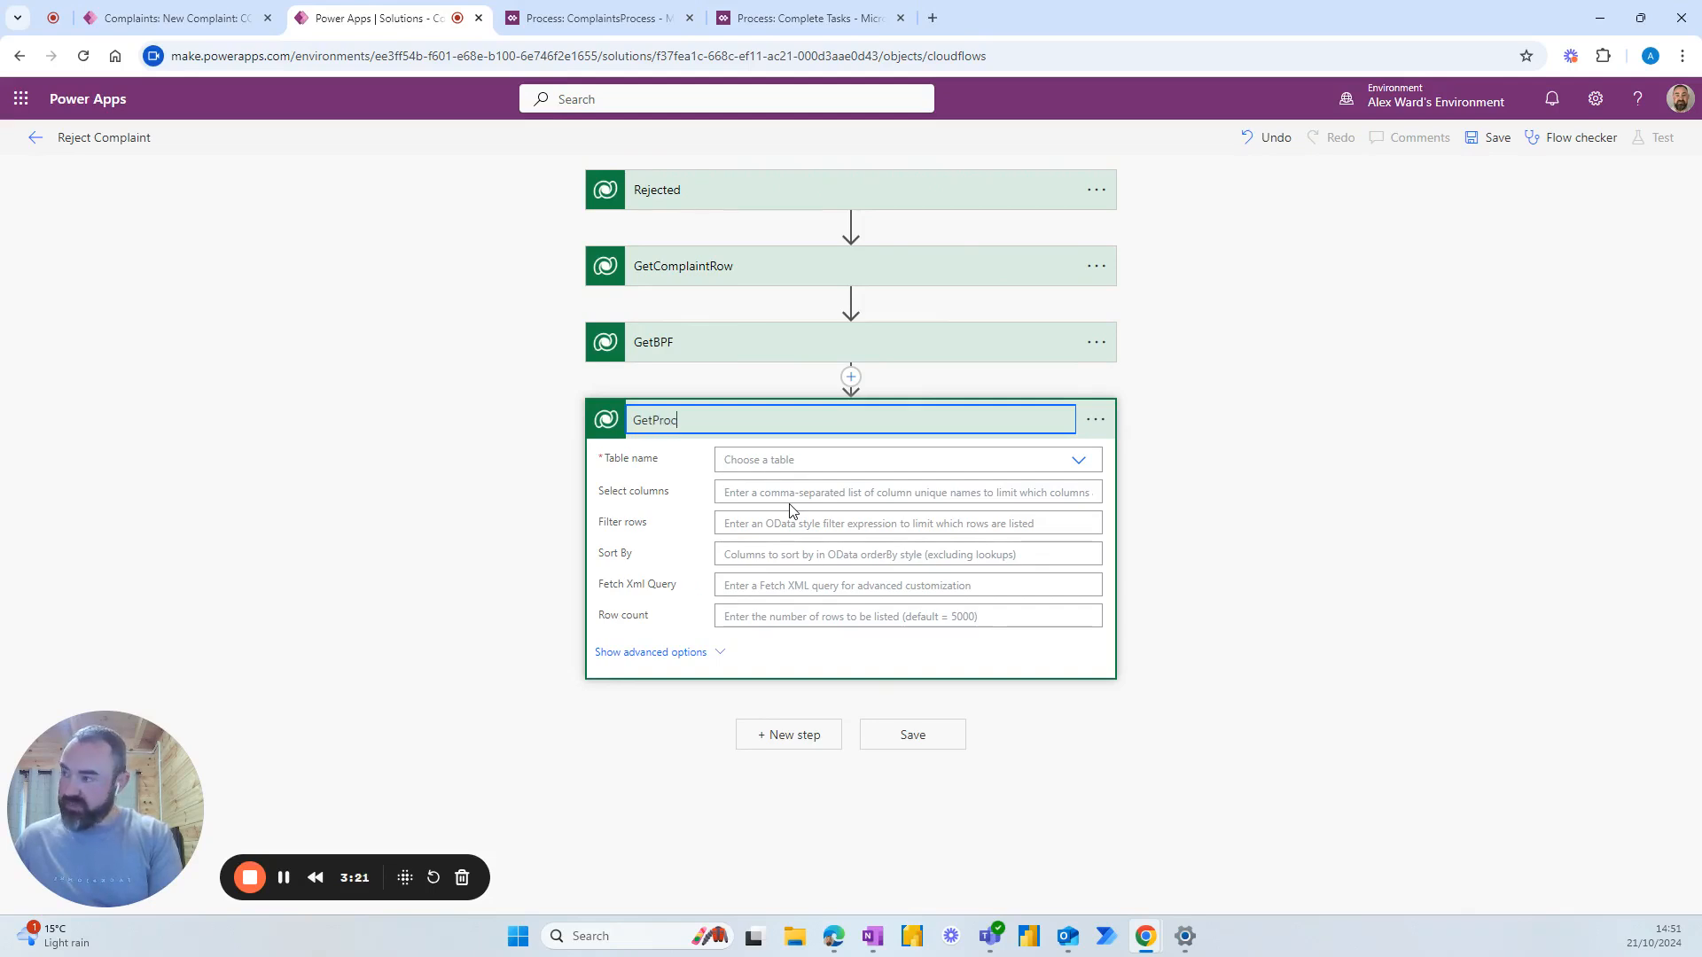
pyautogui.write('ess')
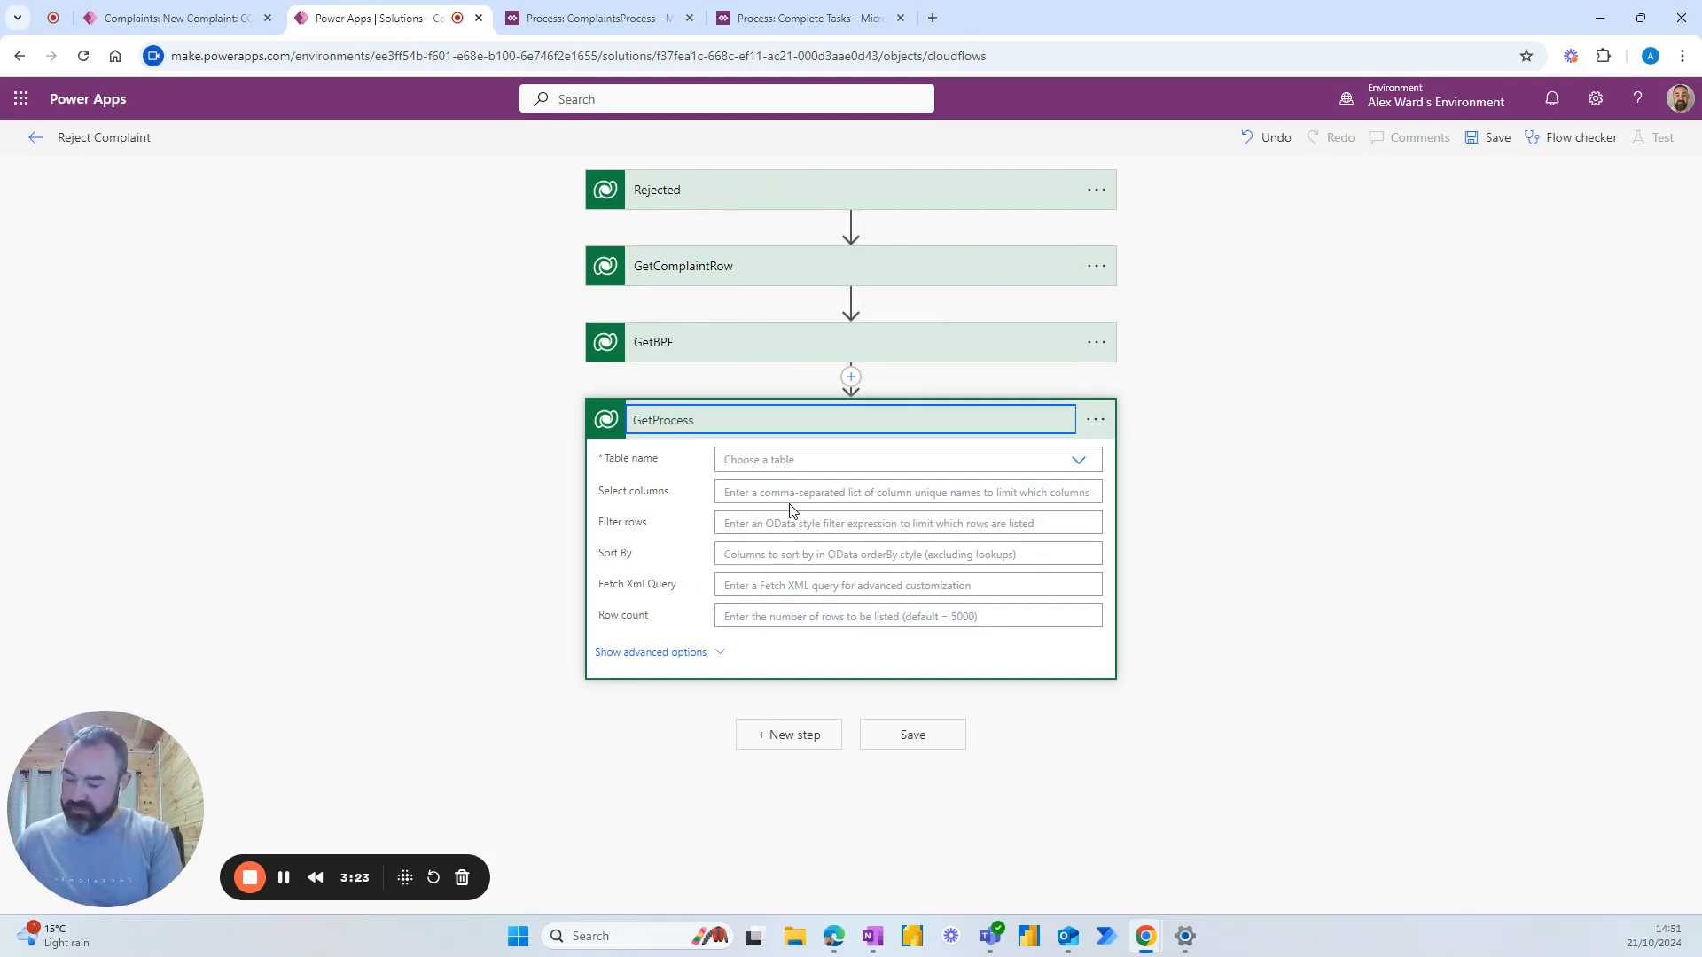
pyautogui.write('Stage')
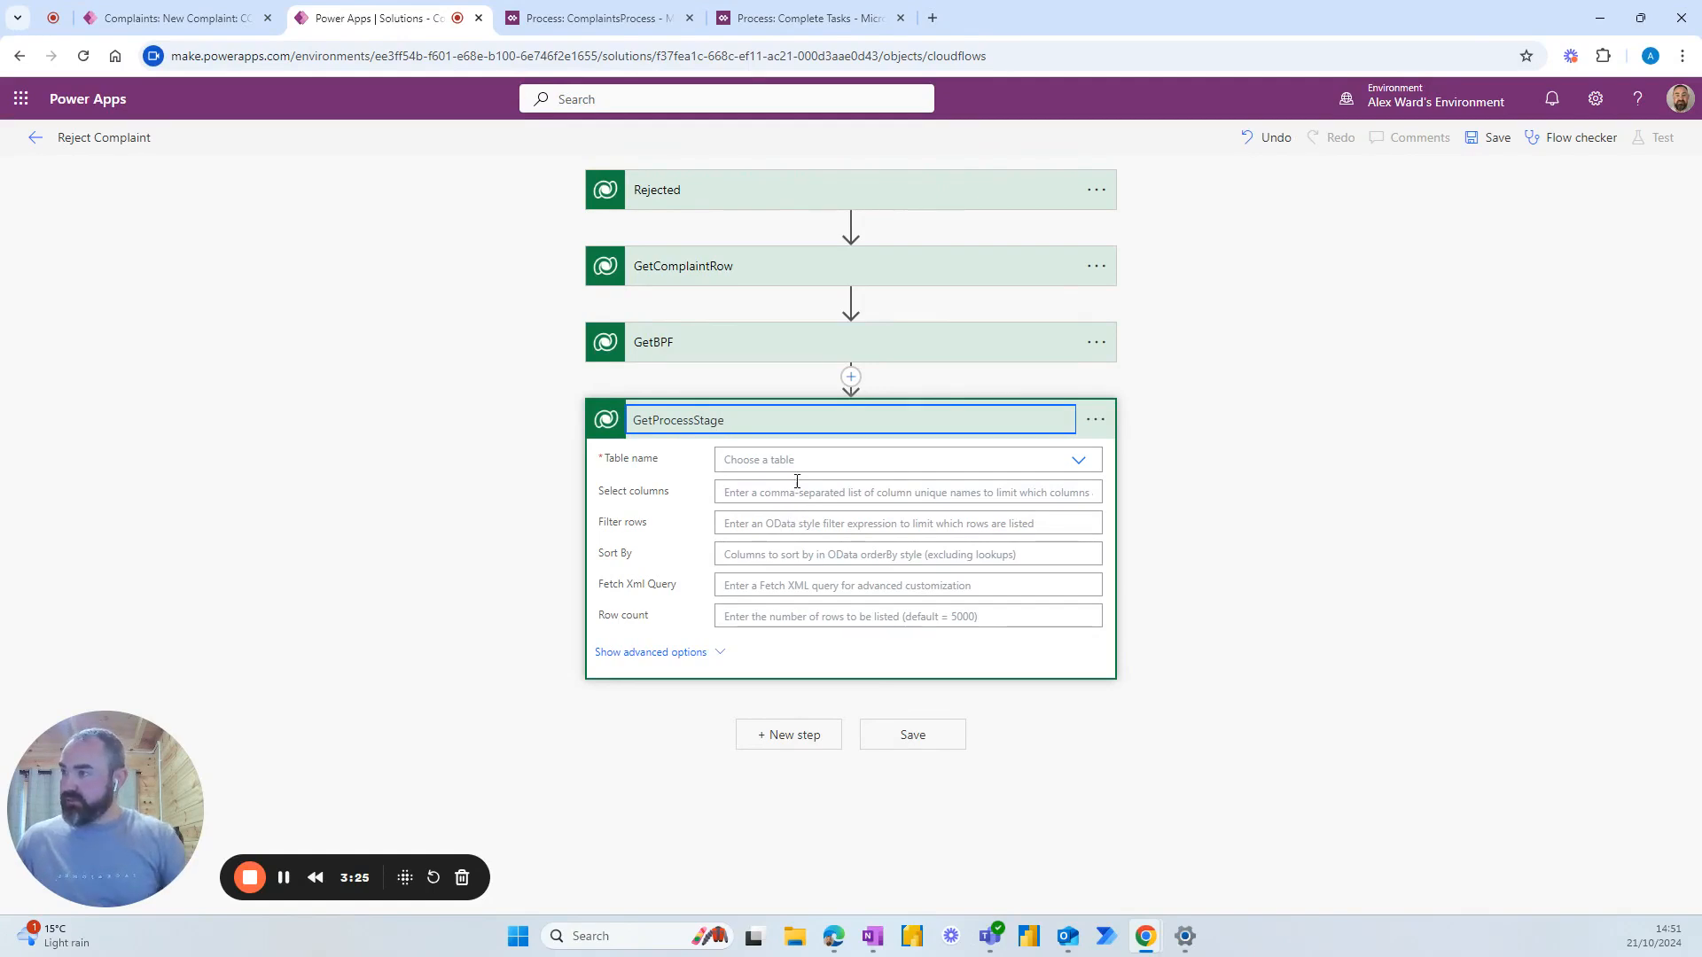
pyautogui.write('process stag')
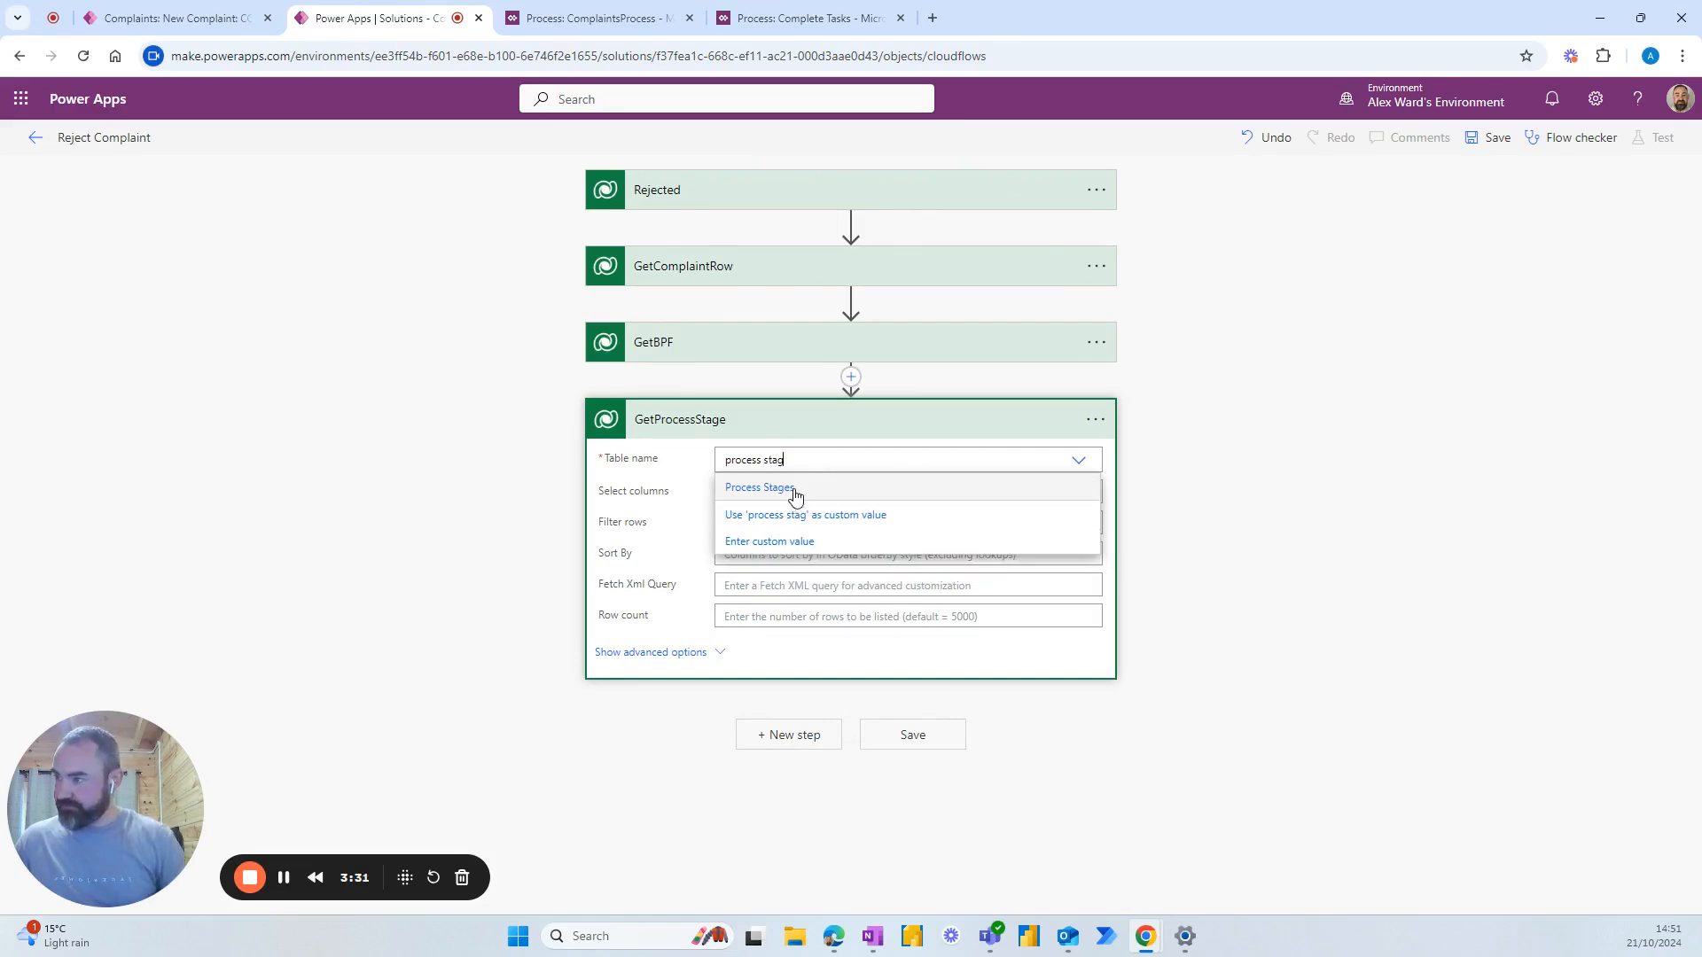
# Point GetProcessStage at Process Stages, selecting processstageid, with filter '_processid_value eq'.
pyautogui.click(759, 487)
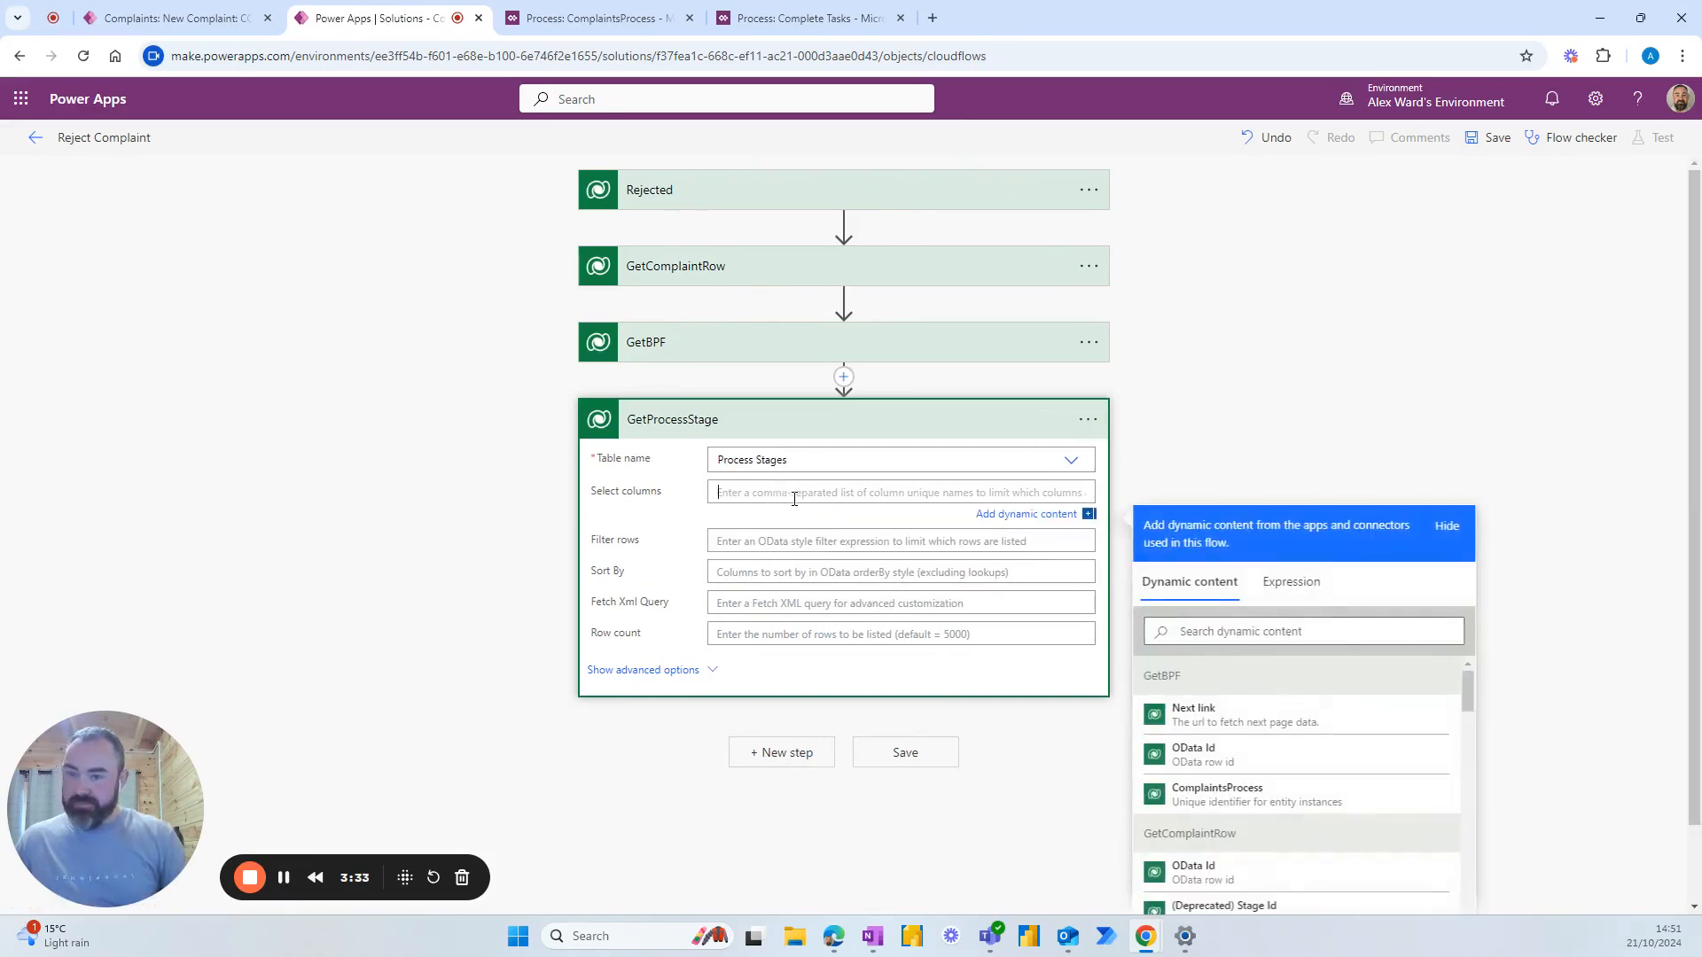
pyautogui.moveTo(789, 523)
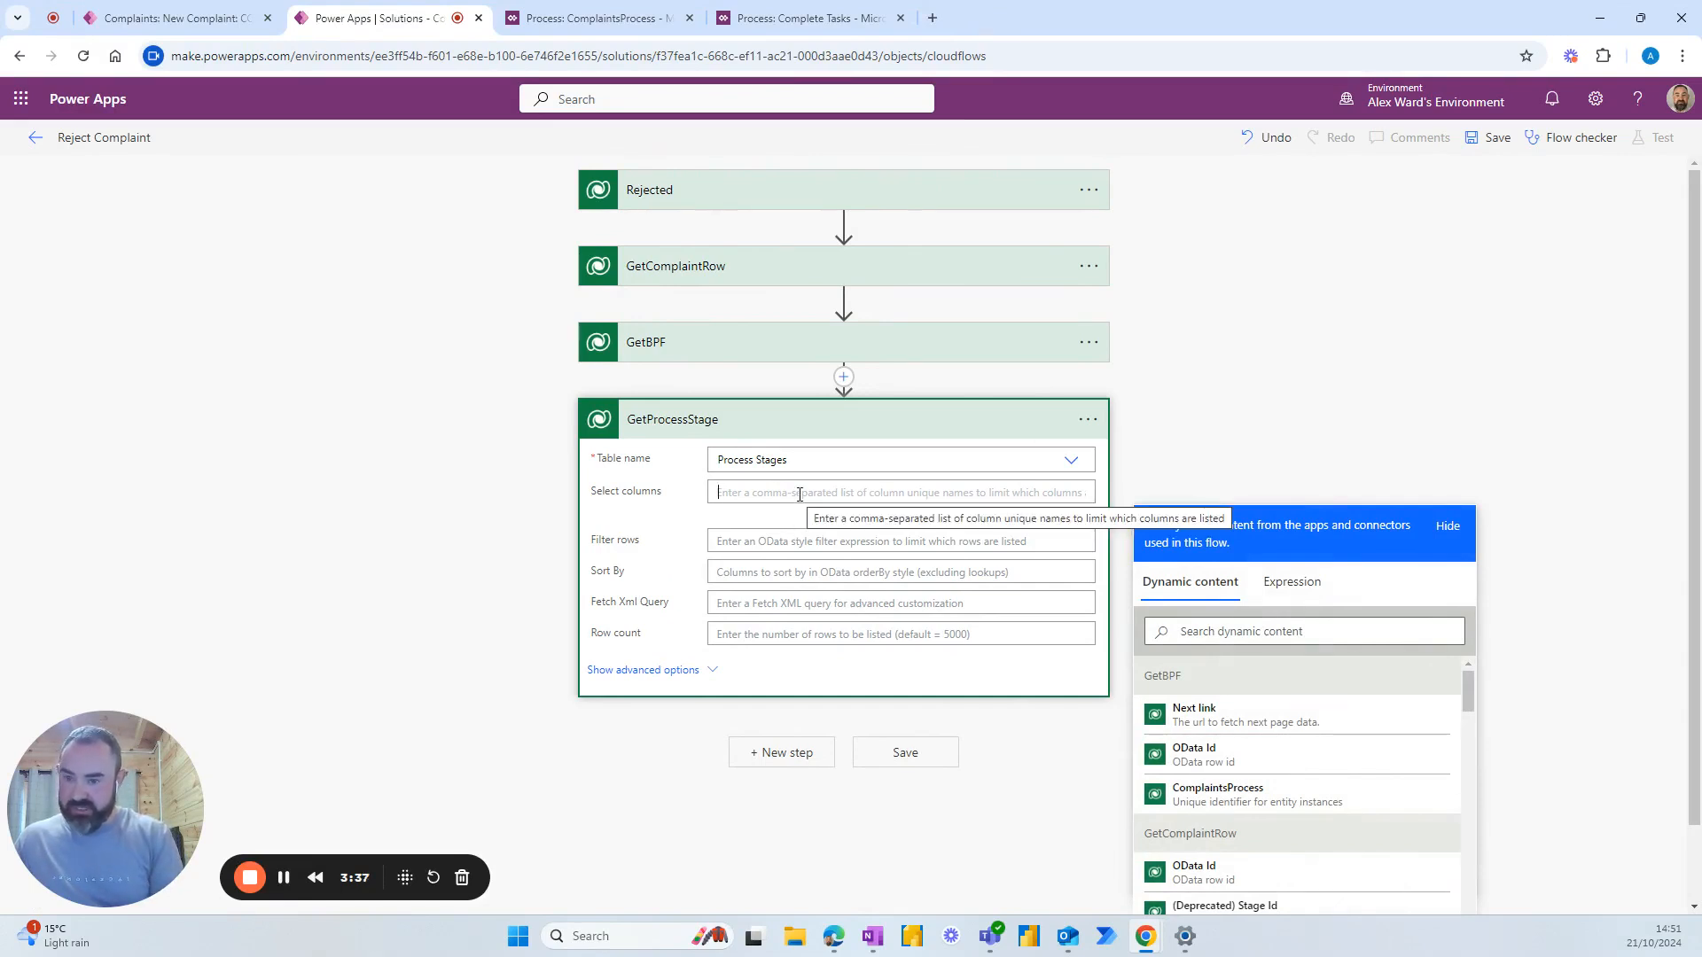
pyautogui.write('processstageid')
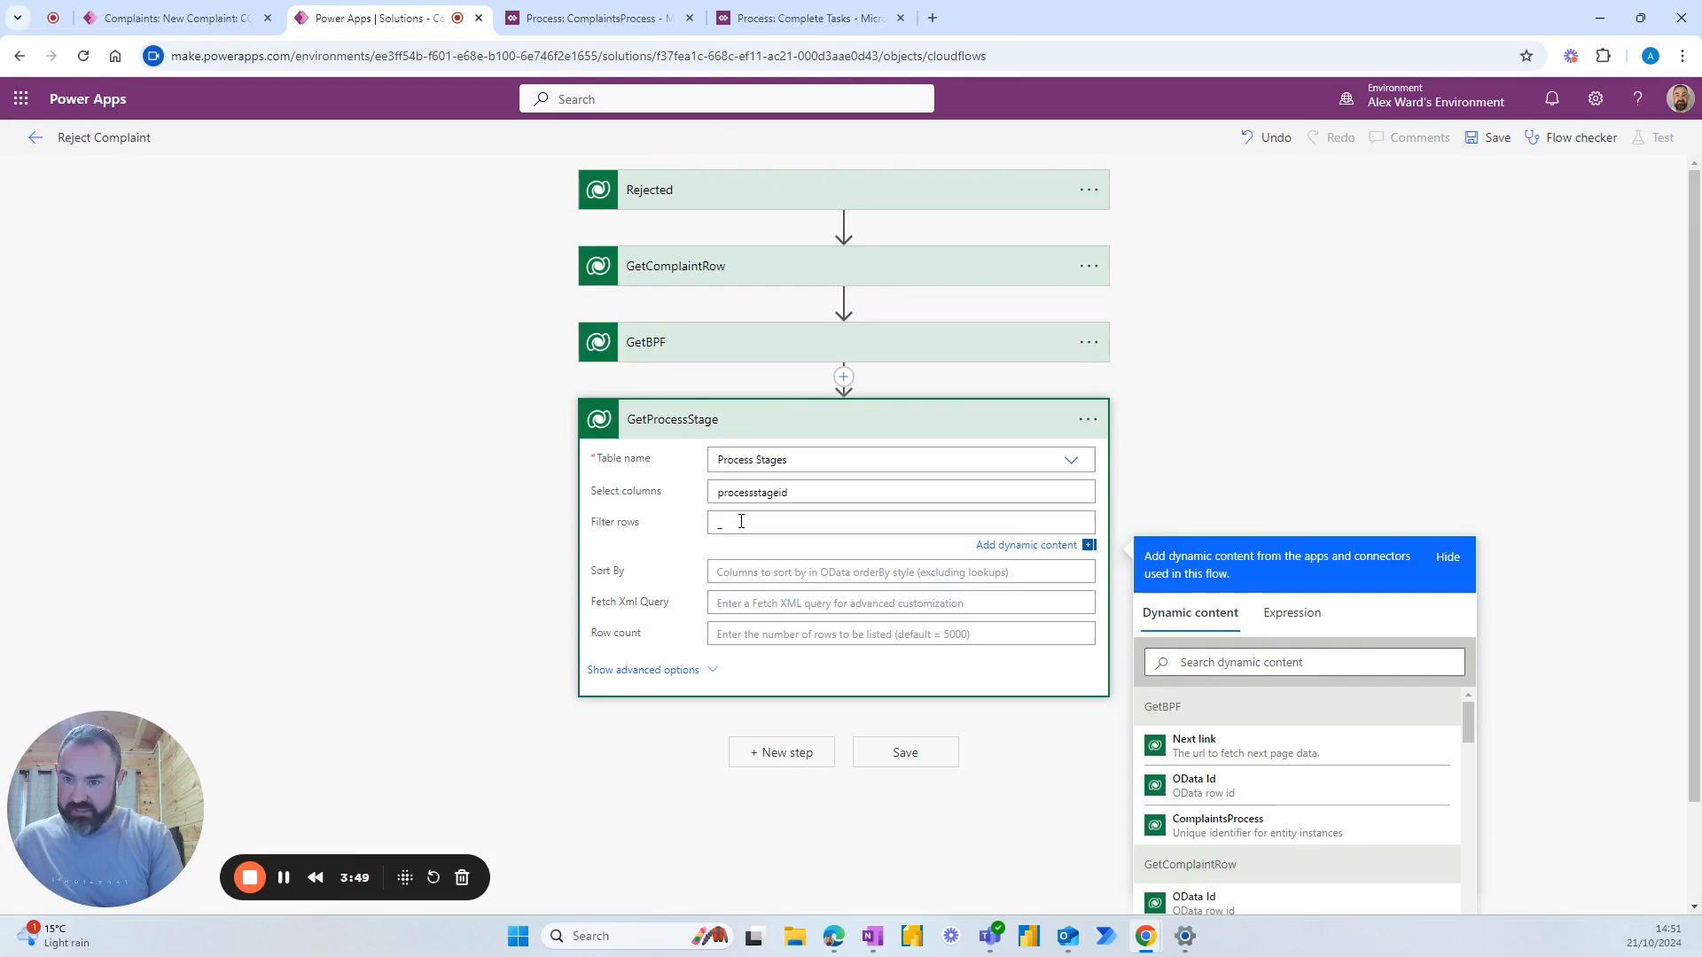
pyautogui.write('_processid_valu')
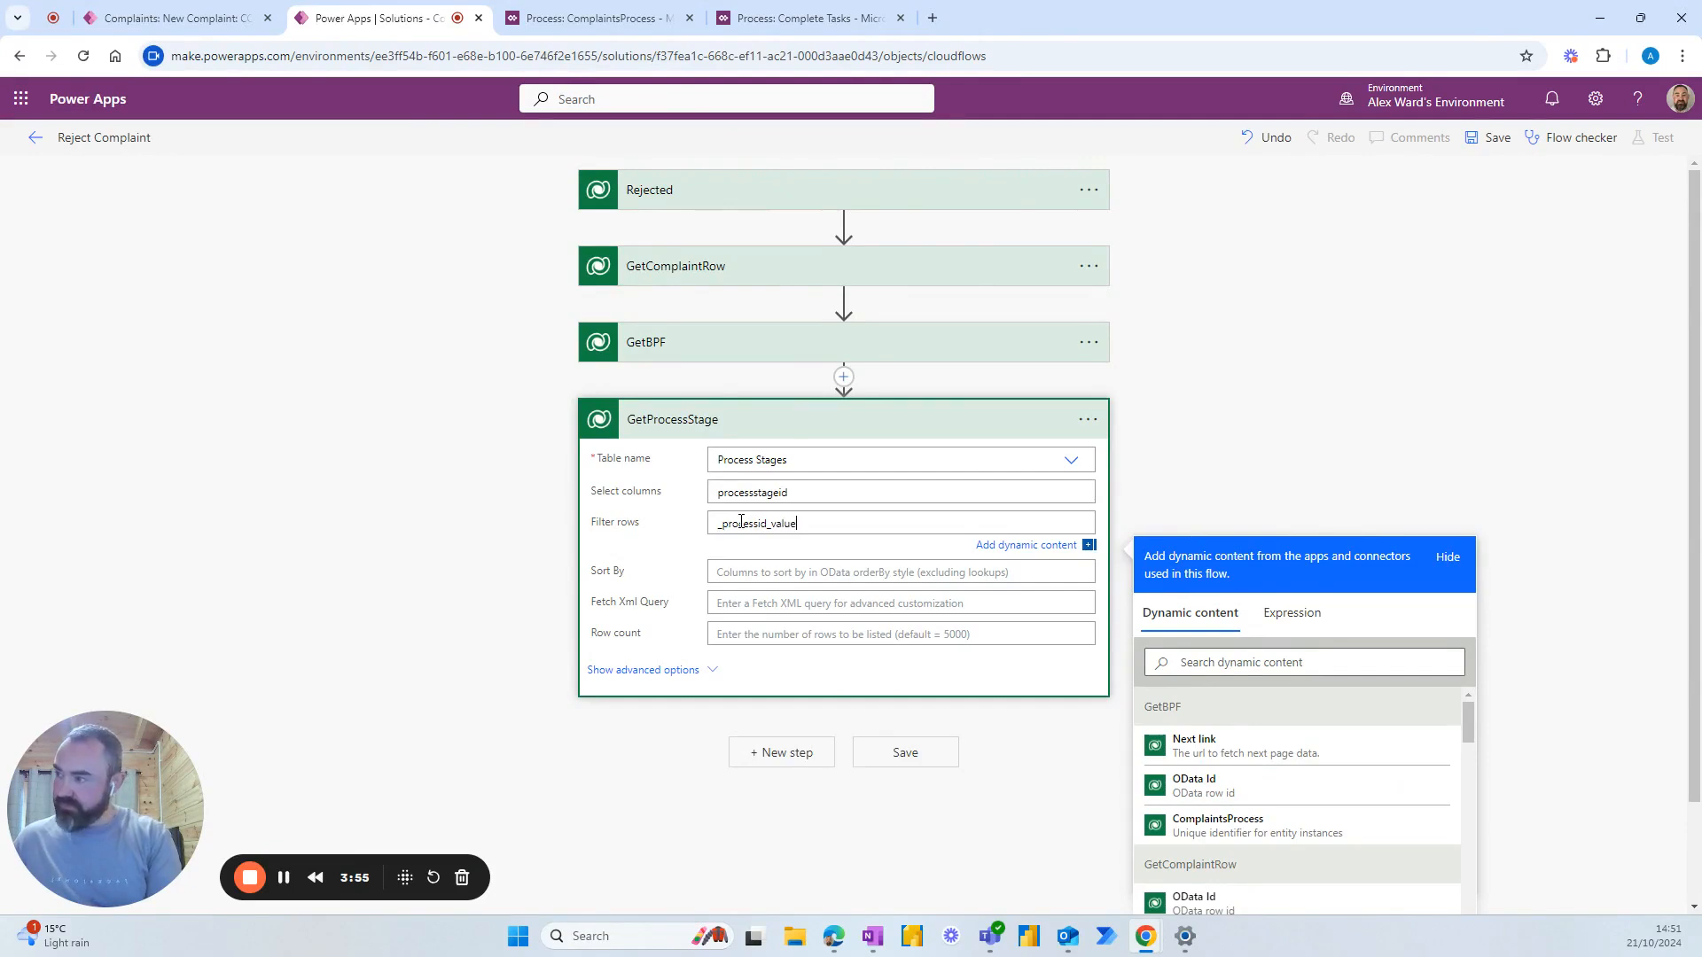
pyautogui.write('eq')
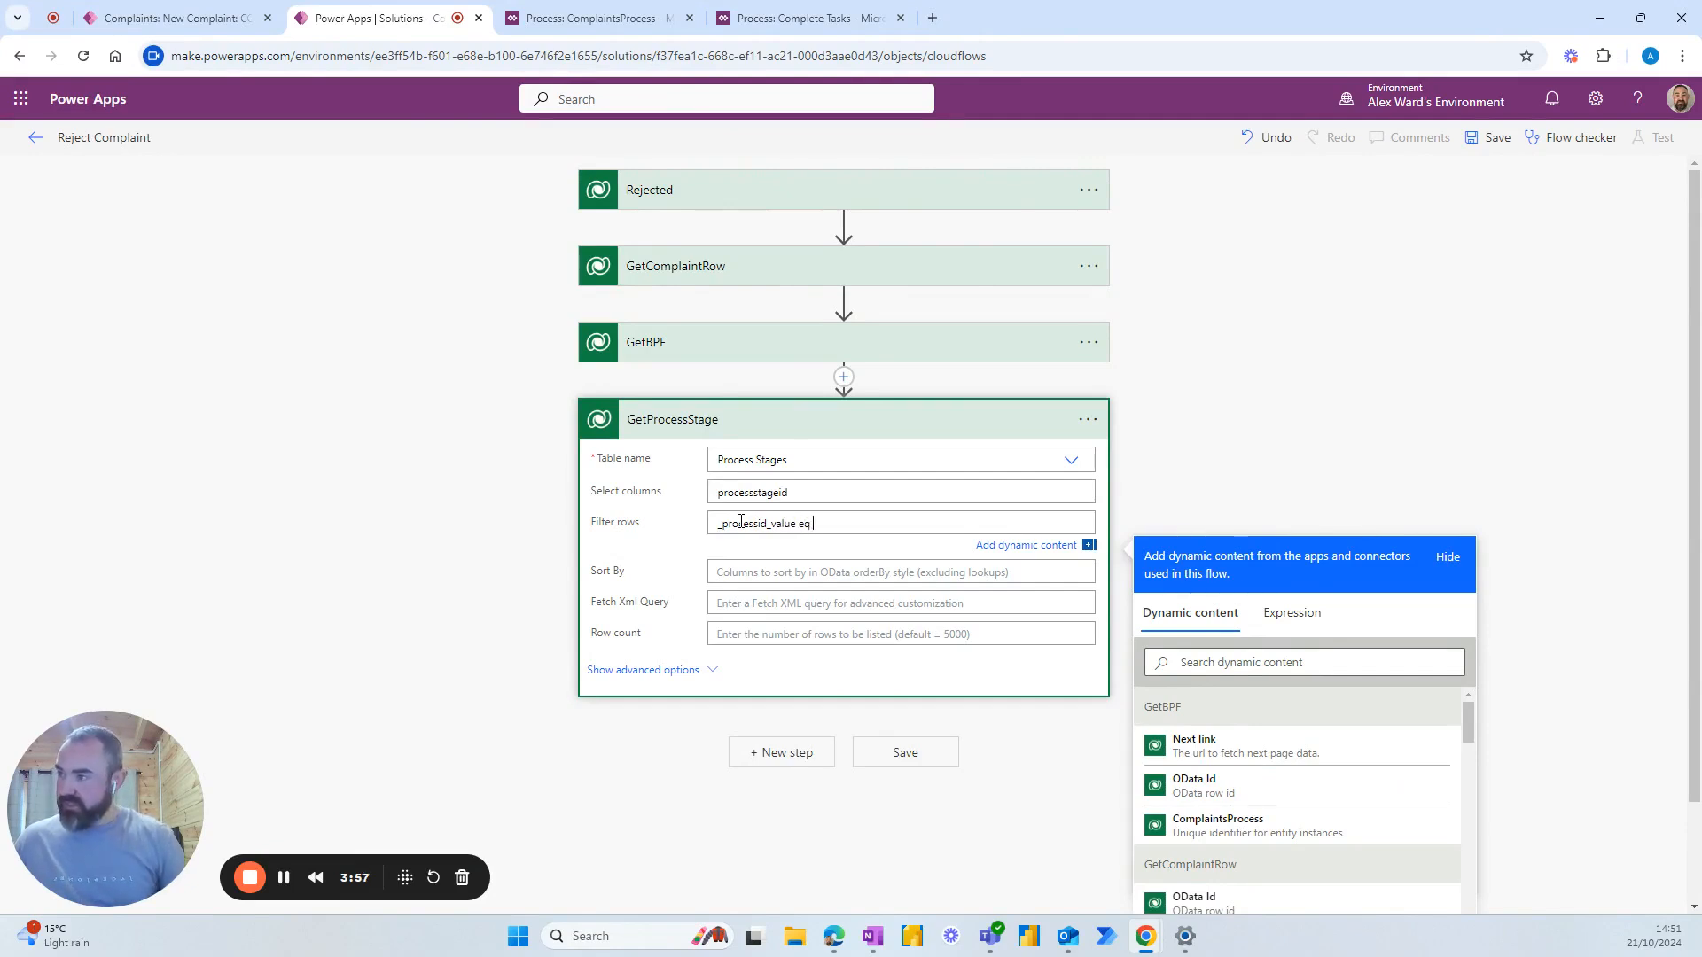
# Complete the filter with expression first(outputs('GetBPF')?['body/value'])?['_processid_value'].
pyautogui.click(1291, 613)
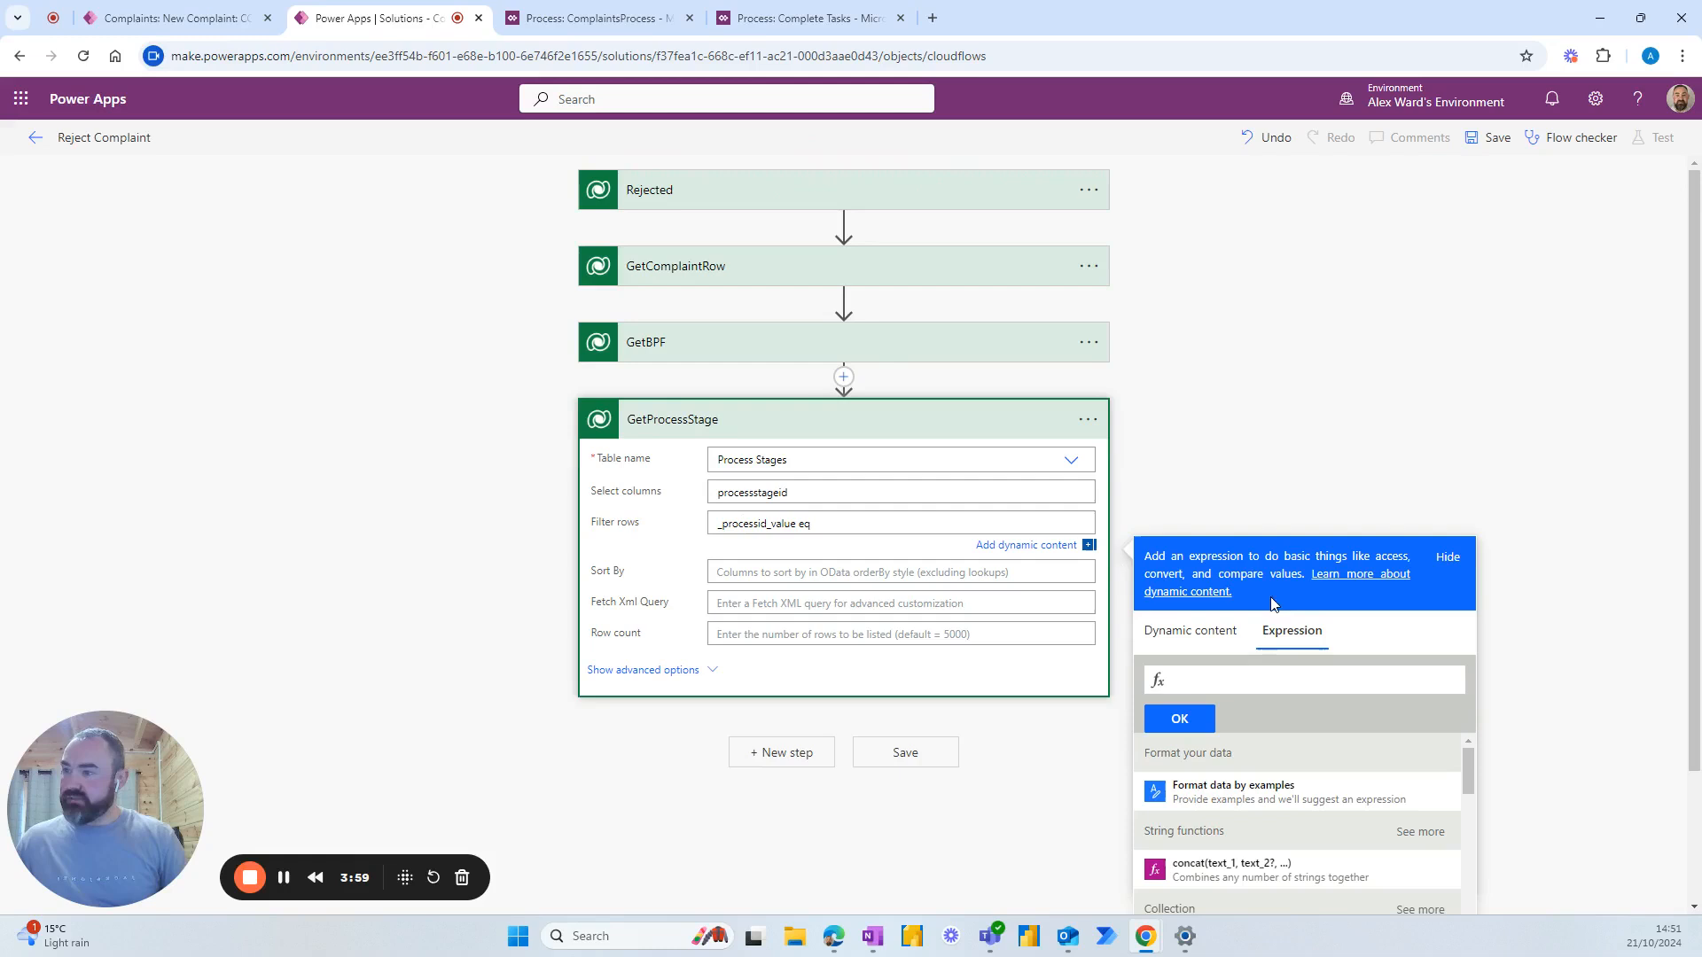
pyautogui.moveTo(996, 561)
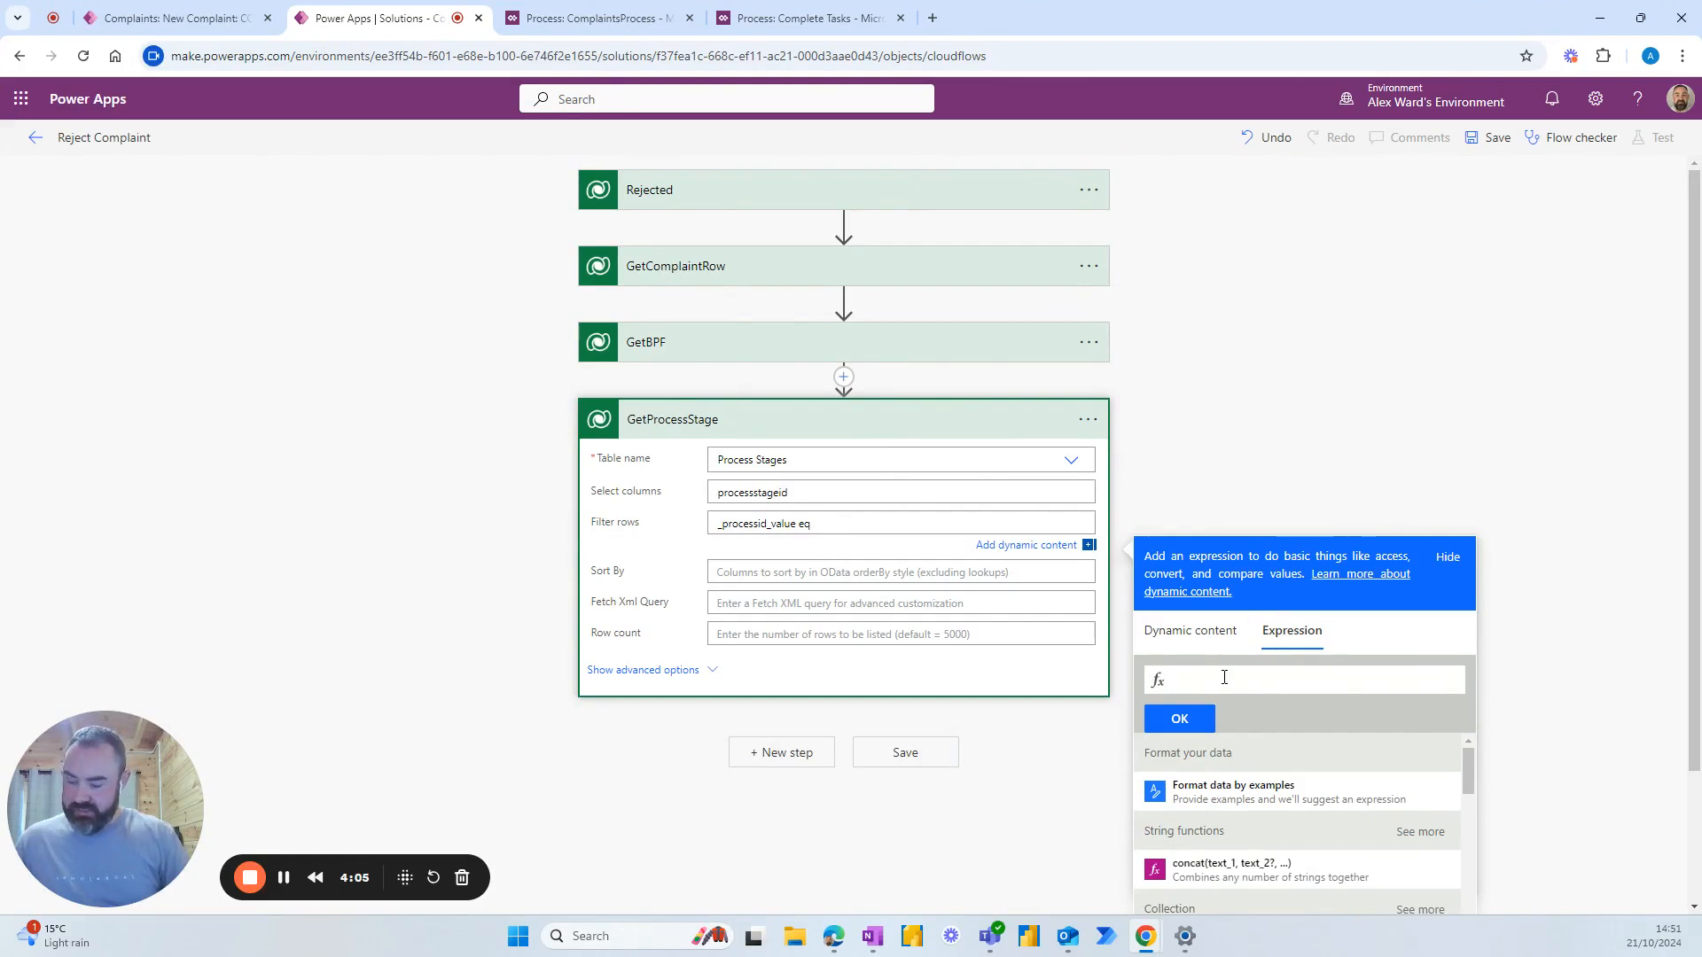
pyautogui.write('first(bu')
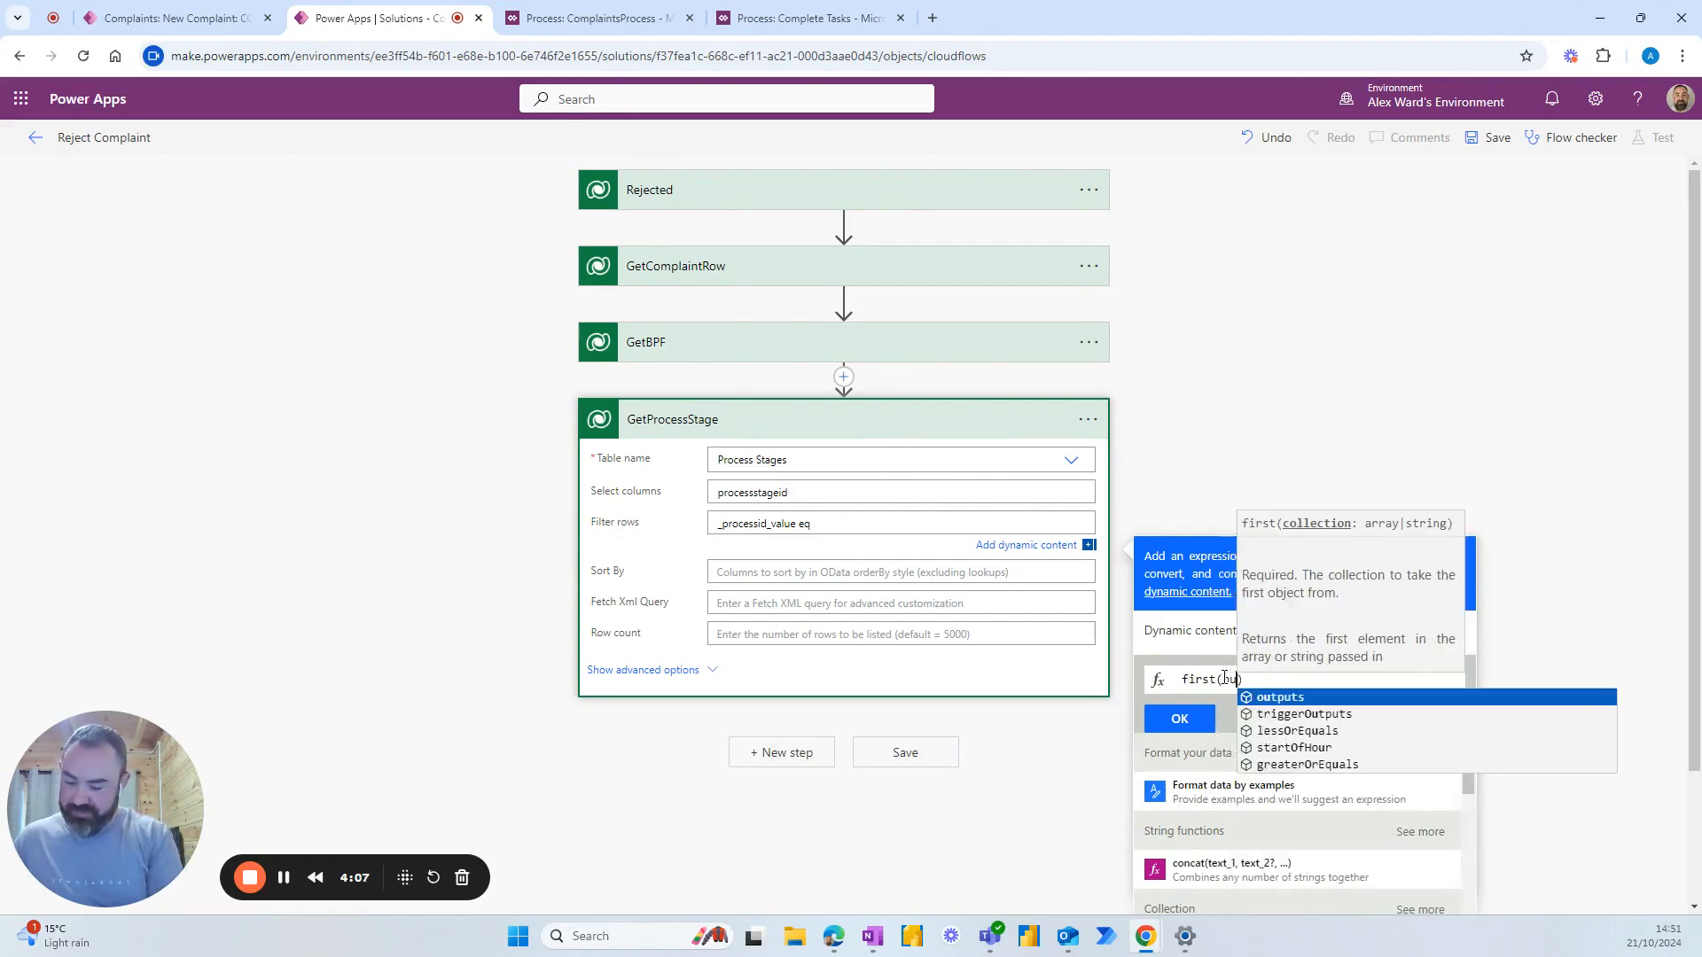
pyautogui.click(1280, 697)
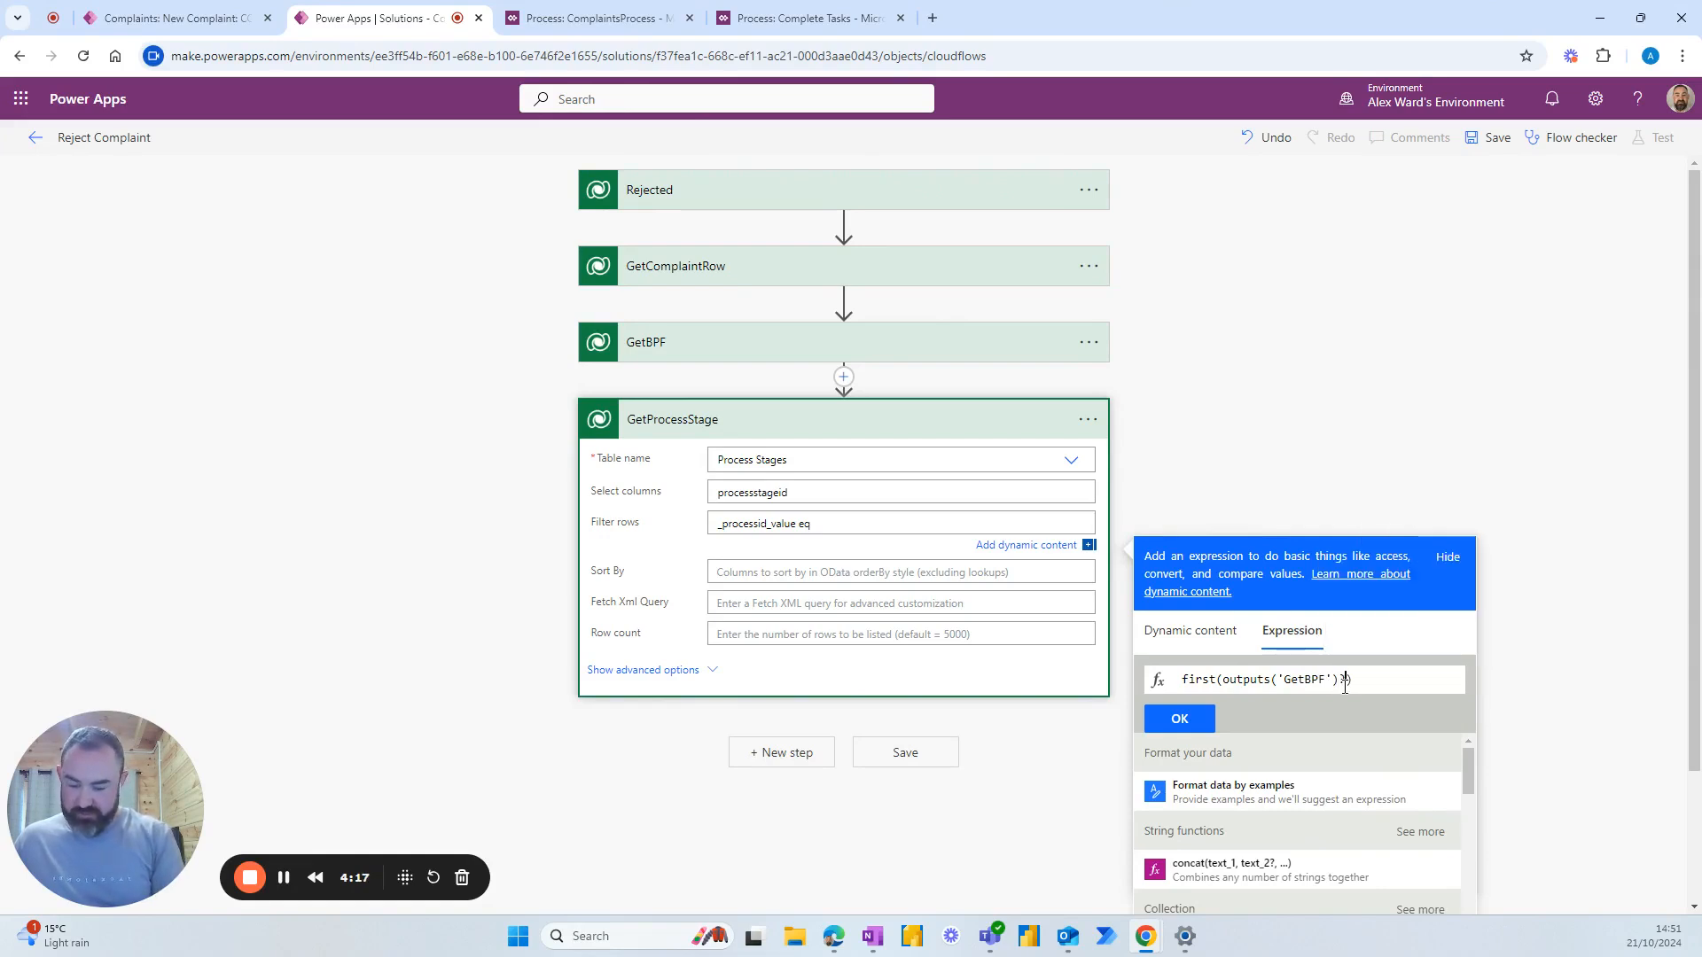
pyautogui.write("['']")
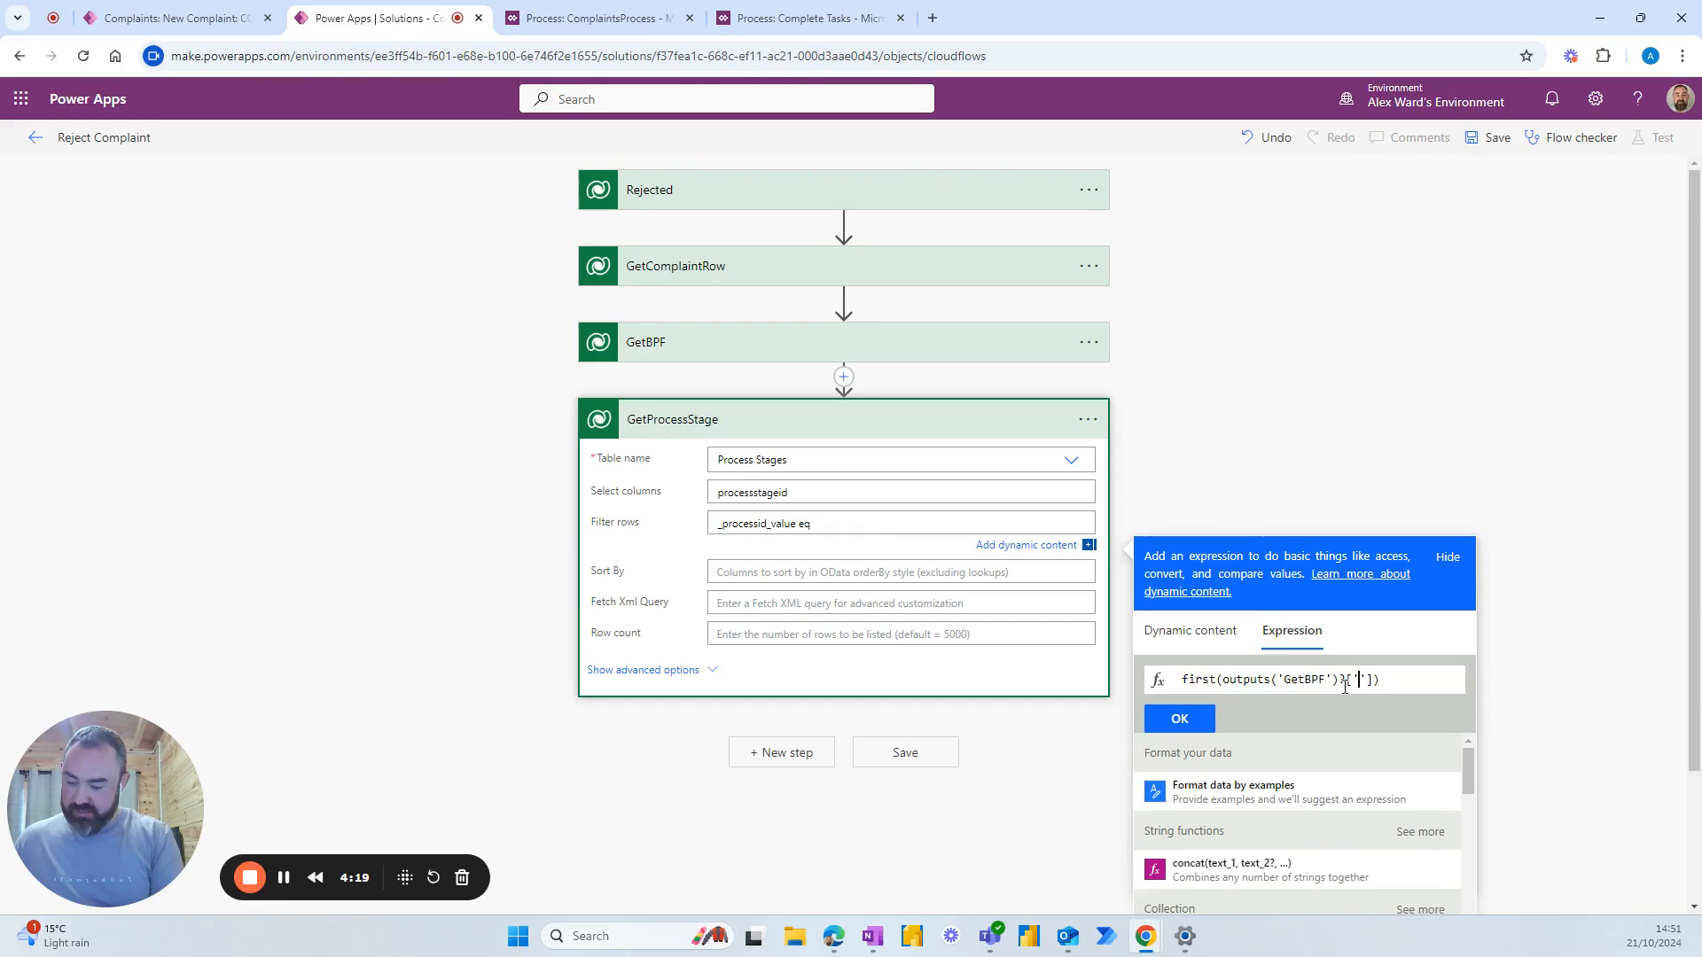
pyautogui.write('body/')
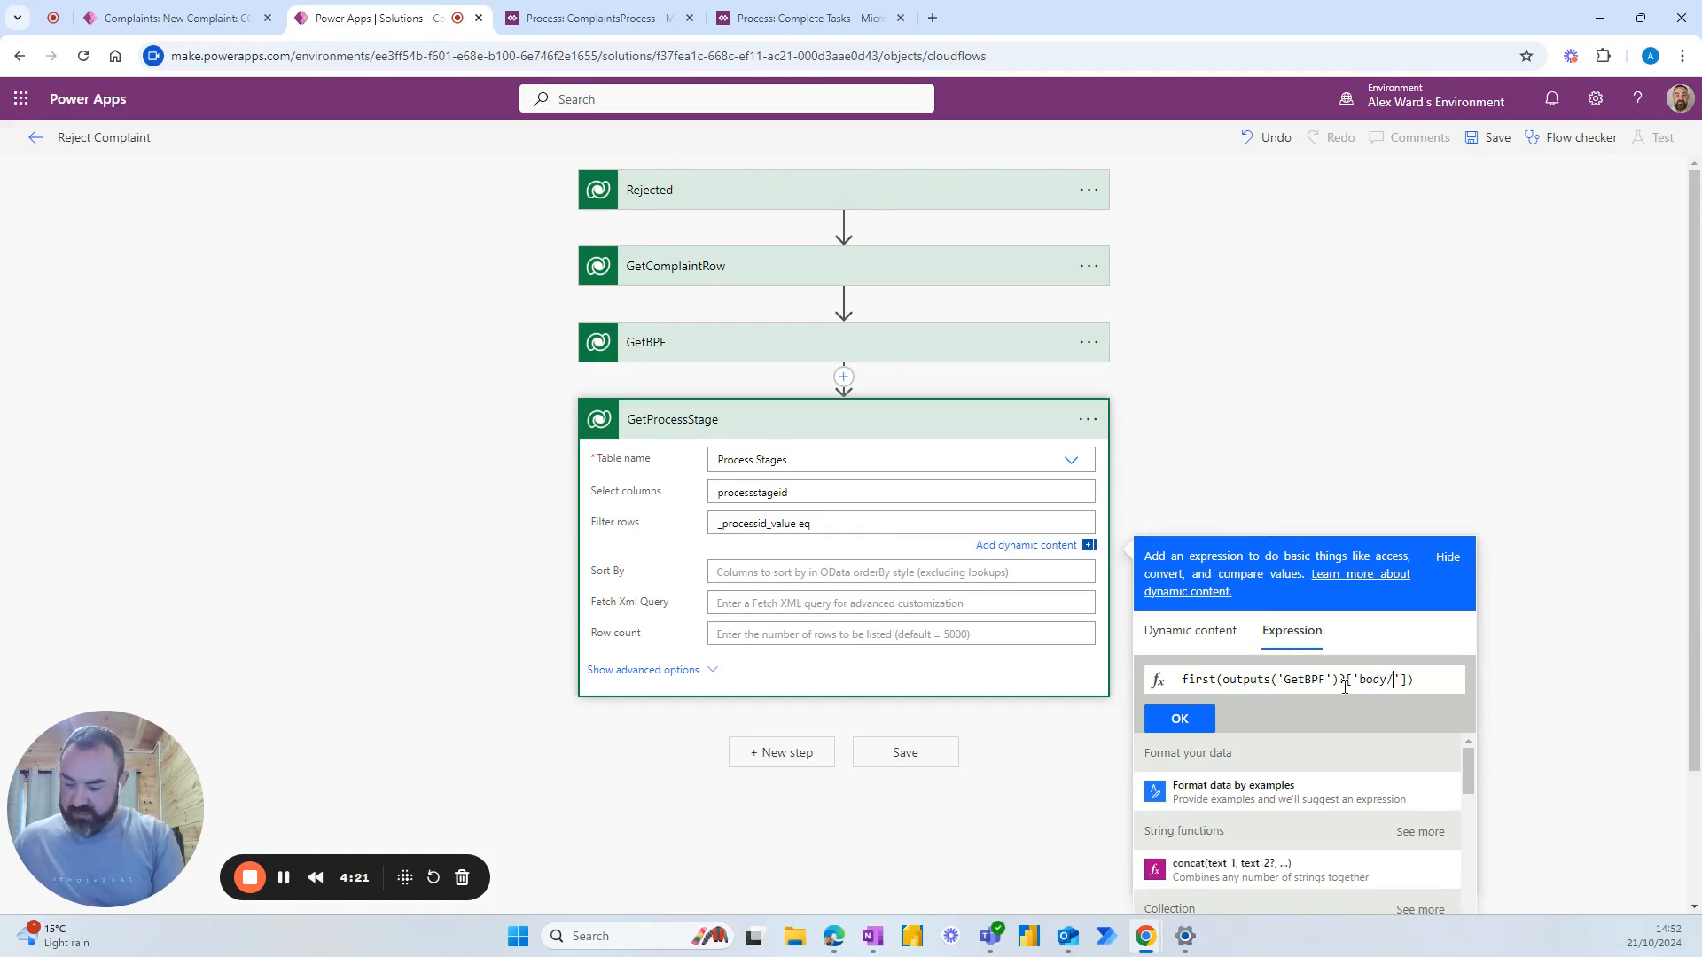
pyautogui.write('value')
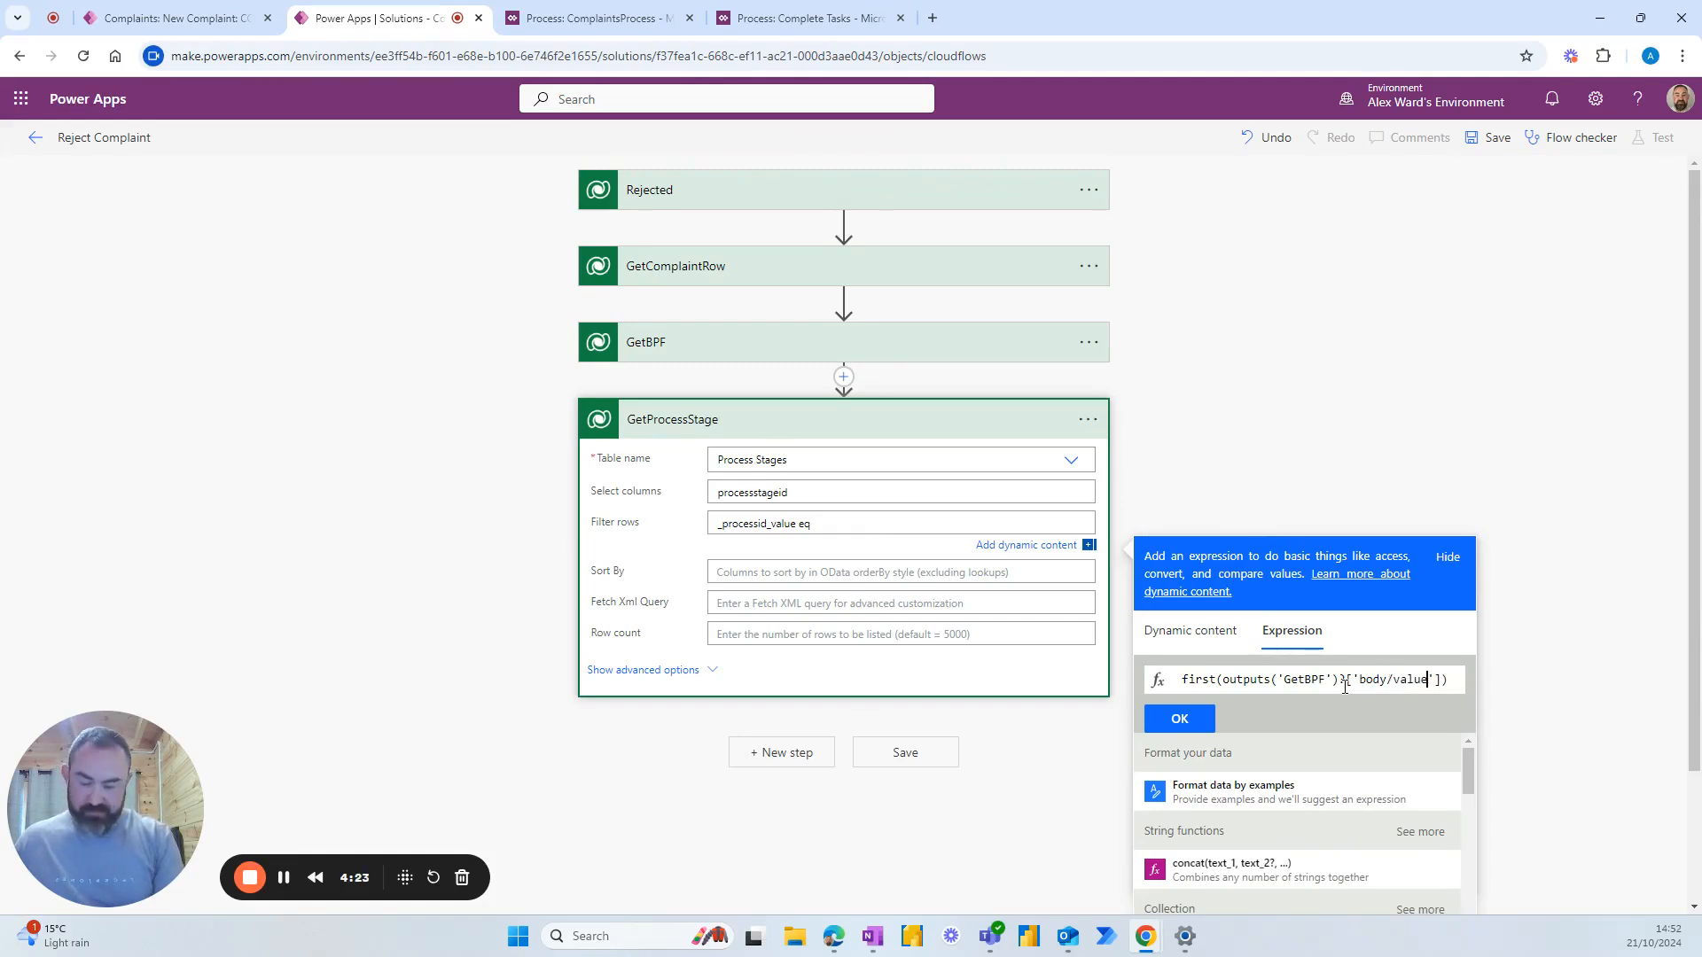
pyautogui.write("?['")
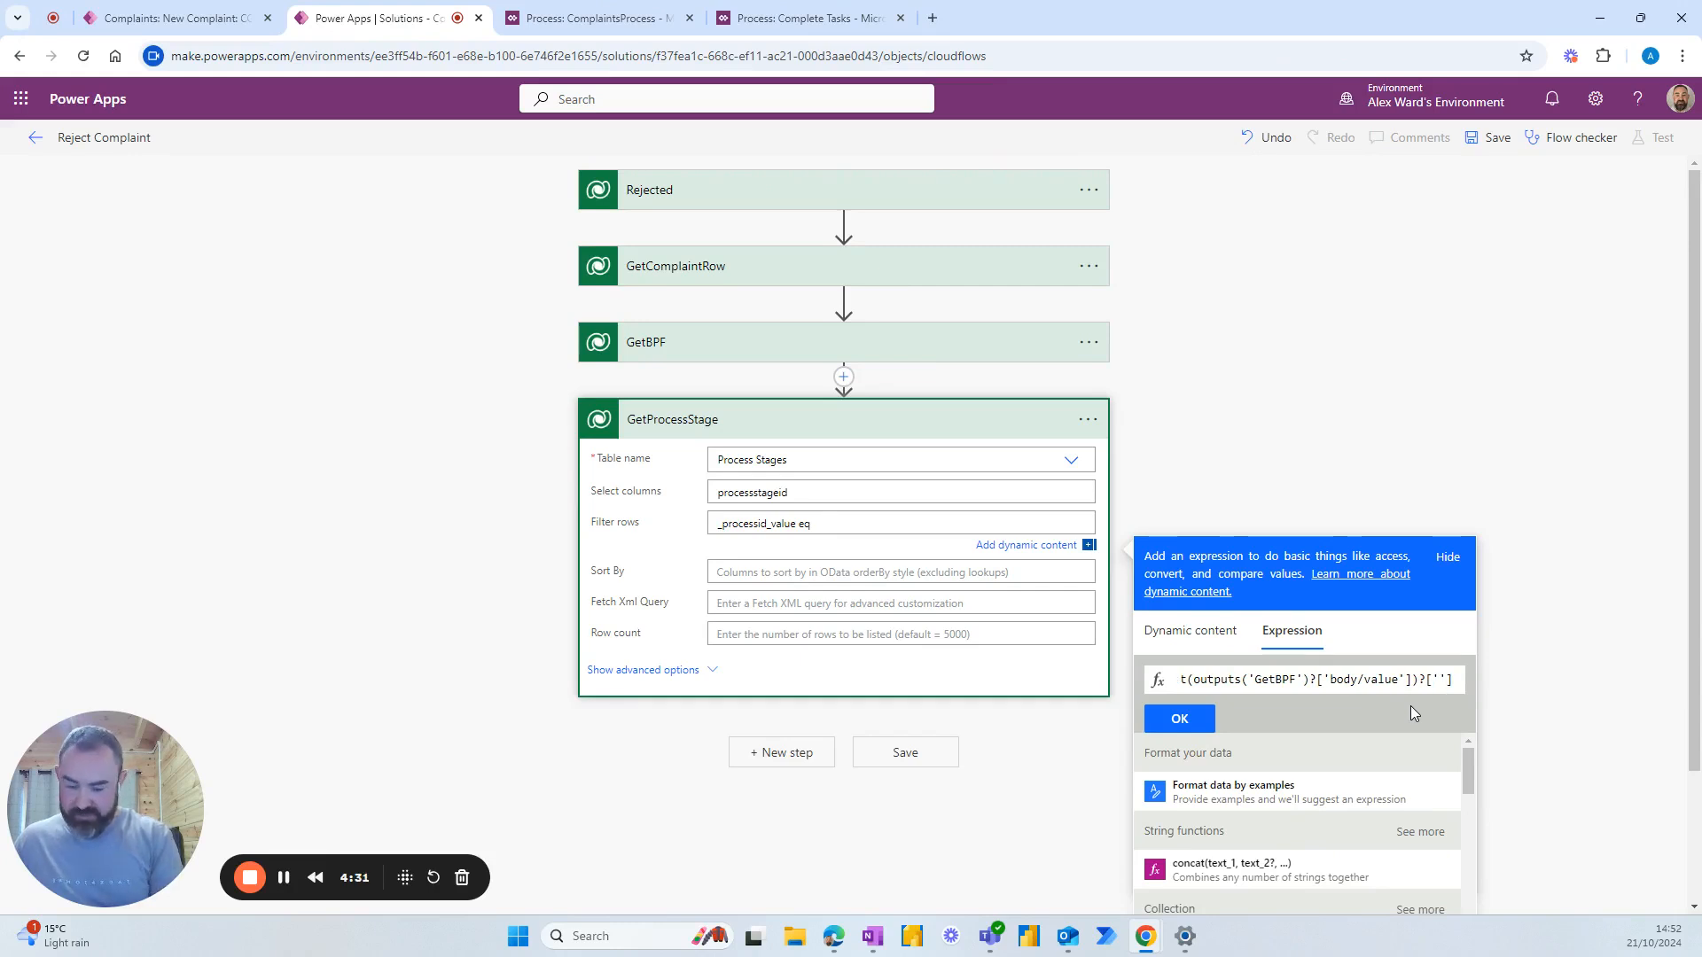
pyautogui.write('_processid_value')
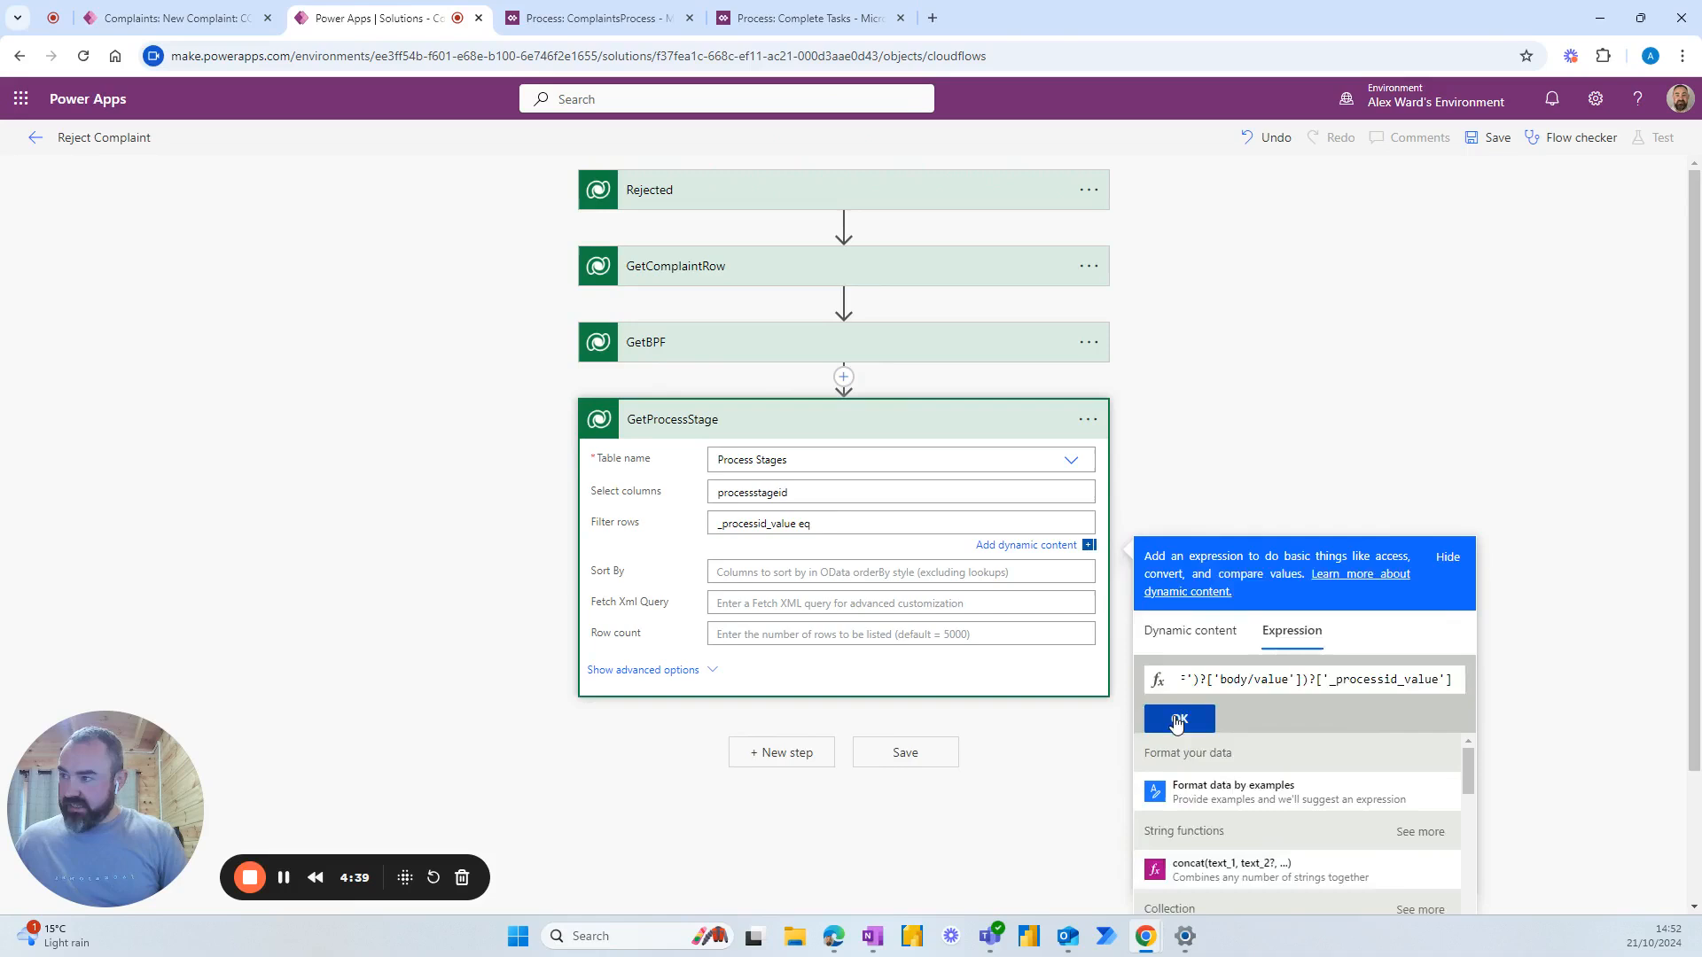
pyautogui.click(1178, 719)
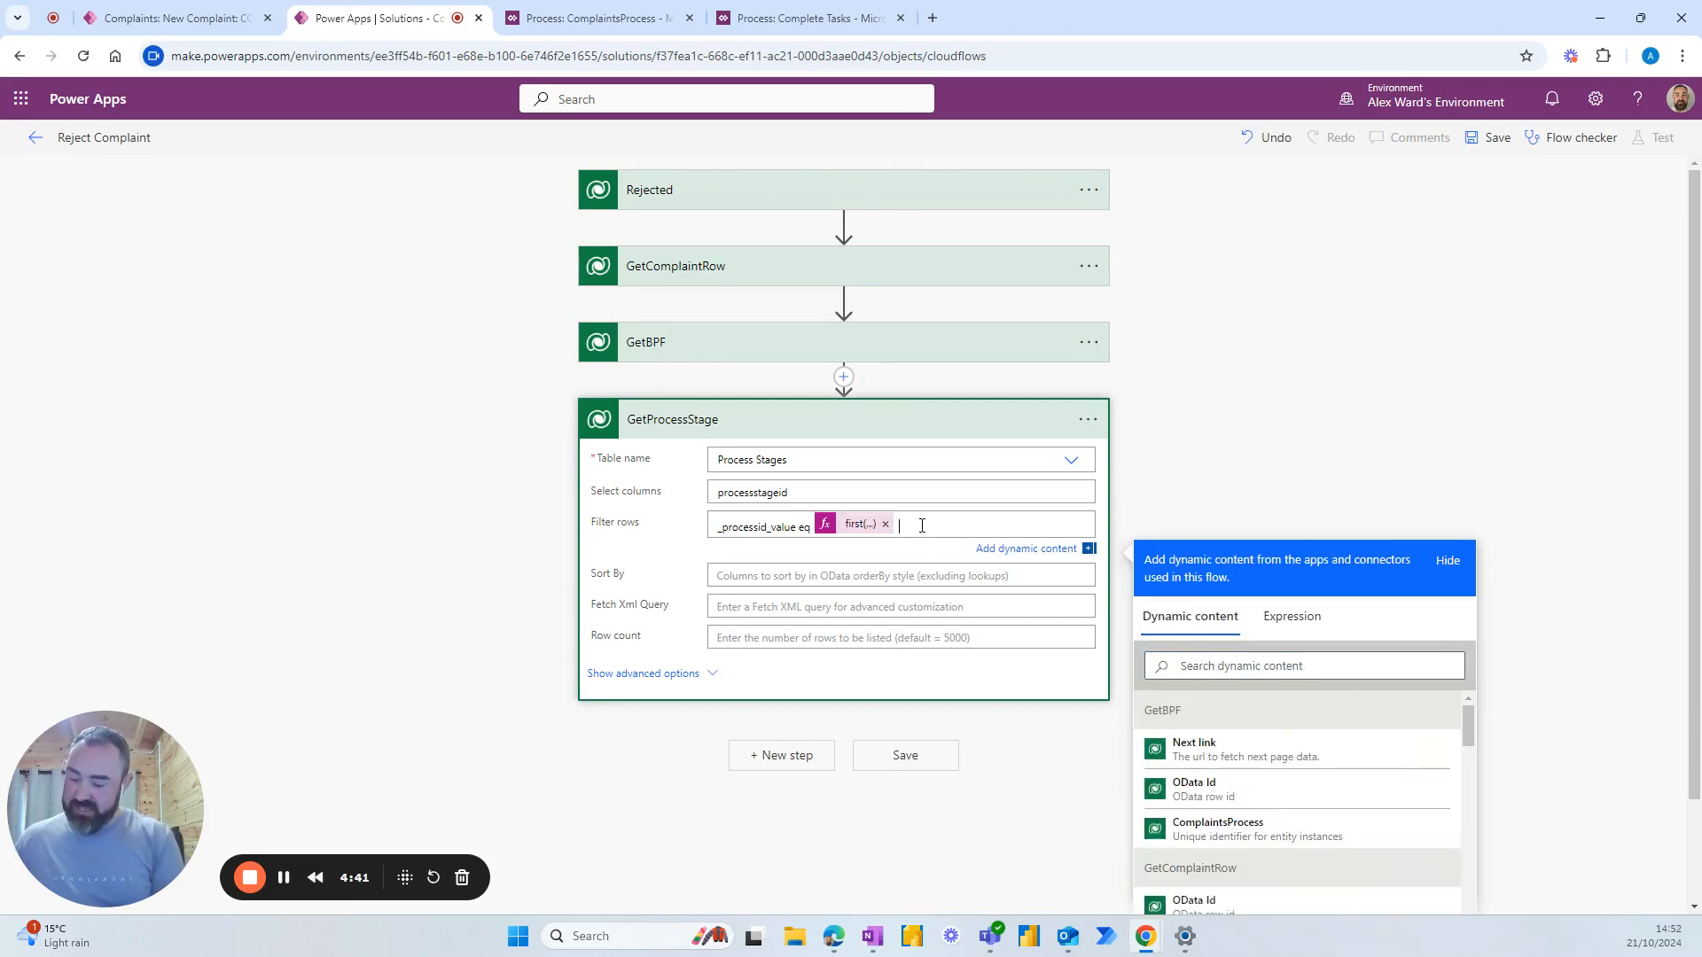
# Append "and stagename eq 'Assess'" to GetProcessStage's row filter.
pyautogui.write('and stagenam')
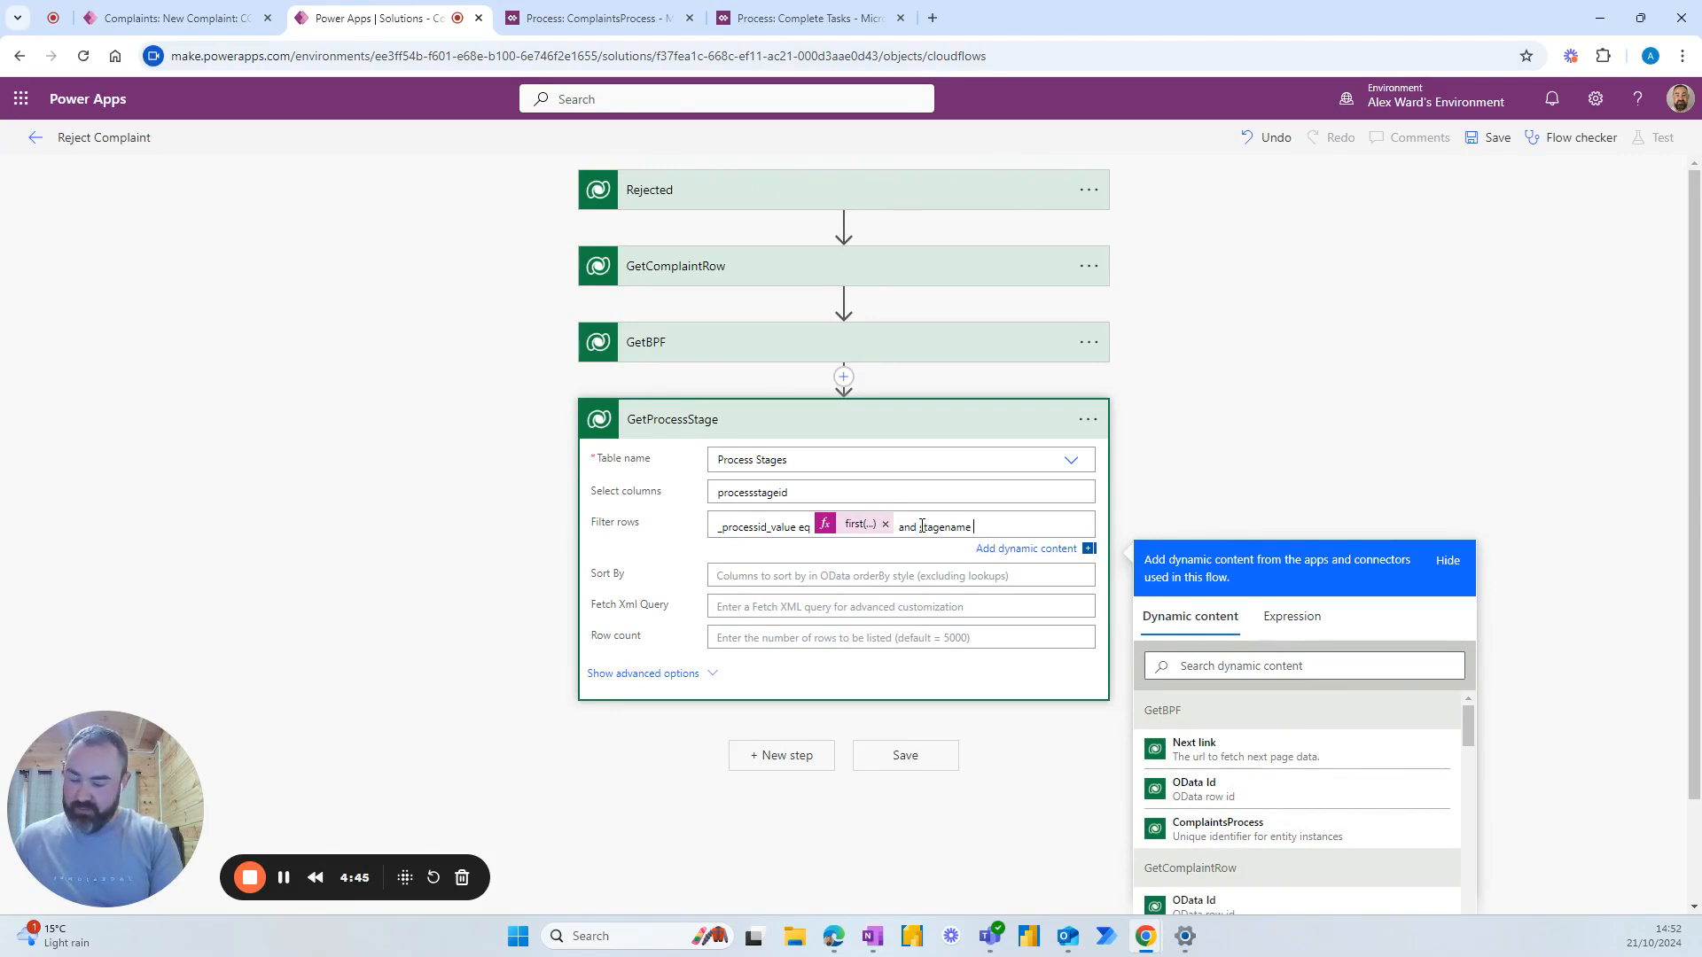
pyautogui.write('eq')
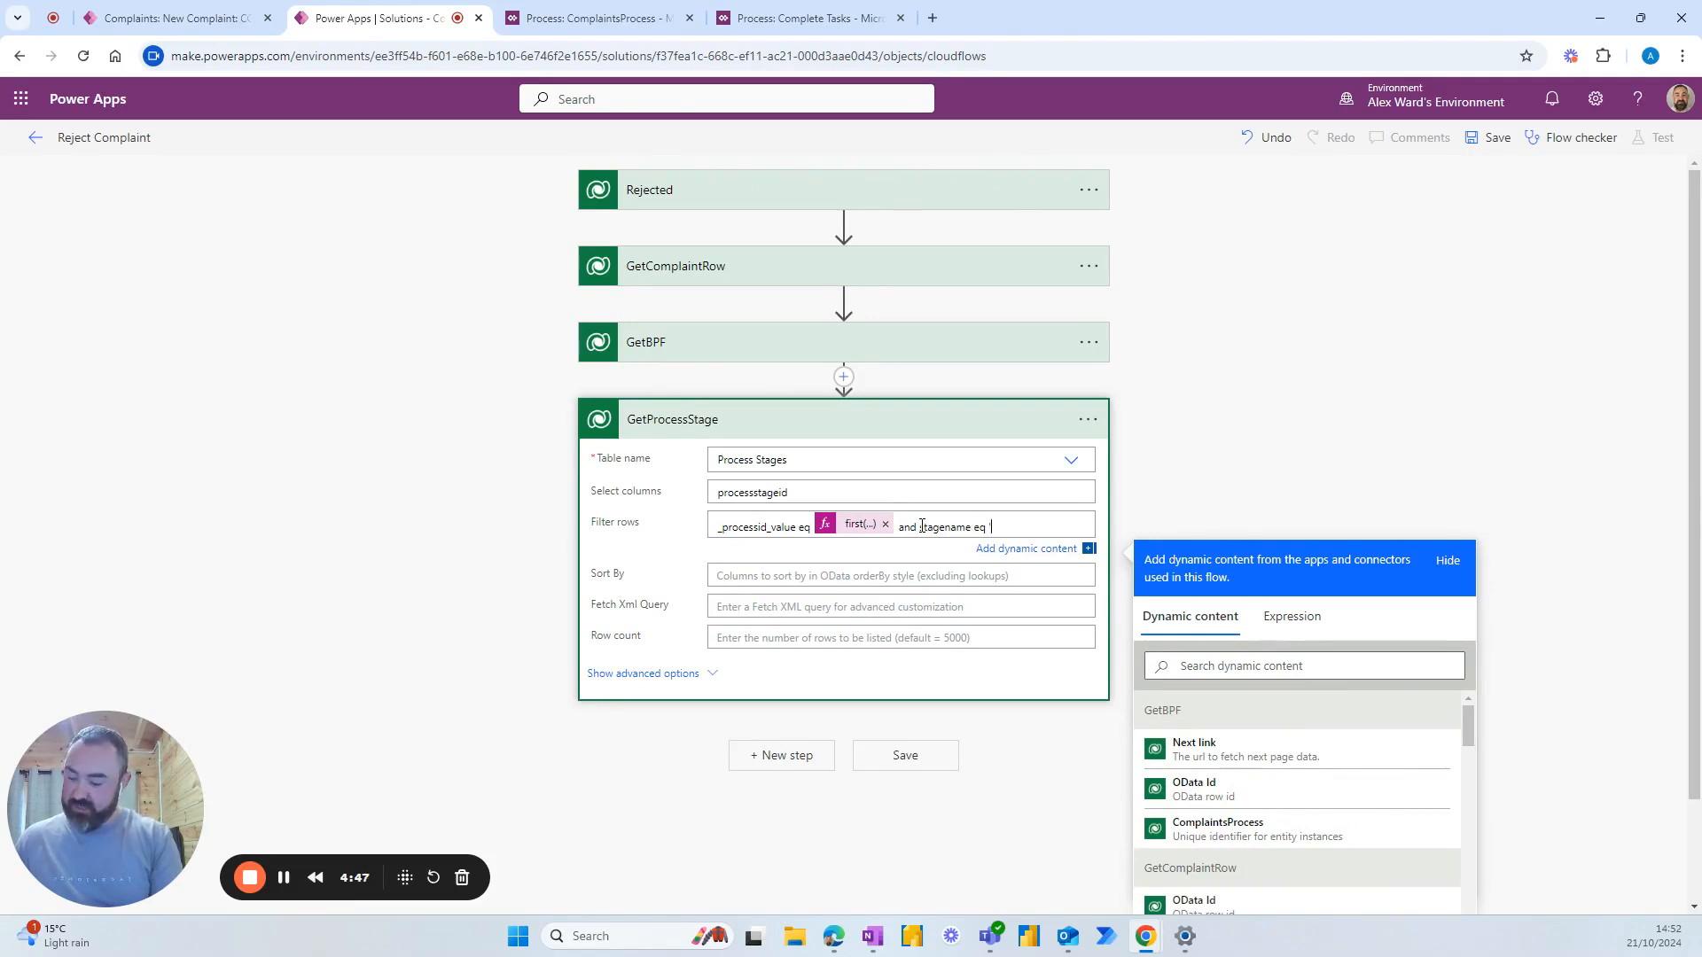
pyautogui.write("'Assess")
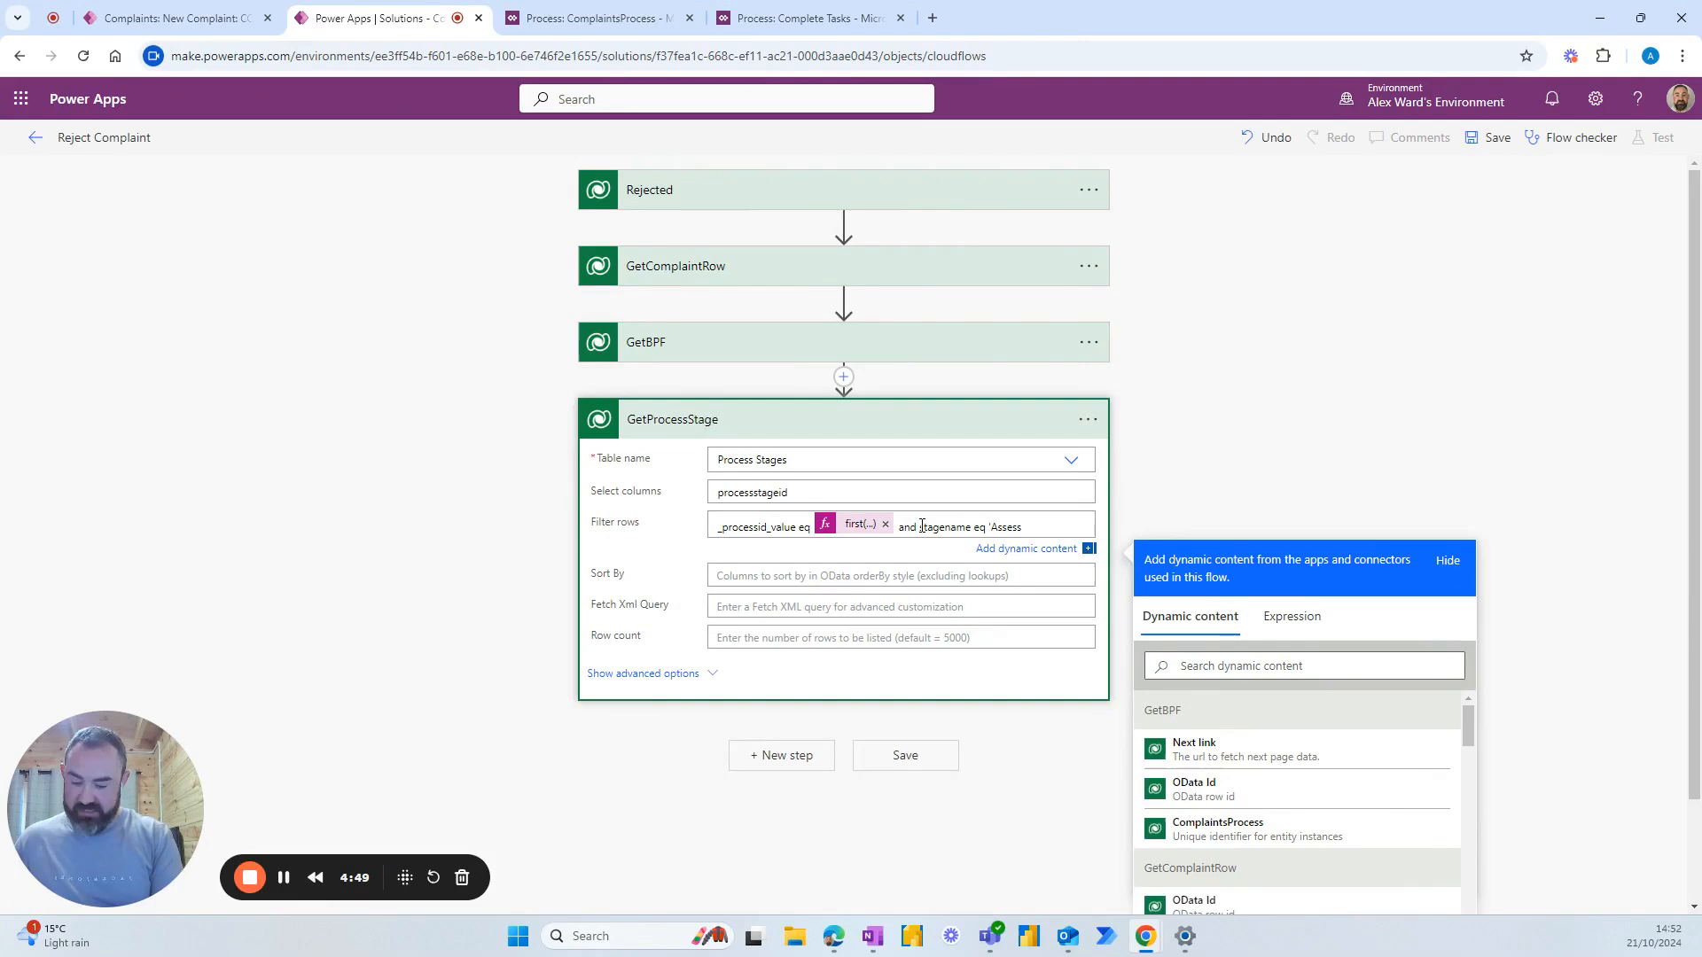
pyautogui.scroll(-3)
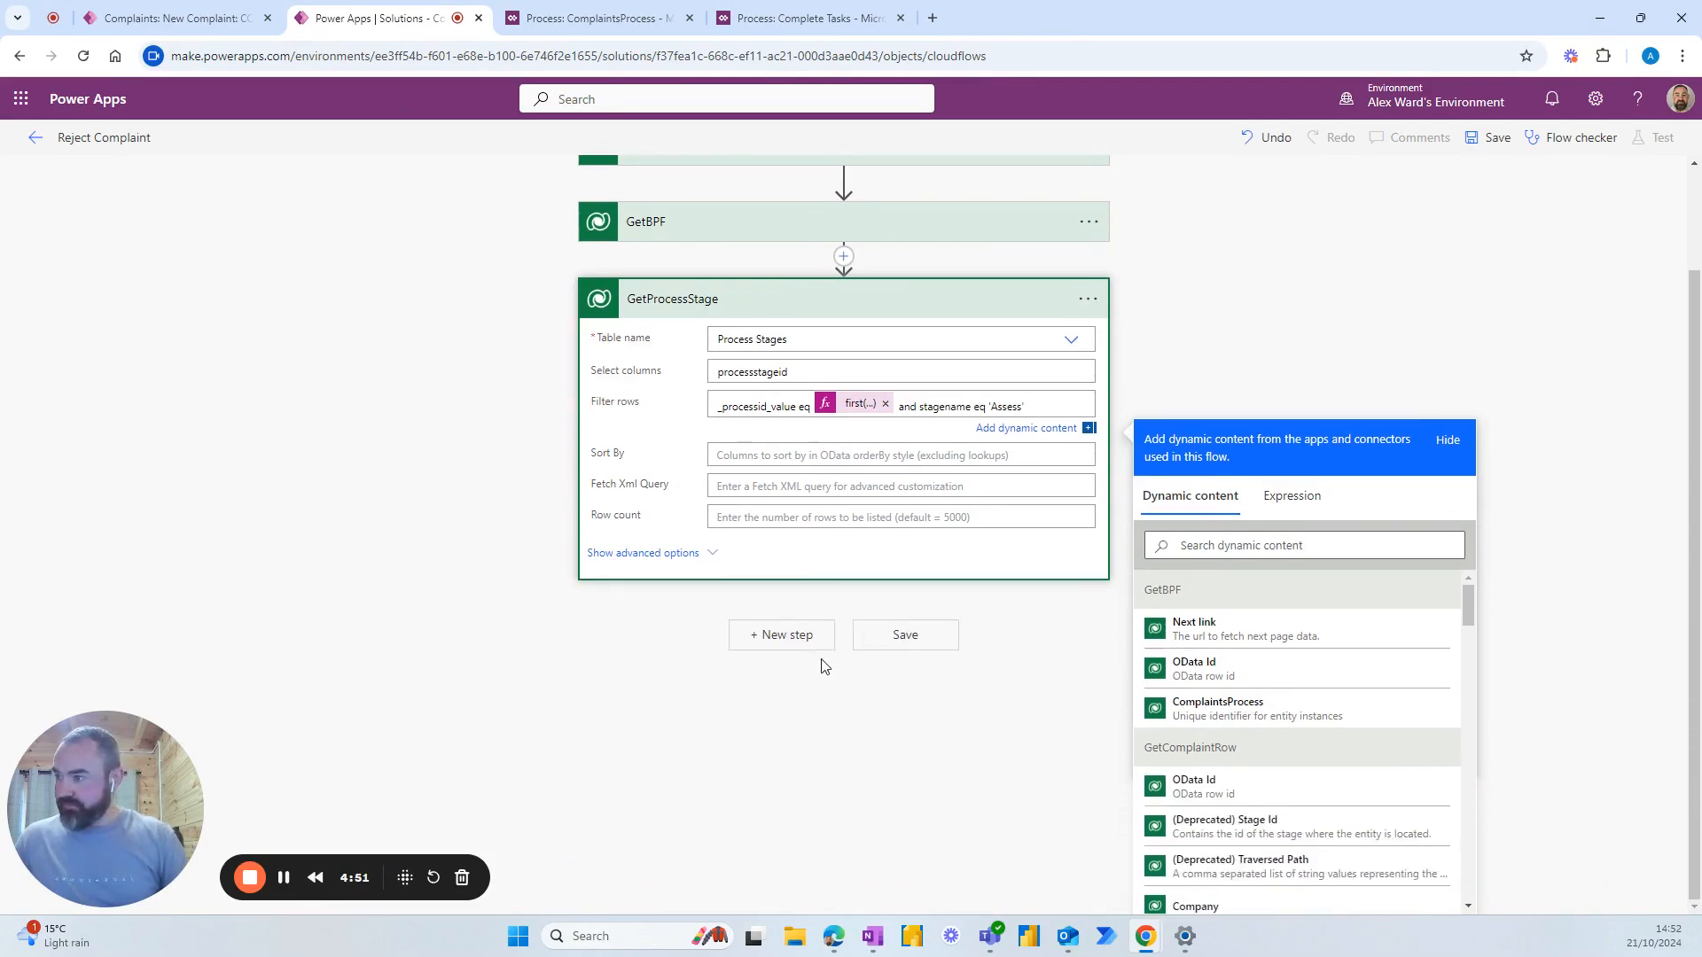
pyautogui.moveTo(782, 634)
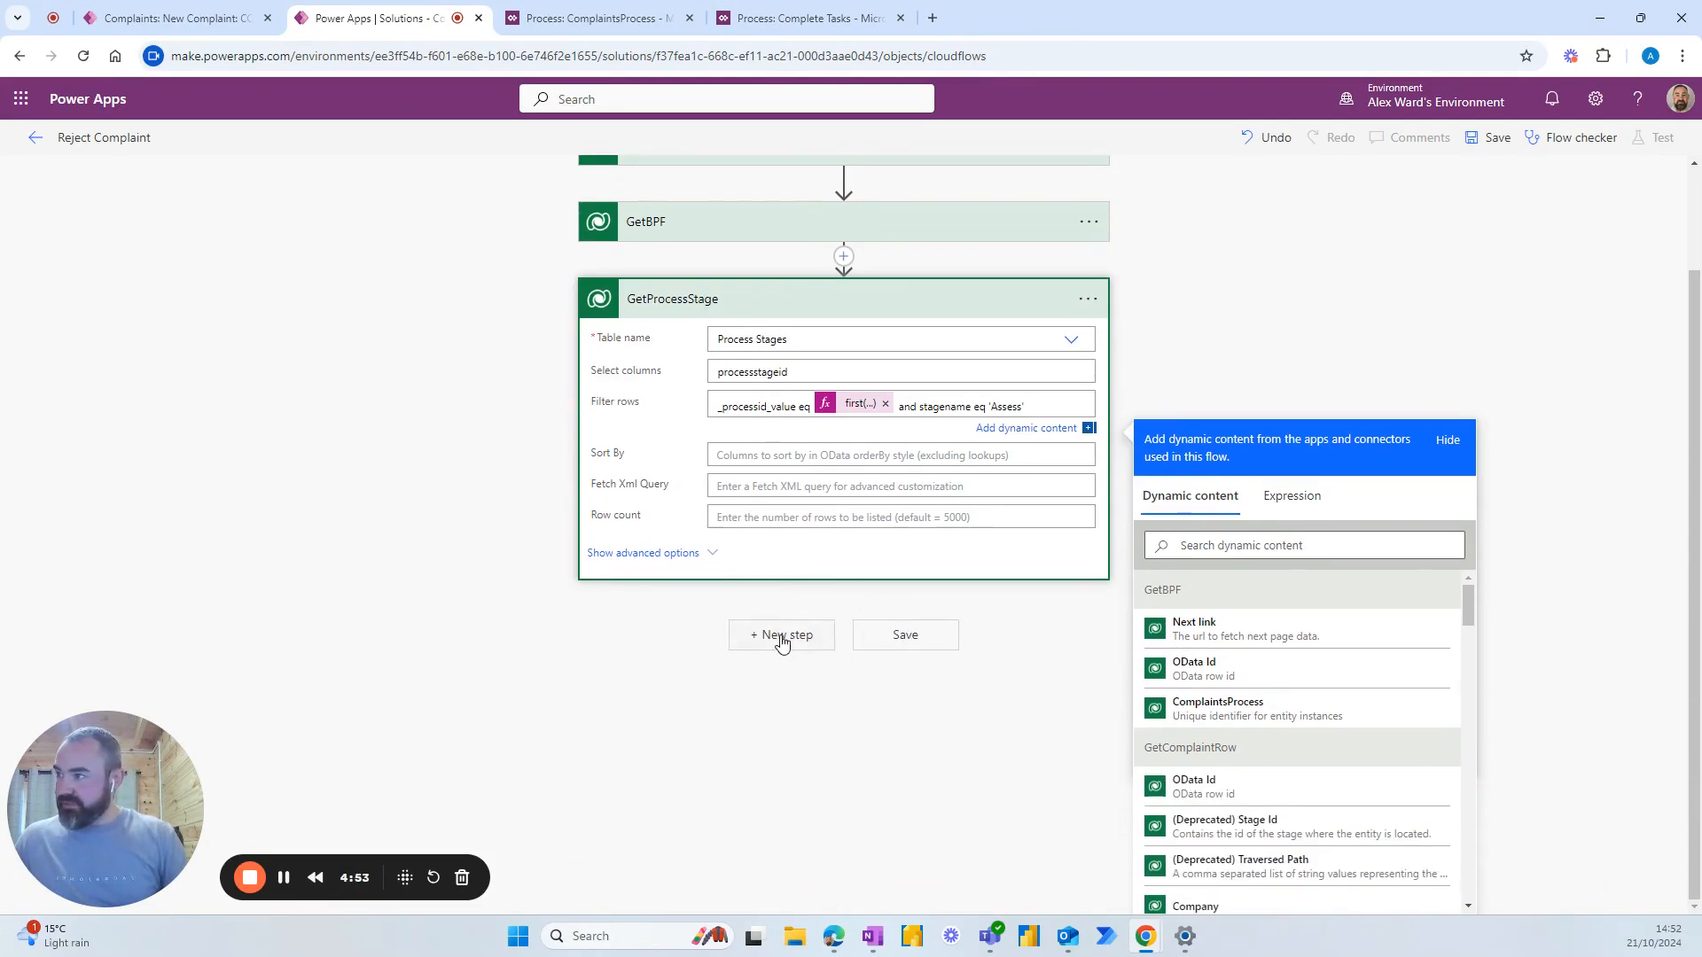
# Add a Dataverse Update a row step after GetProcessStage and open its options menu.
pyautogui.click(782, 635)
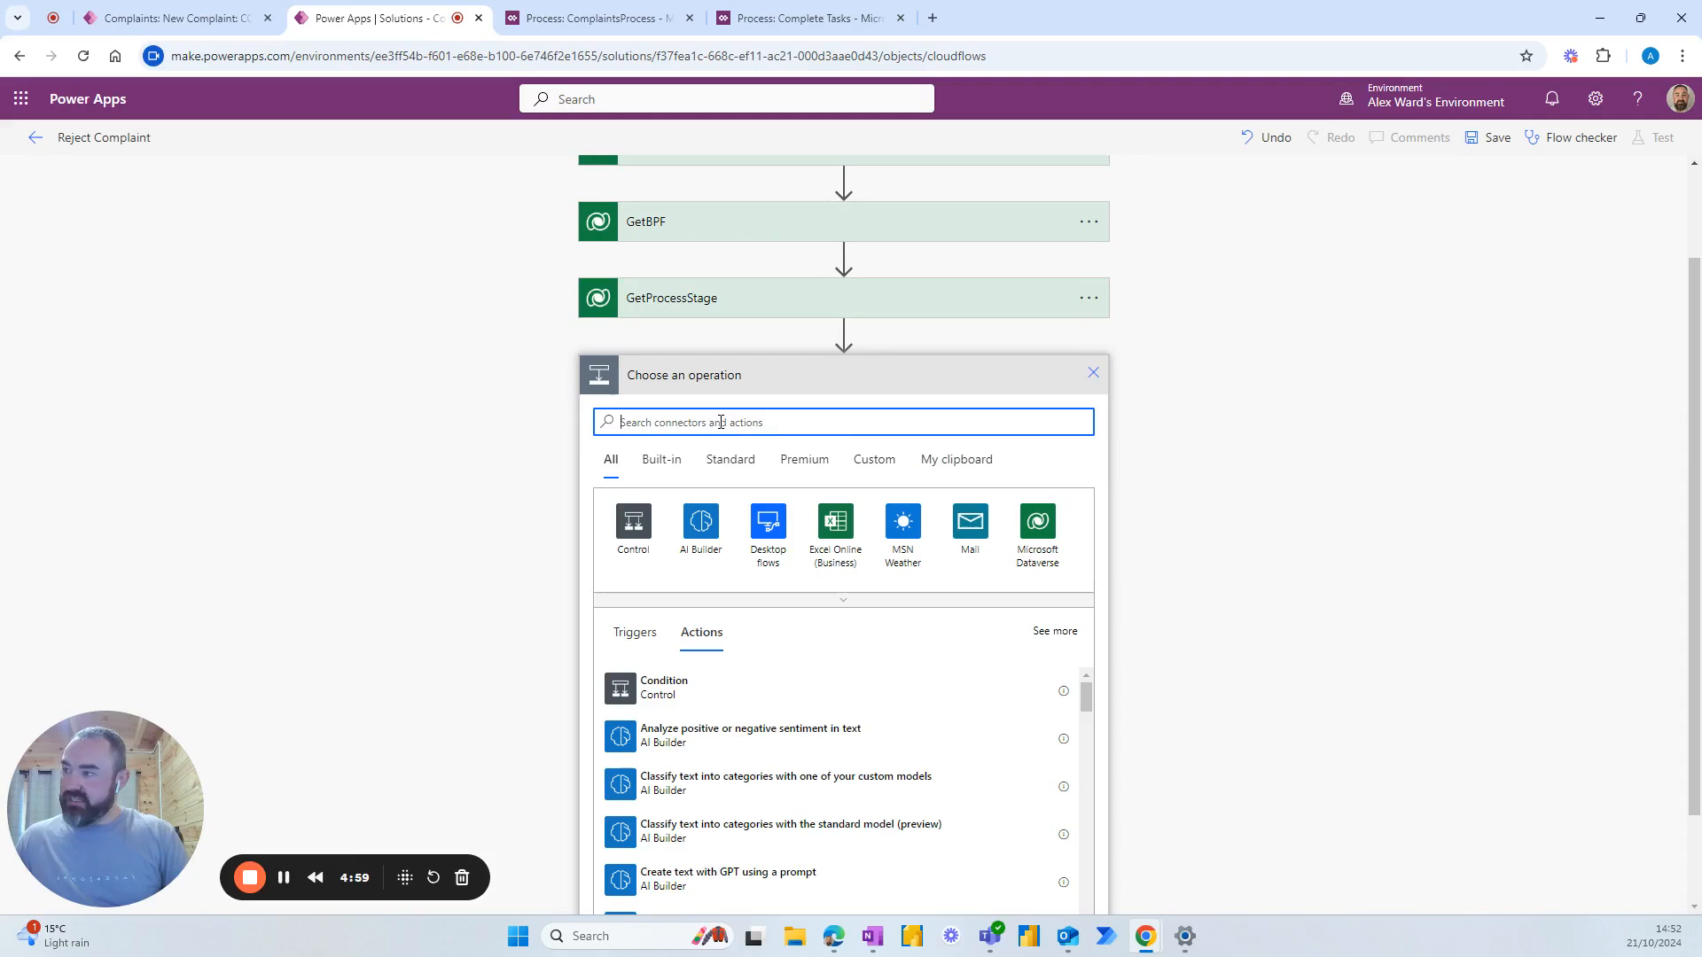
pyautogui.moveTo(878, 420)
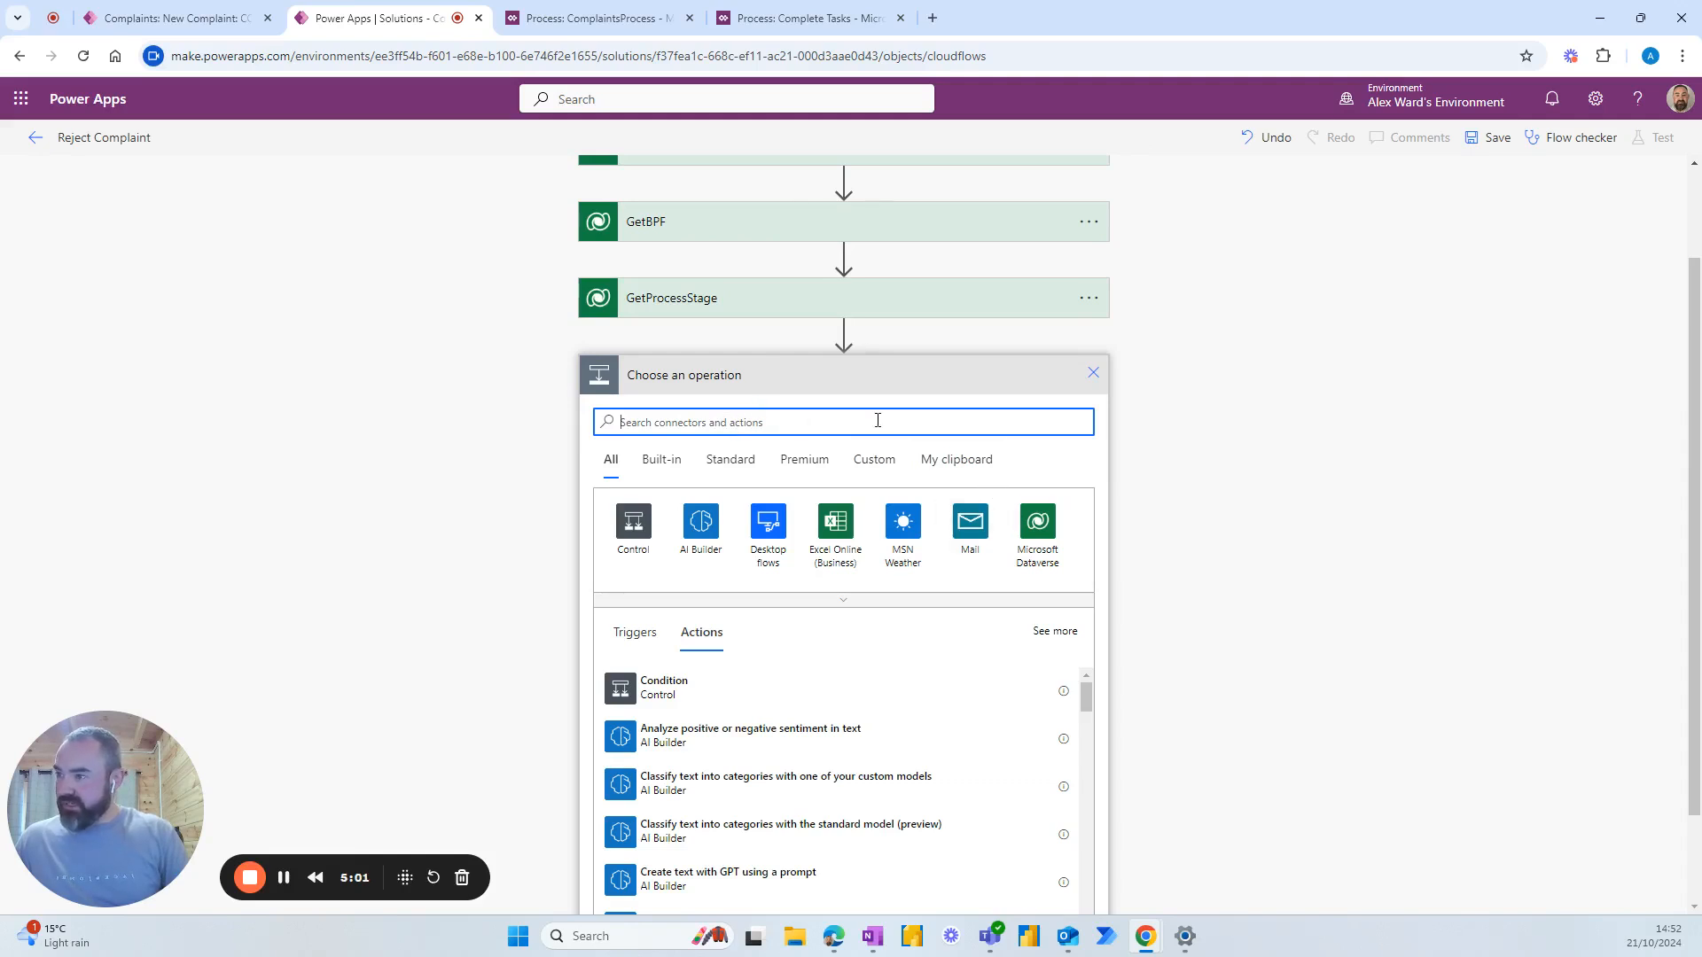
pyautogui.write('update')
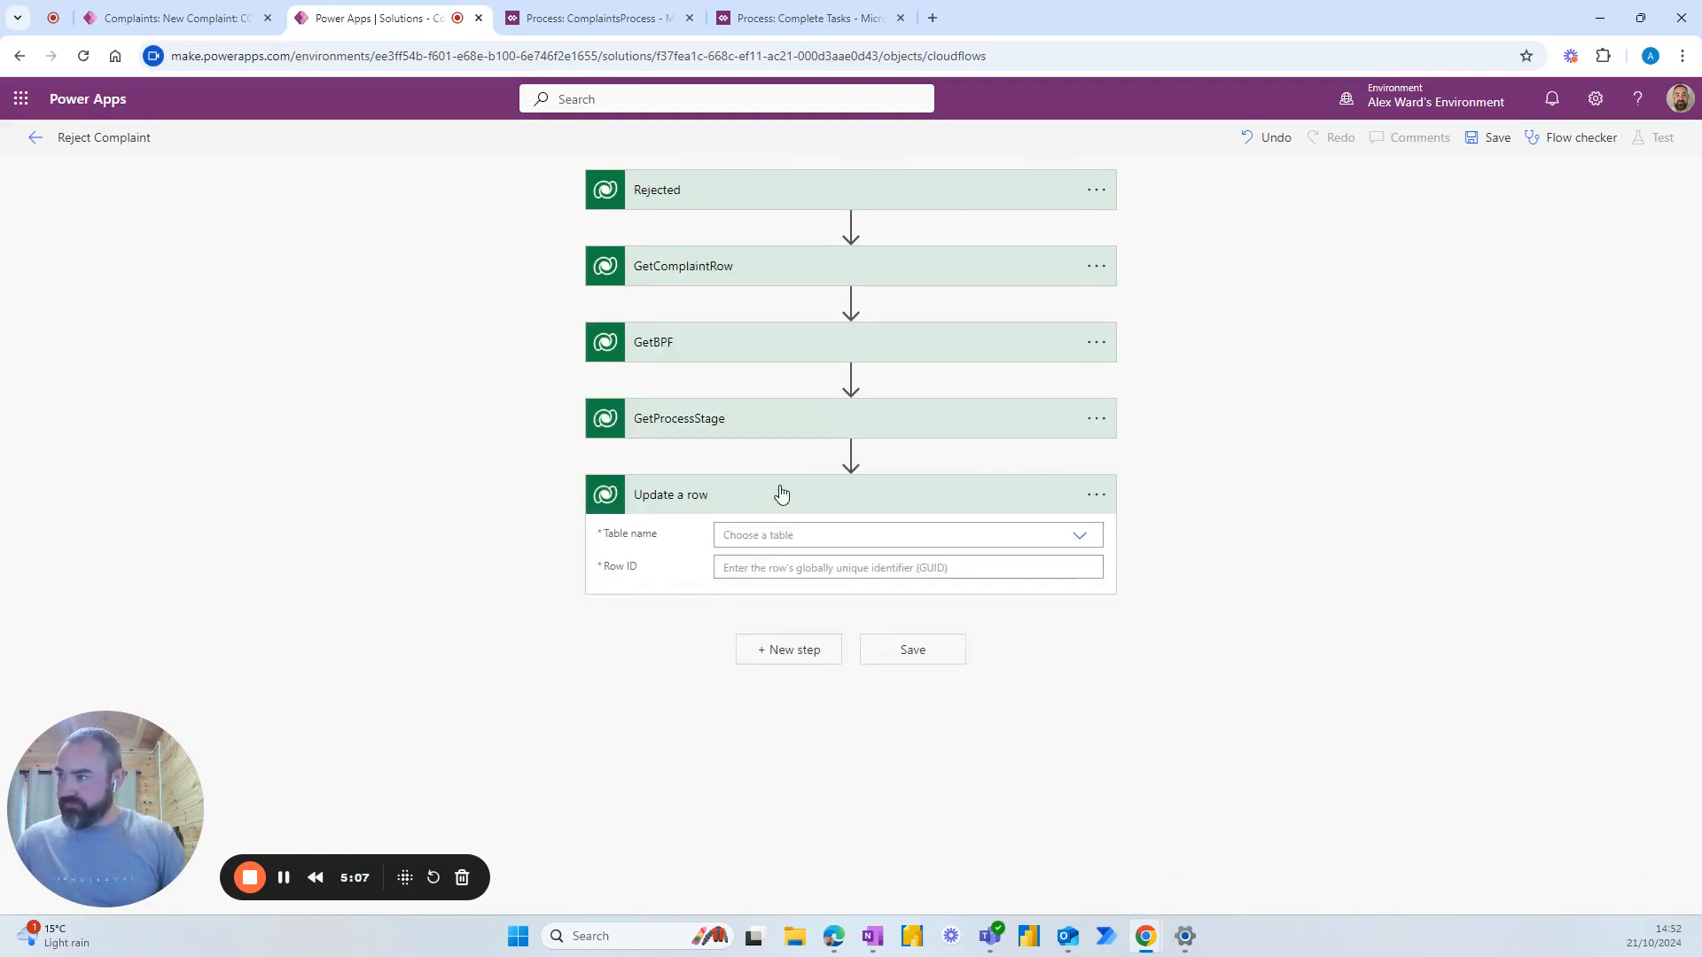
pyautogui.click(1096, 494)
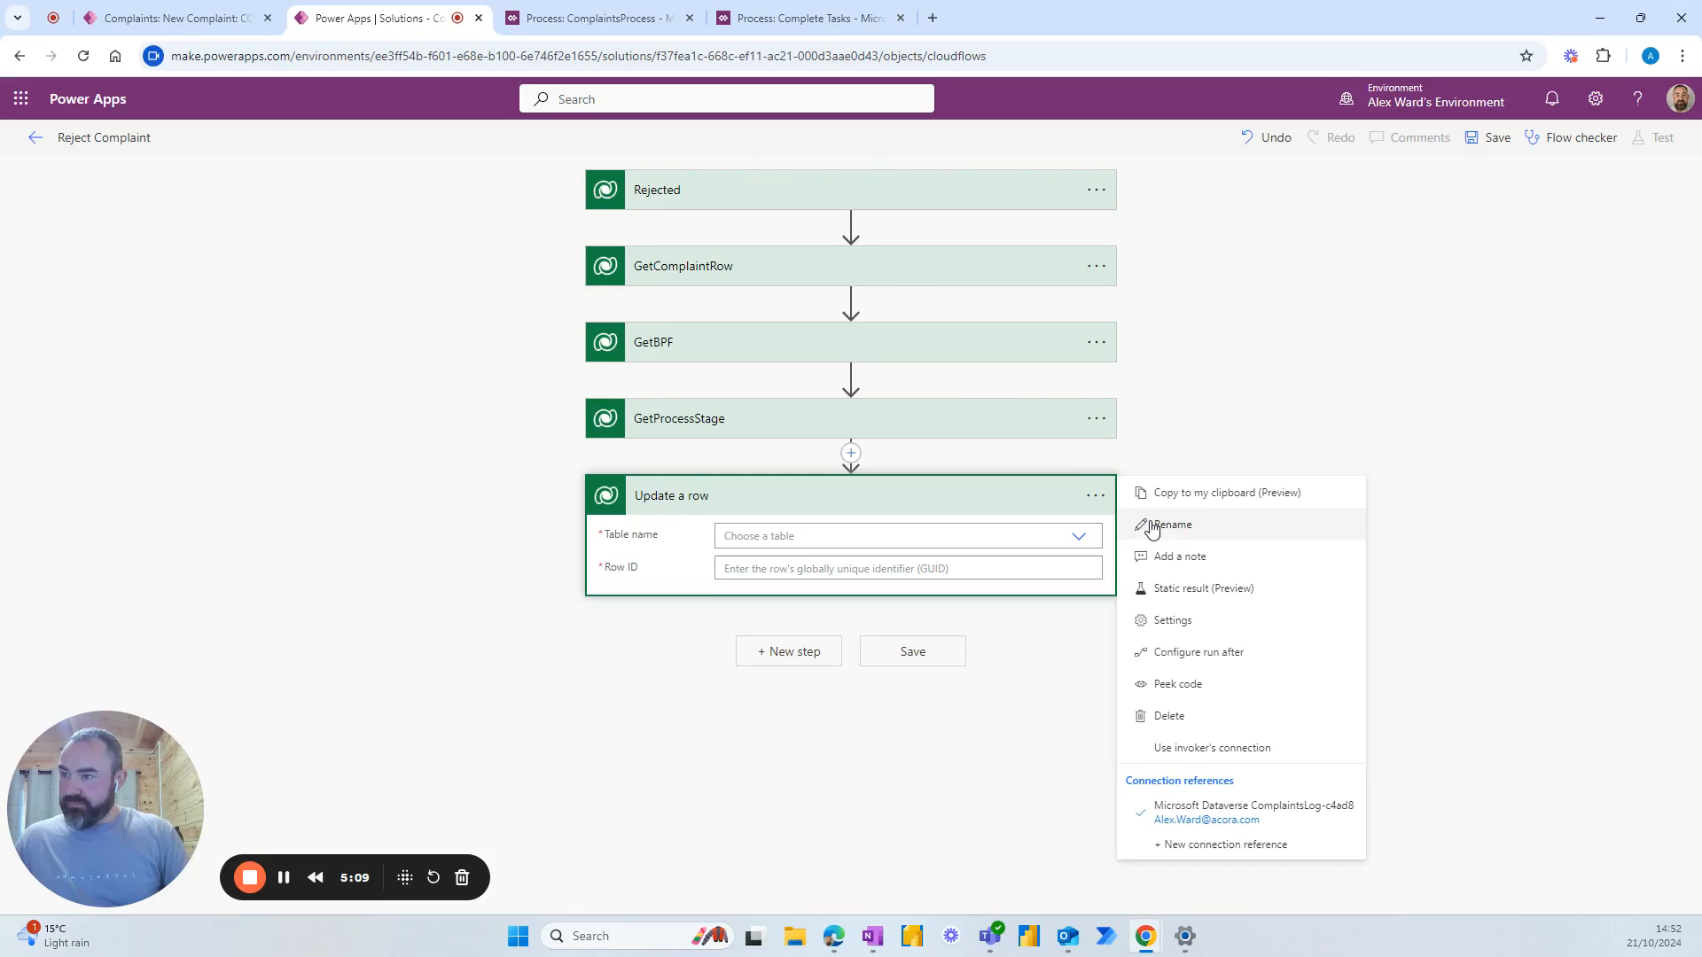
# Rename the update step to UpdateBPFStage and point it at the ComplaintsProcess table.
pyautogui.click(1174, 525)
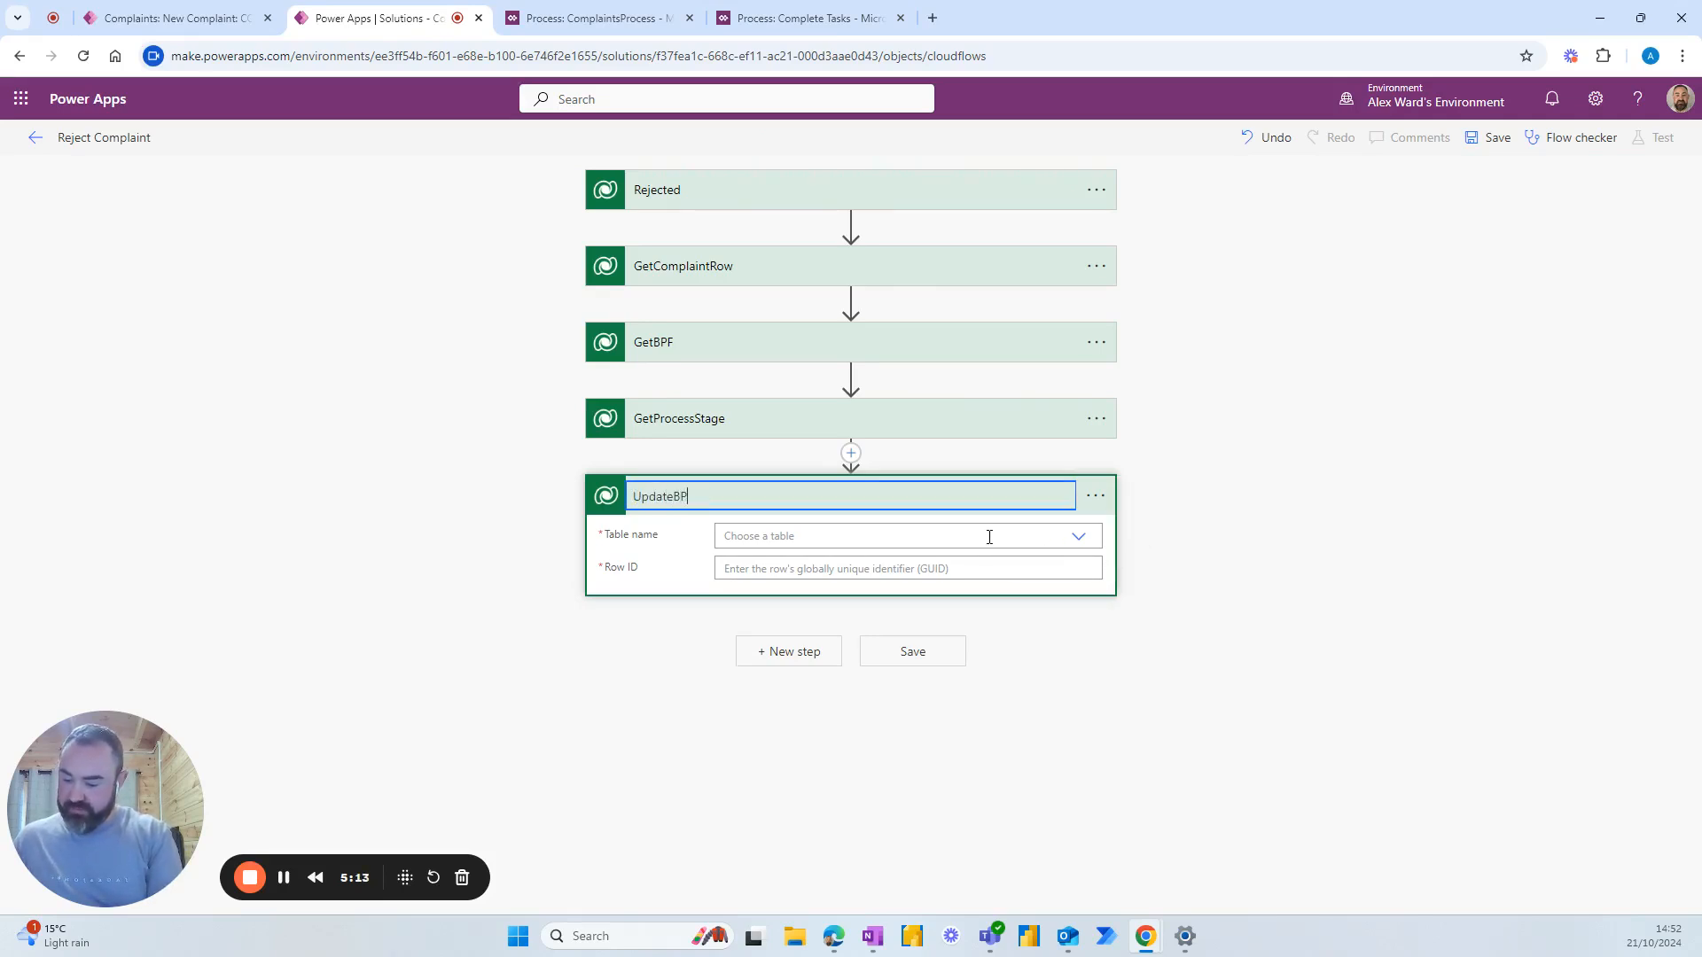
pyautogui.write('FStage')
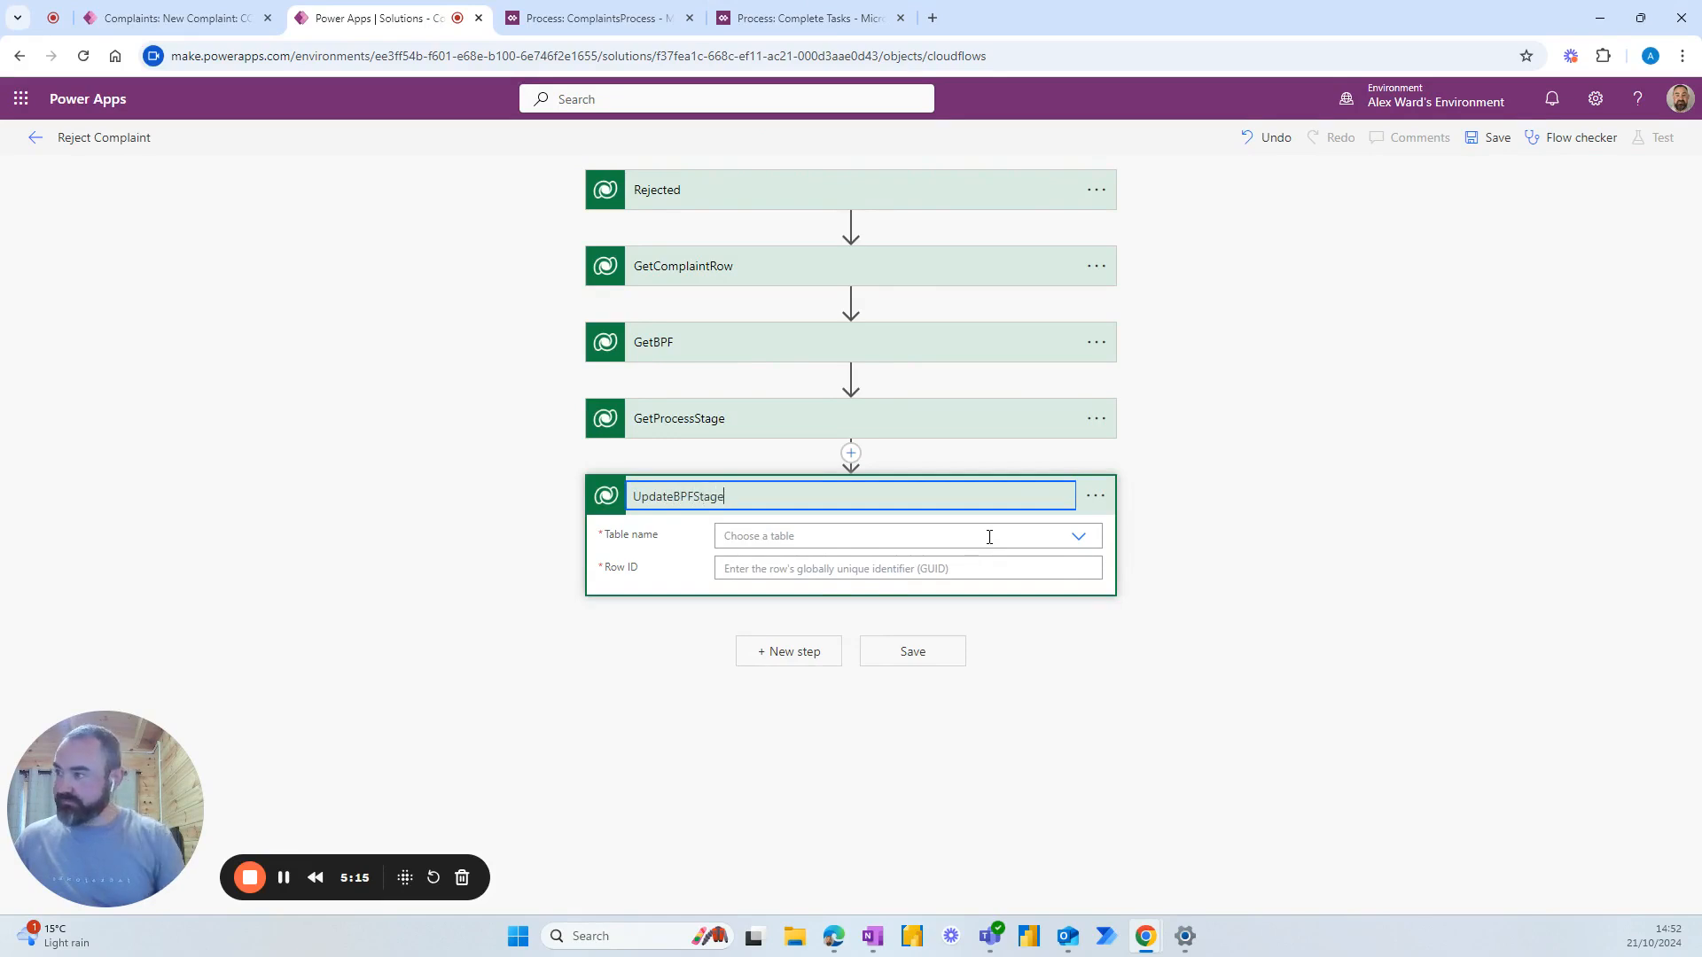
pyautogui.click(906, 535)
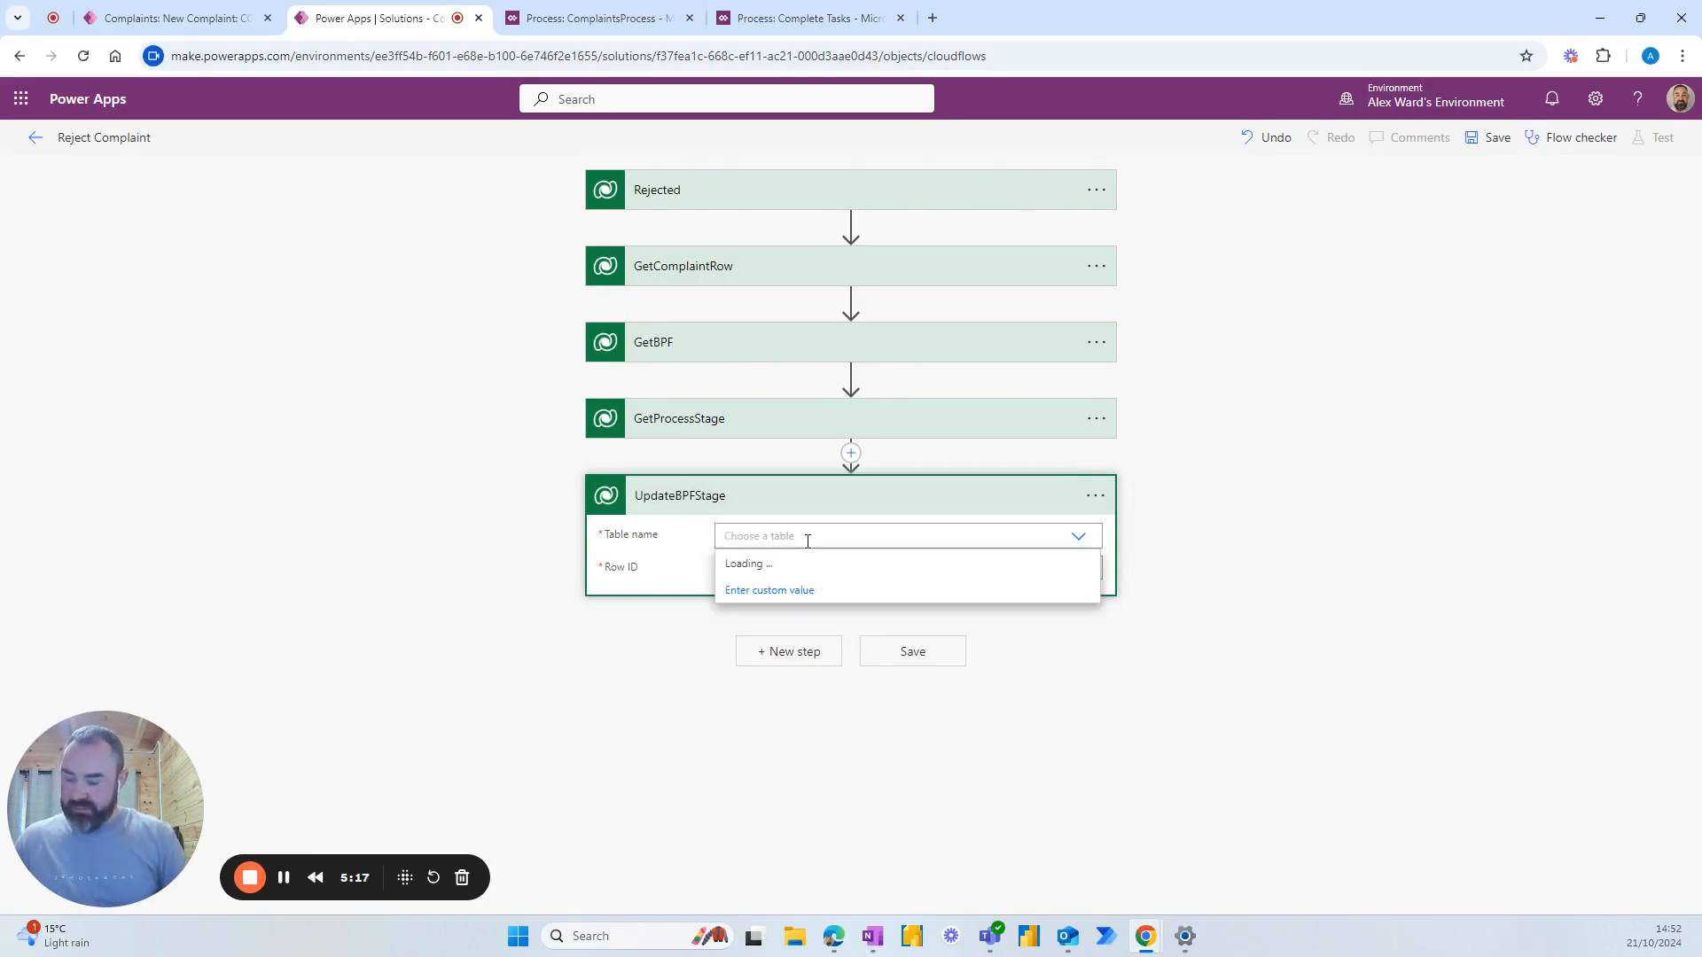
pyautogui.write('complaints')
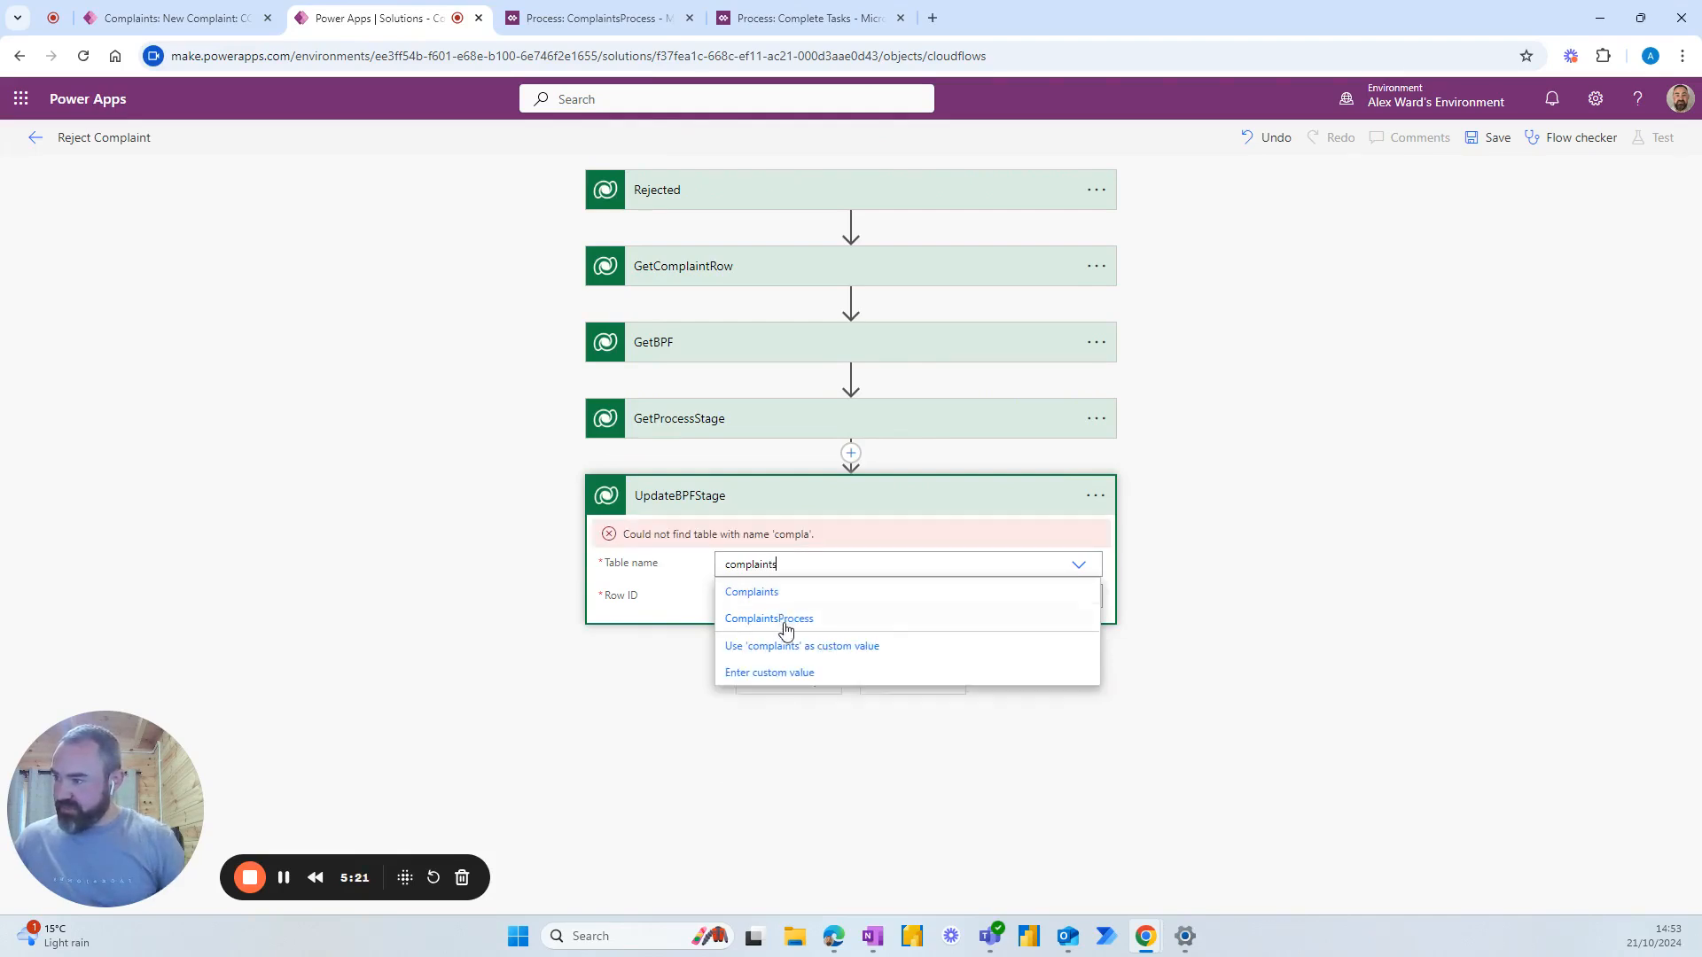
pyautogui.click(768, 618)
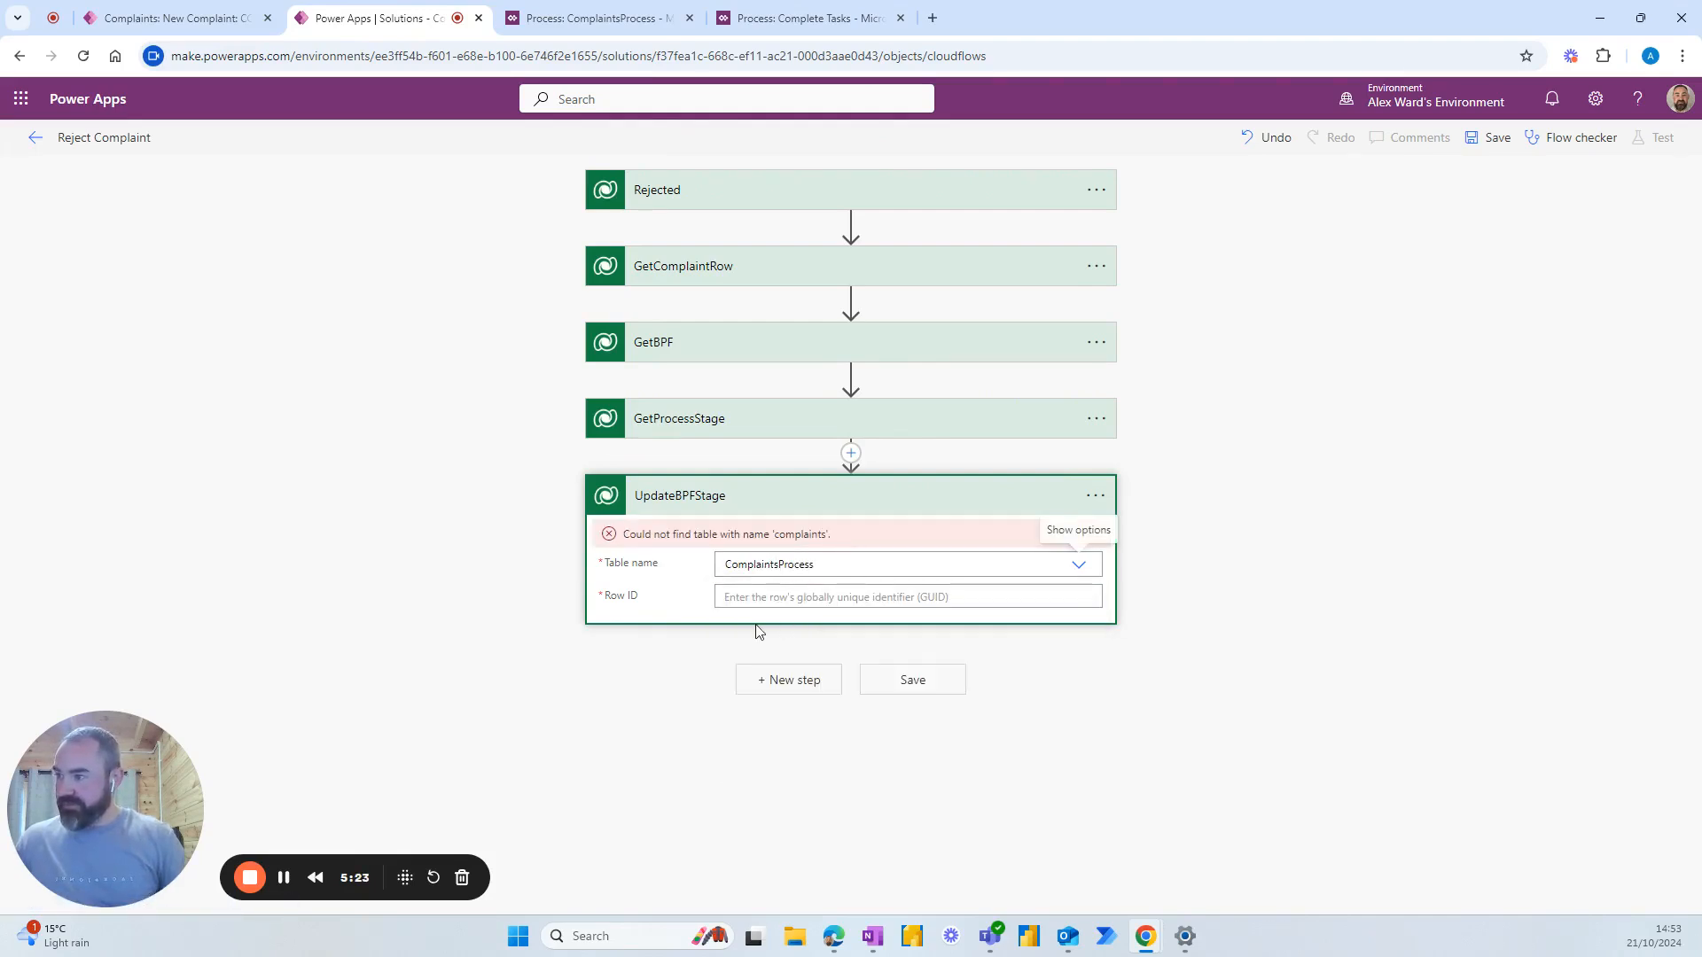
pyautogui.click(853, 567)
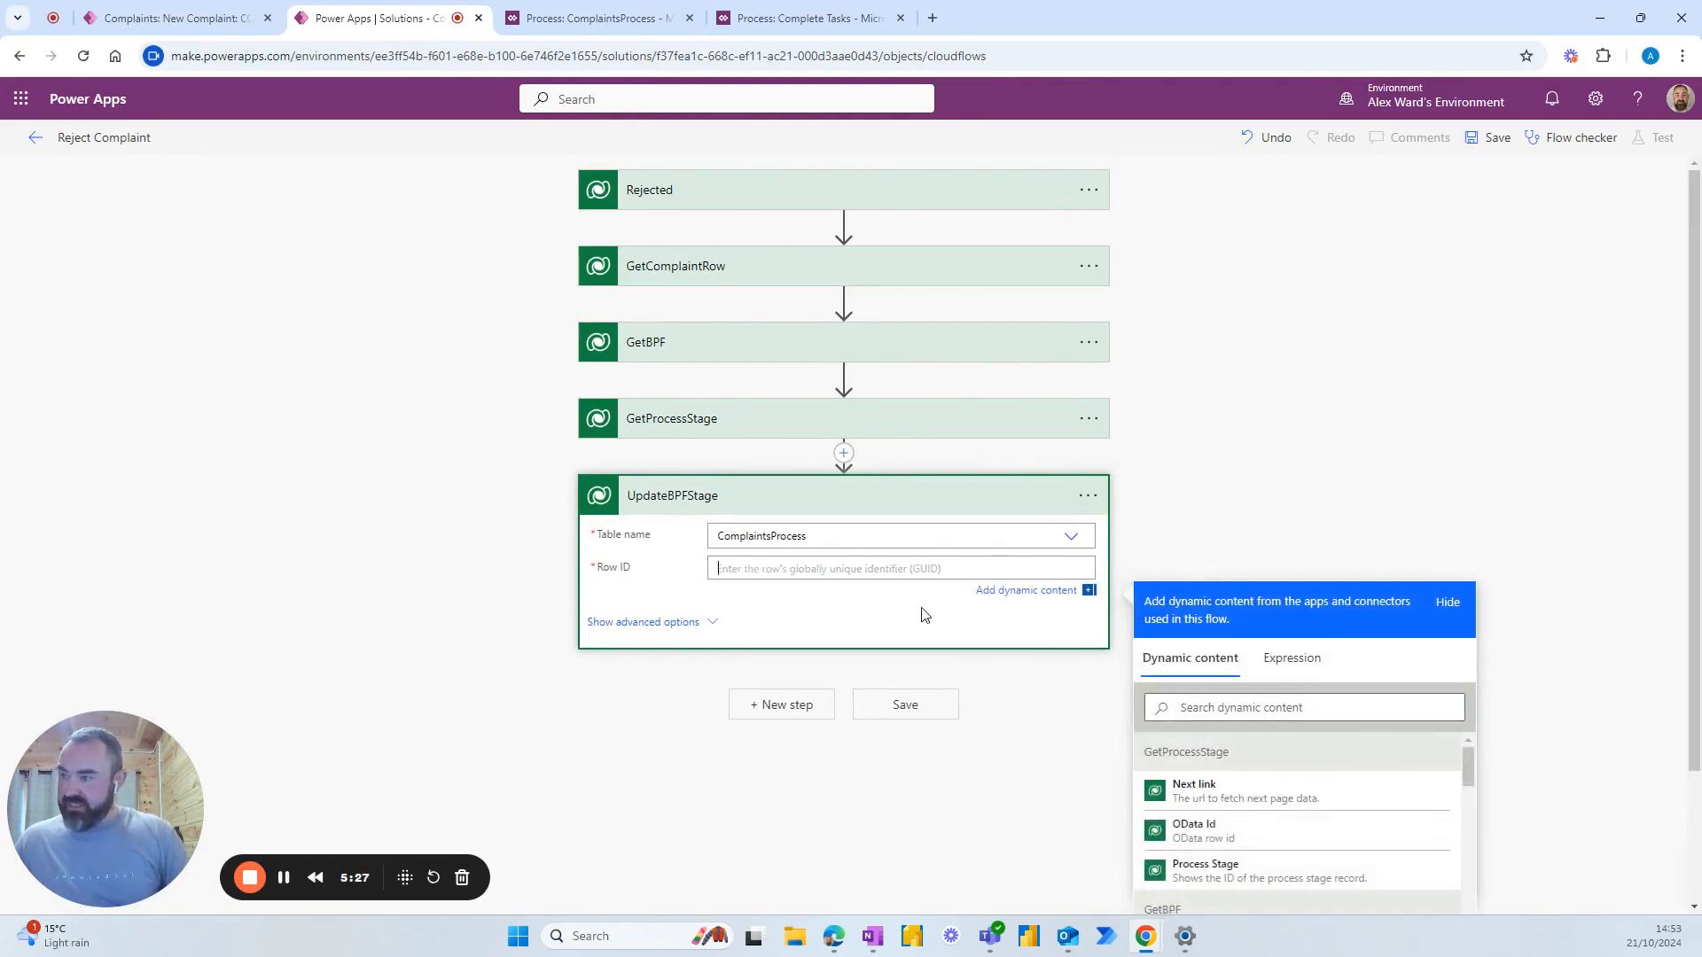
# Set the row ID to first(outputs('GetBPF')?['body/value'])?['businessprocessflowinstanceid'].
pyautogui.scroll(-3)
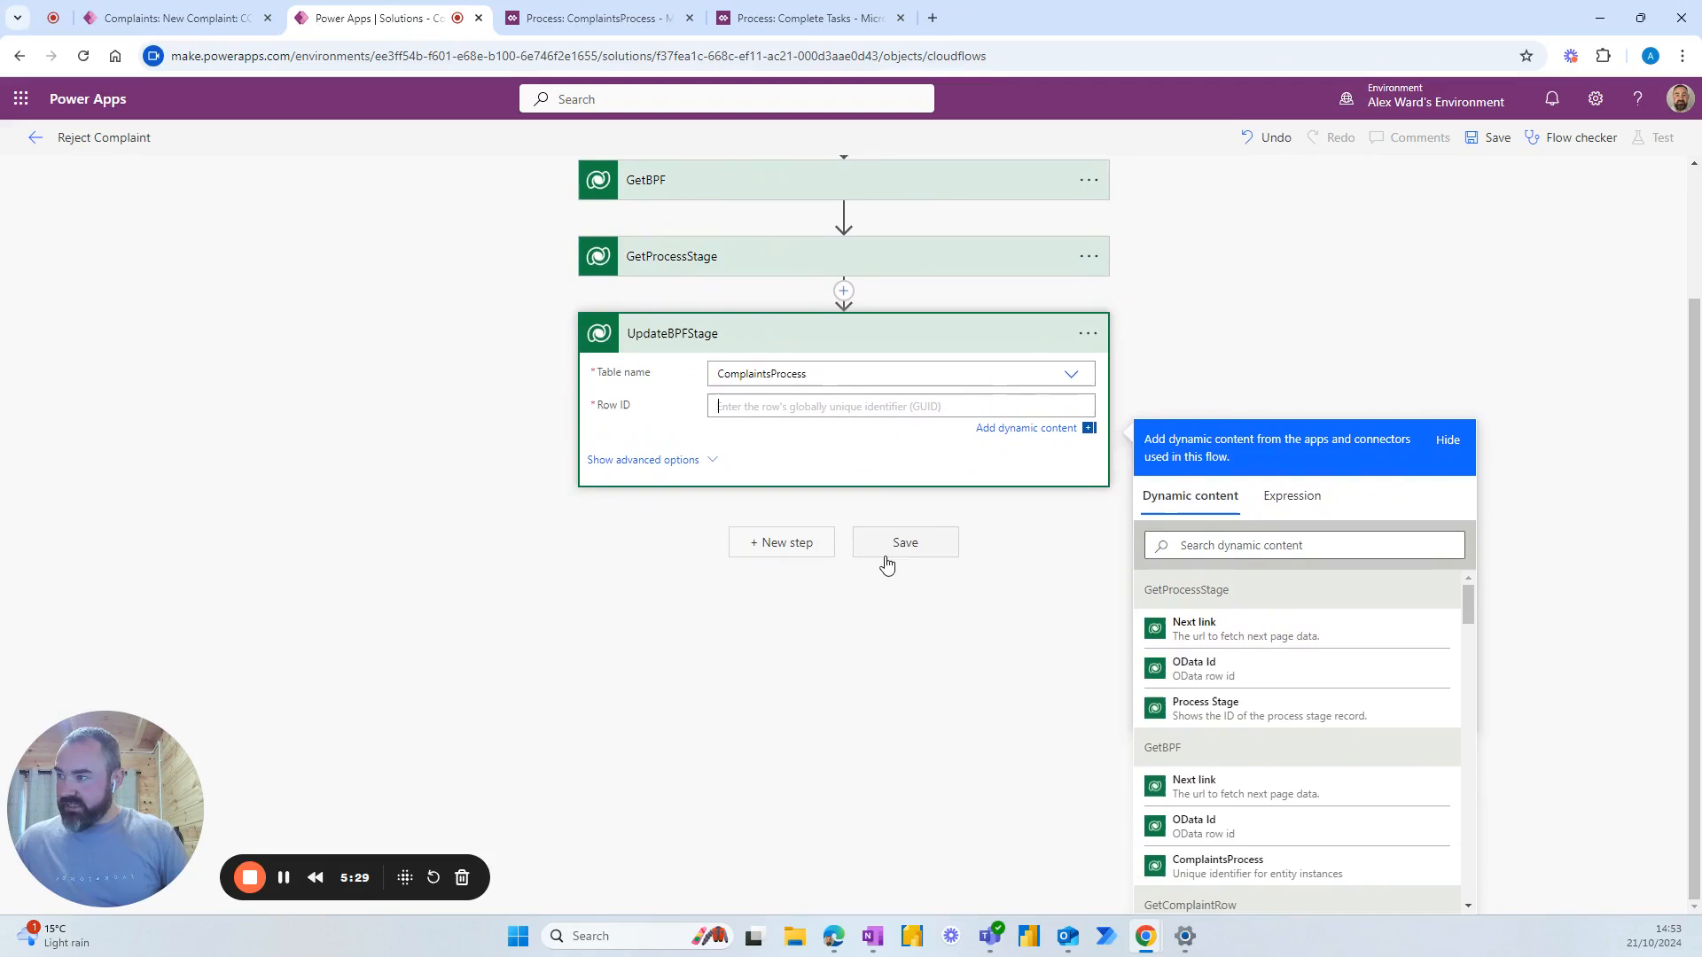
pyautogui.click(1292, 496)
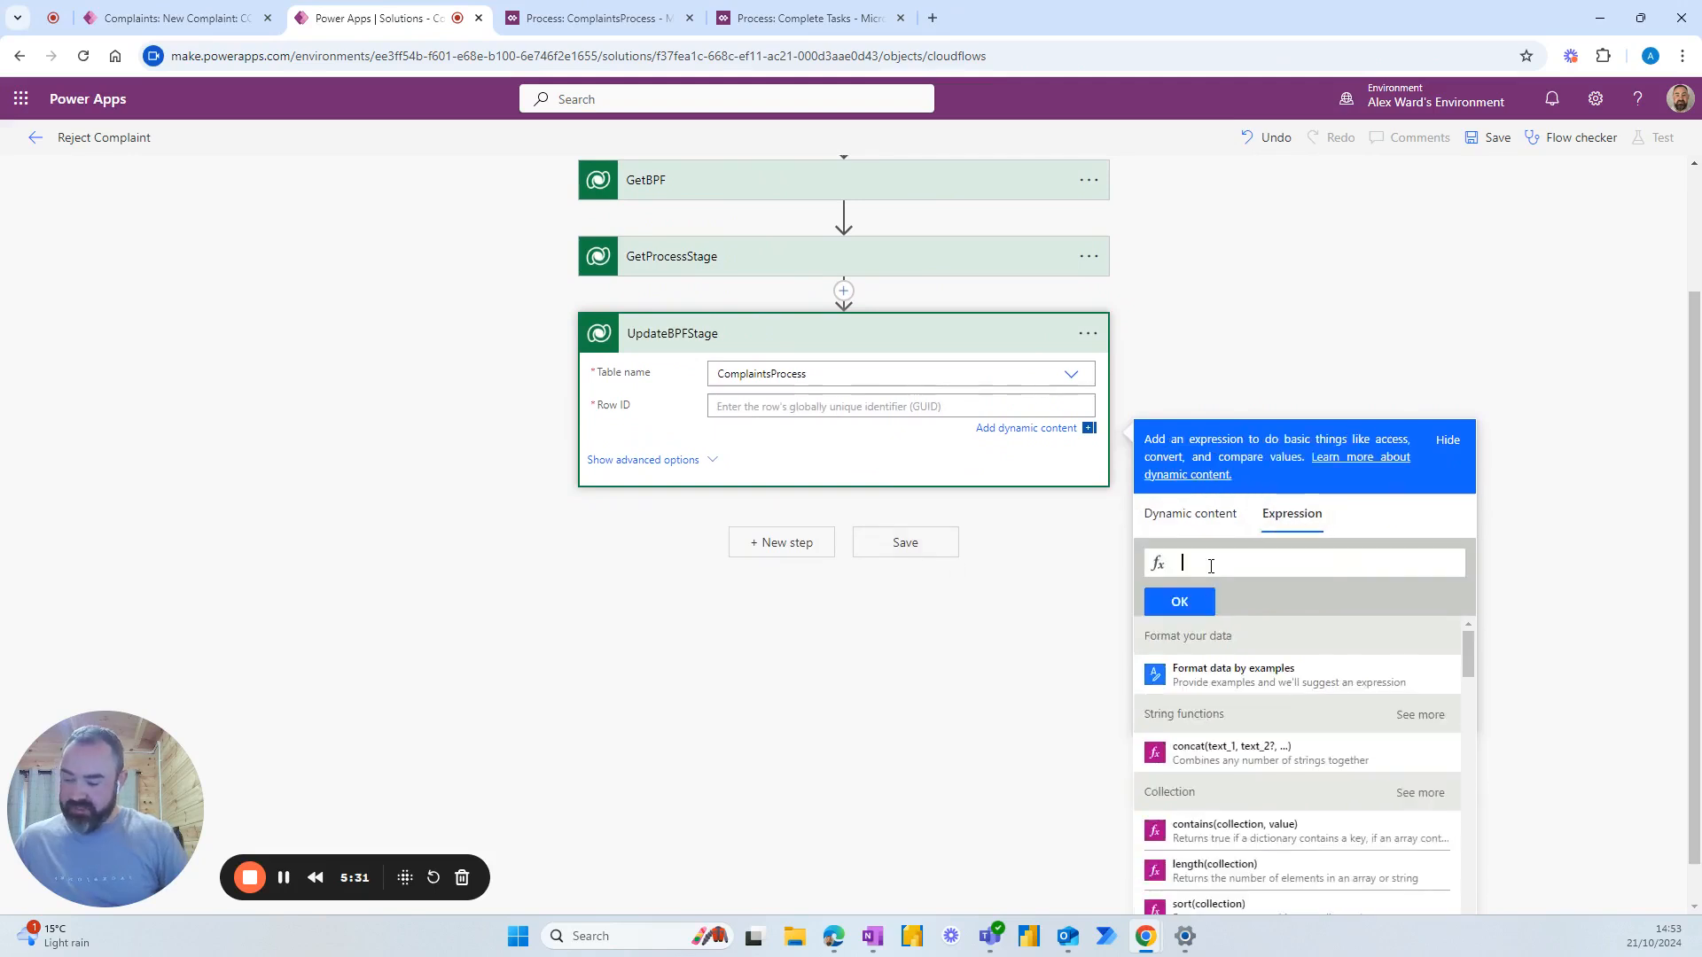
pyautogui.write('first(0')
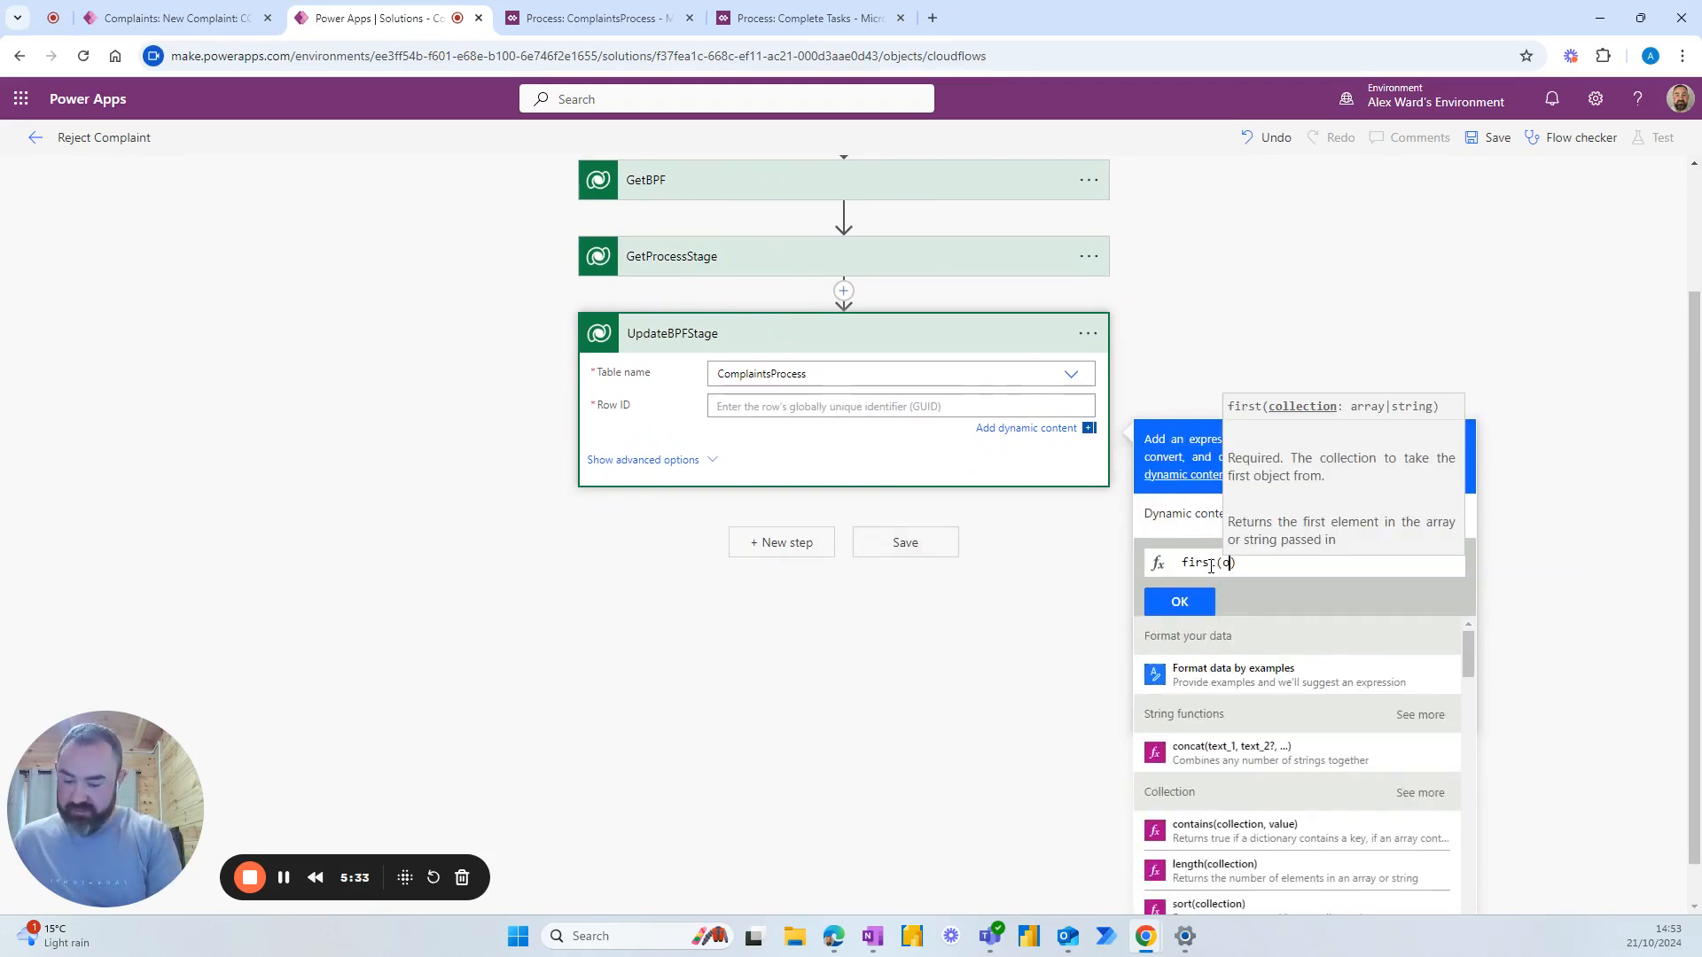
pyautogui.write('outputs(')
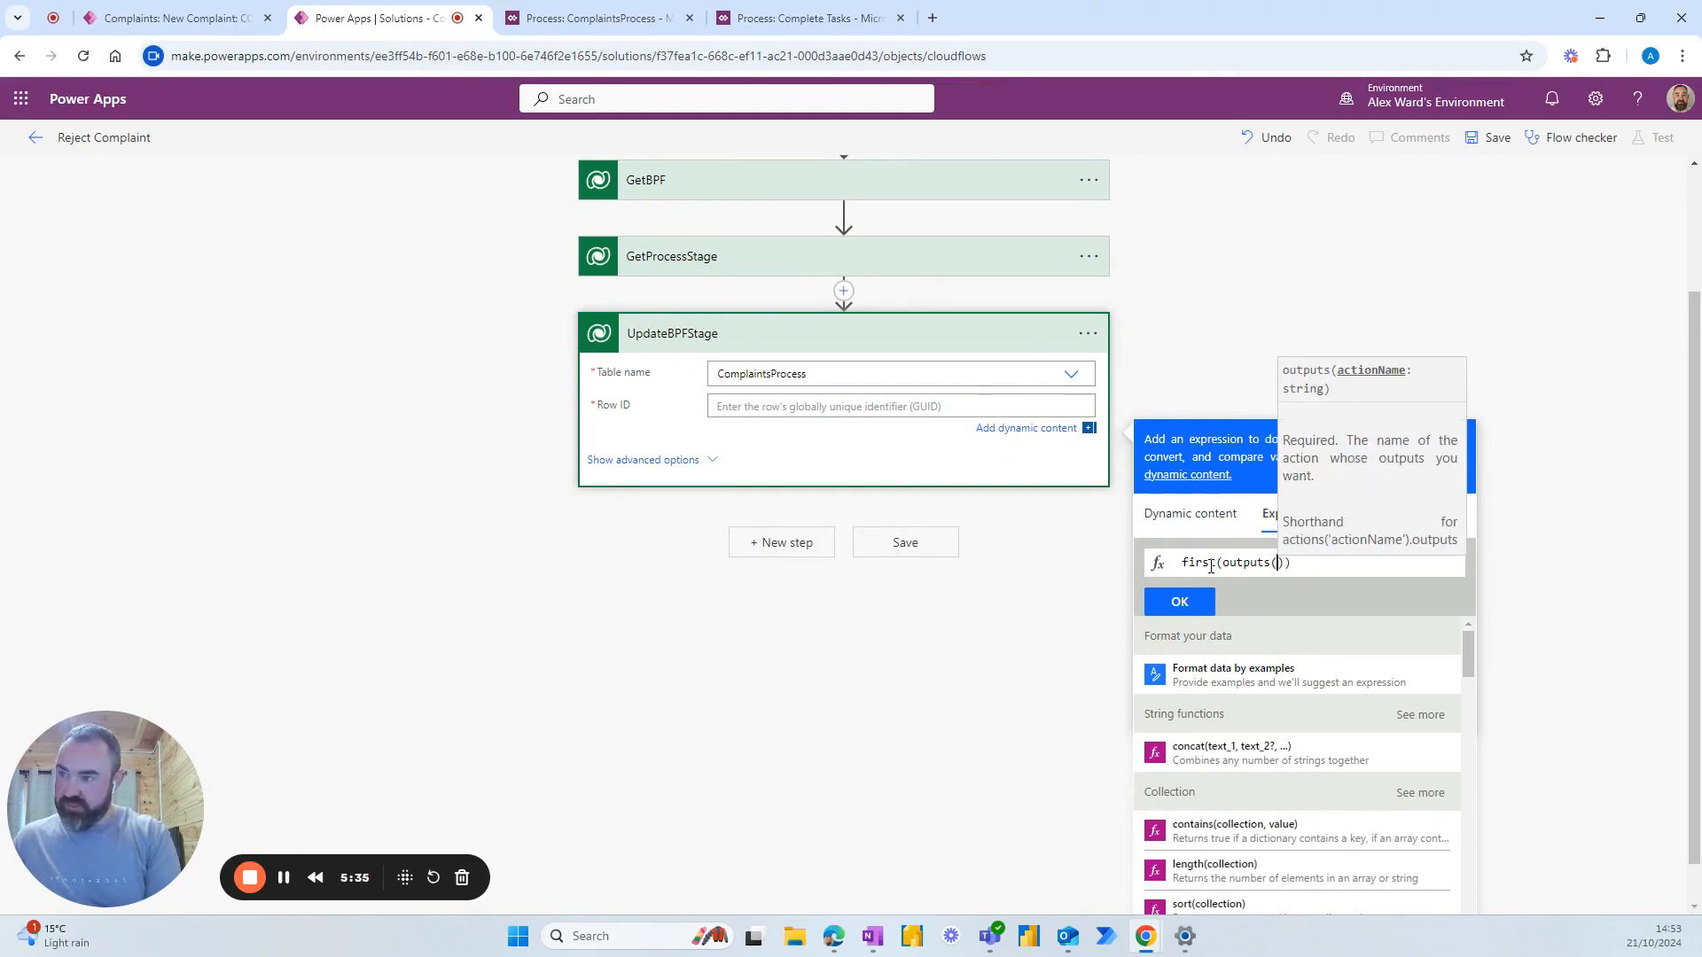
pyautogui.write("'")
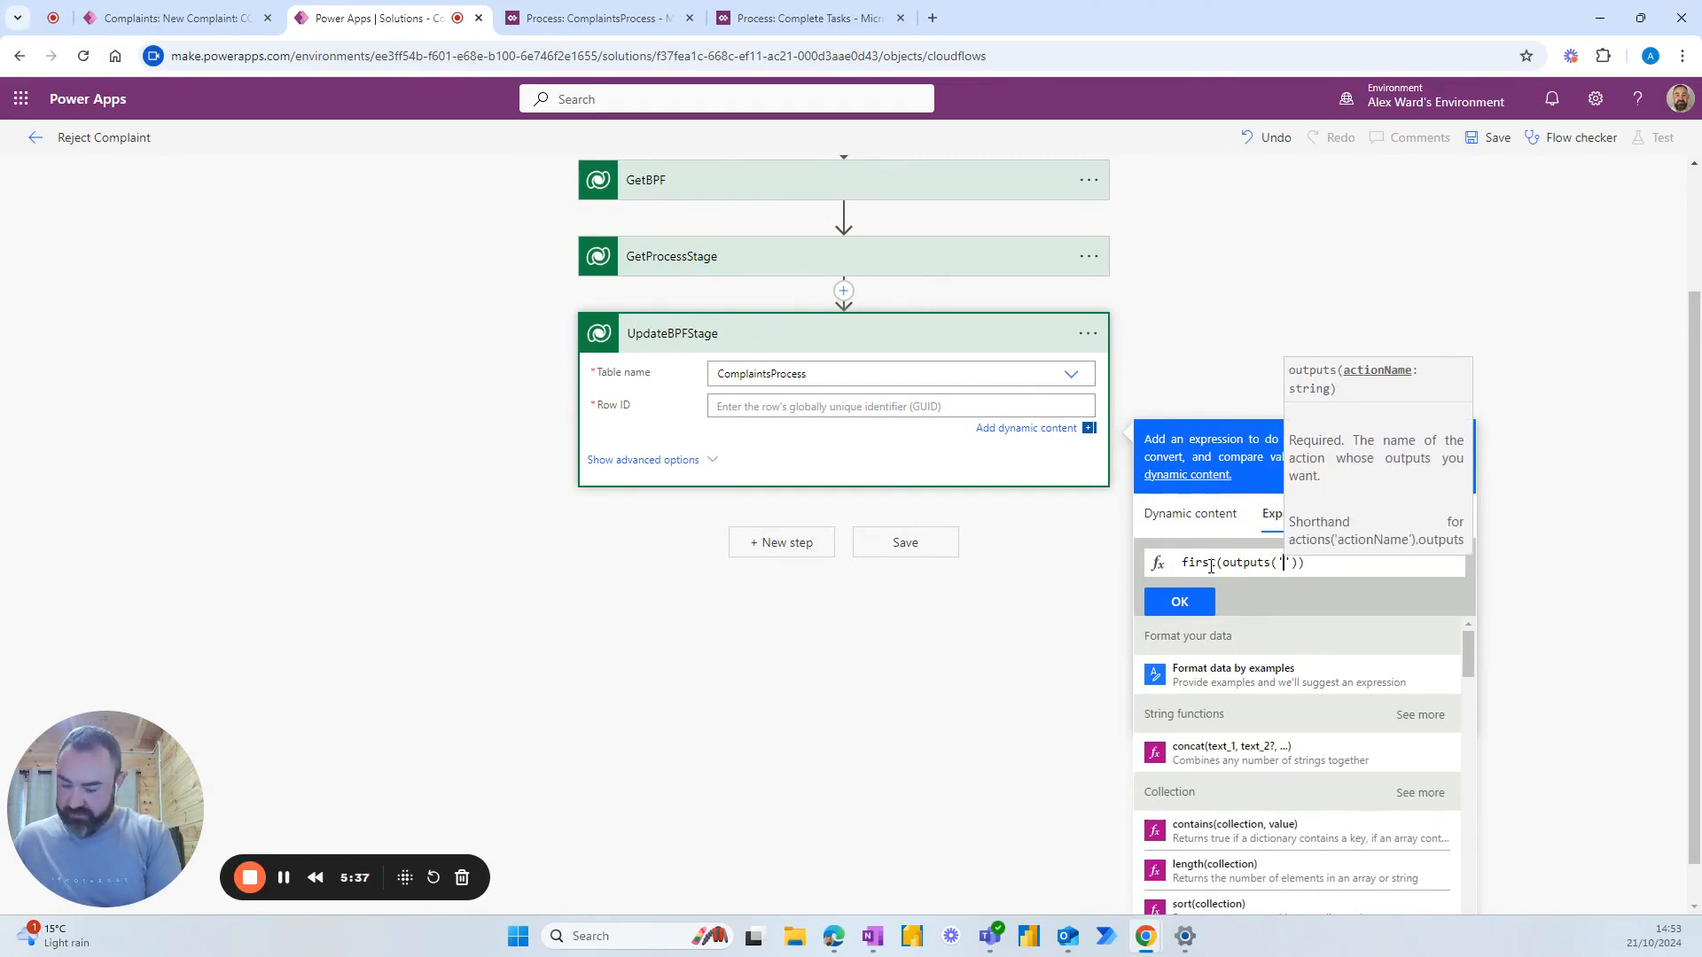
pyautogui.write('GetBPF')
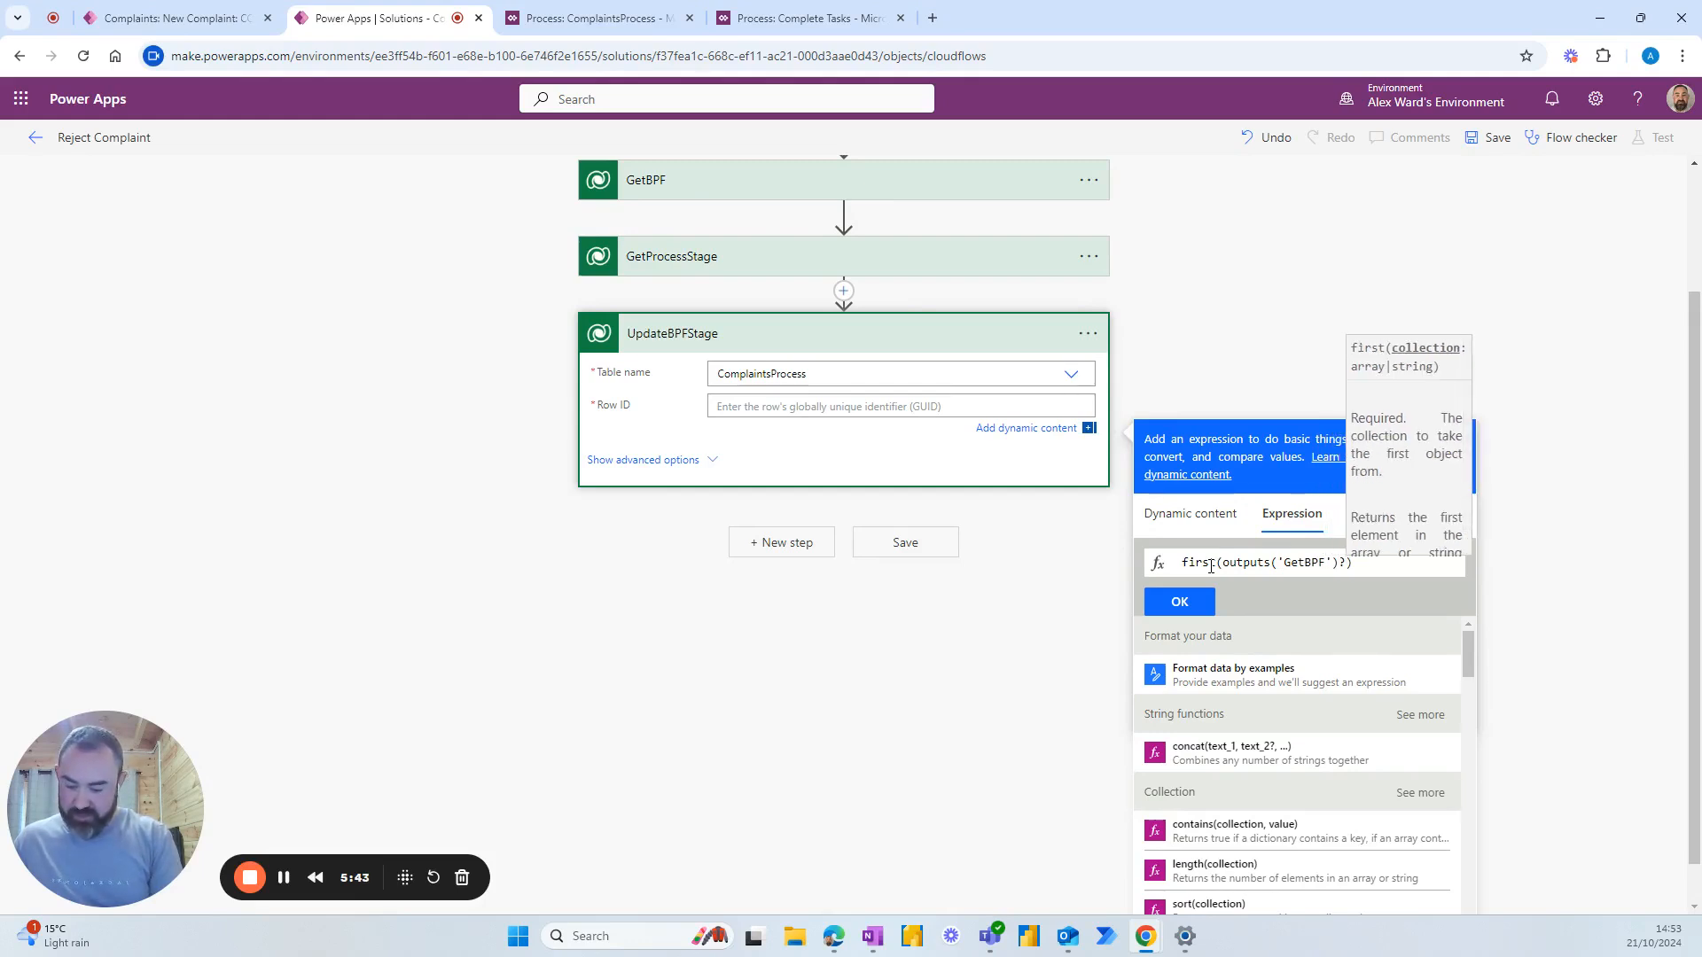
pyautogui.write("?['body']")
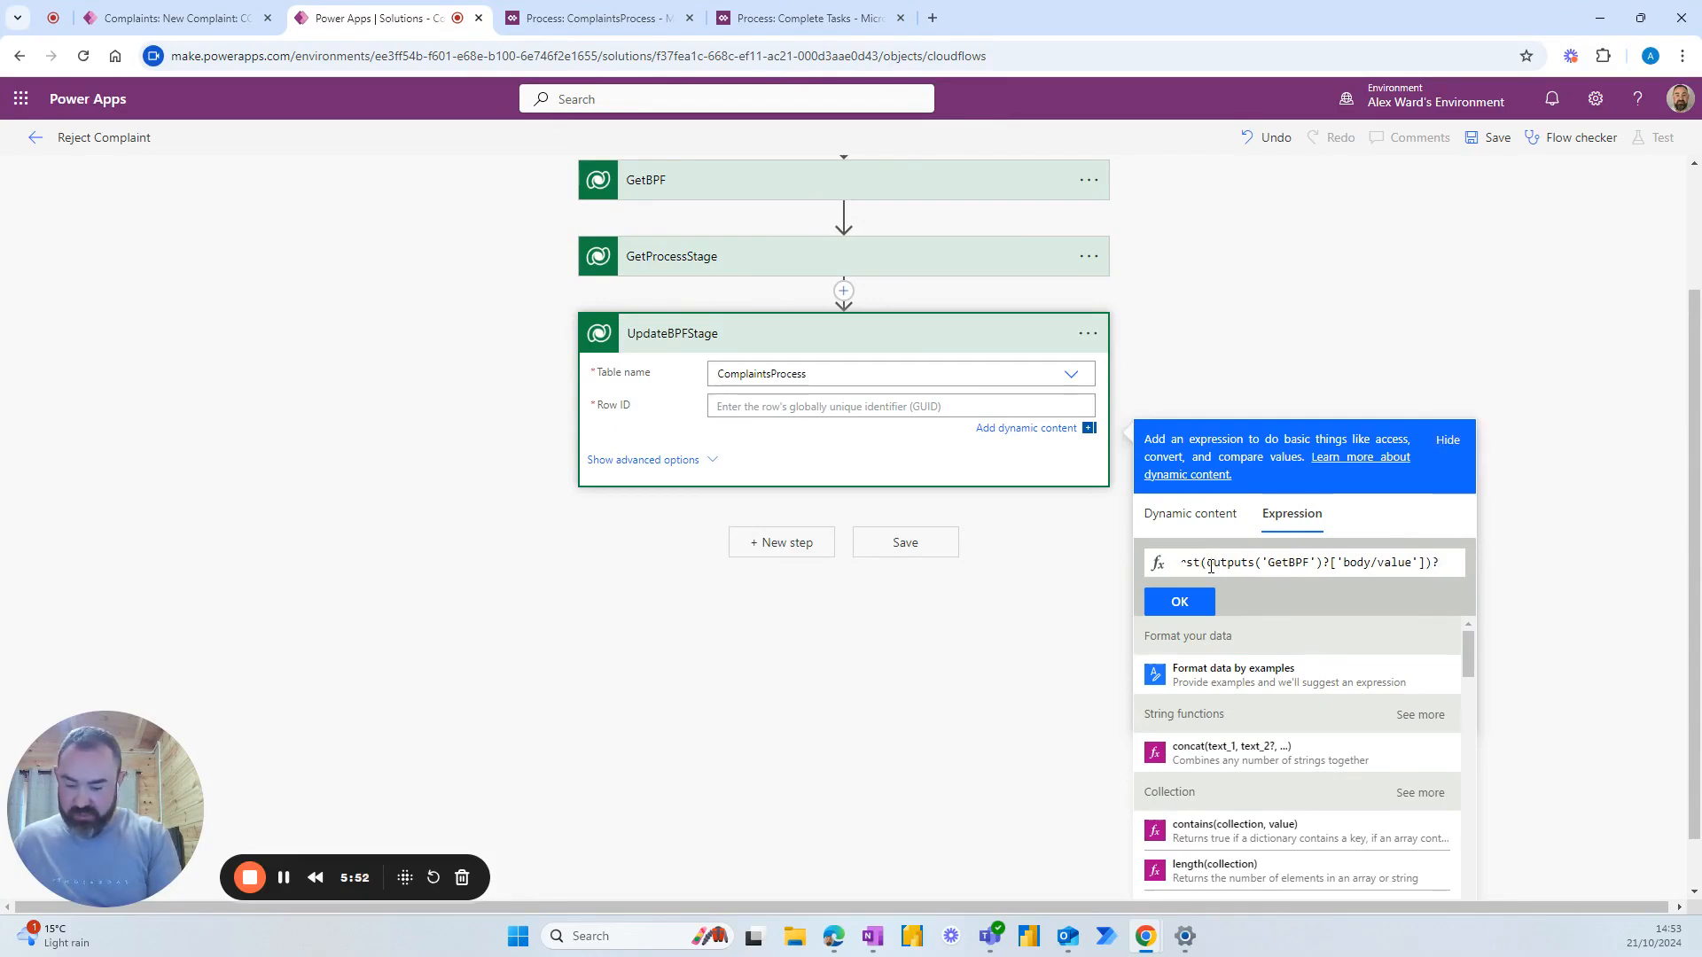
pyautogui.write('[]')
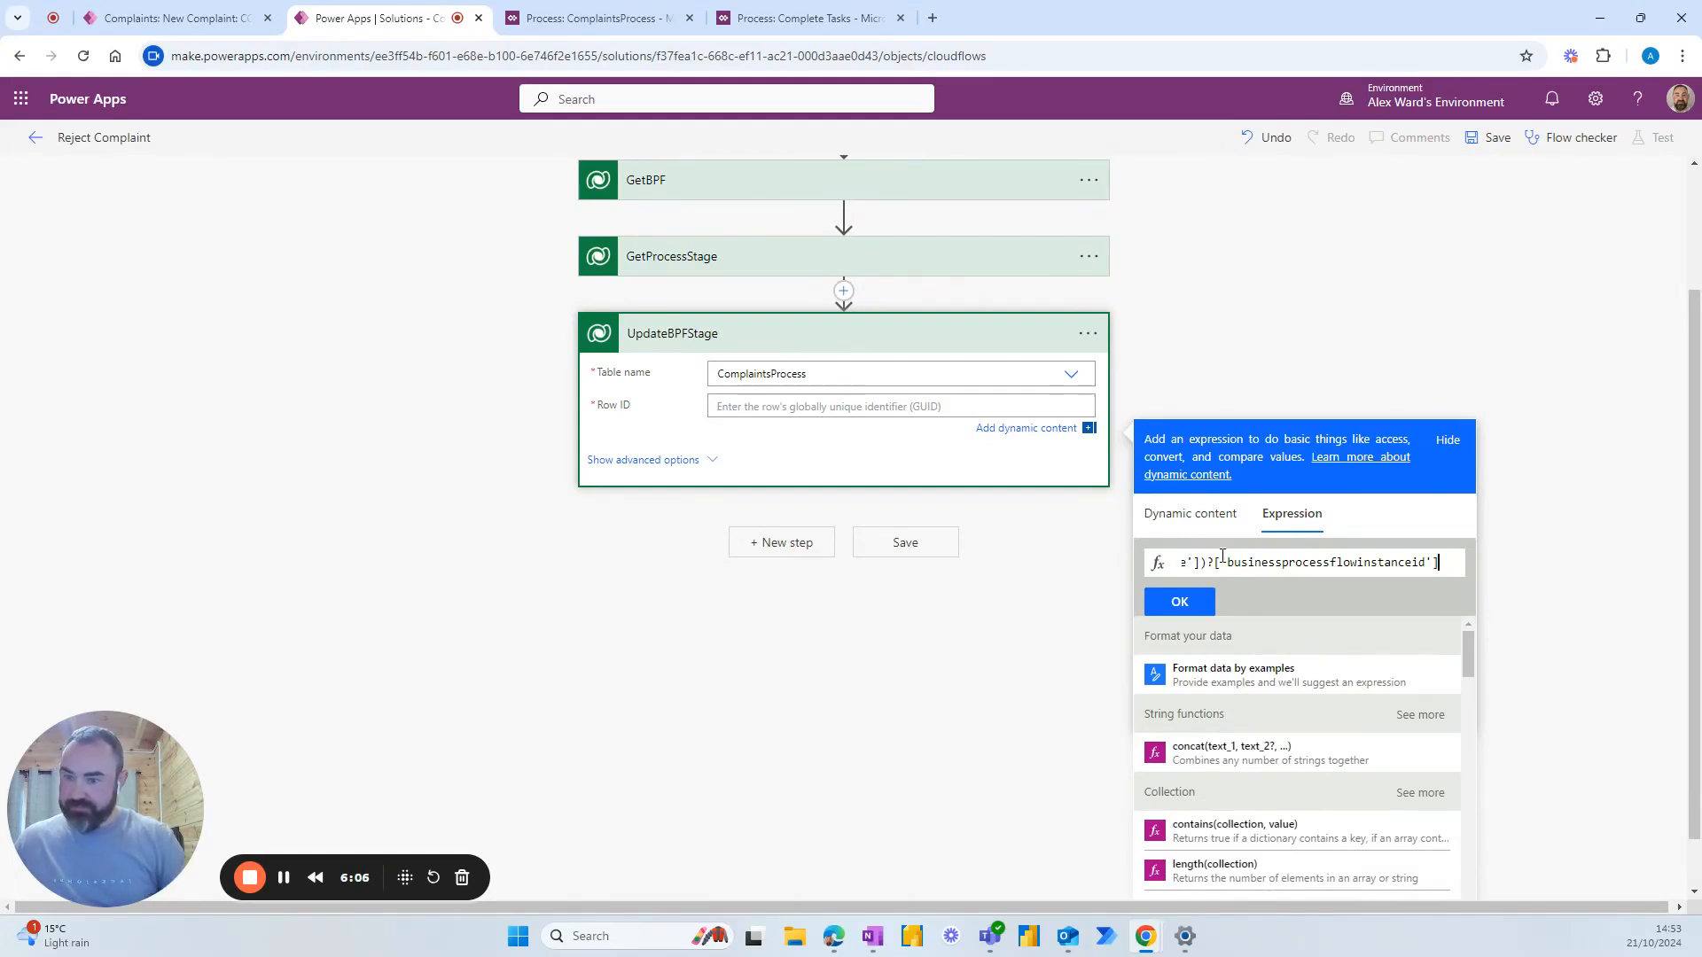
pyautogui.click(1178, 602)
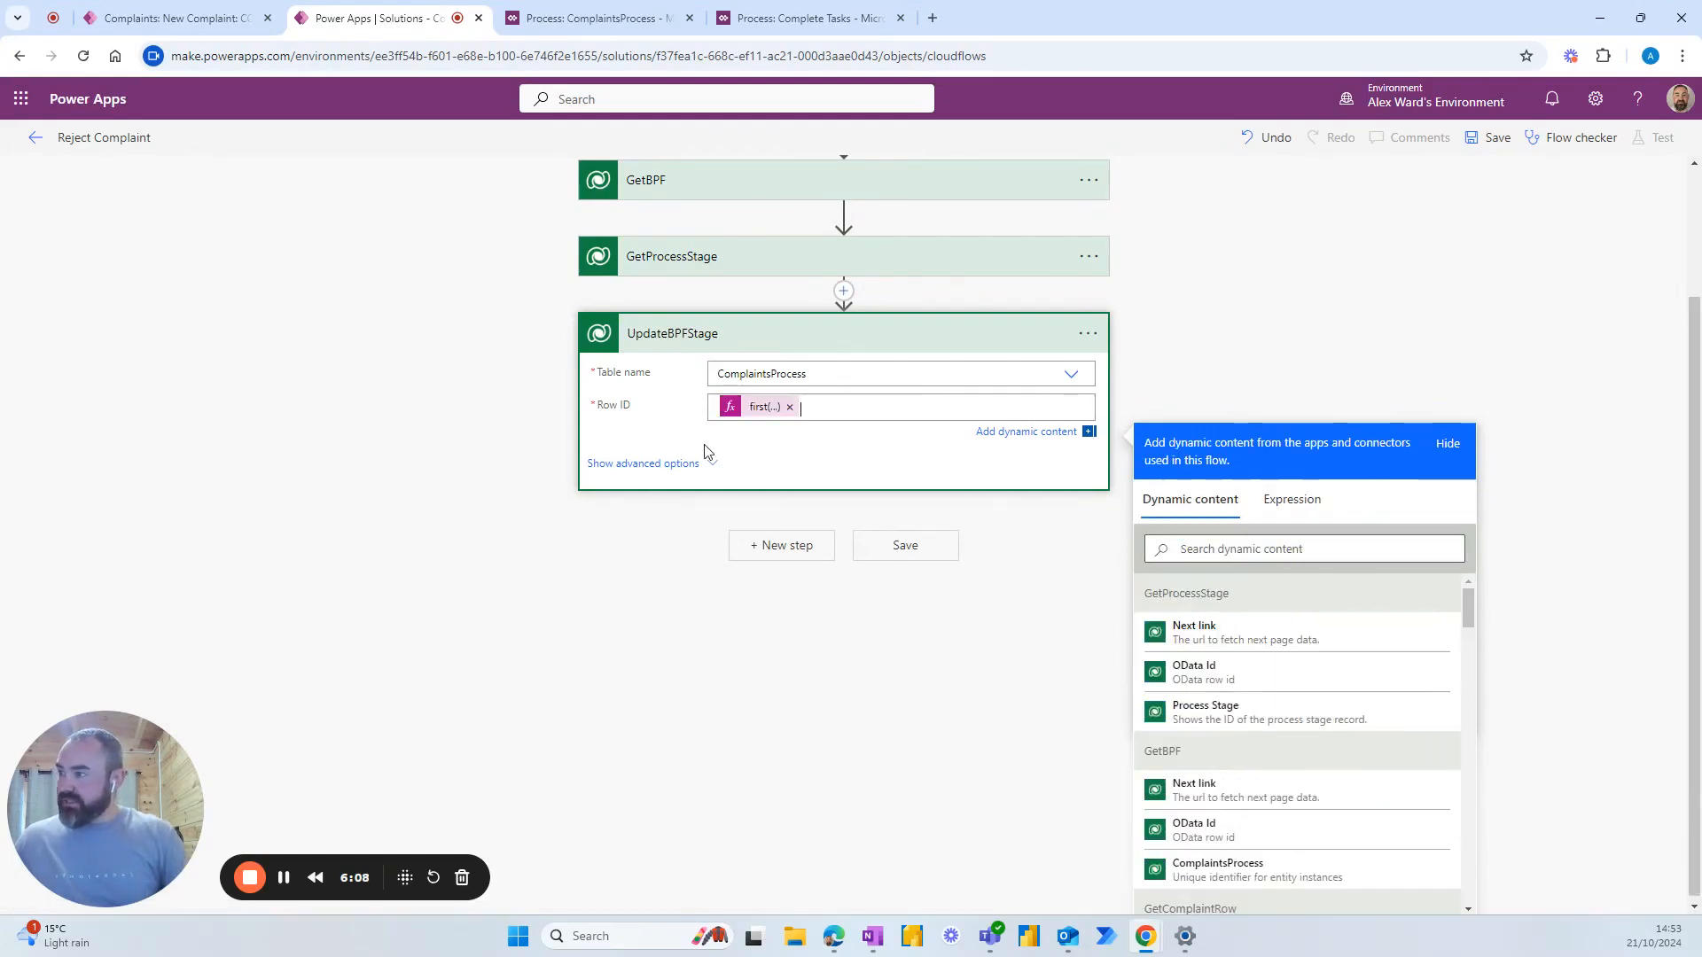
# Enter processstages( as the beginning of the Active Stage value.
pyautogui.click(642, 463)
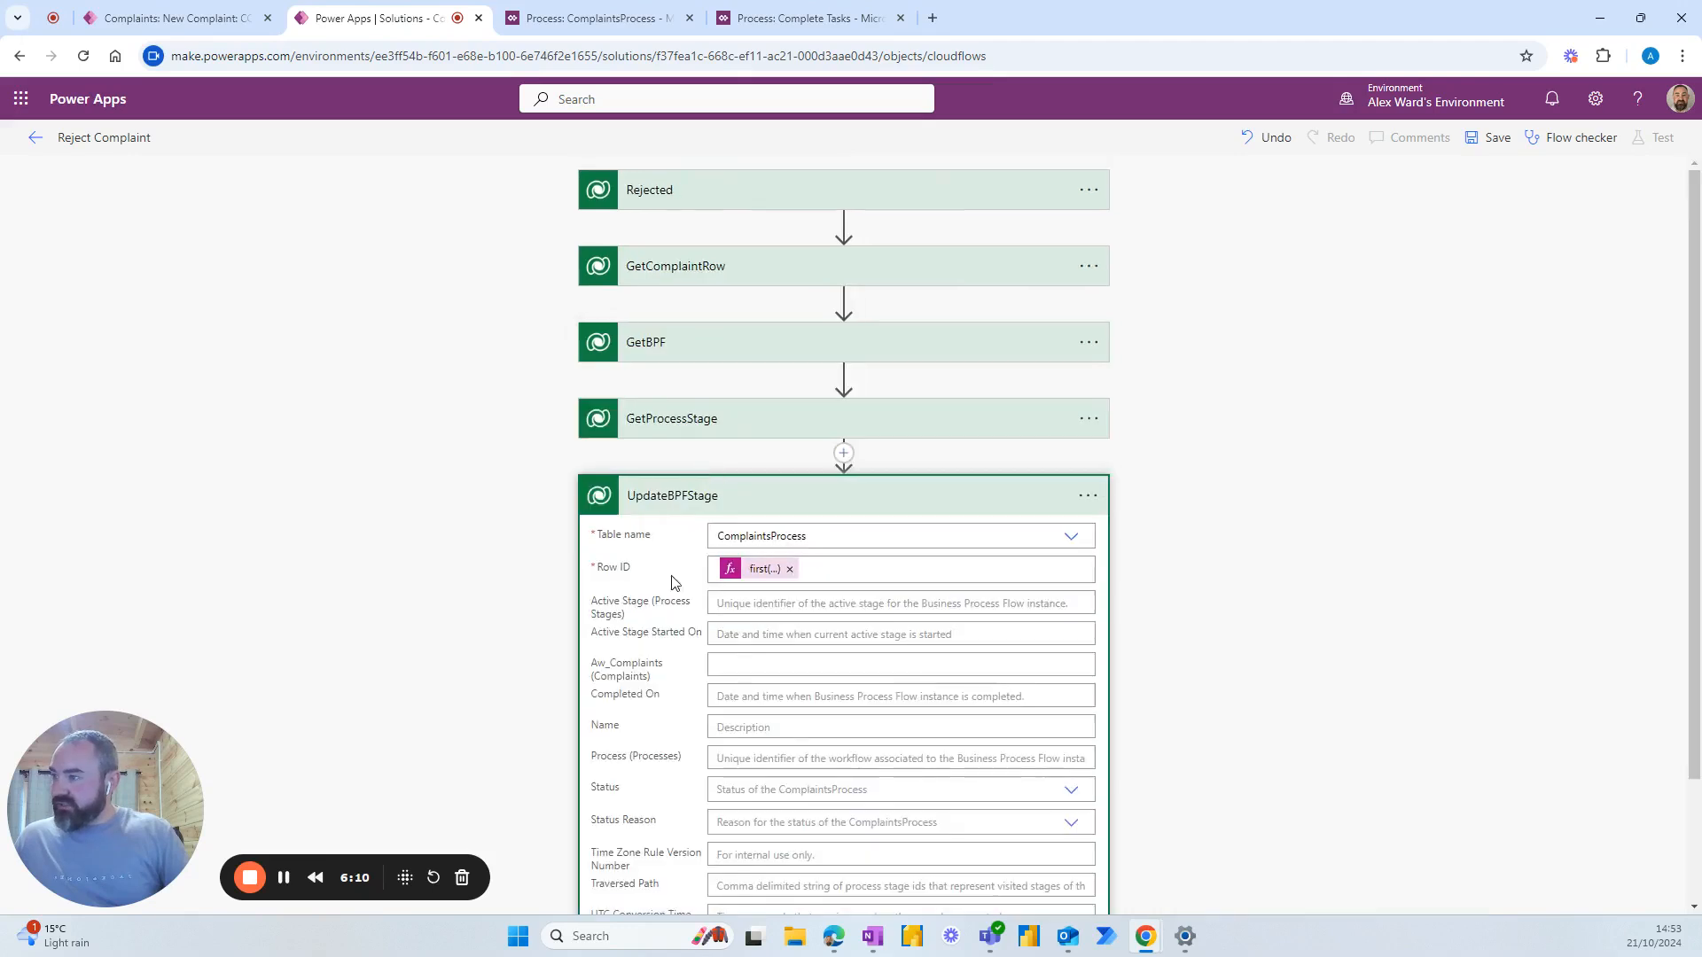
pyautogui.scroll(-3)
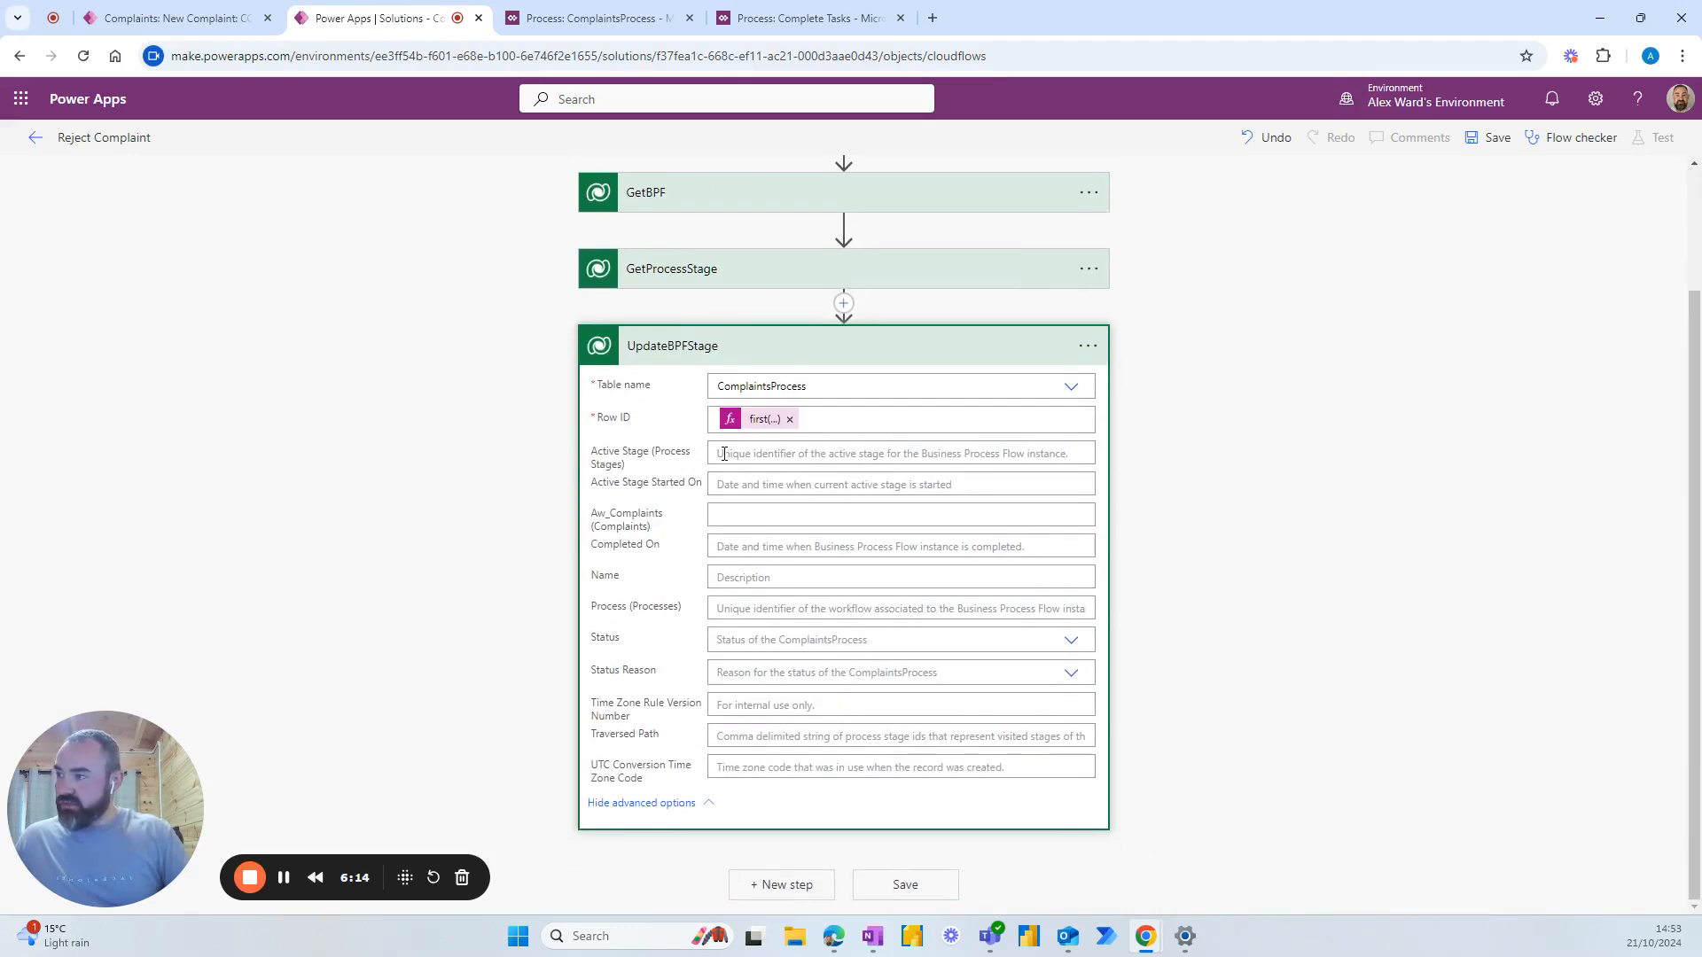
pyautogui.click(900, 453)
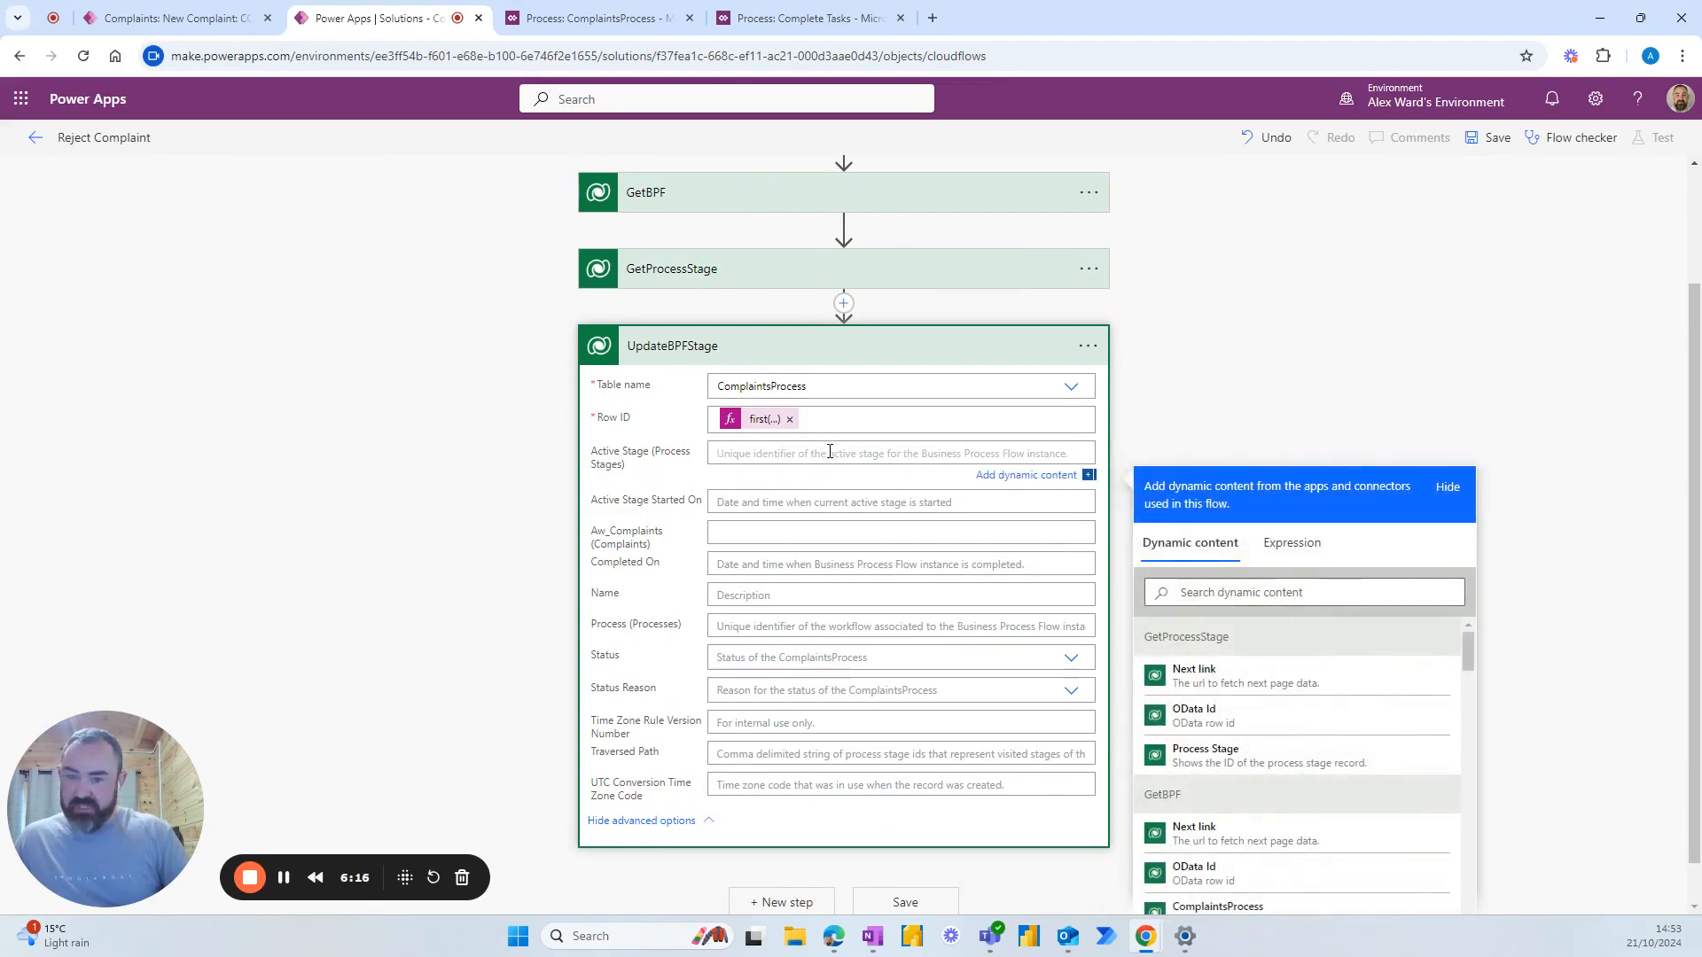
pyautogui.write('proc')
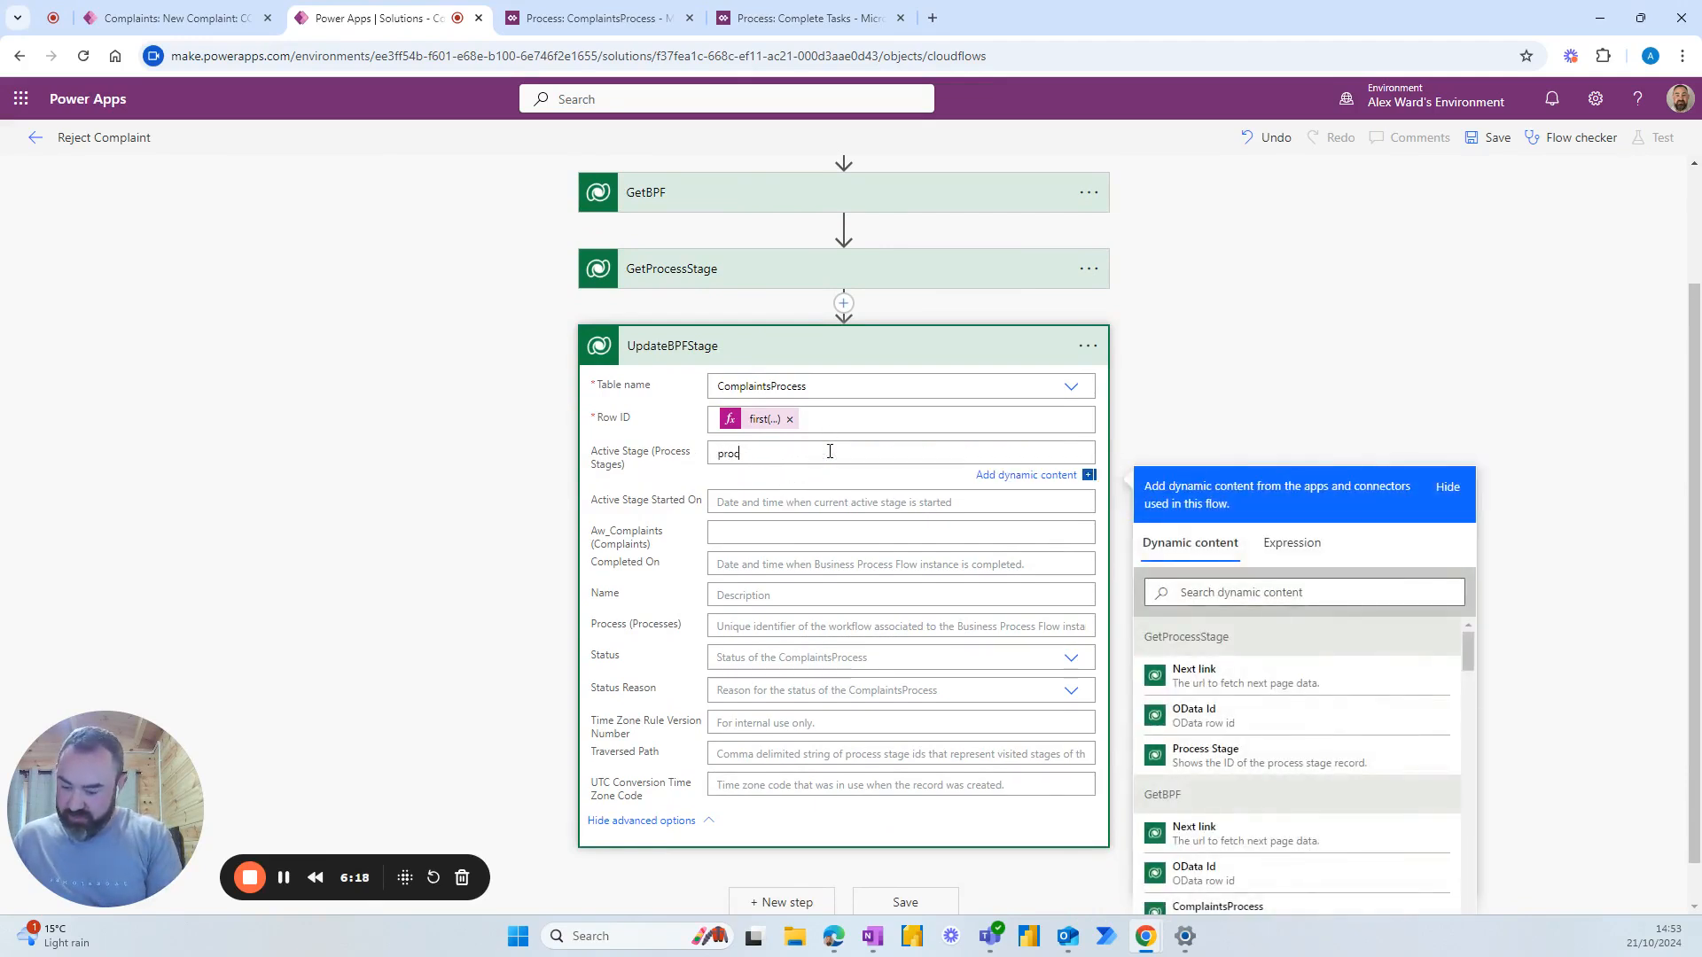
pyautogui.write('processsta')
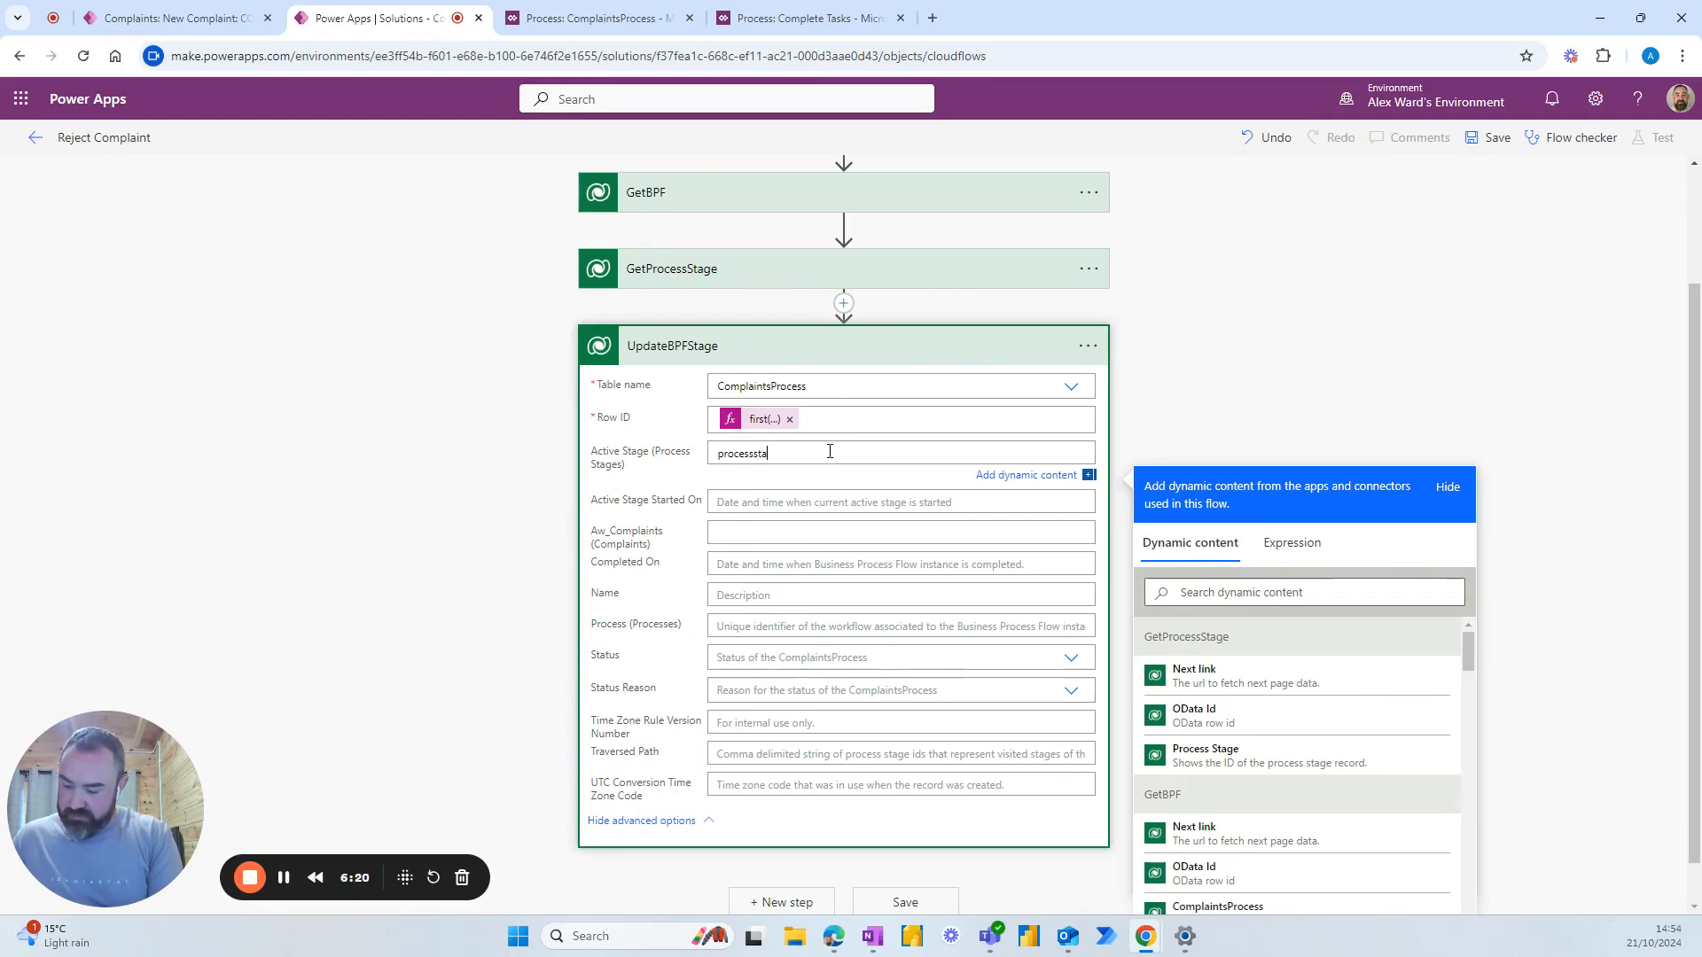
pyautogui.write('ges')
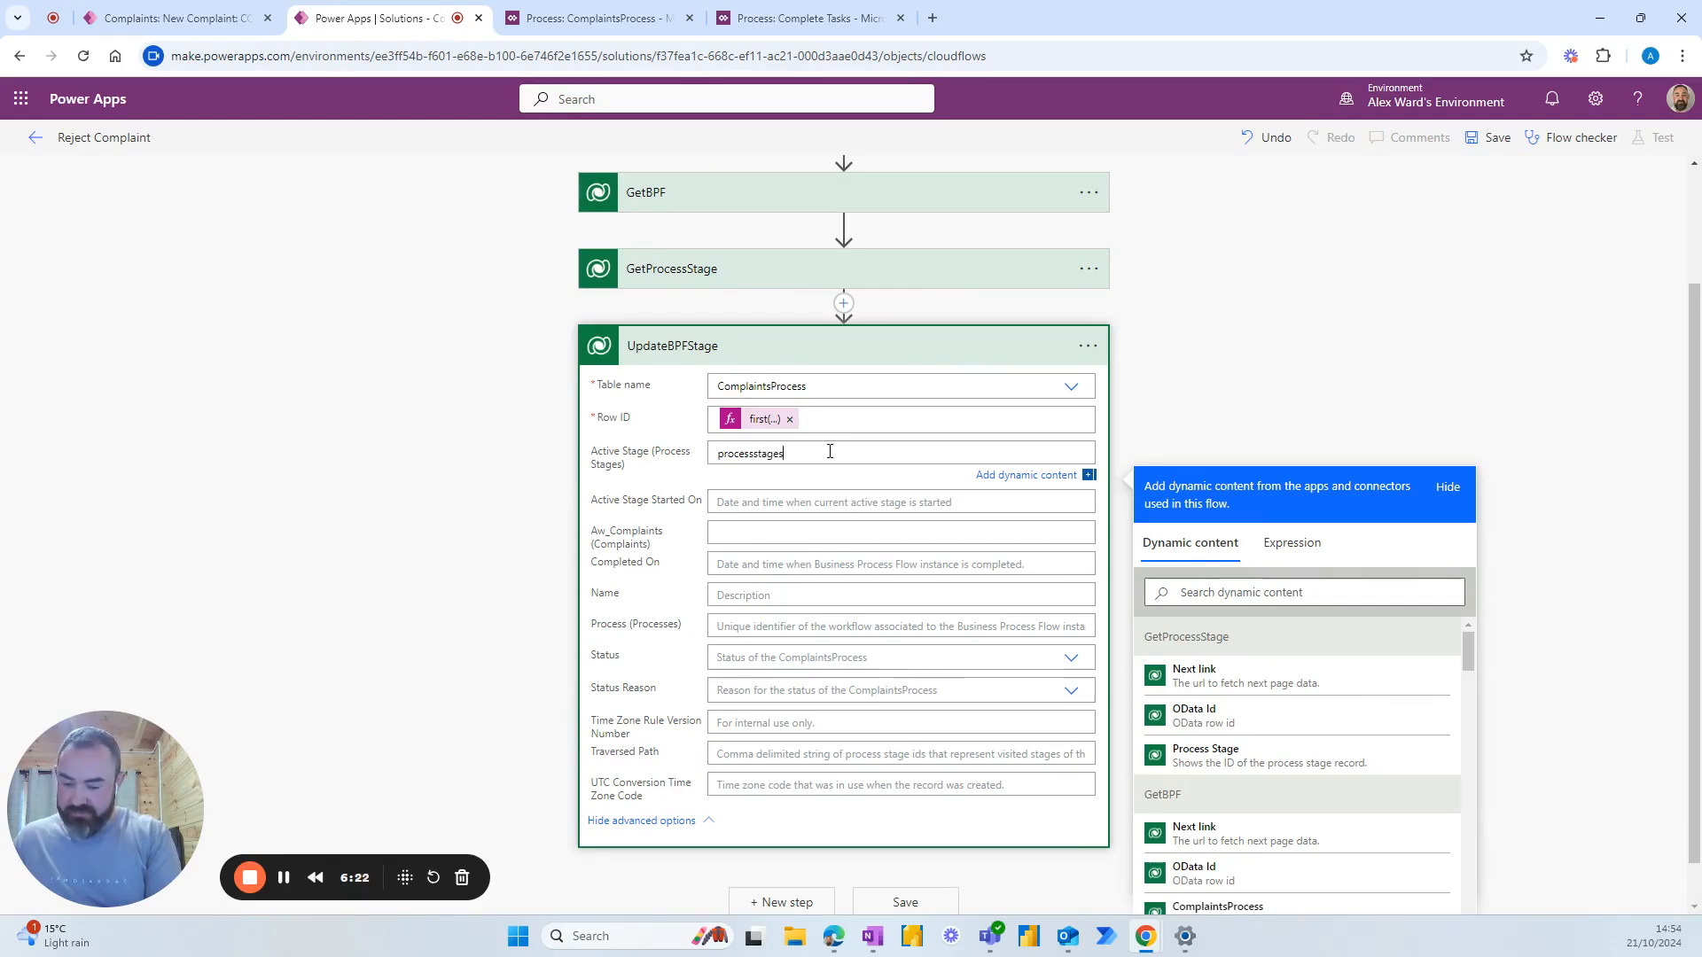
pyautogui.write('(')
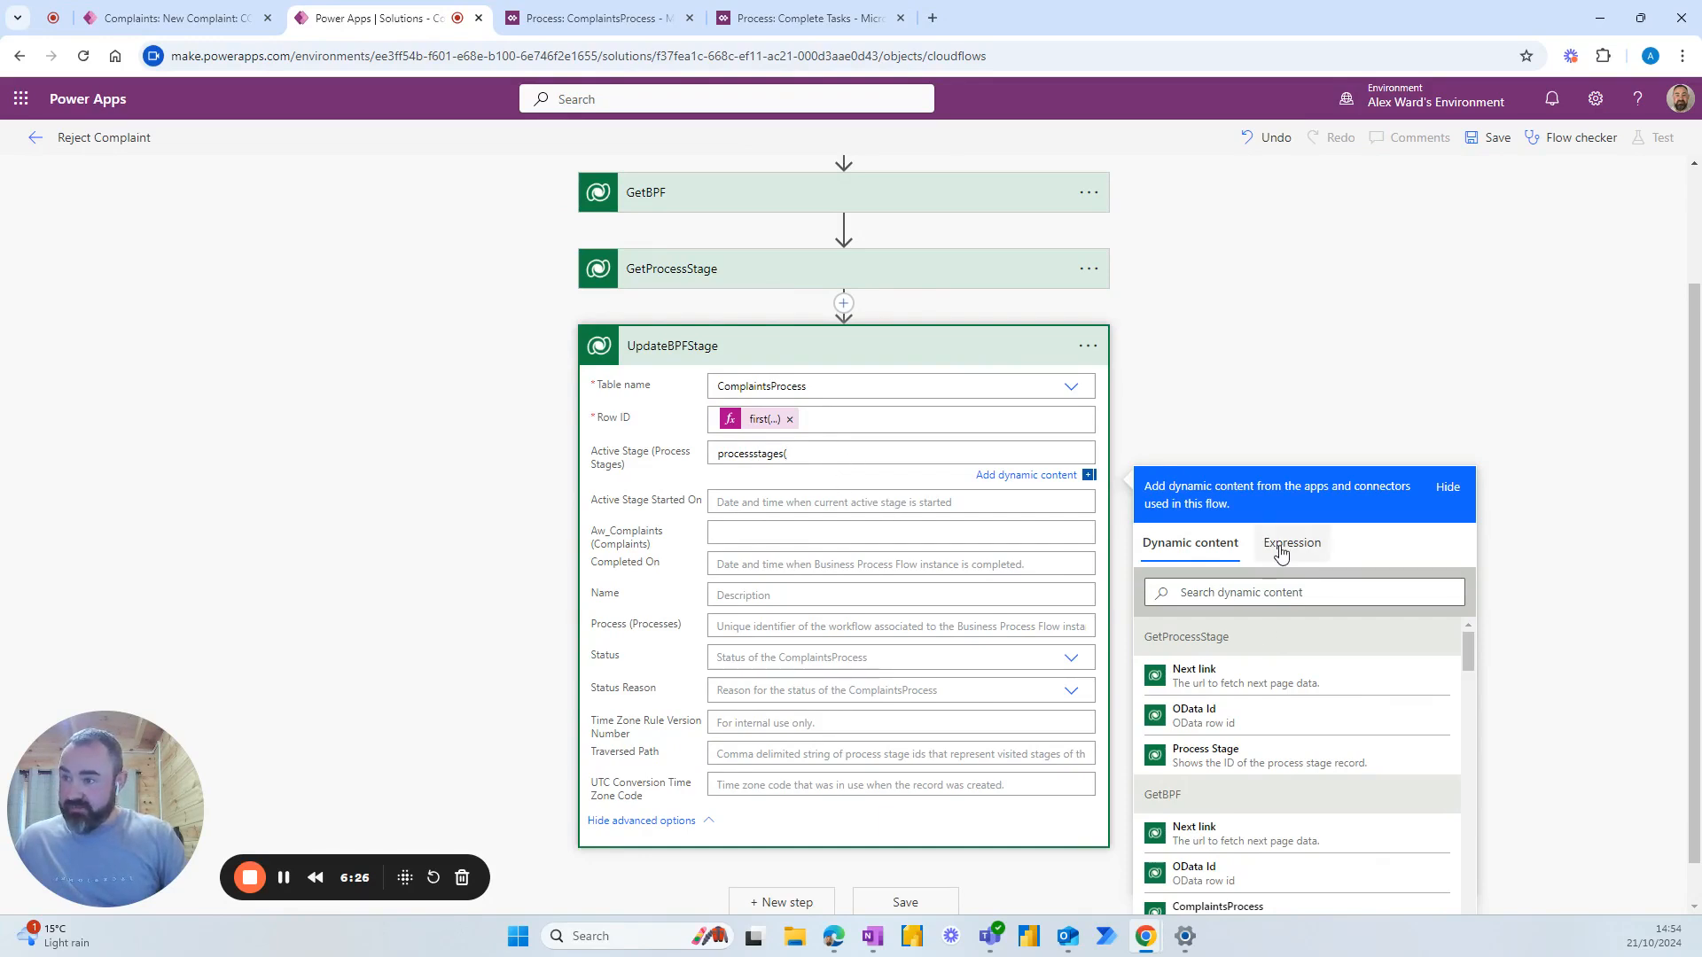
# Append a first() expression returning GetProcessStage's processstageid to Active Stage.
pyautogui.click(1291, 542)
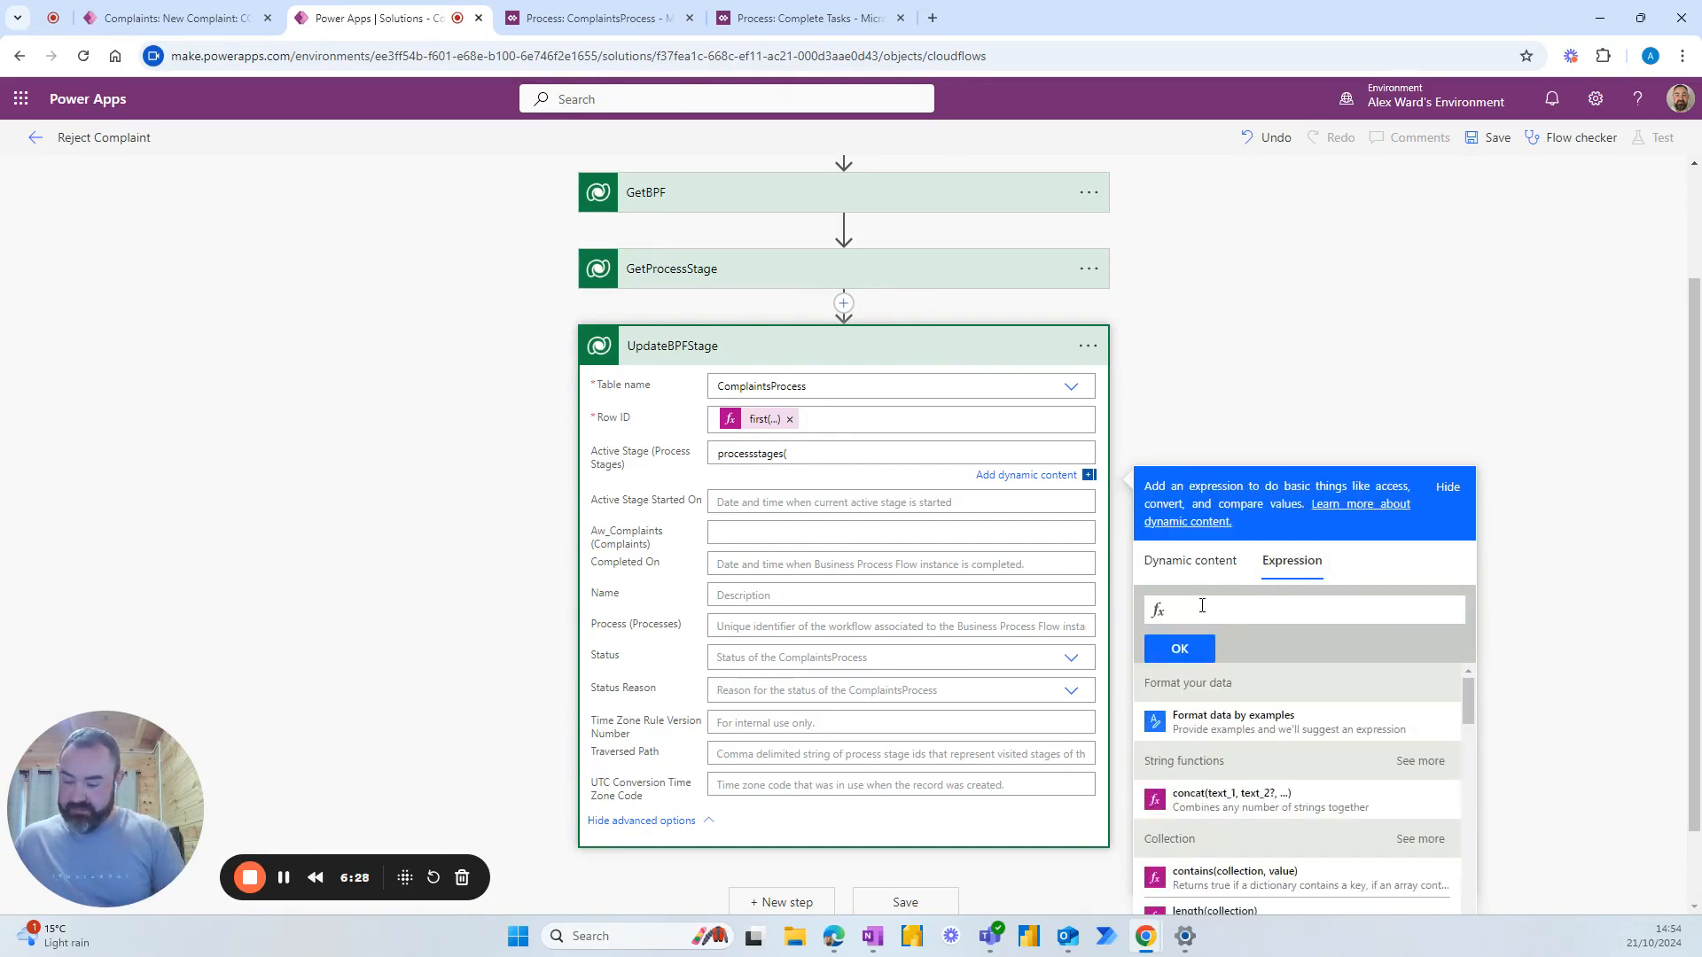
pyautogui.write('first()')
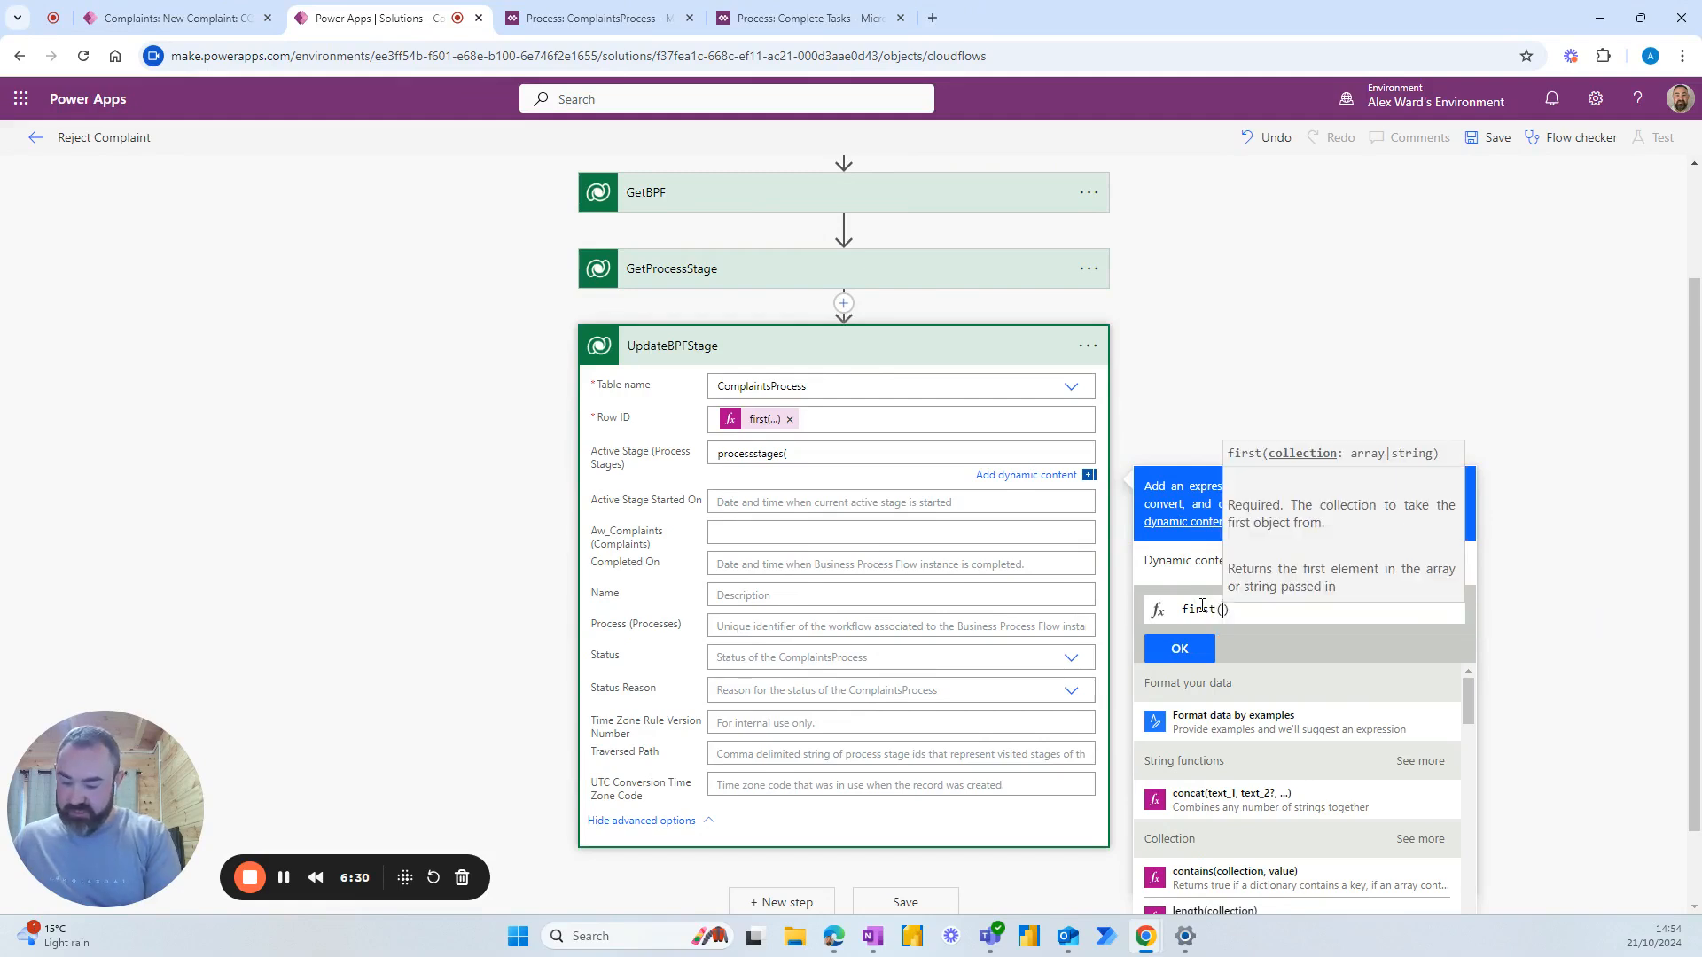
pyautogui.write('outputs')
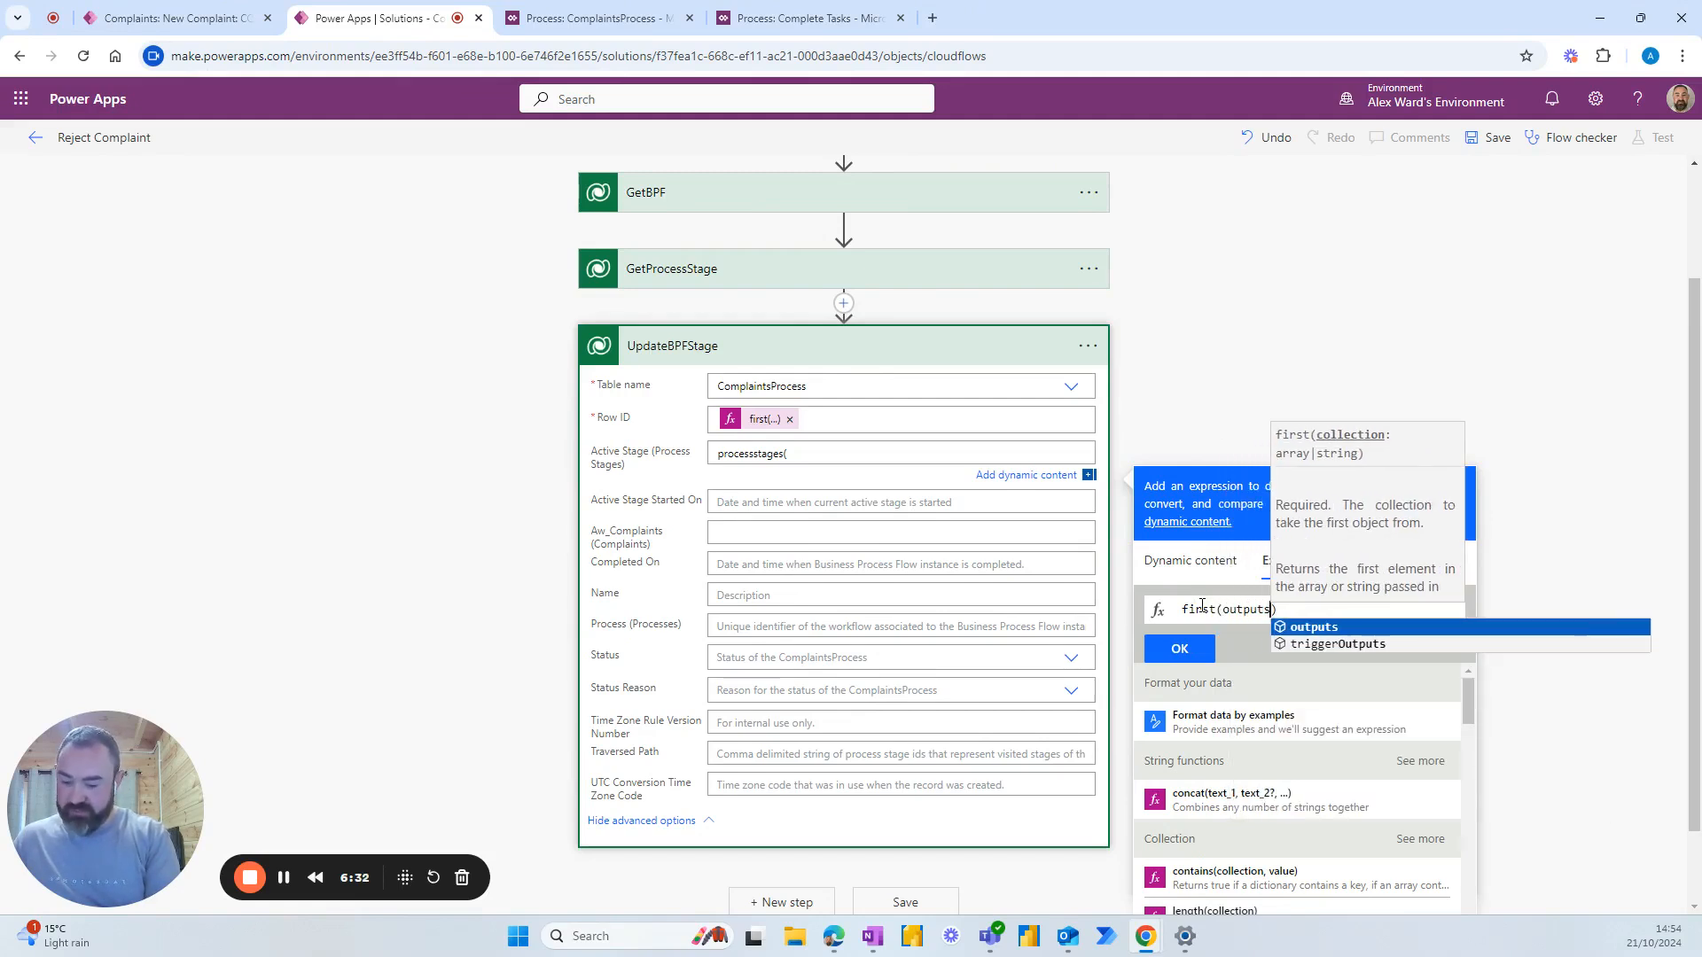
pyautogui.click(1314, 627)
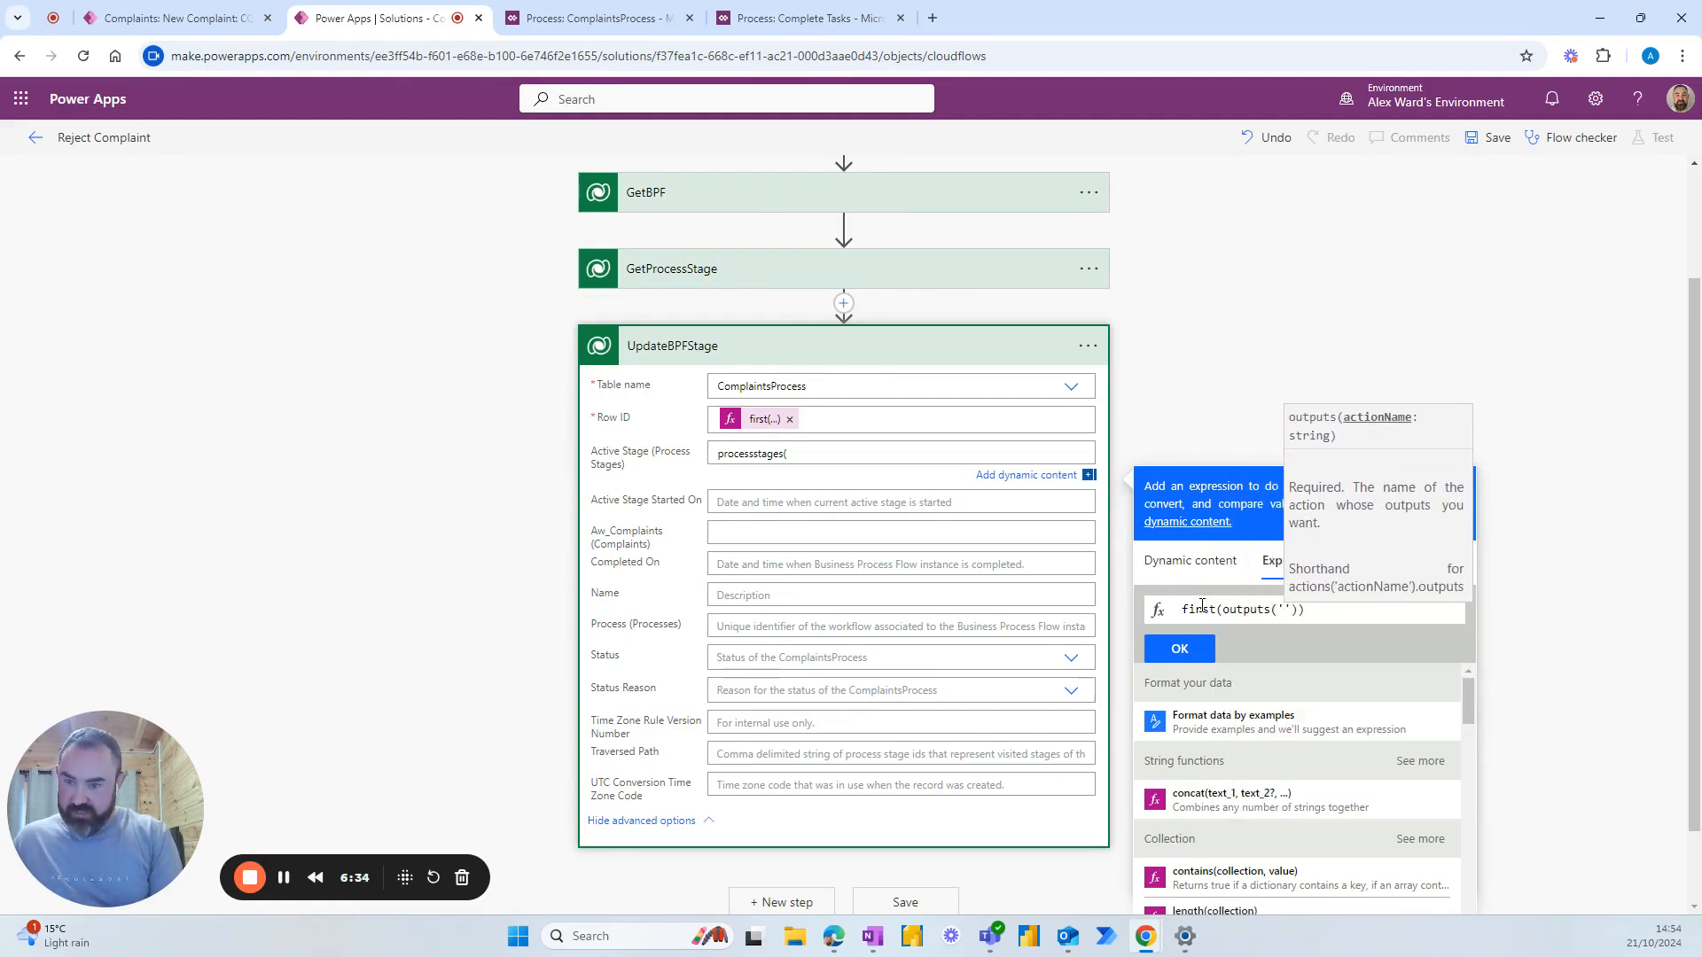
pyautogui.write('GetProcessStage')
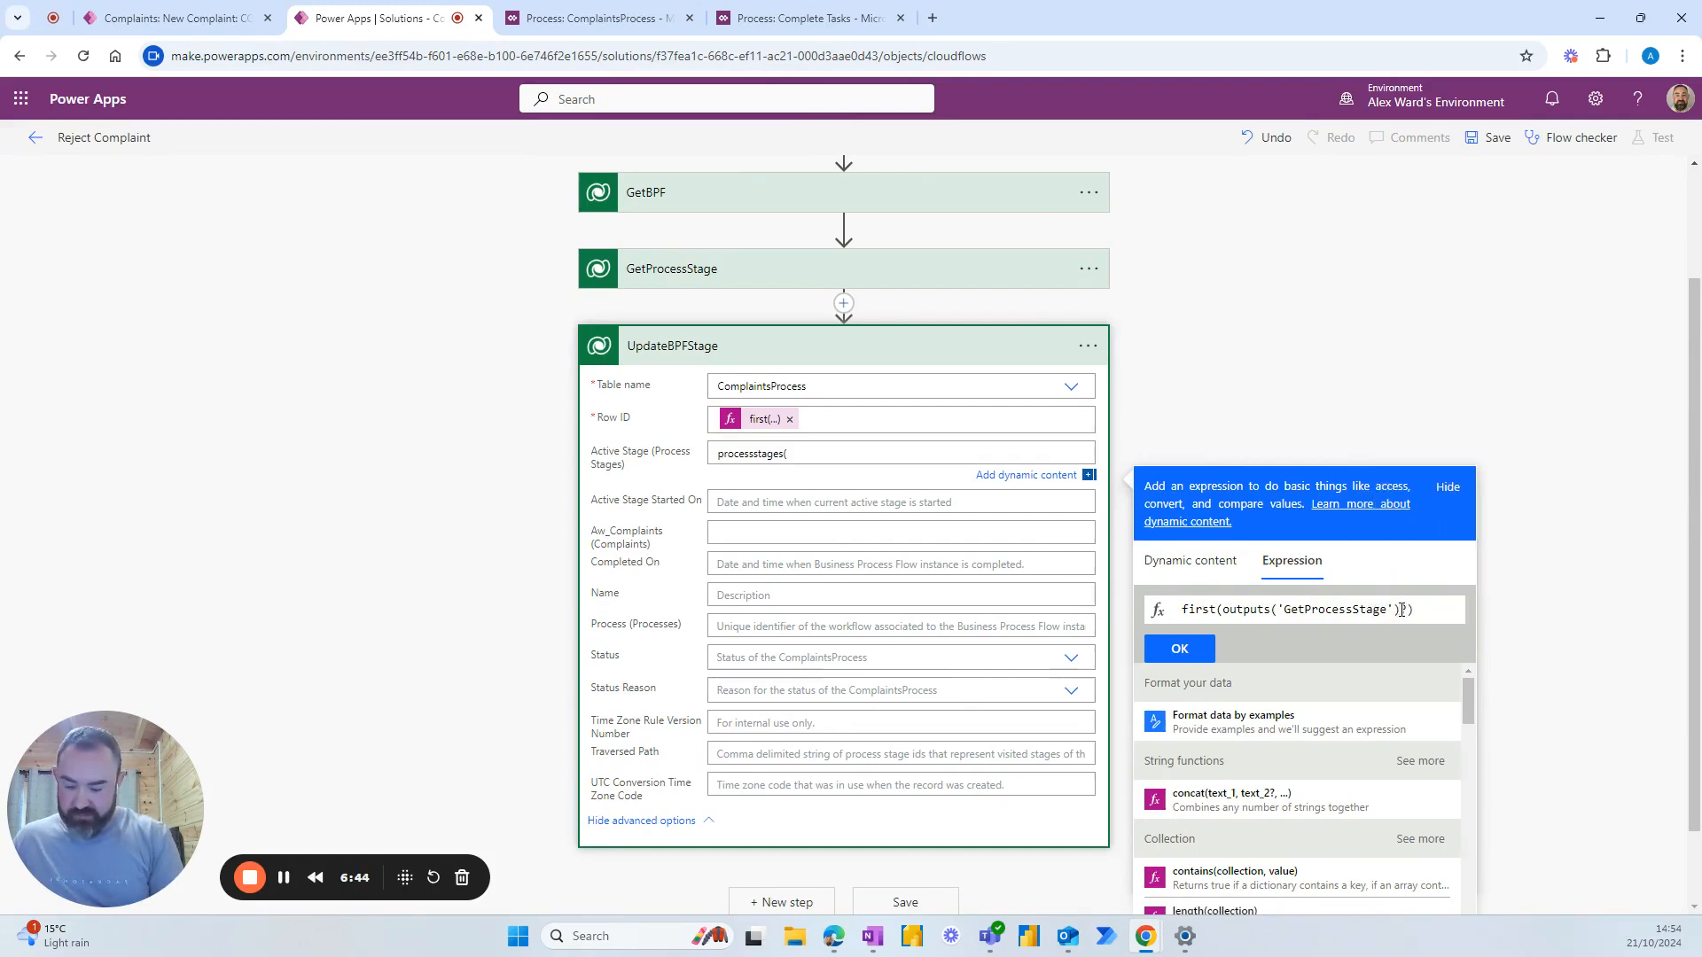
pyautogui.write("?['body']")
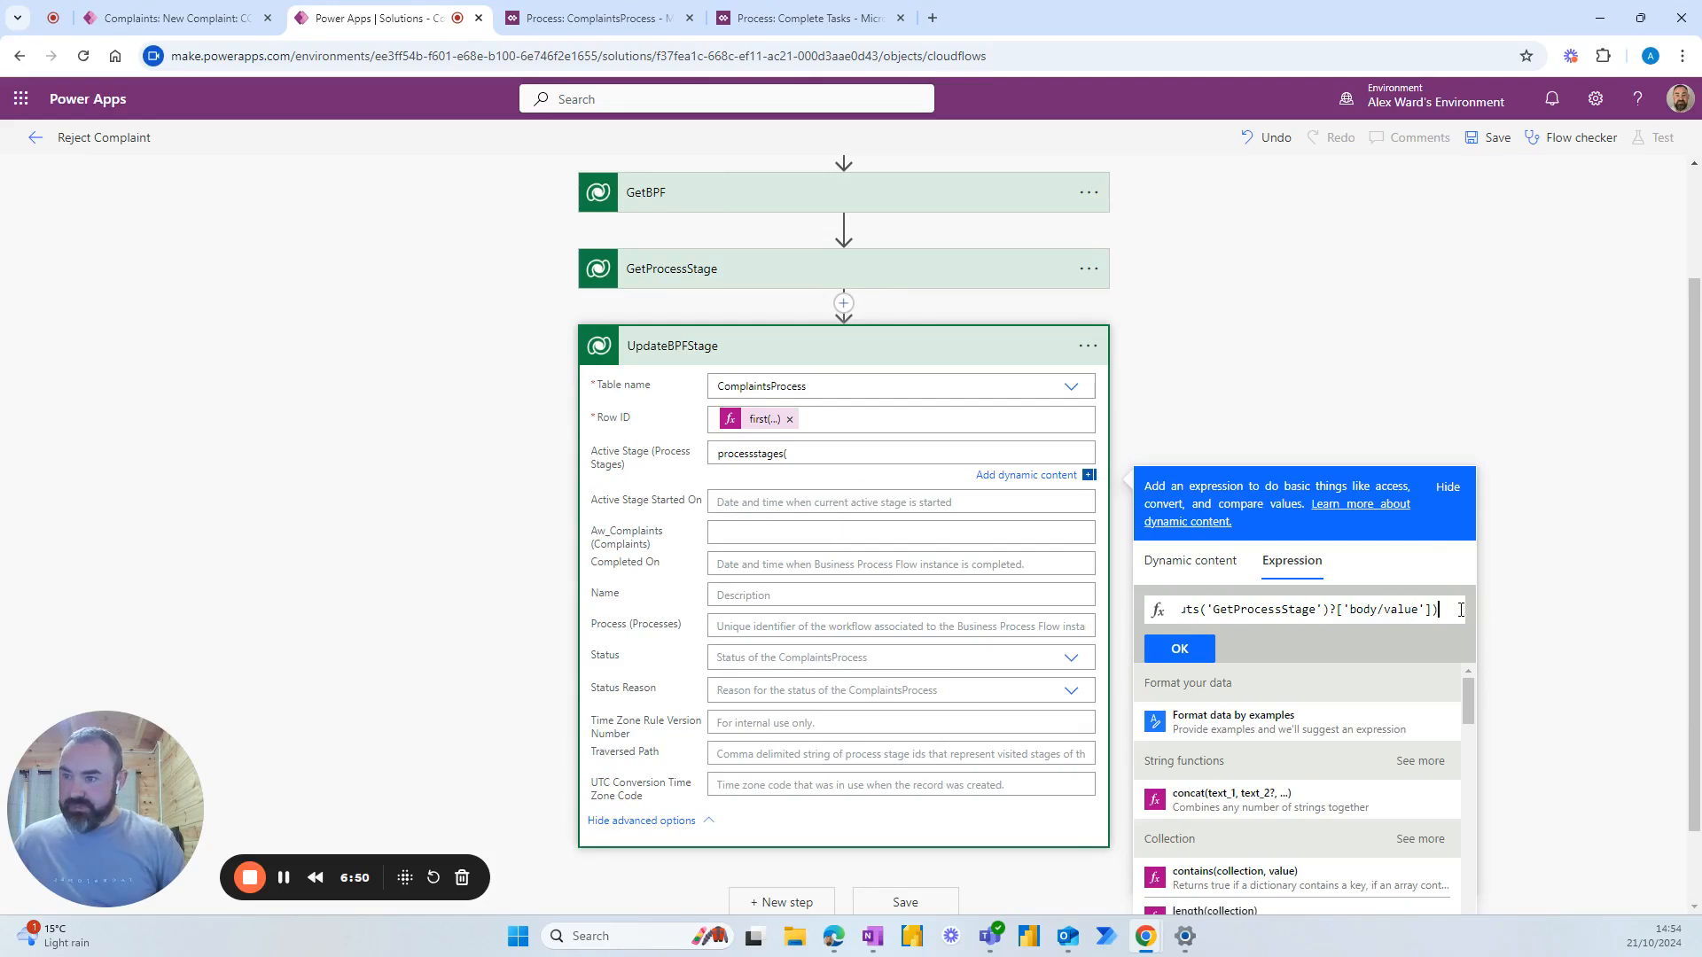
pyautogui.write('?[]')
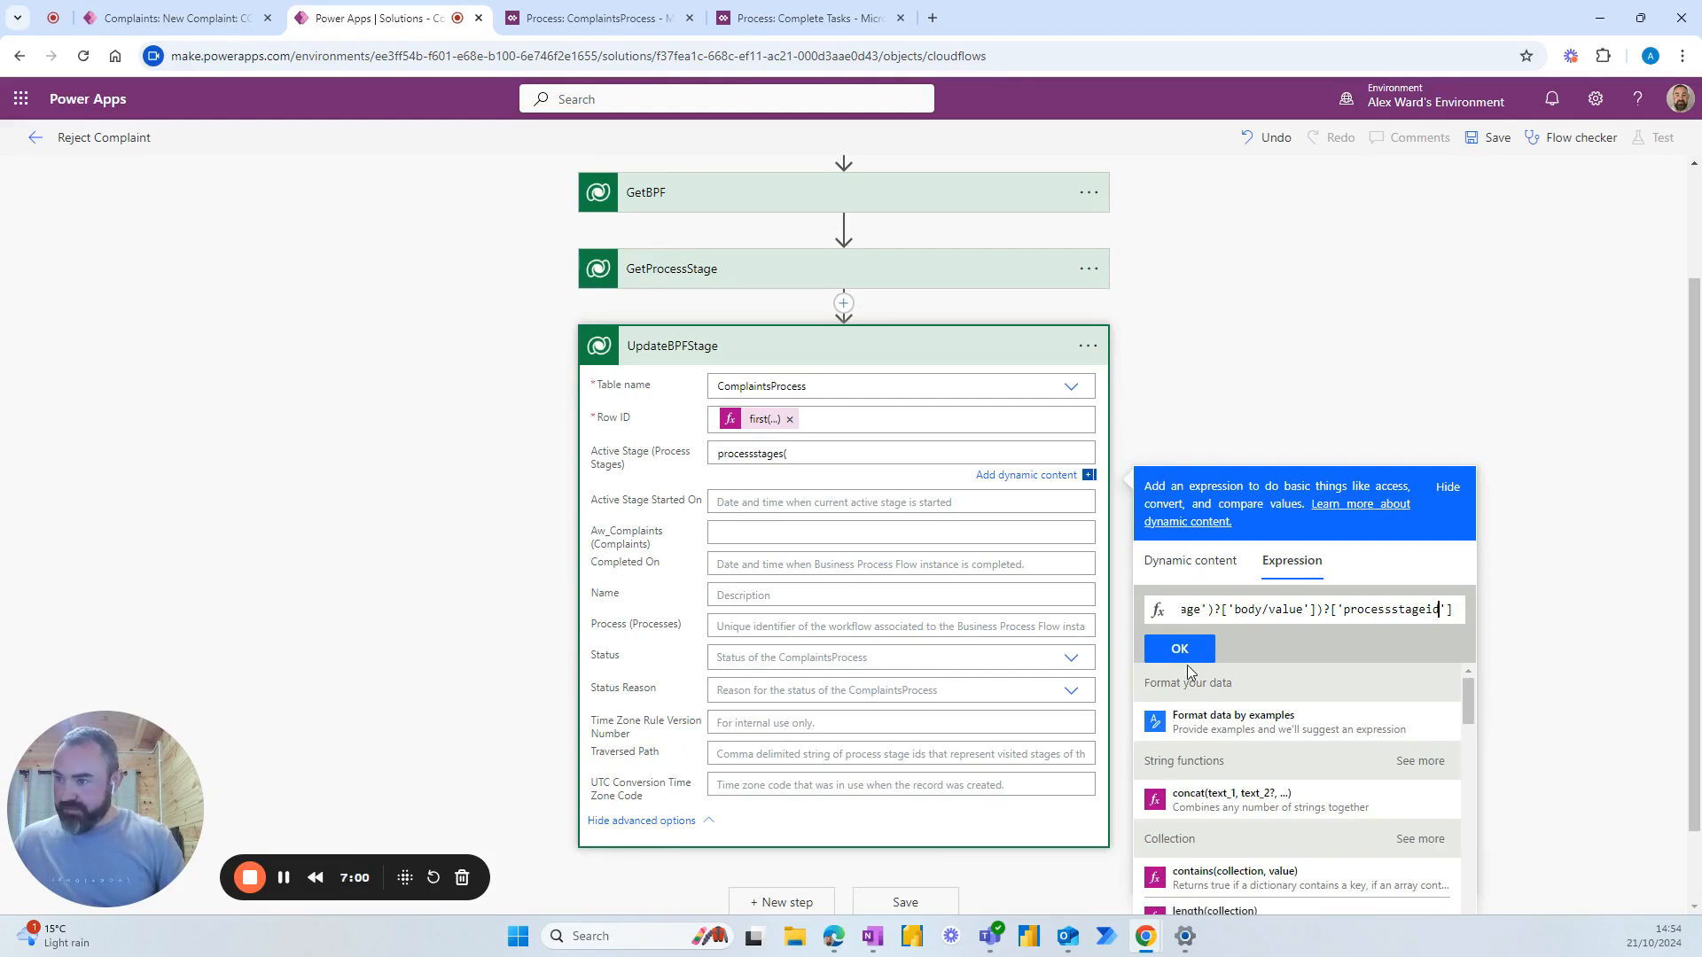
pyautogui.click(1179, 648)
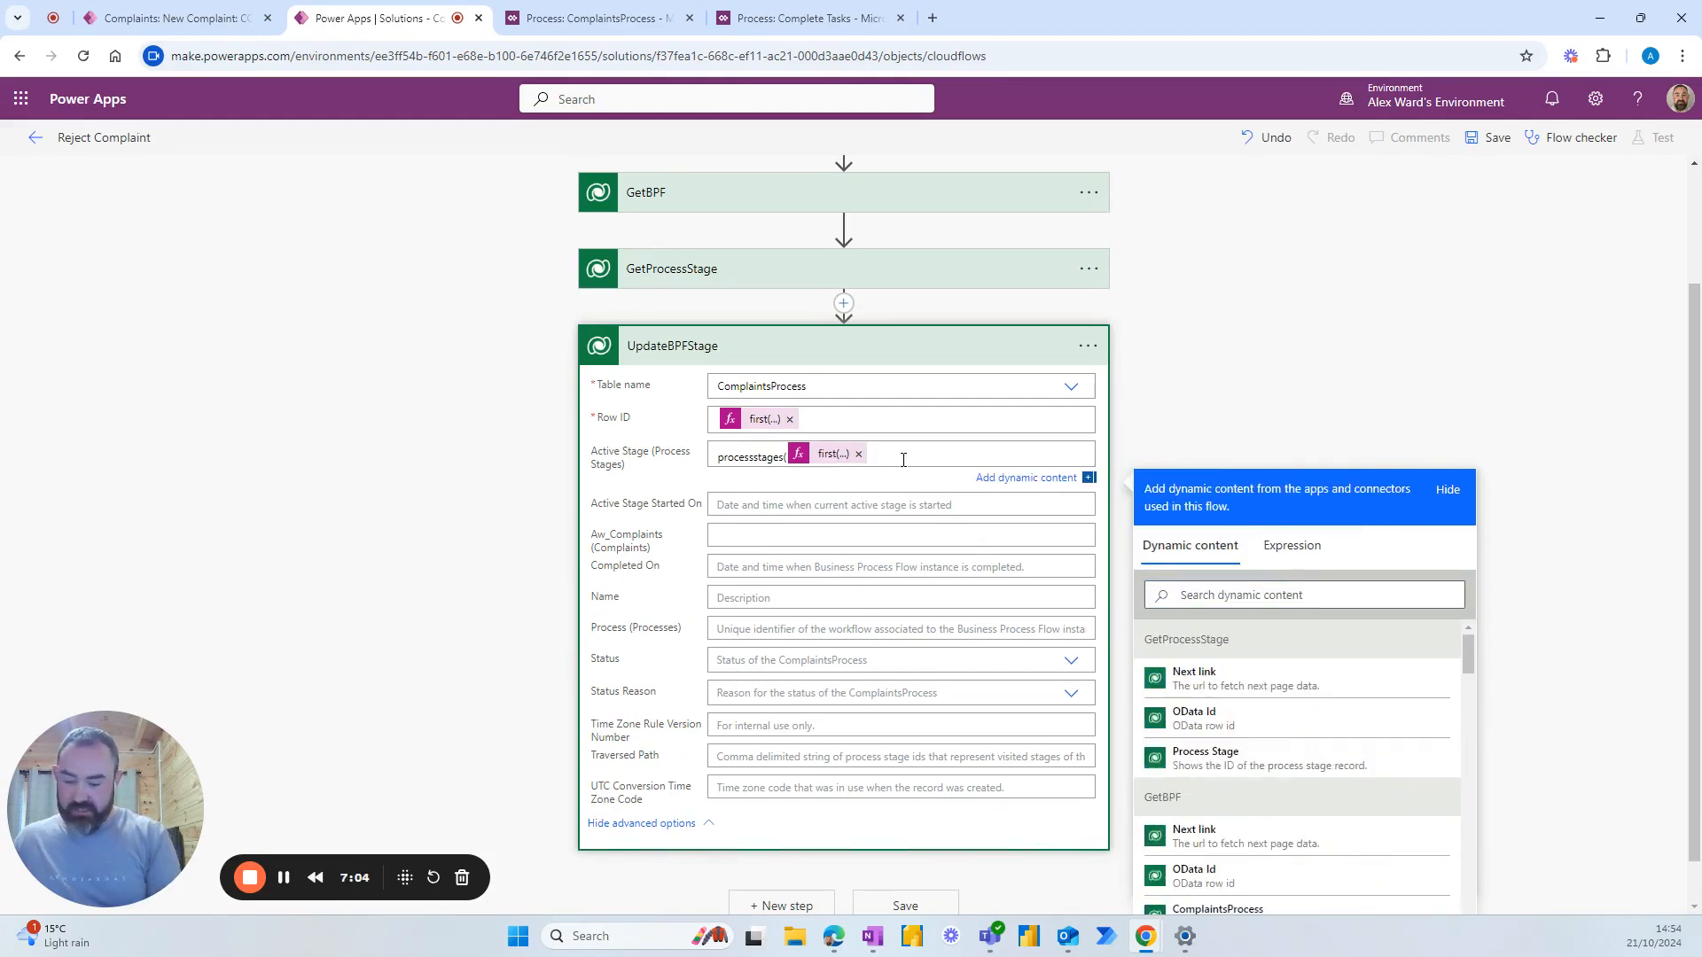
pyautogui.scroll(-3)
pyautogui.write(')')
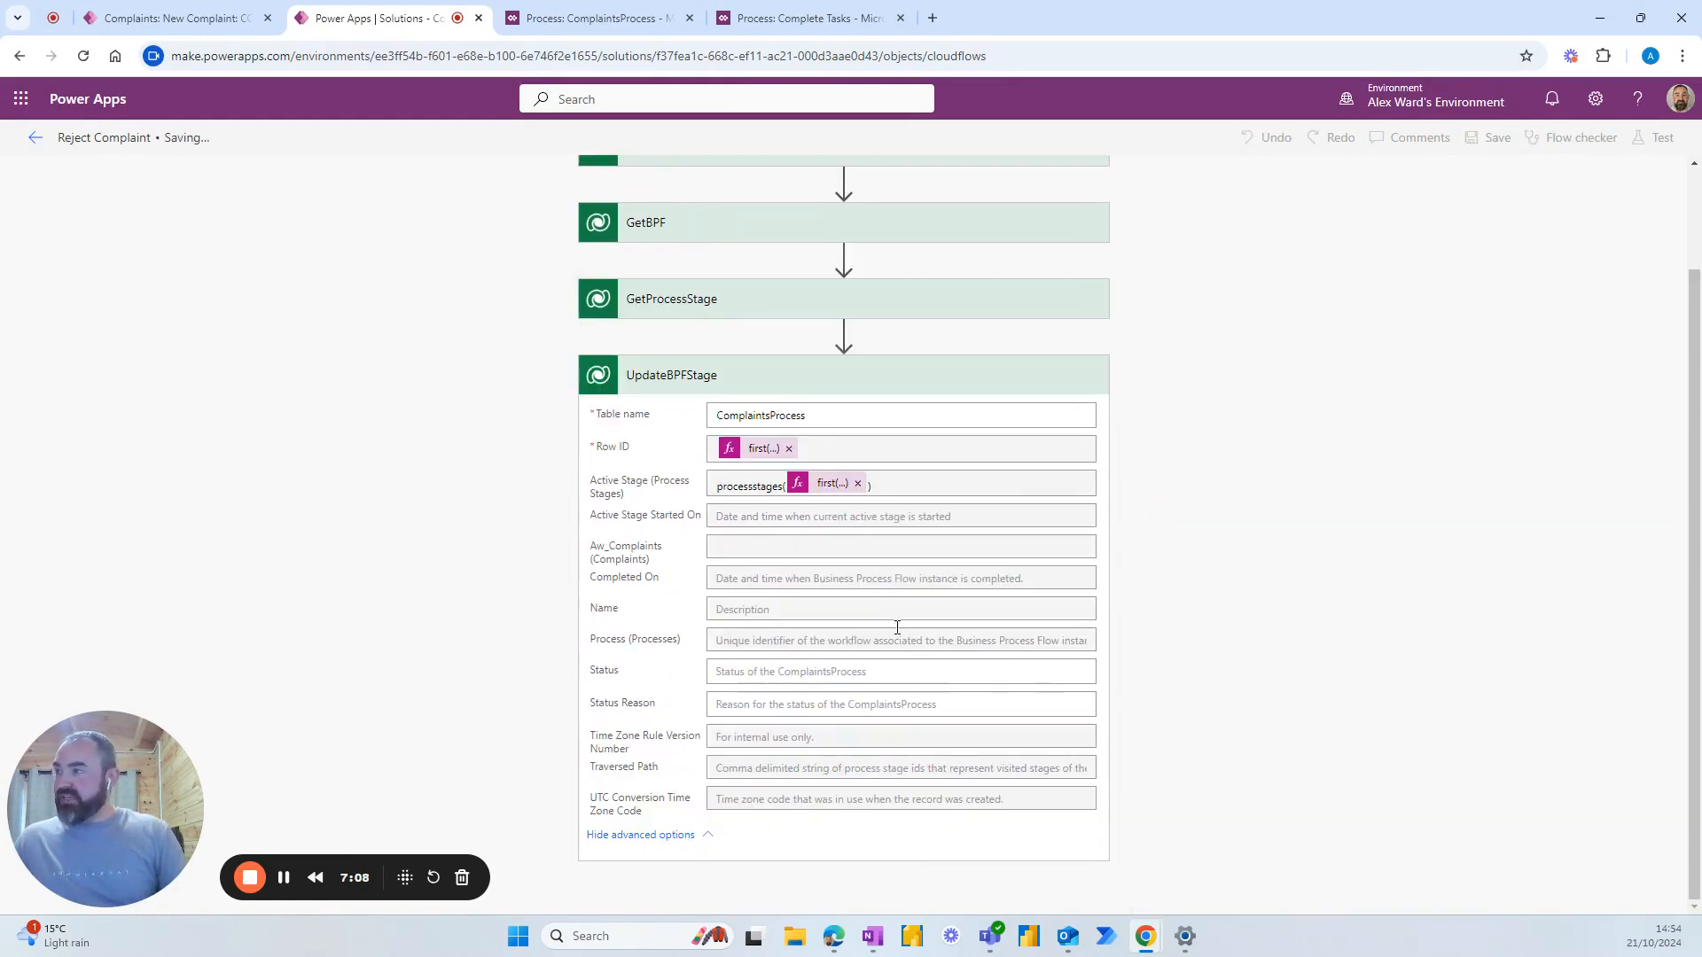
pyautogui.moveTo(485, 380)
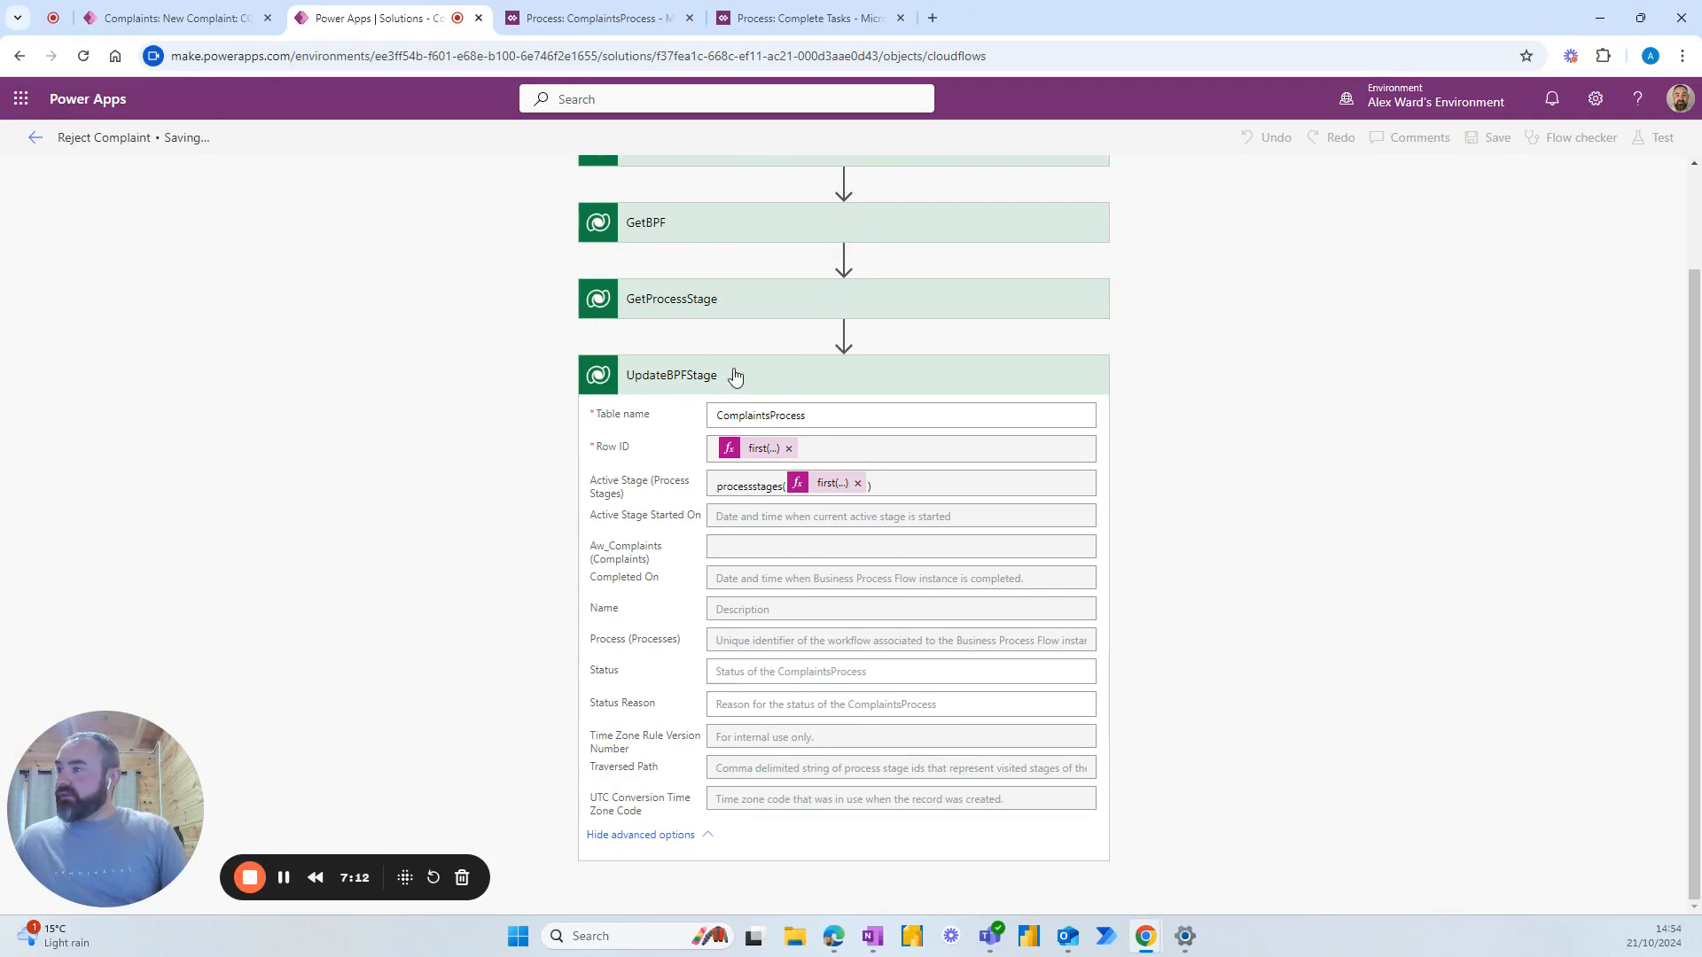
# Collapse the UpdateBPFStage action once the flow is saved.
pyautogui.click(736, 375)
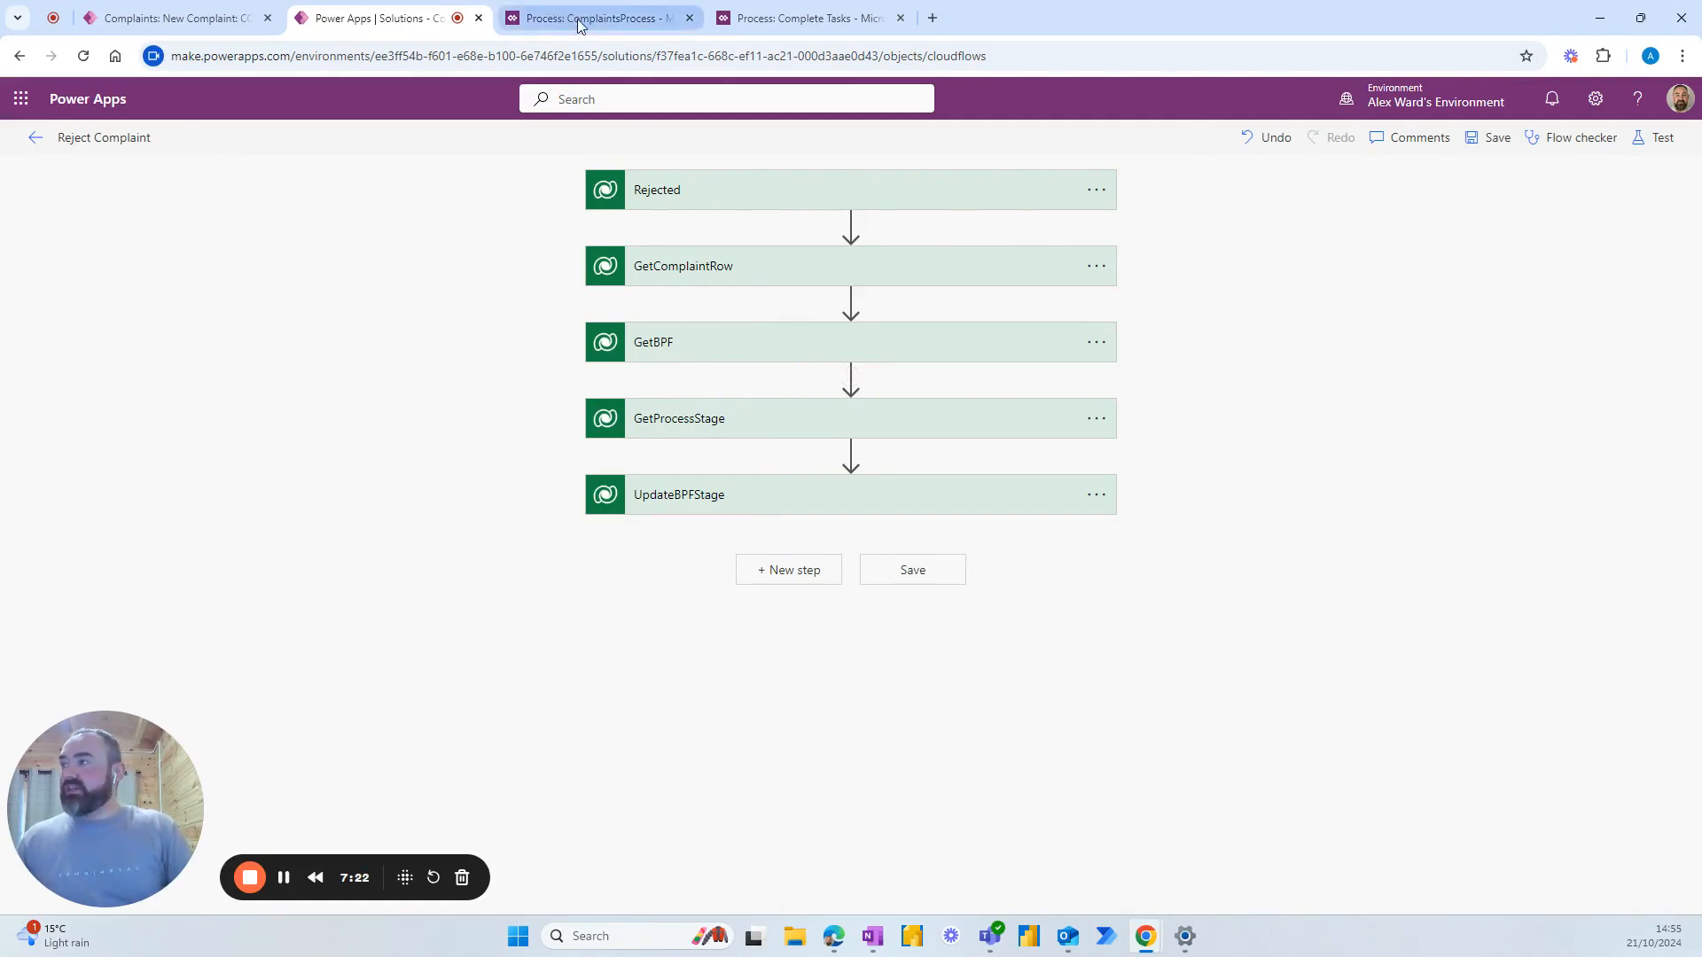
# Switch to the ComplaintsProcess designer and open the Complete Tasks workflow.
pyautogui.click(593, 18)
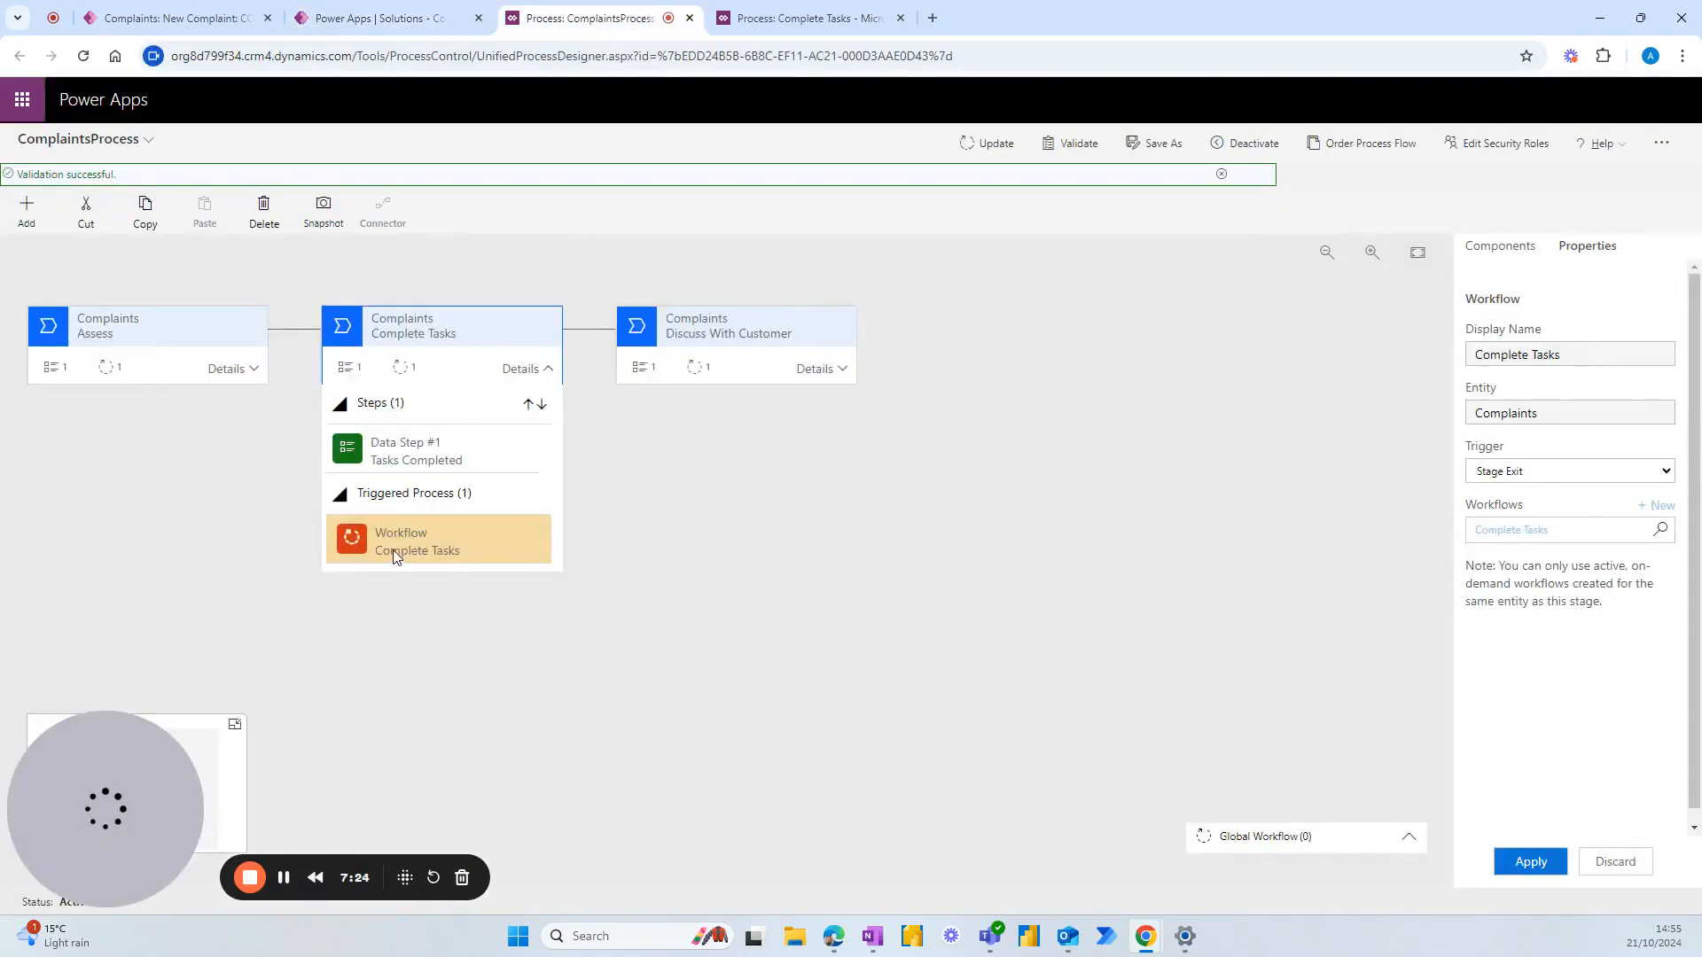
pyautogui.moveTo(446, 562)
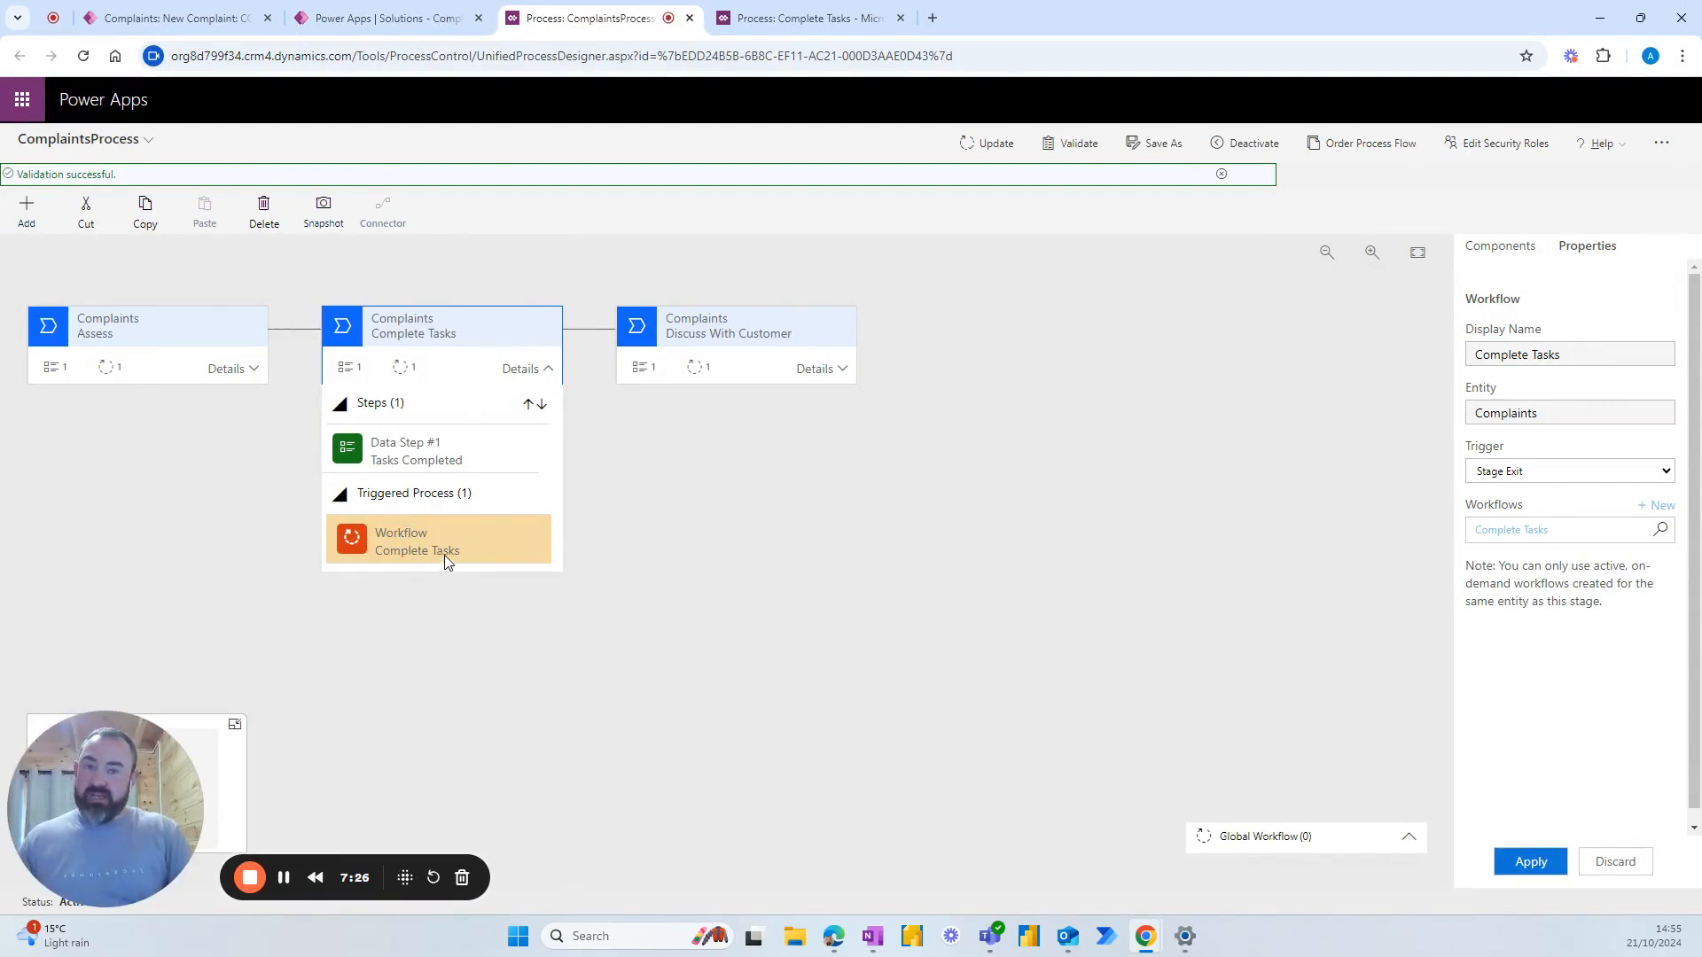
pyautogui.moveTo(256, 377)
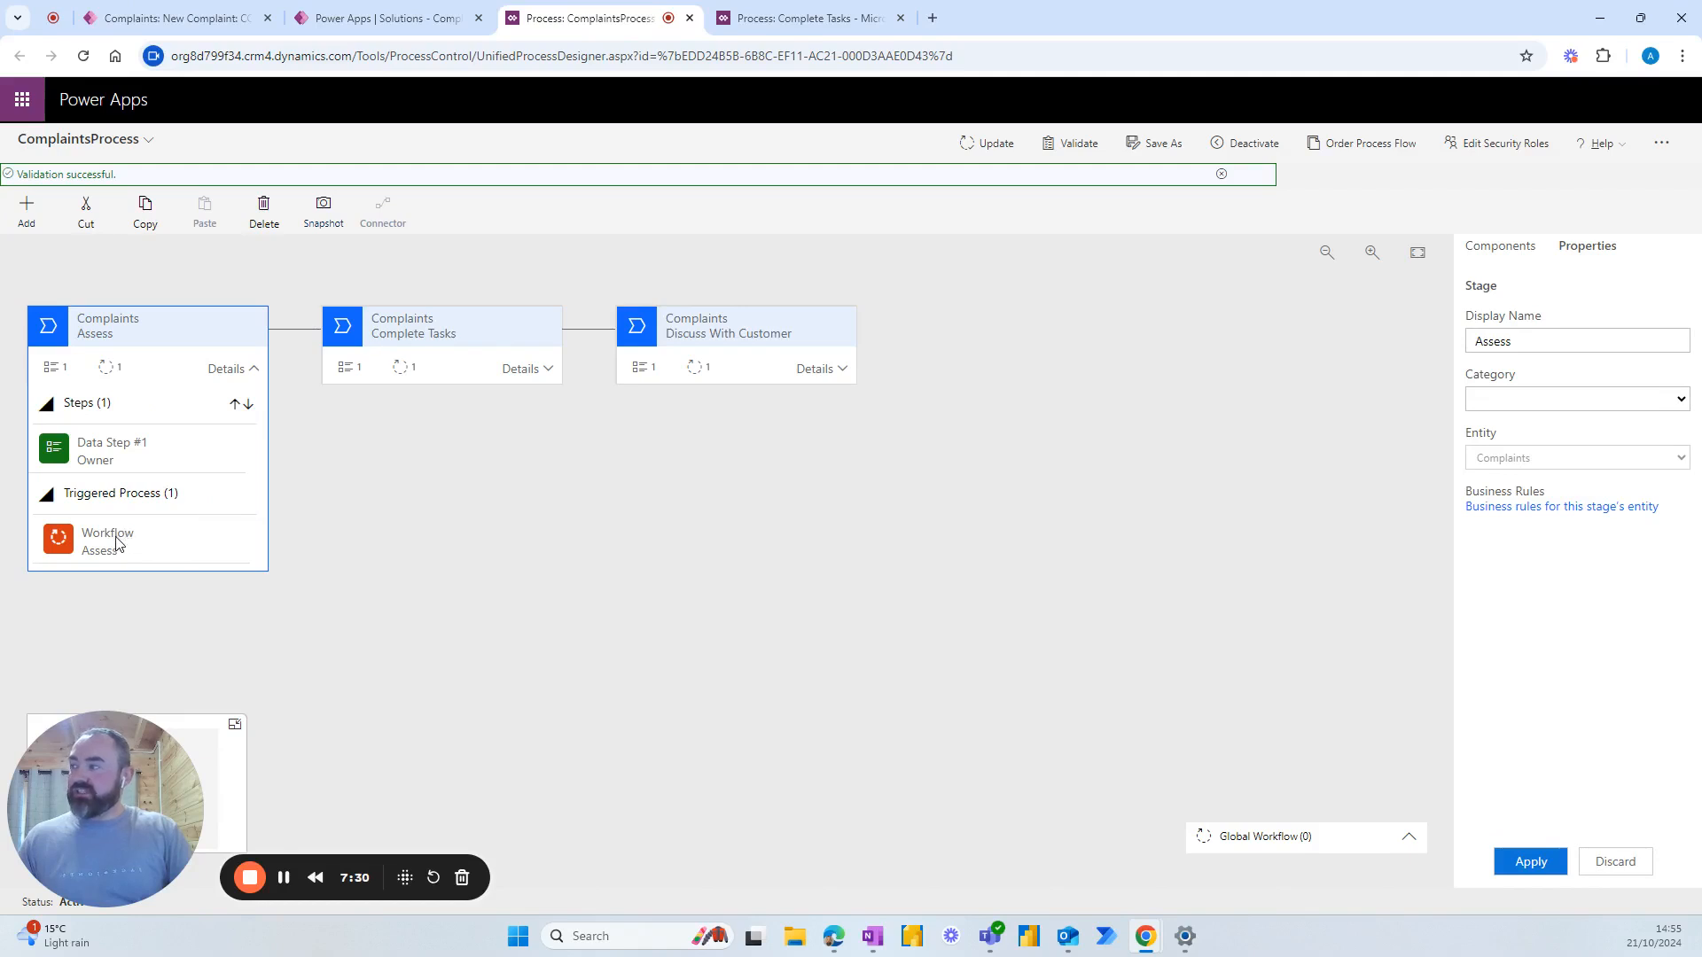
pyautogui.moveTo(131, 564)
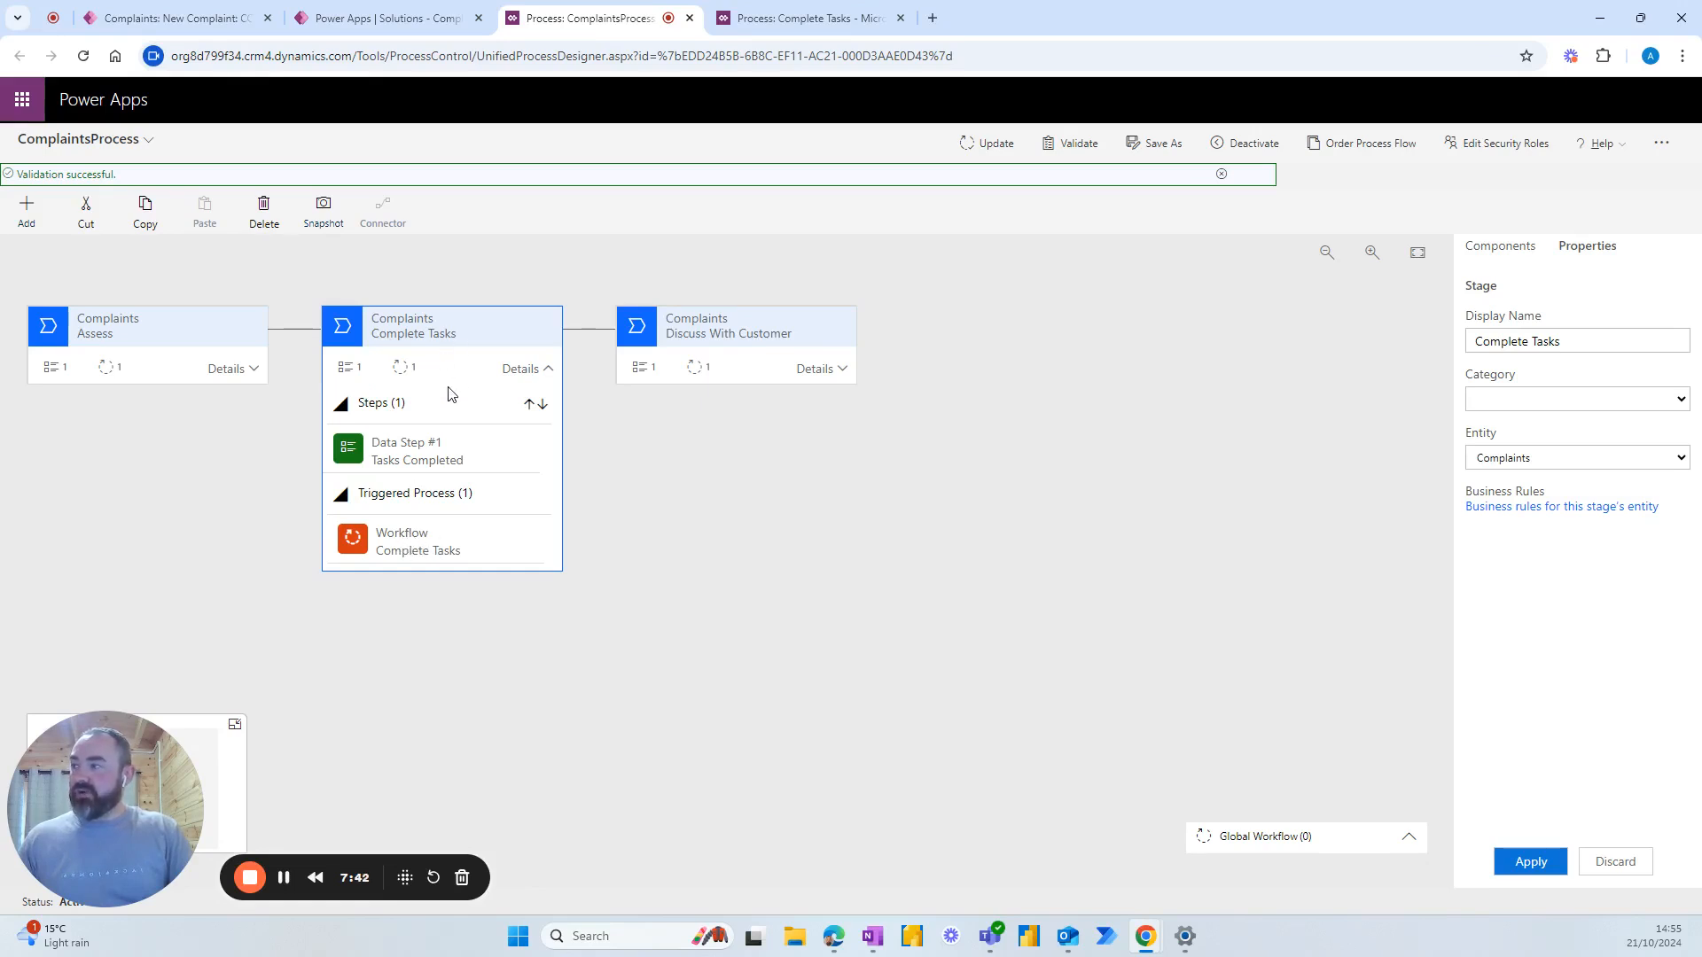
pyautogui.moveTo(651, 308)
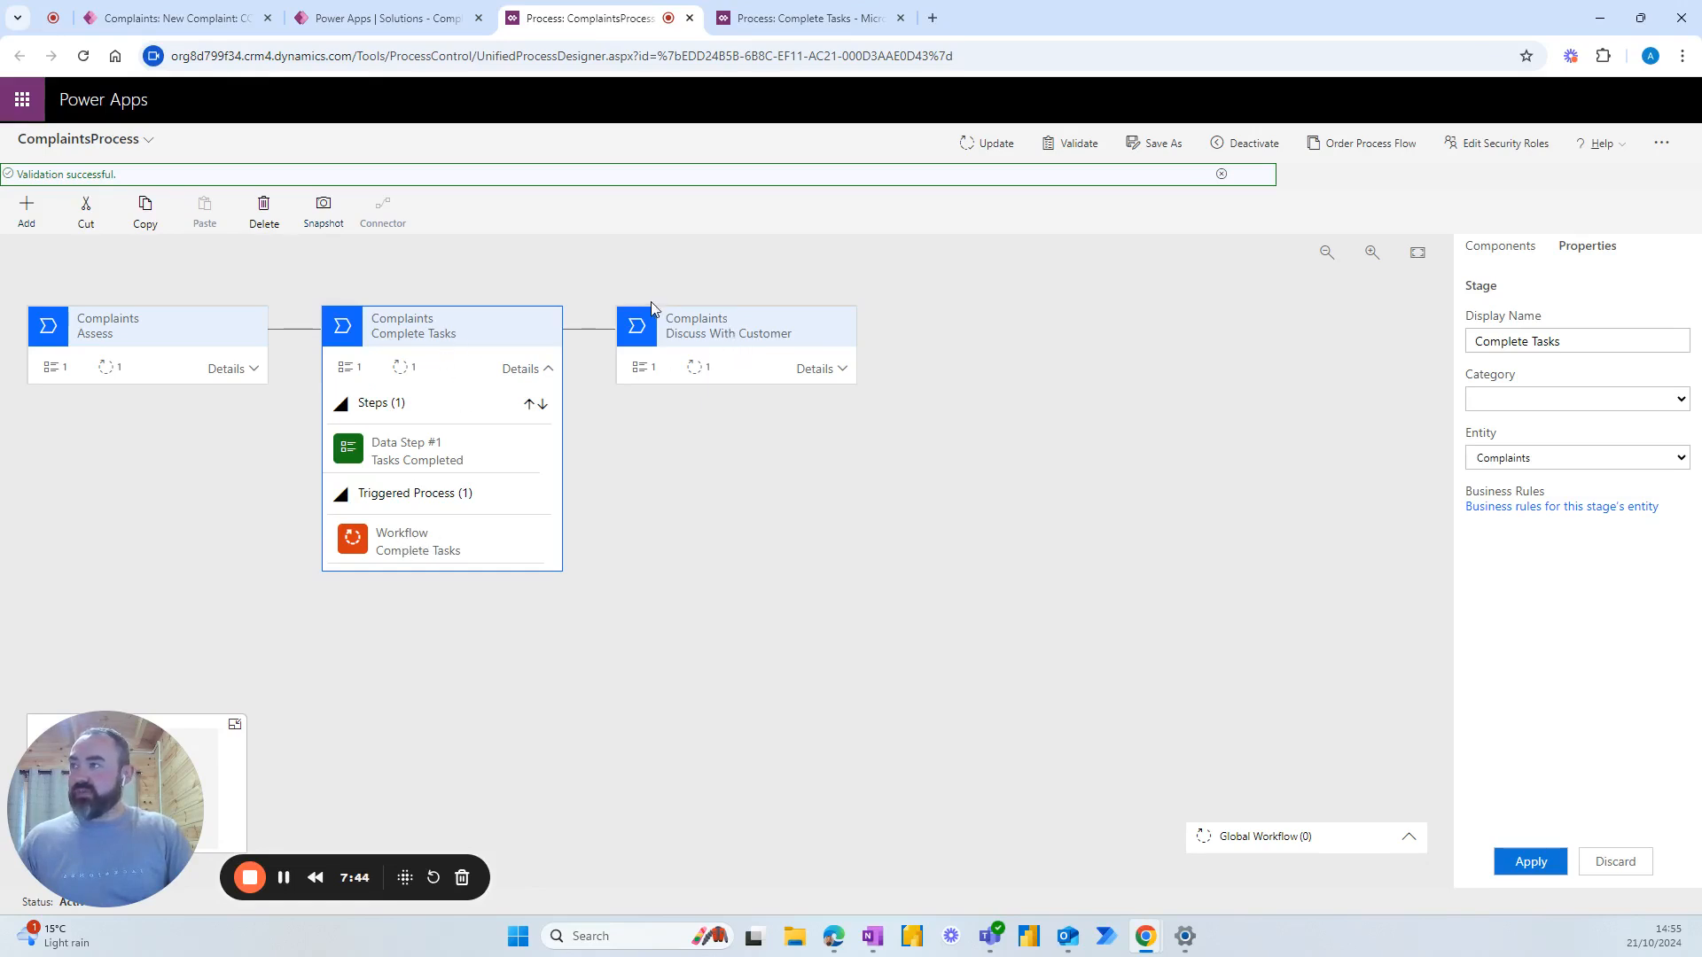
pyautogui.click(812, 18)
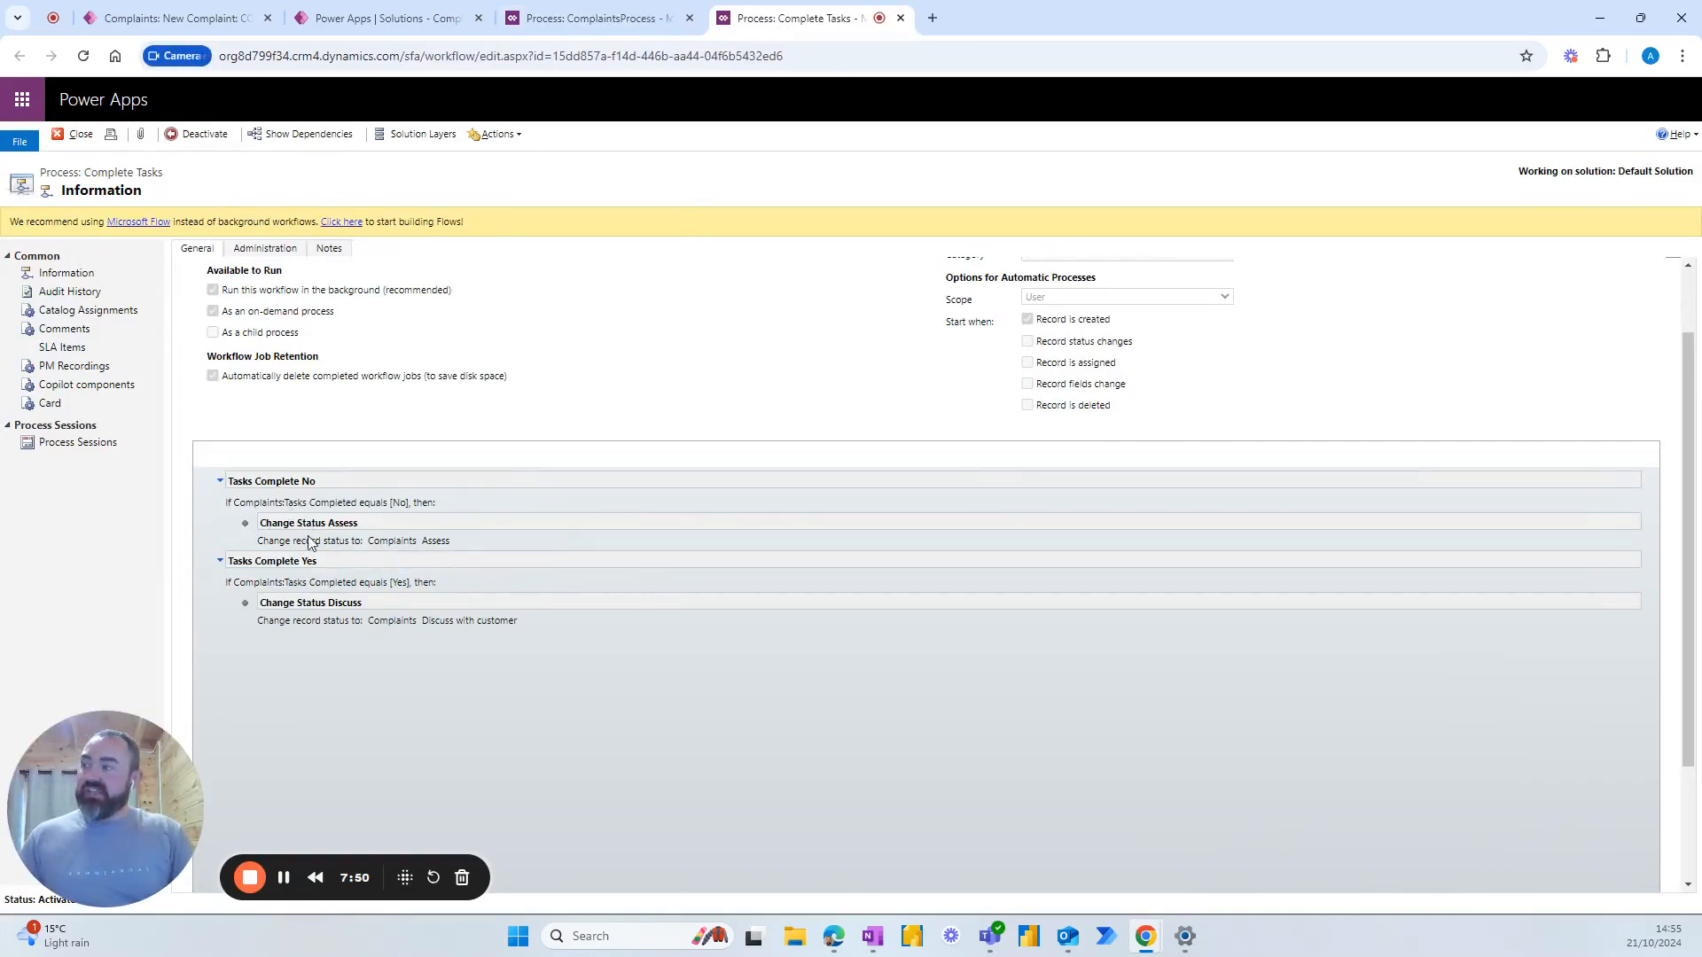
pyautogui.moveTo(346, 572)
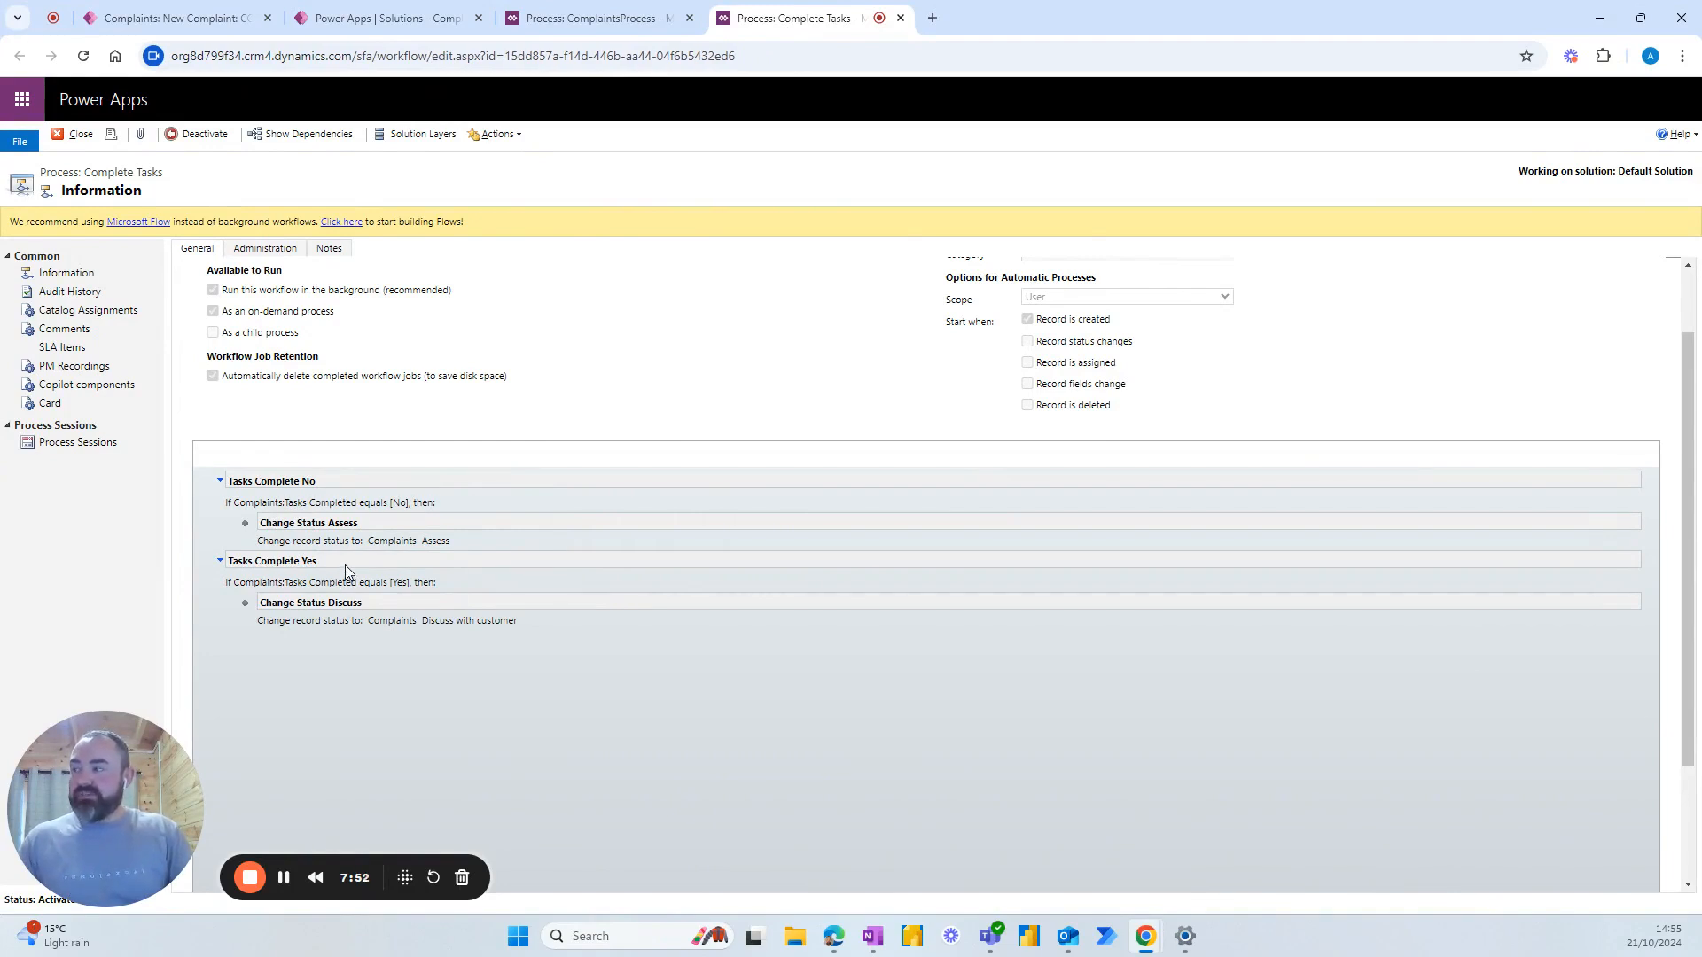
pyautogui.moveTo(377, 553)
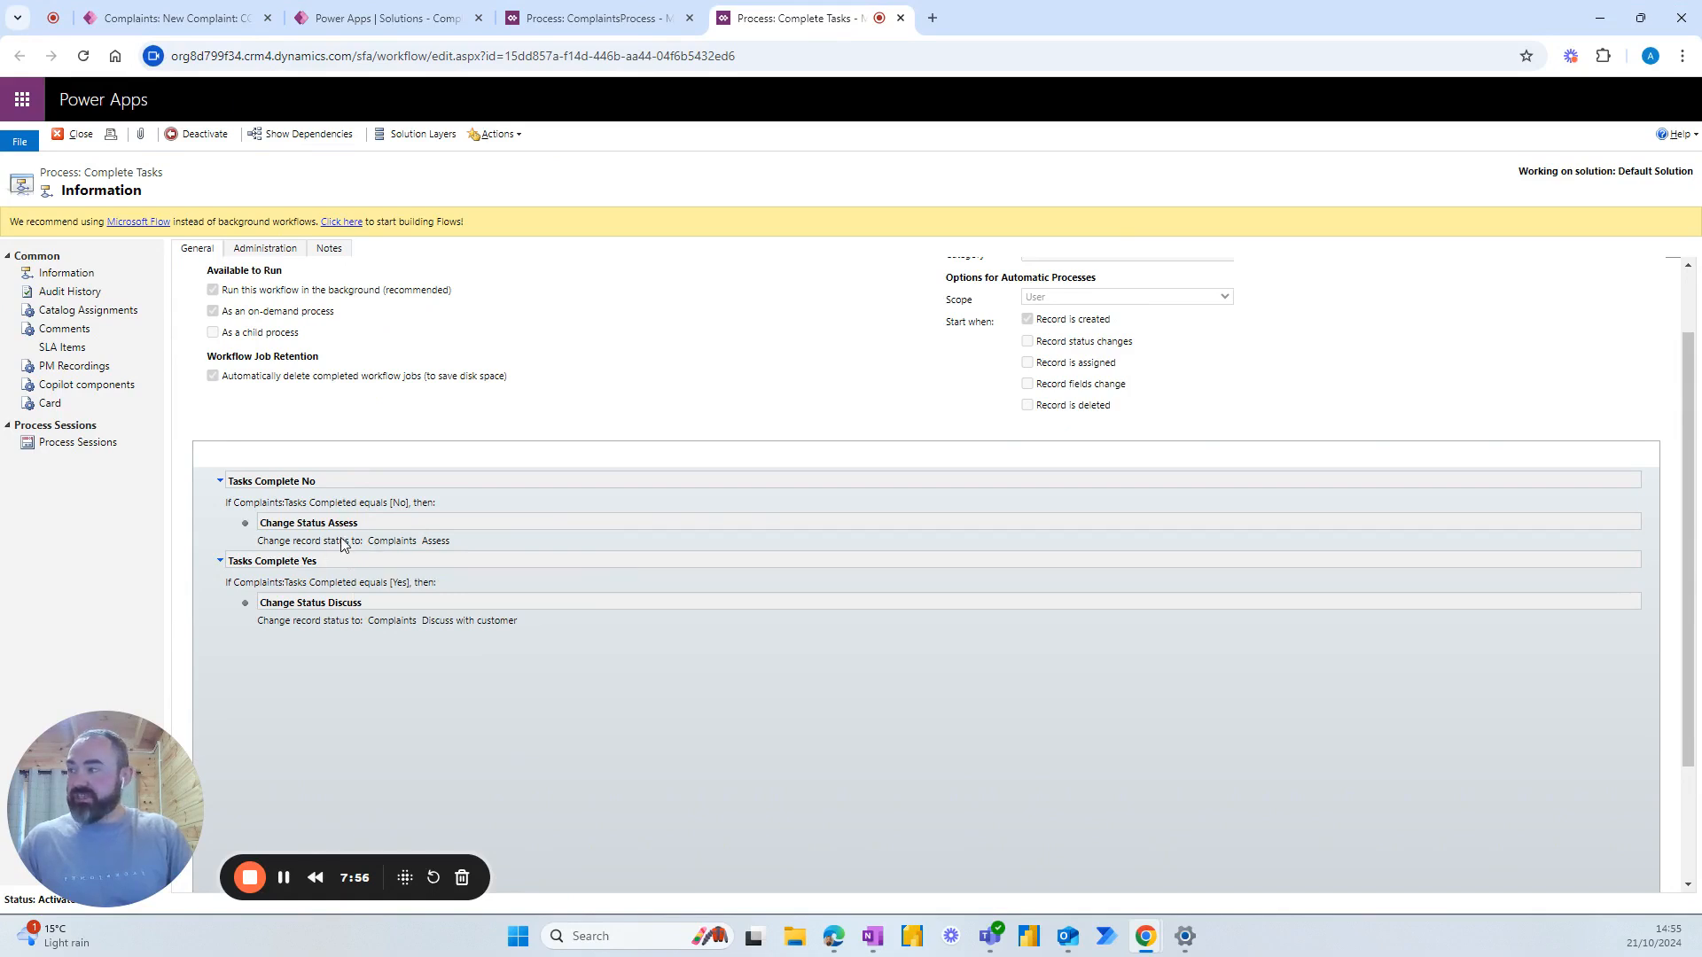
pyautogui.moveTo(412, 546)
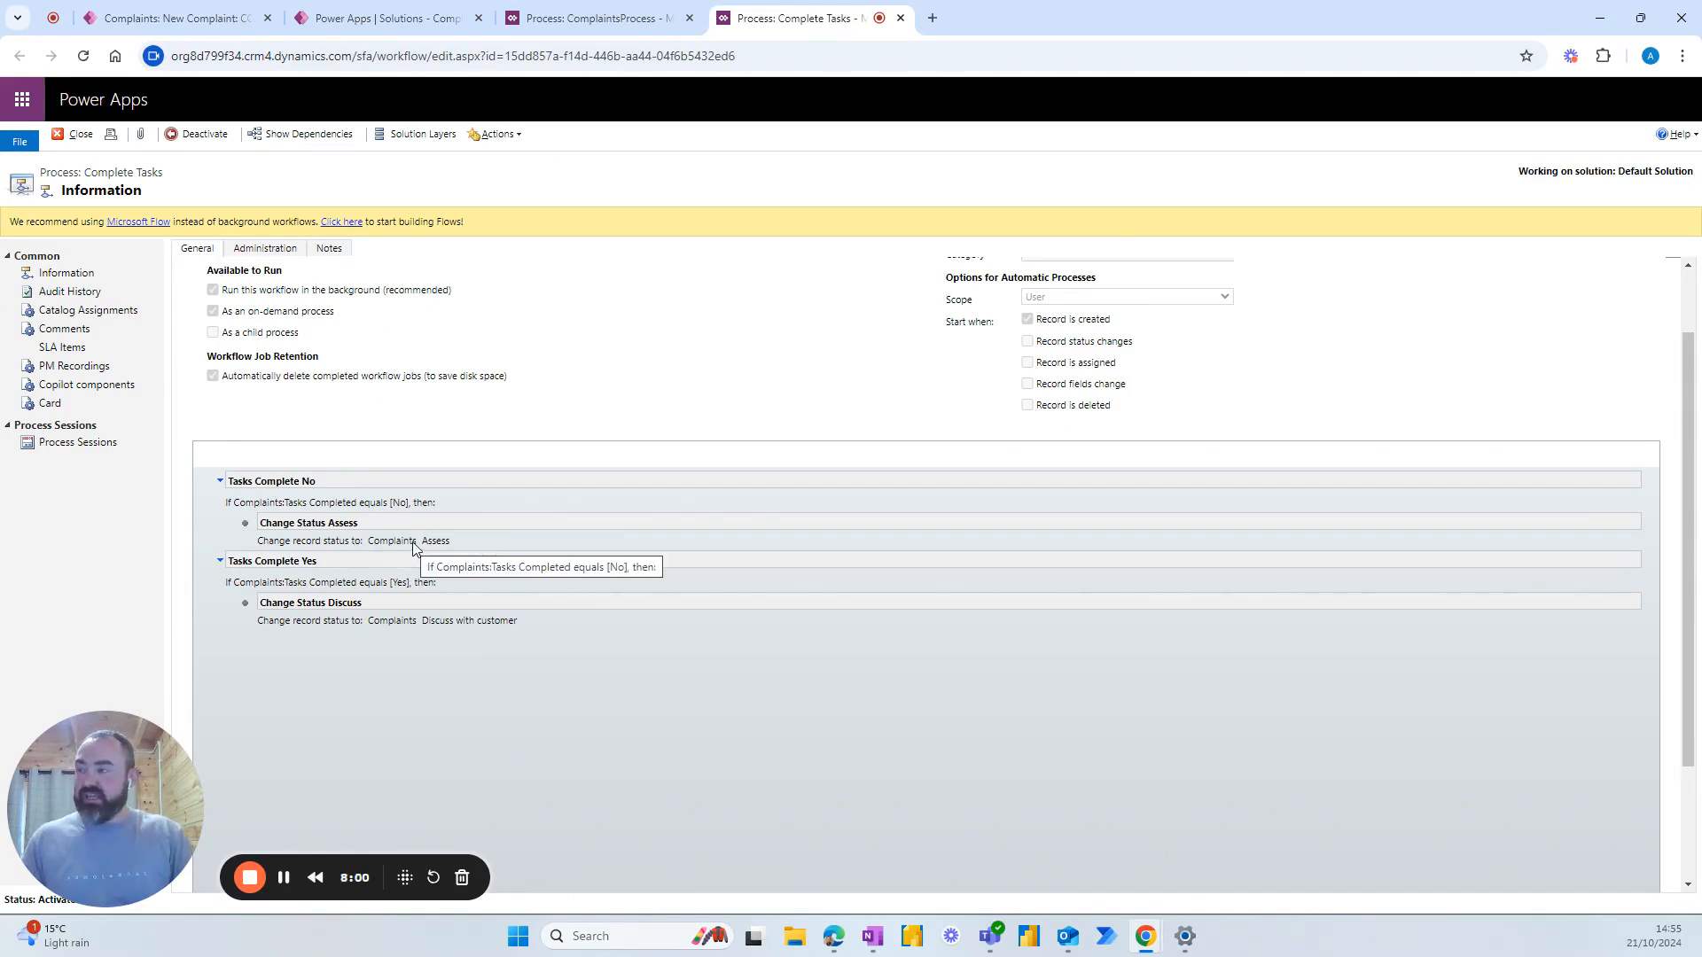
pyautogui.moveTo(336, 586)
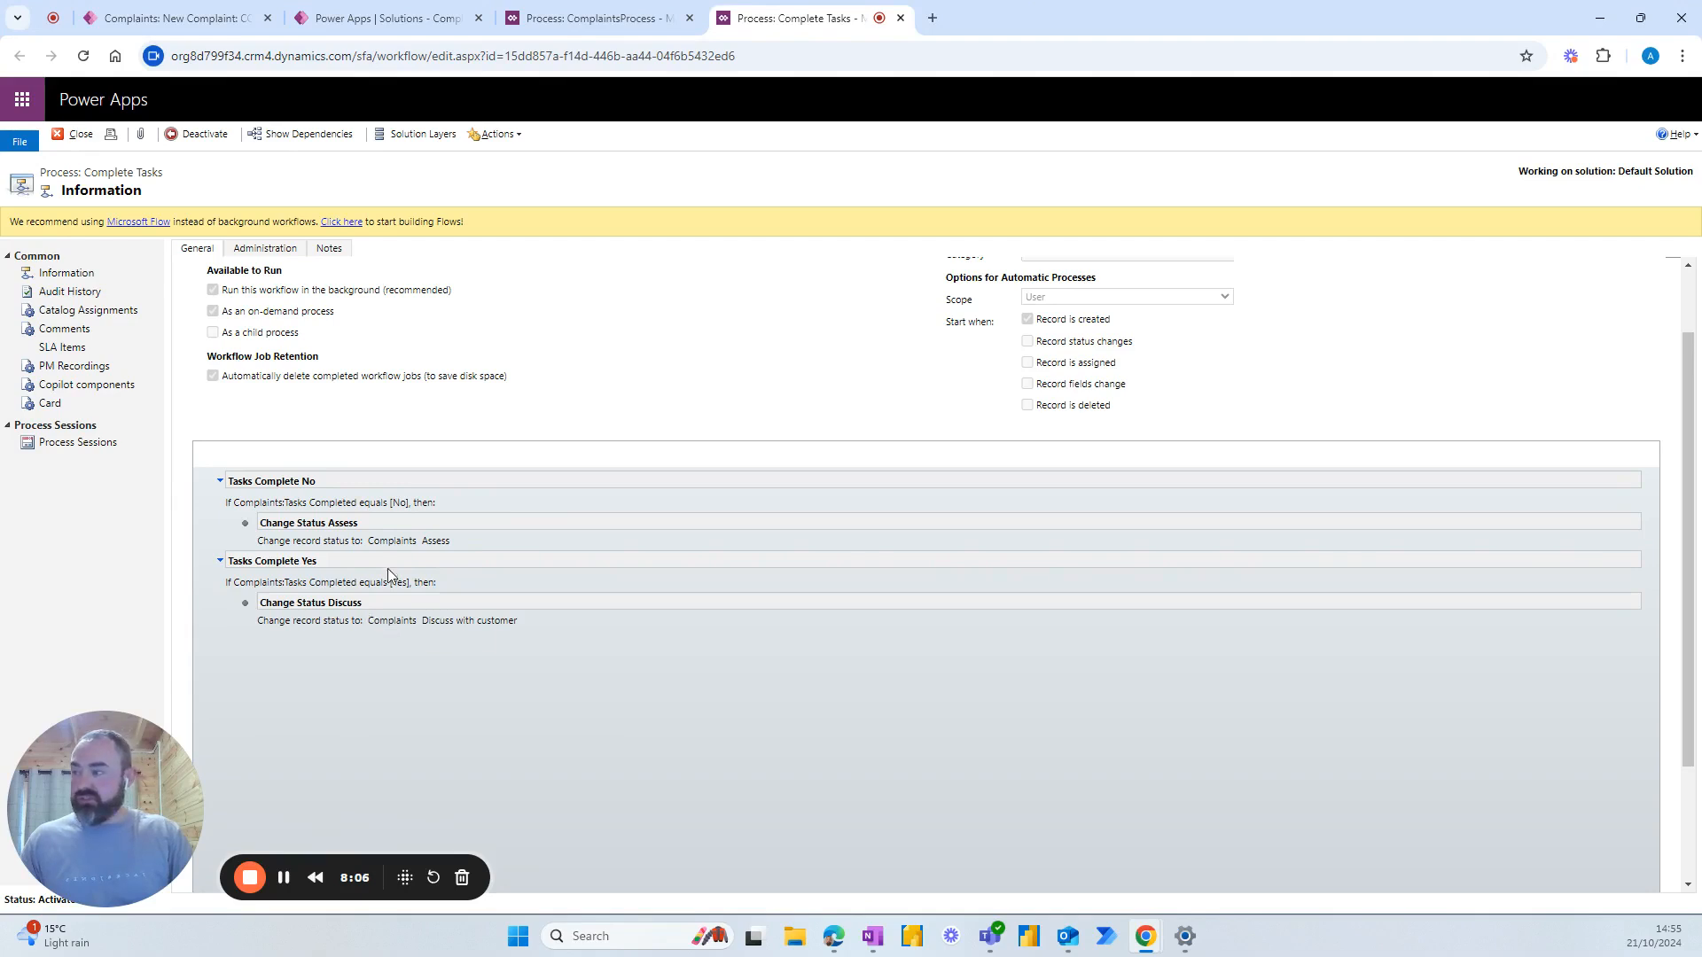
pyautogui.moveTo(324, 548)
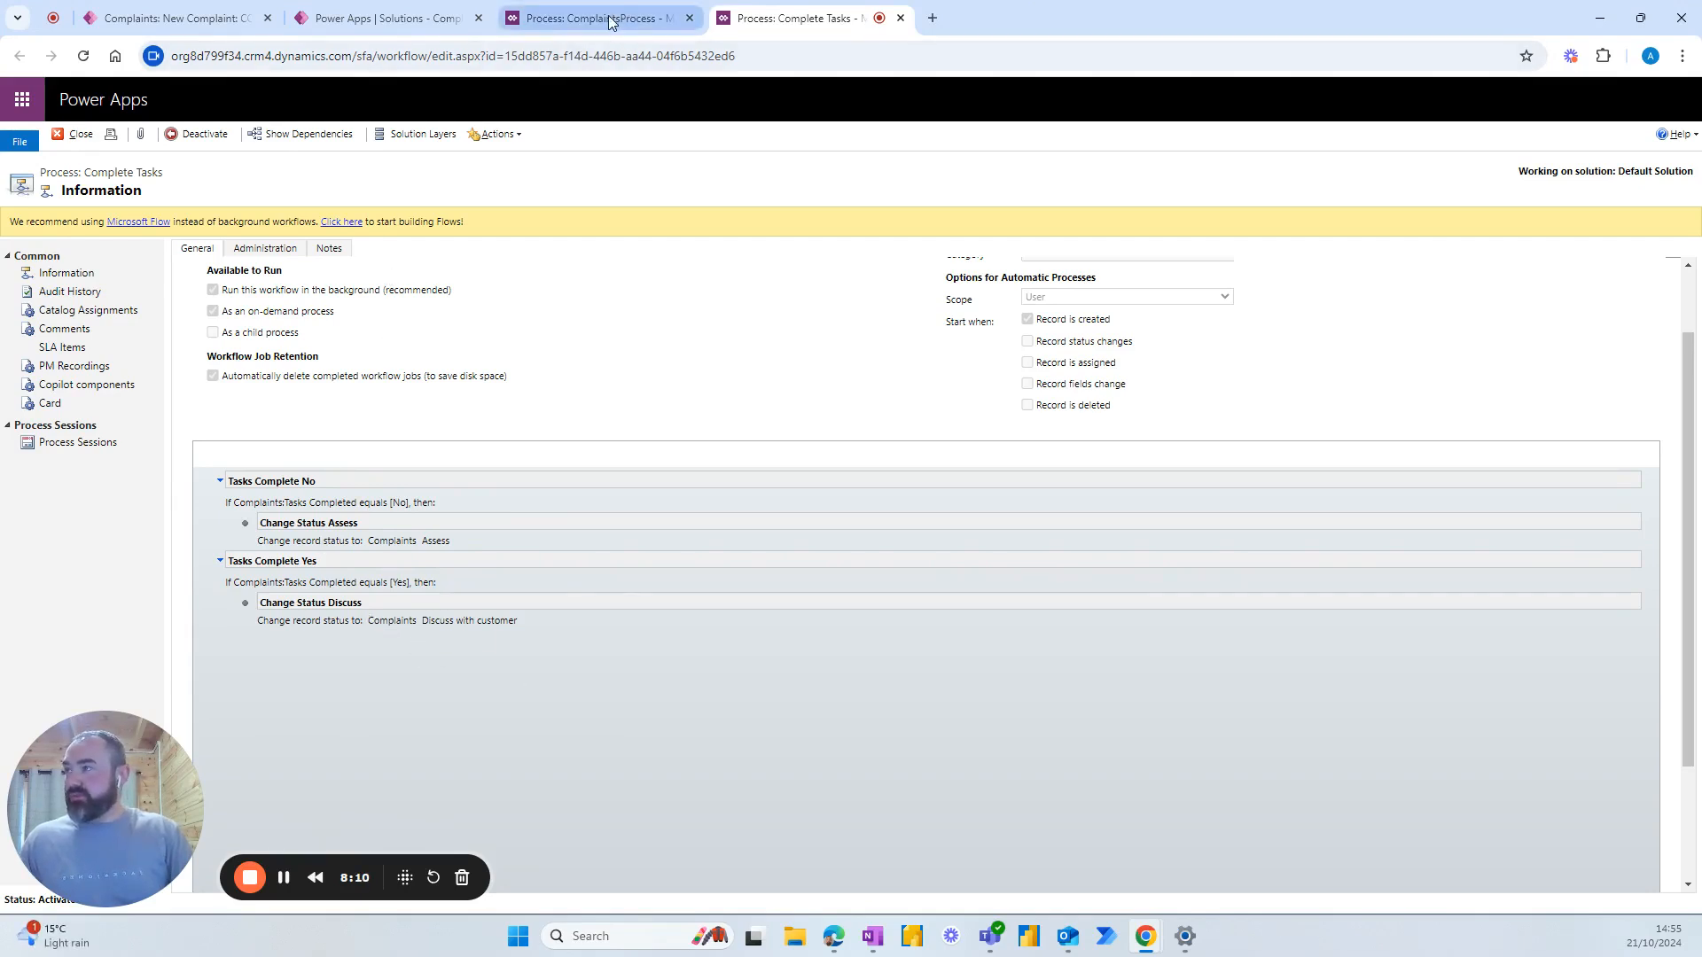
# Add a 'Reject Complaint?' flow step to Complete Tasks, linked to the Reject Complaint flow.
pyautogui.click(604, 18)
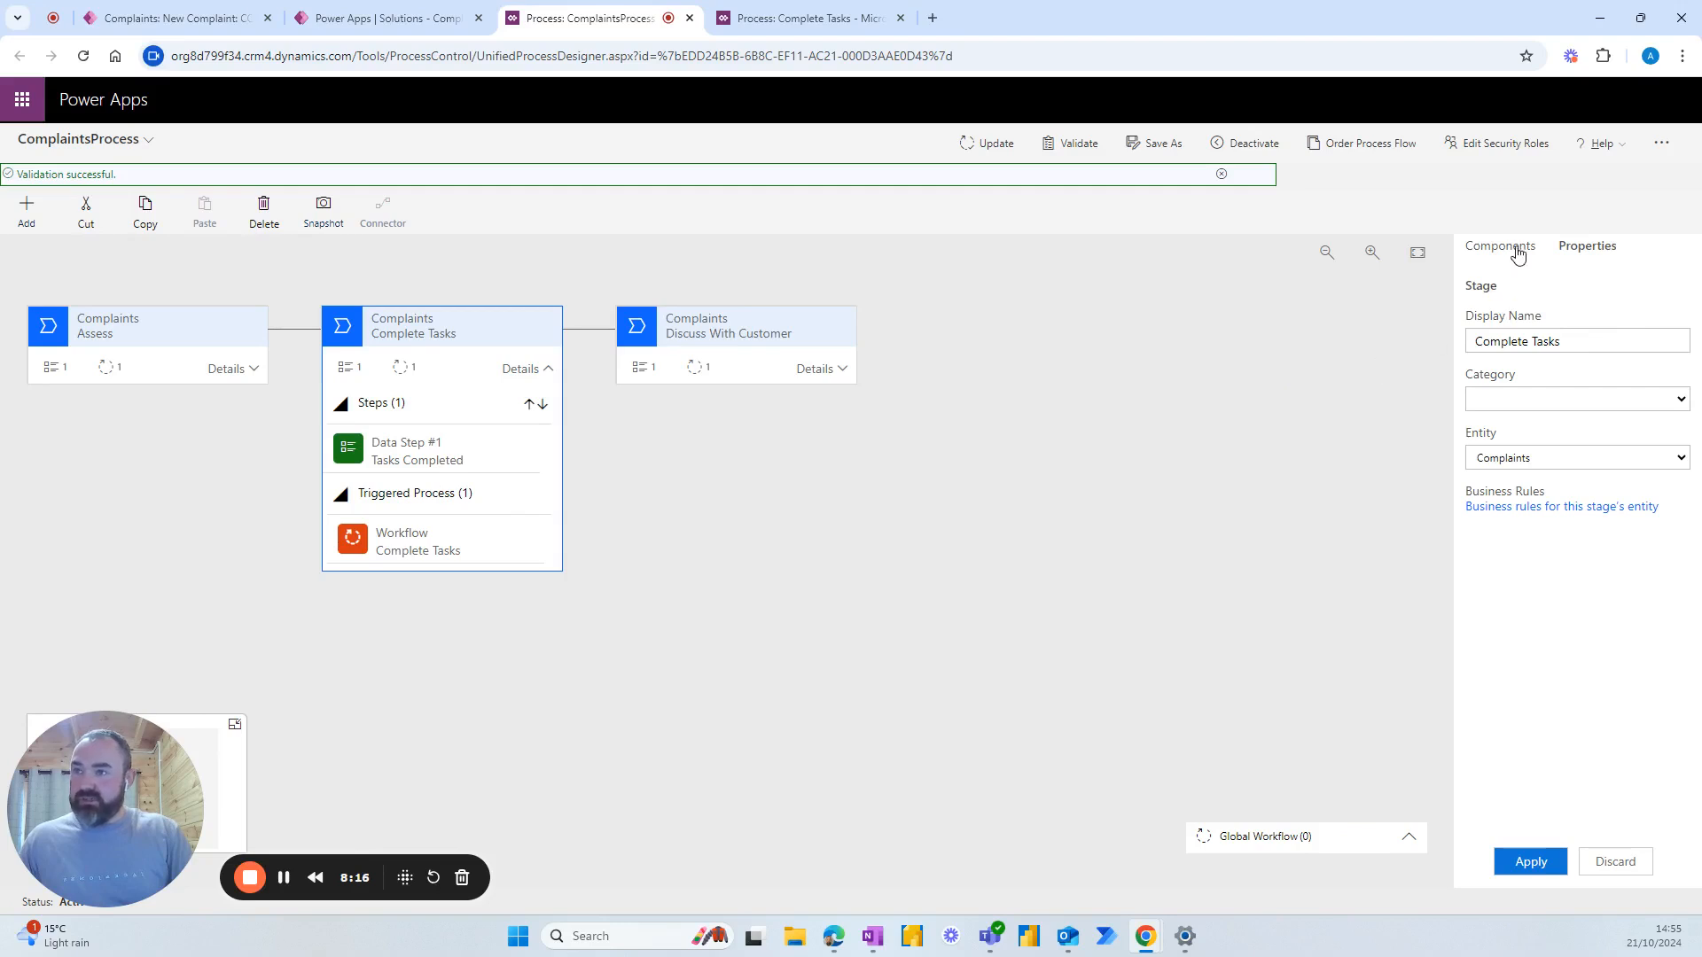
pyautogui.click(1501, 246)
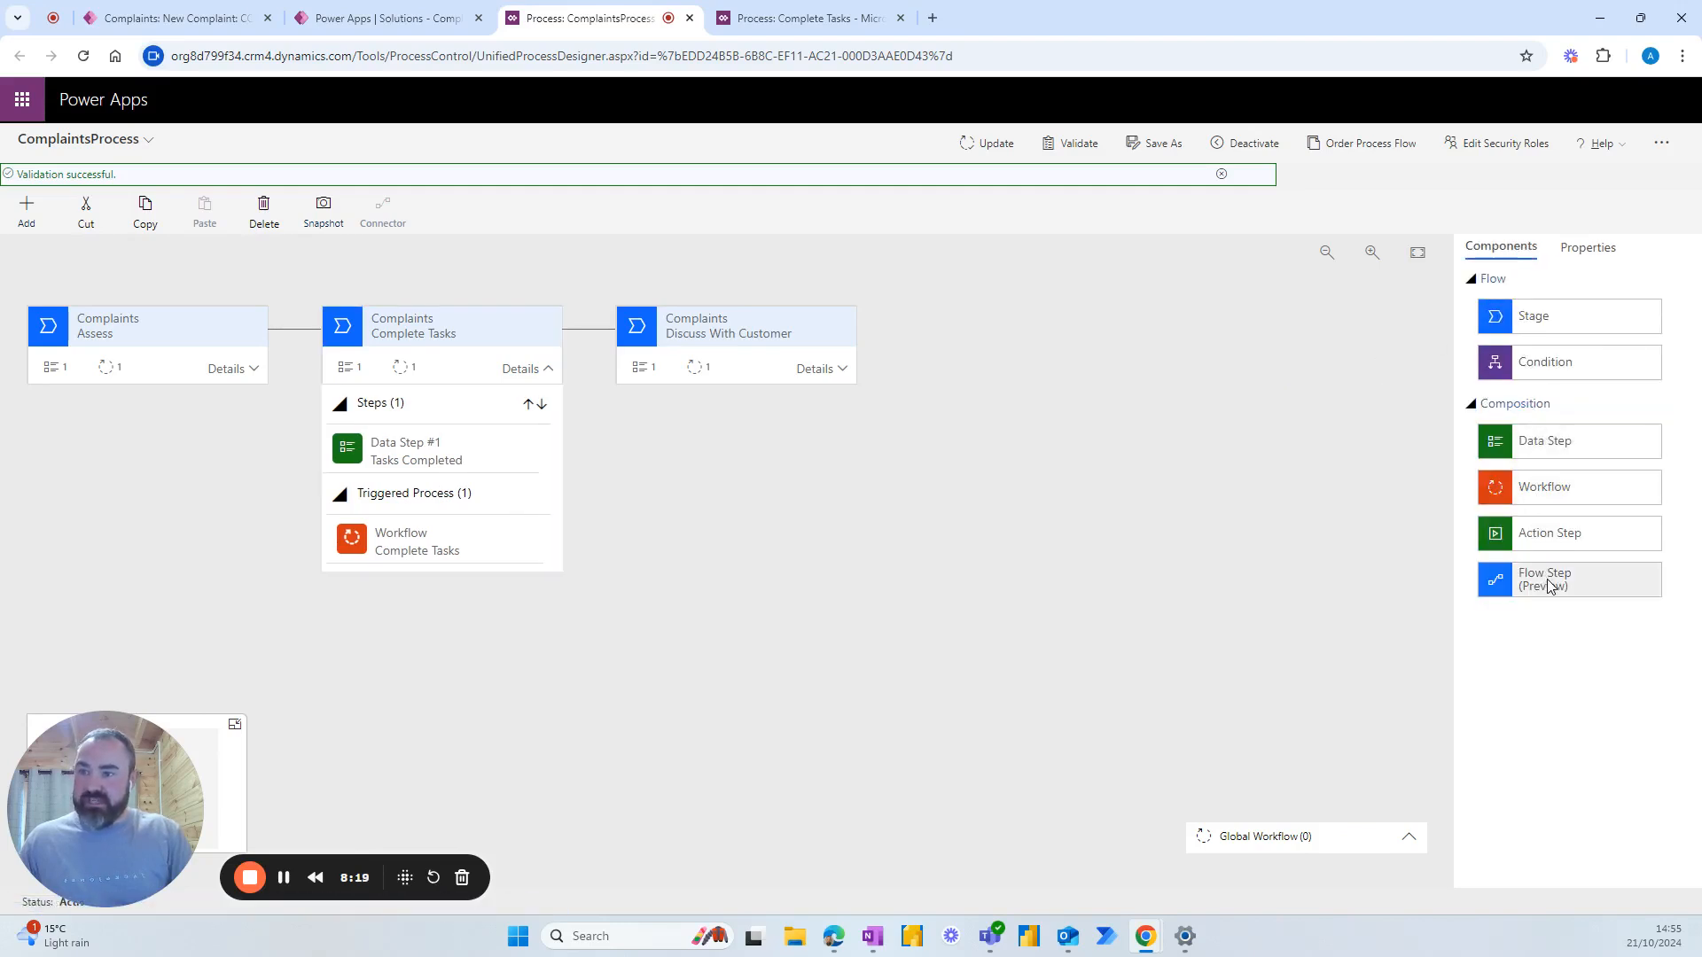
pyautogui.moveTo(1542, 578); pyautogui.dragTo(467, 505)
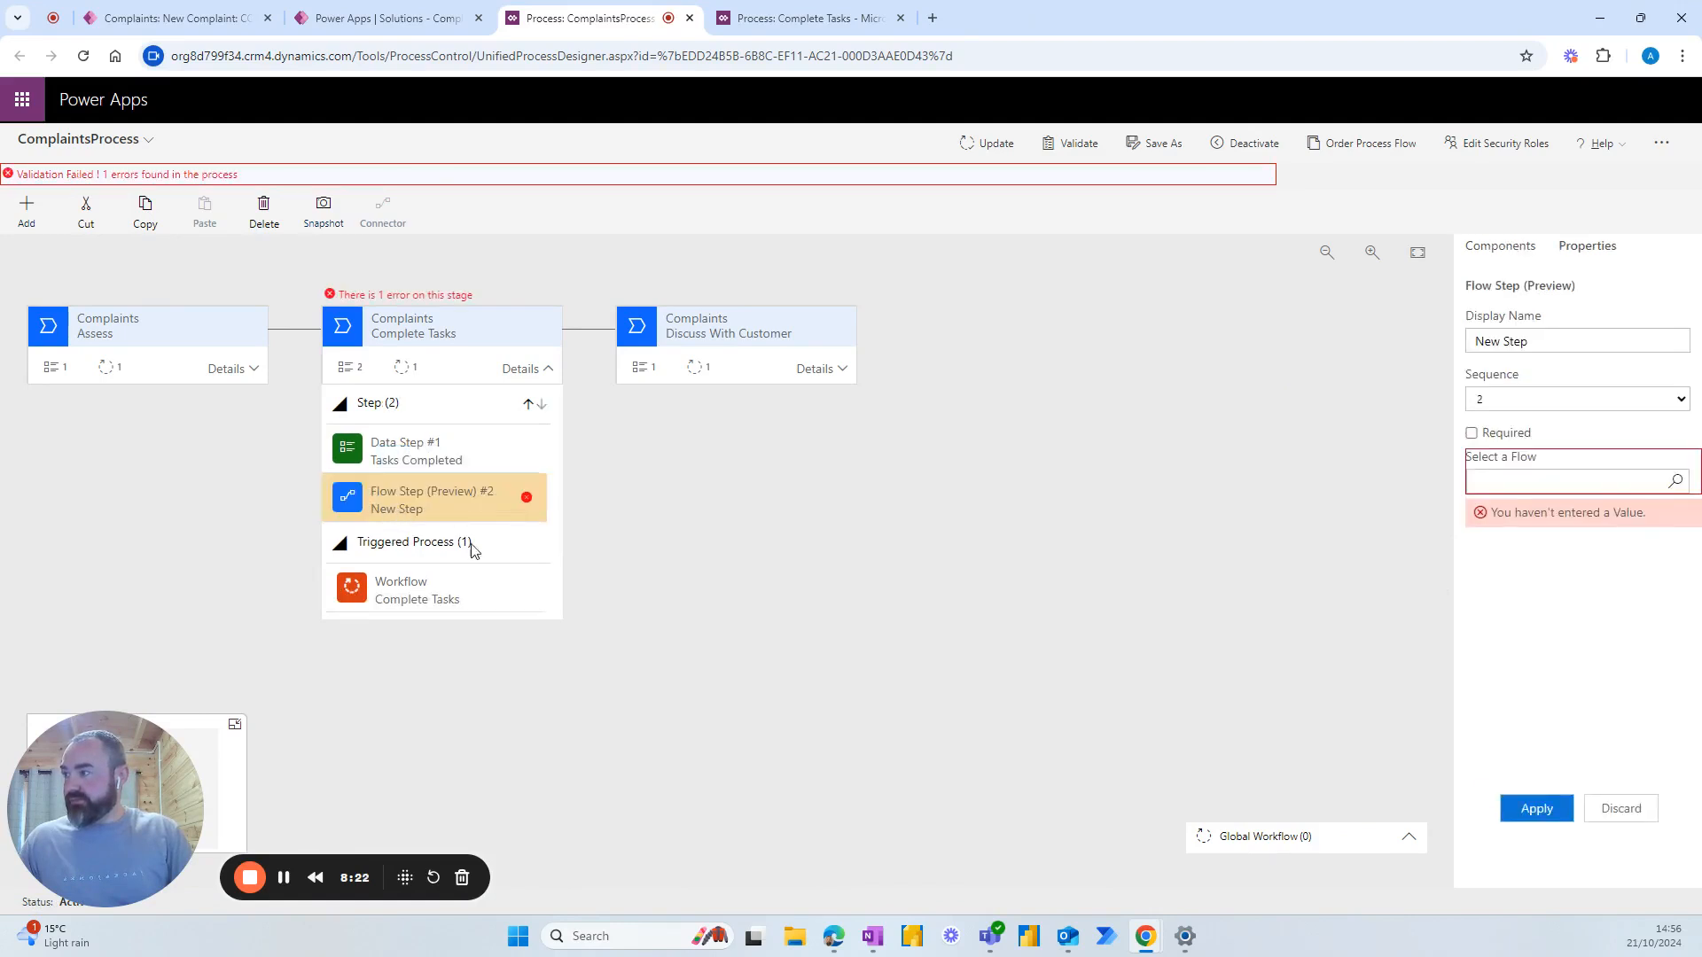
pyautogui.moveTo(449, 595)
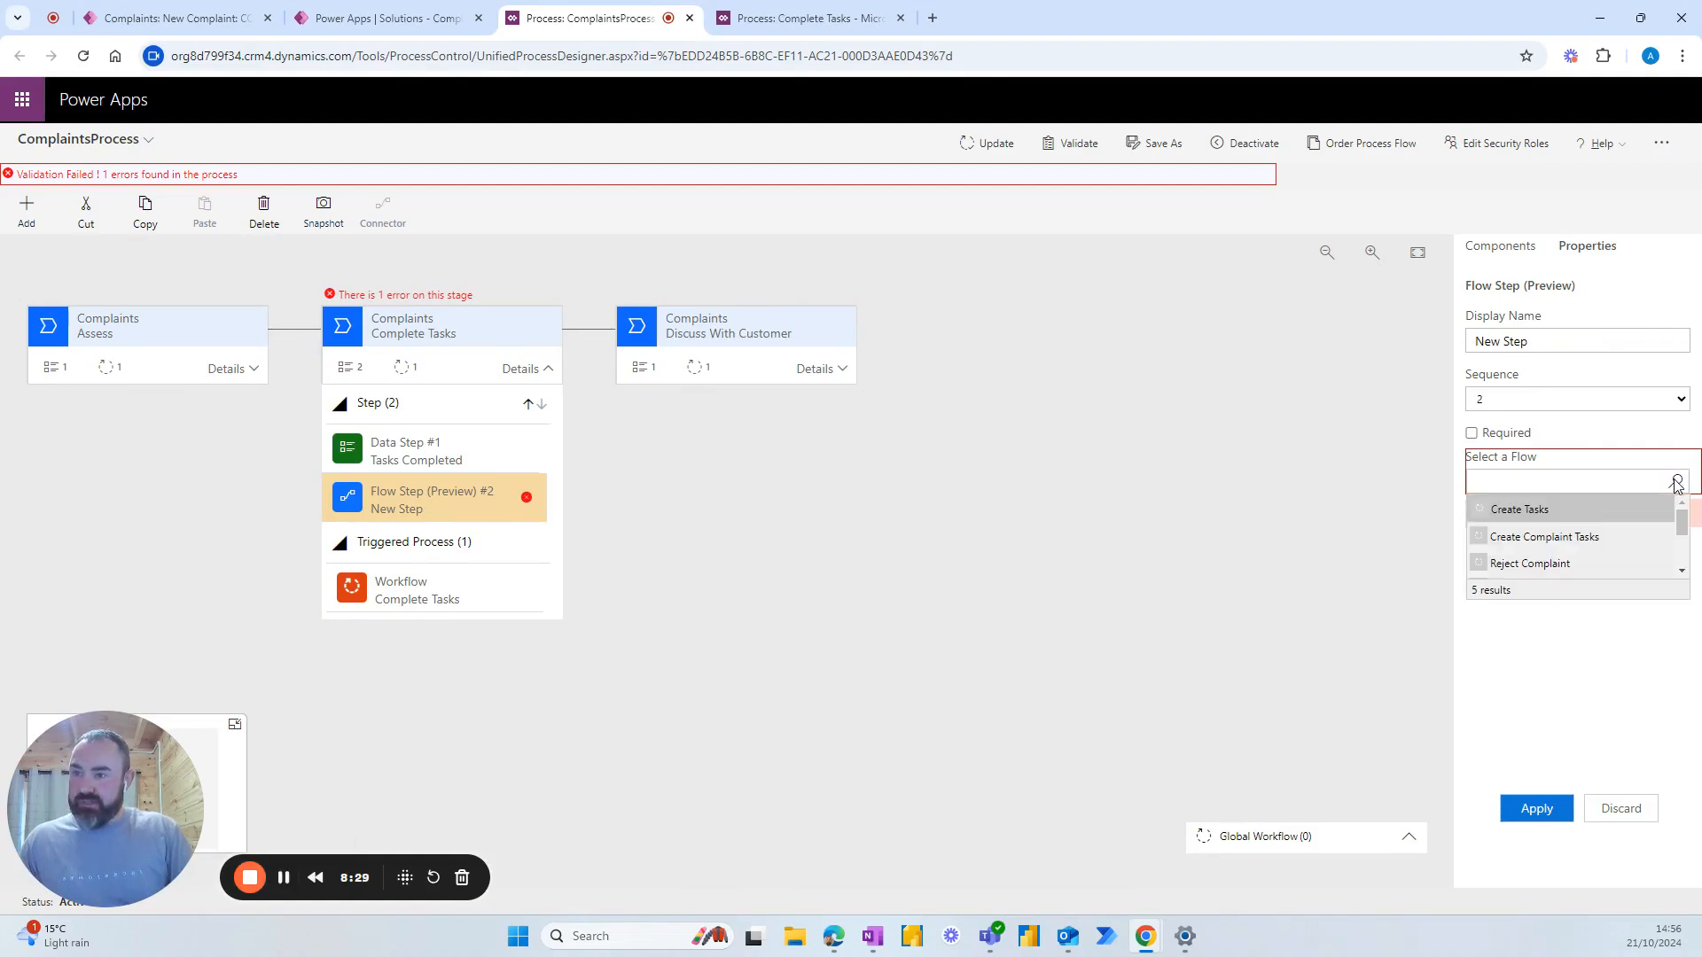
pyautogui.click(1529, 564)
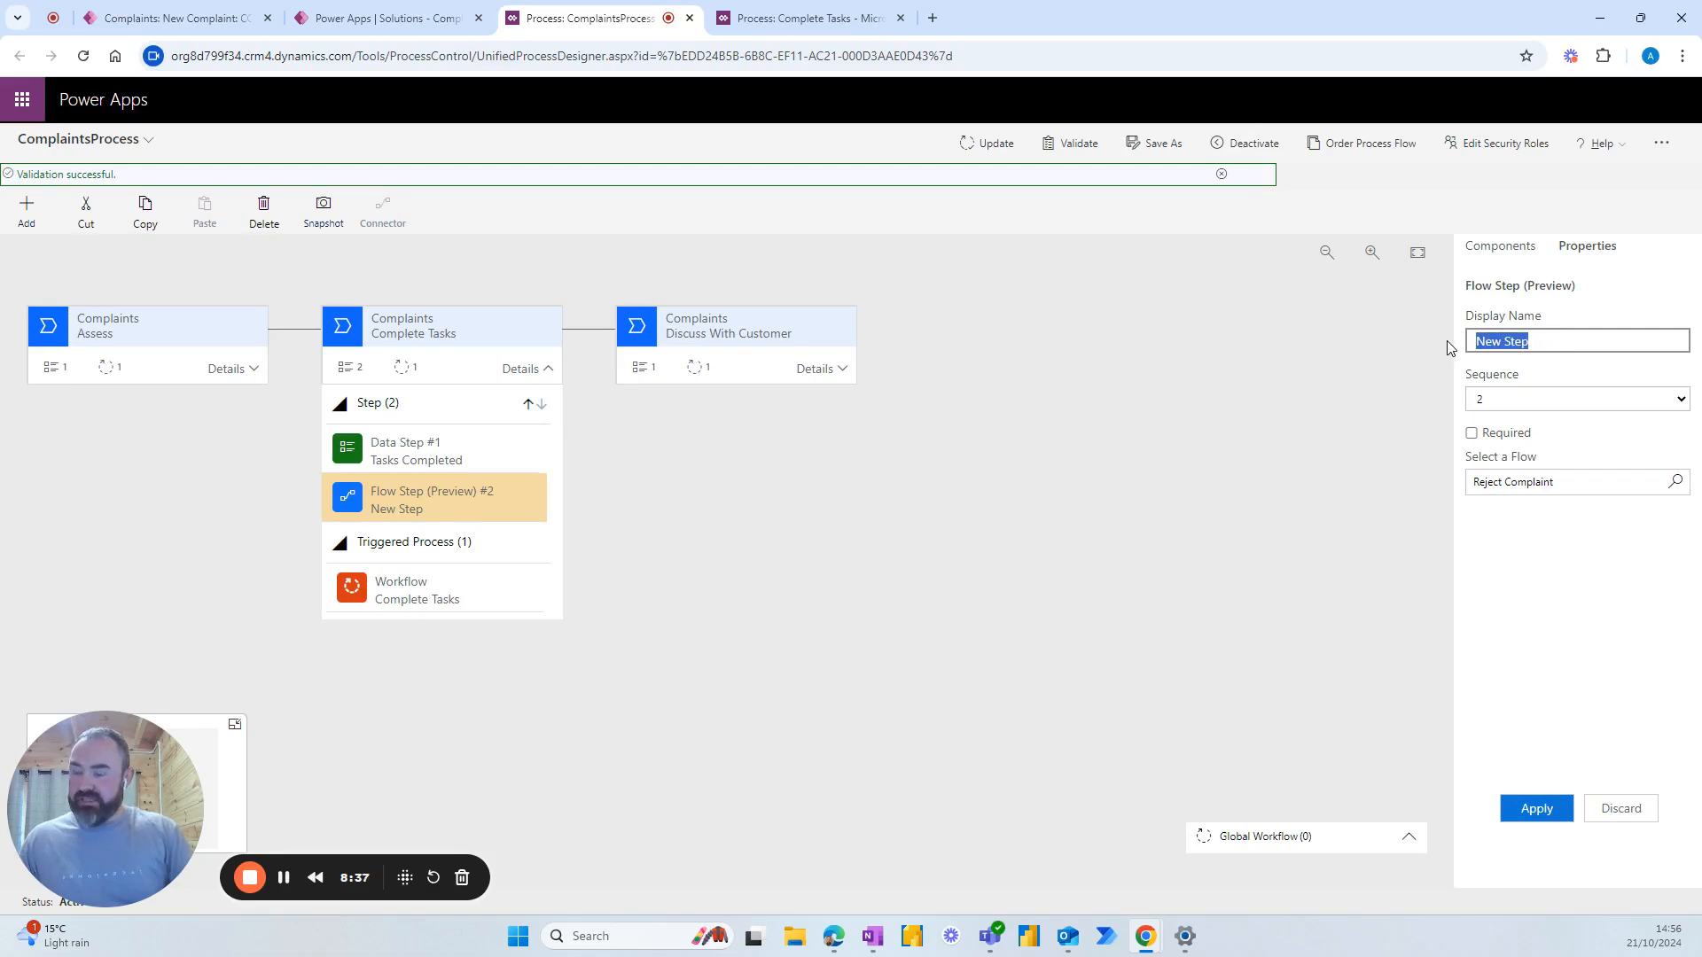
pyautogui.write('Reject Com')
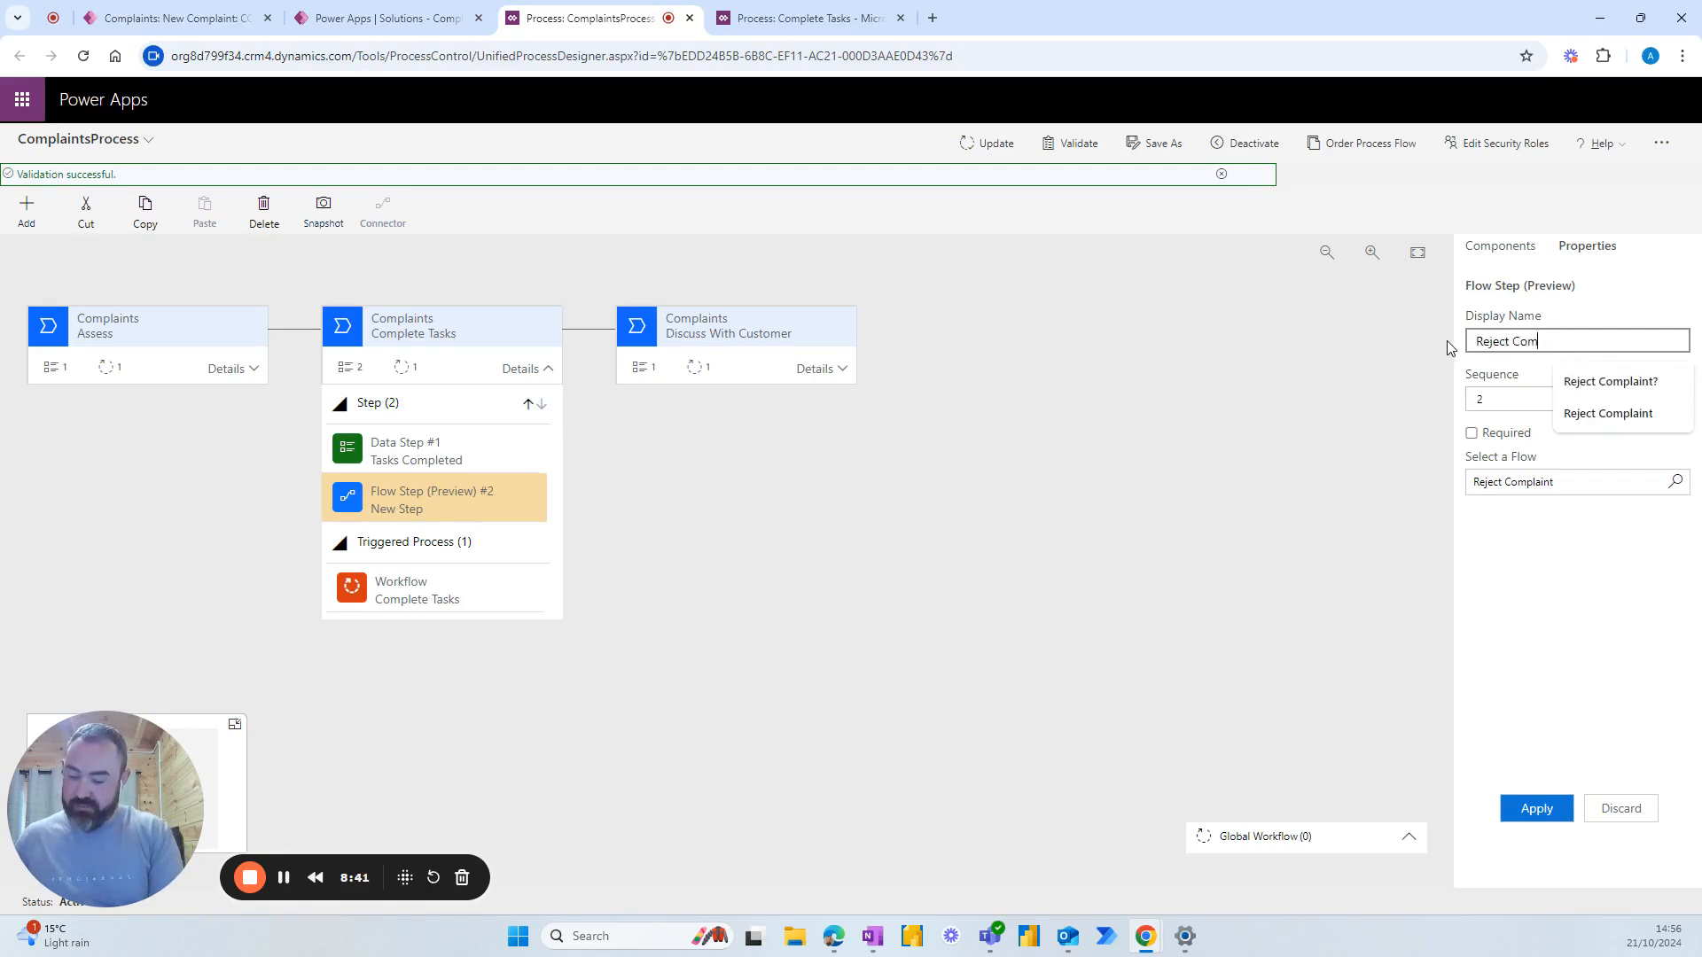
pyautogui.click(1608, 381)
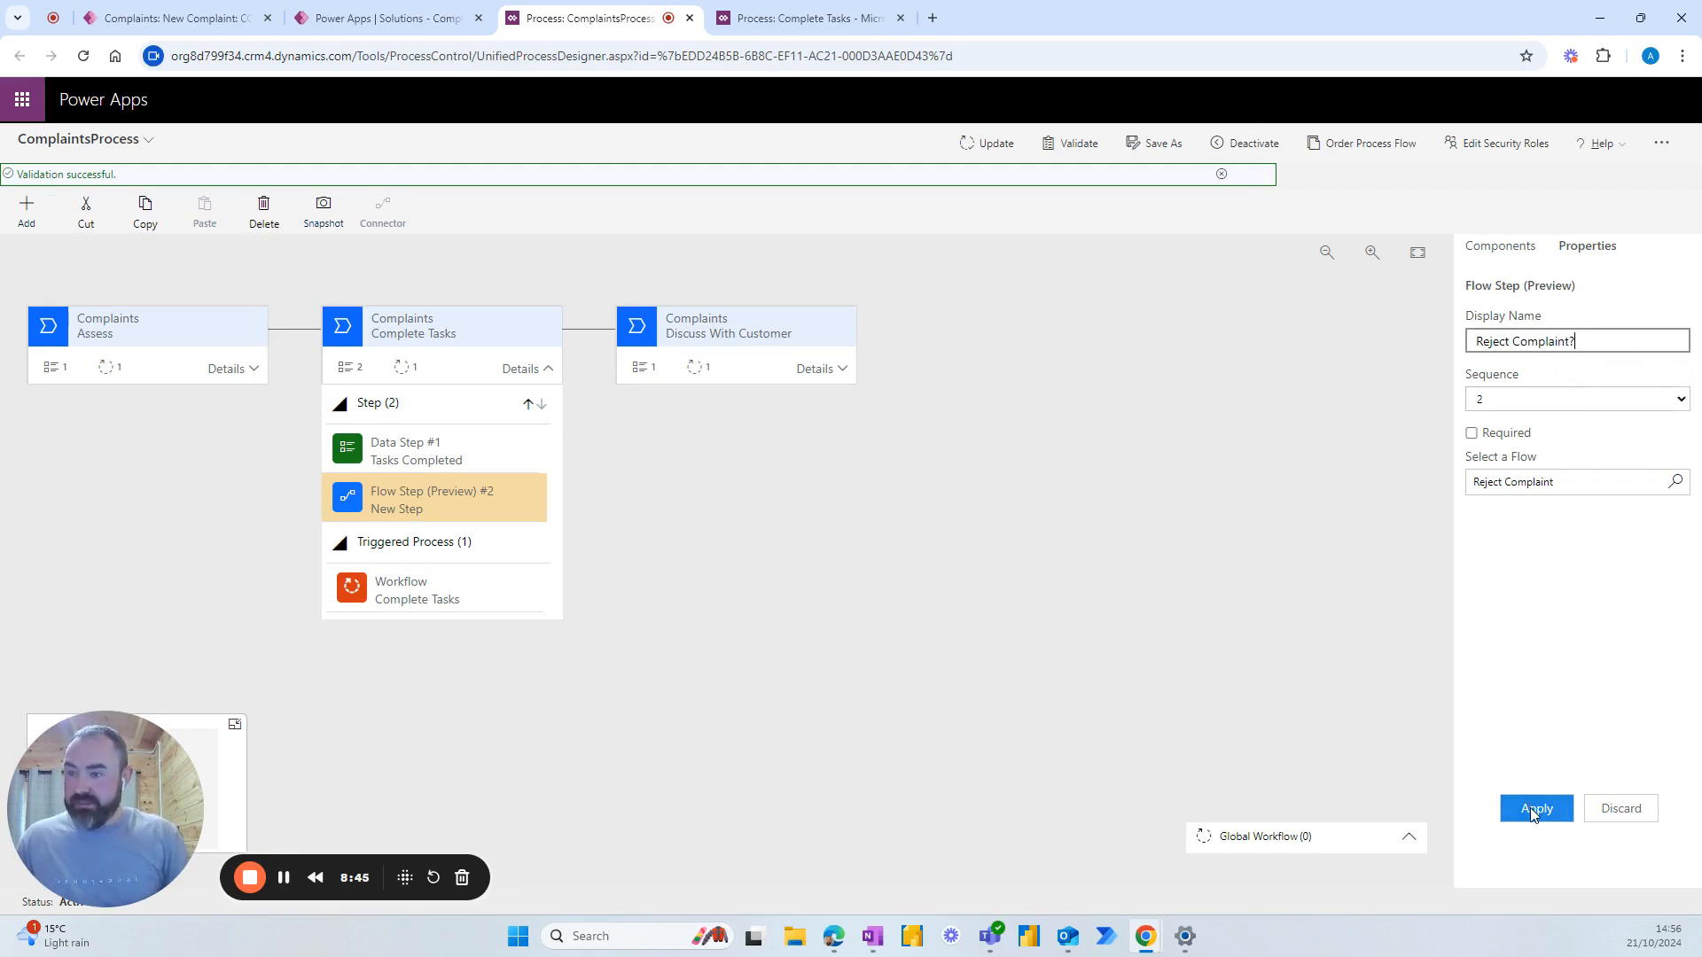
pyautogui.click(1536, 808)
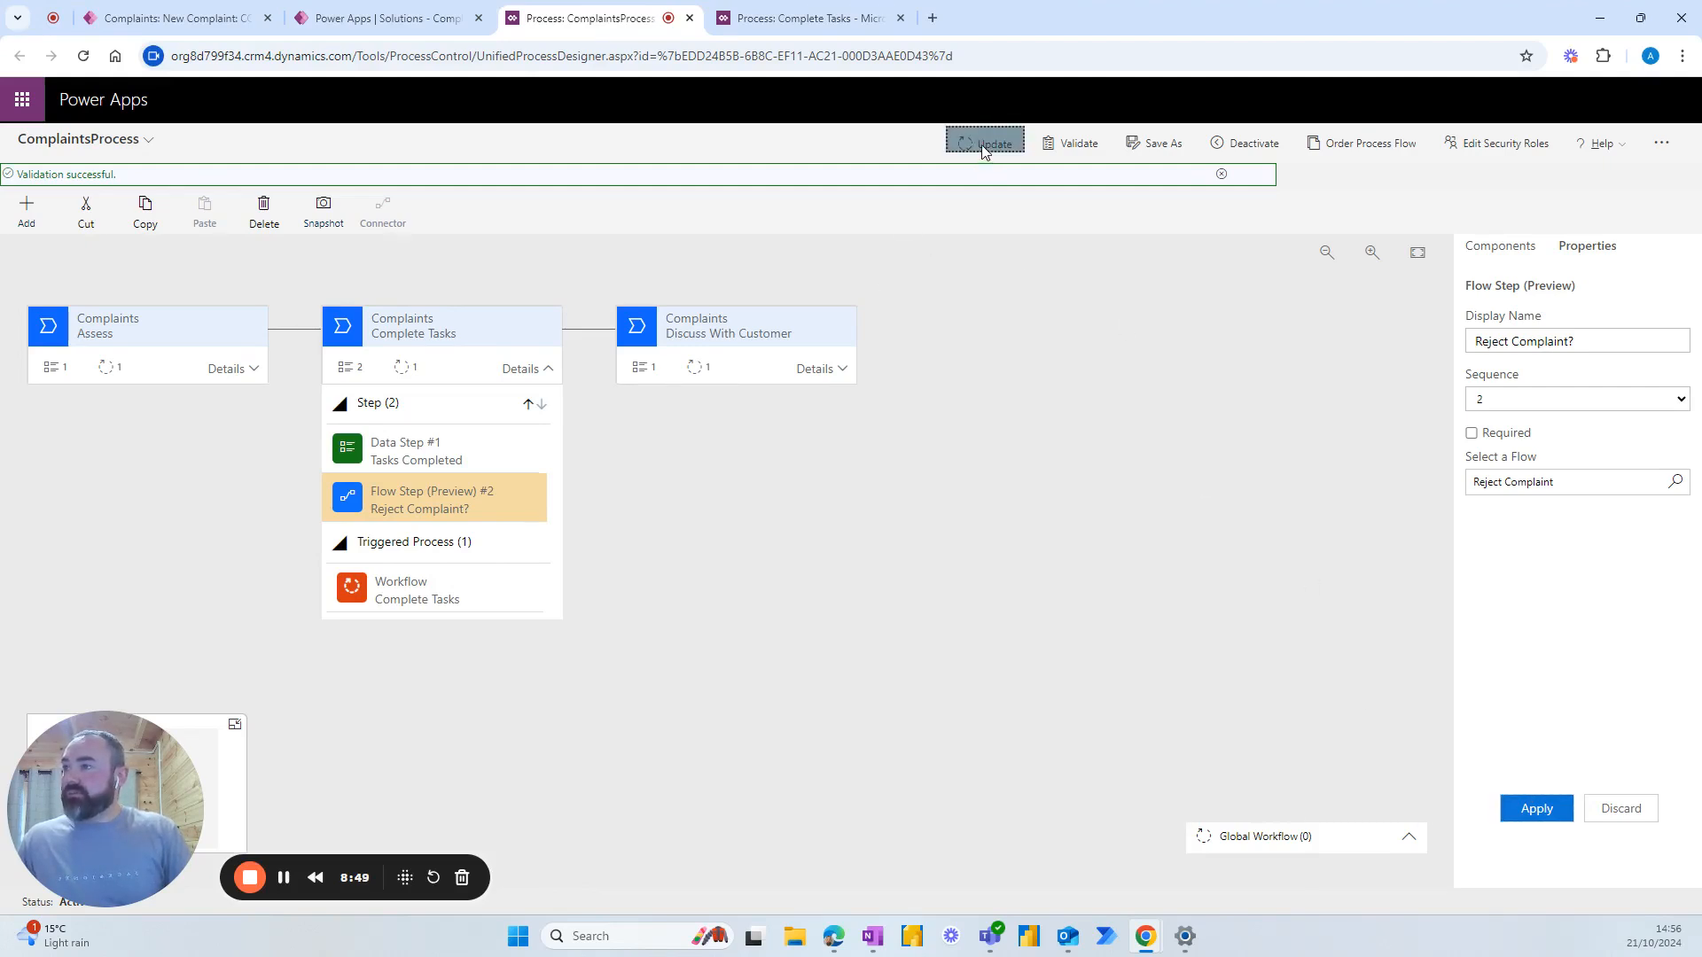
# Update the ComplaintsProcess flow and return to complaint COM0001.
pyautogui.click(985, 142)
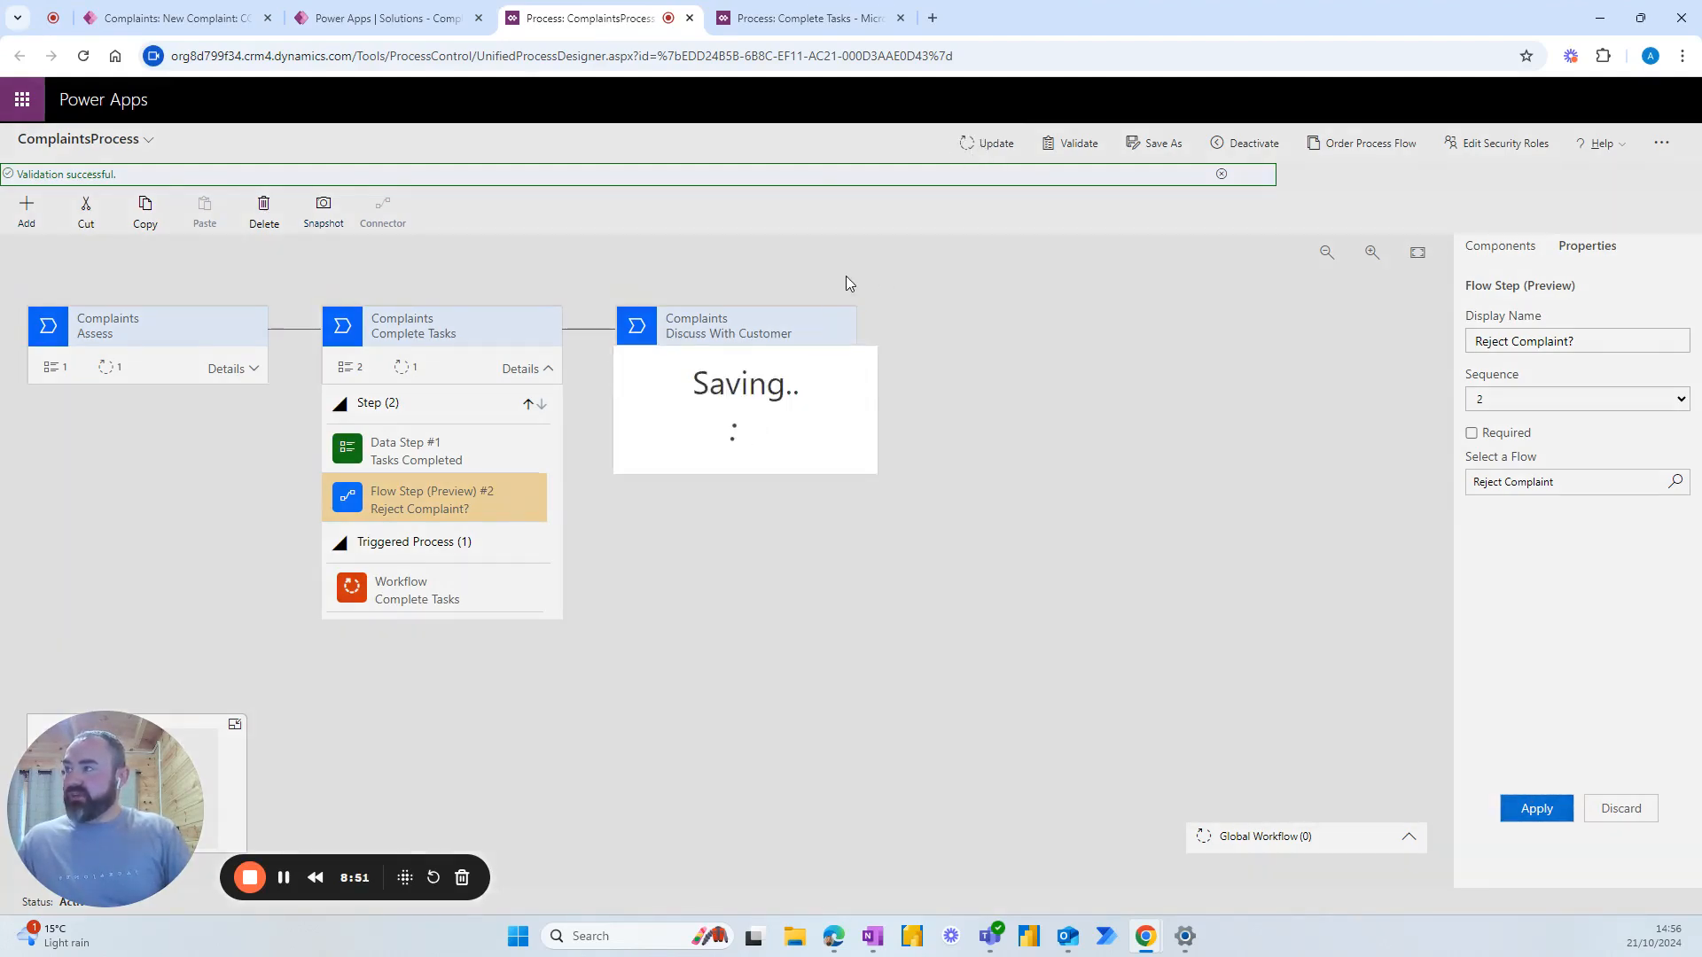
pyautogui.moveTo(729, 291)
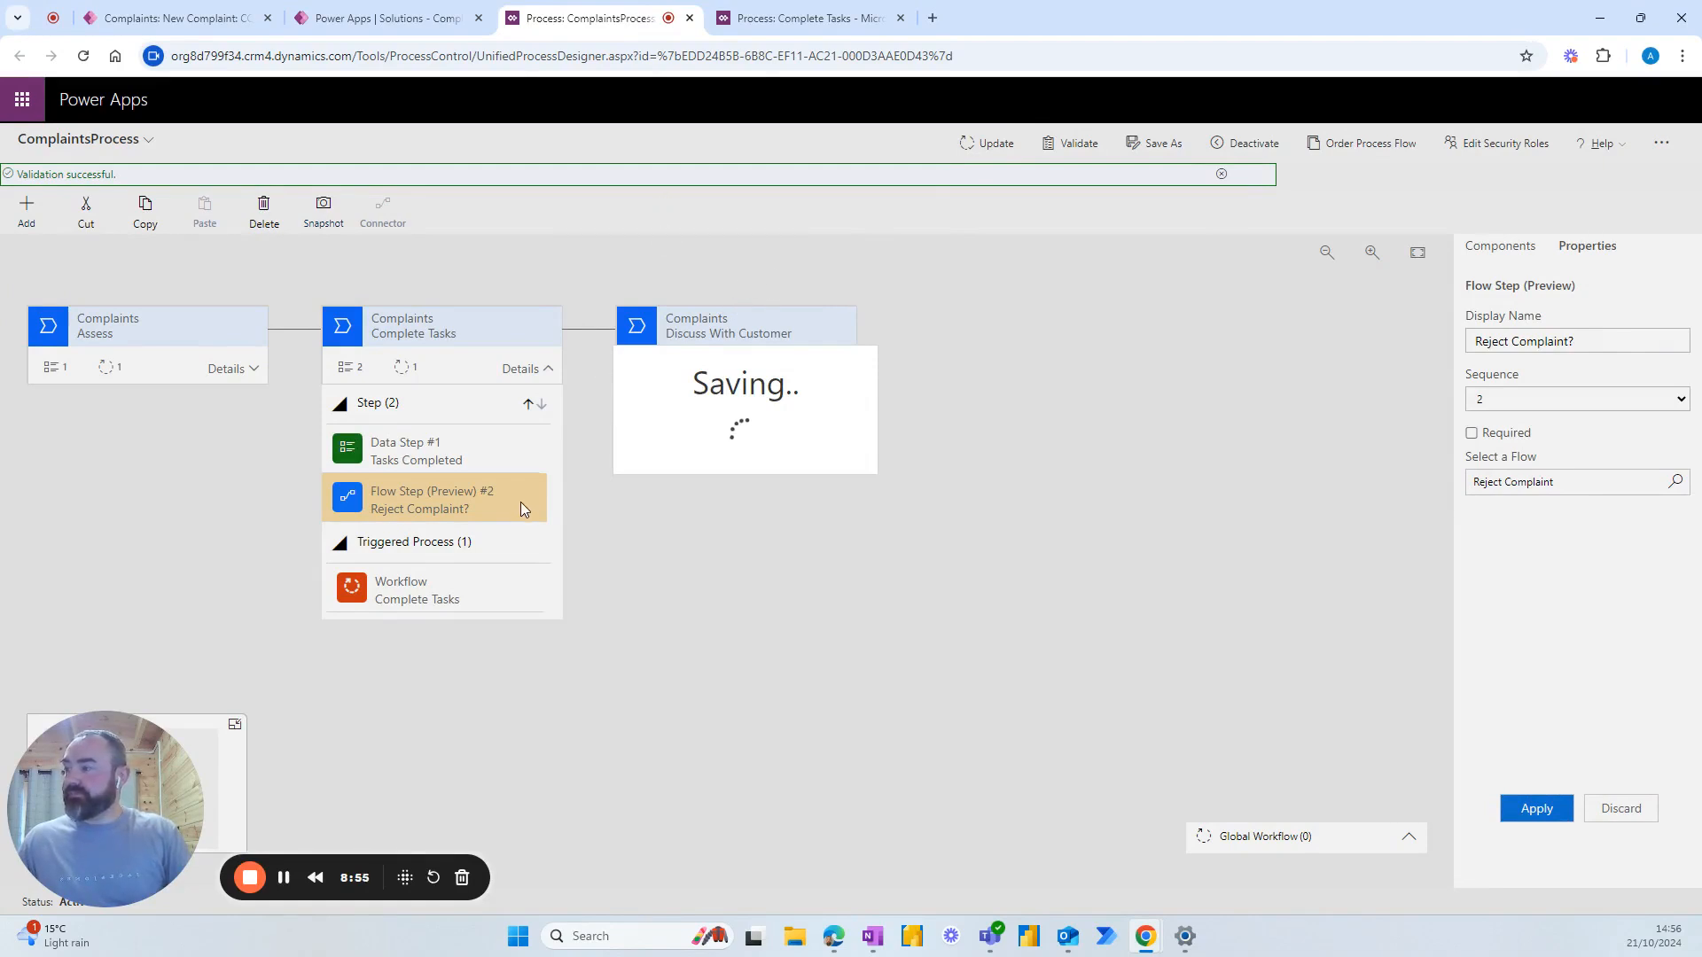
pyautogui.click(160, 18)
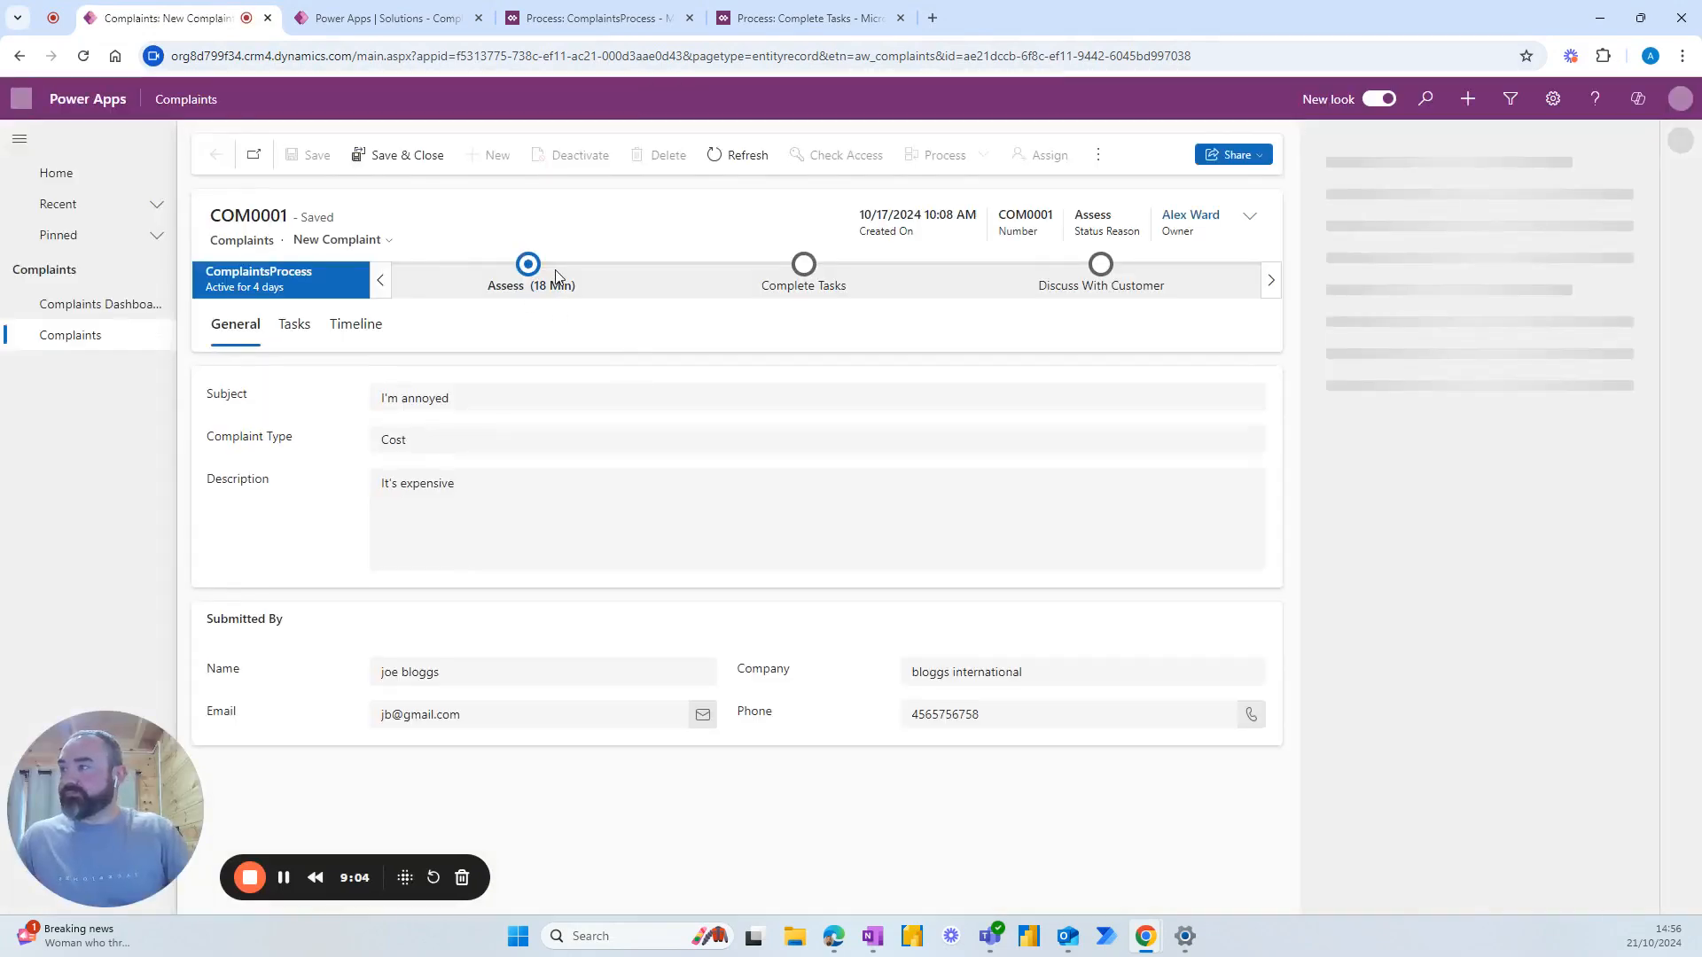
# Advance COM0001 from the Assess stage to Complete Tasks using Next Stage.
pyautogui.click(803, 266)
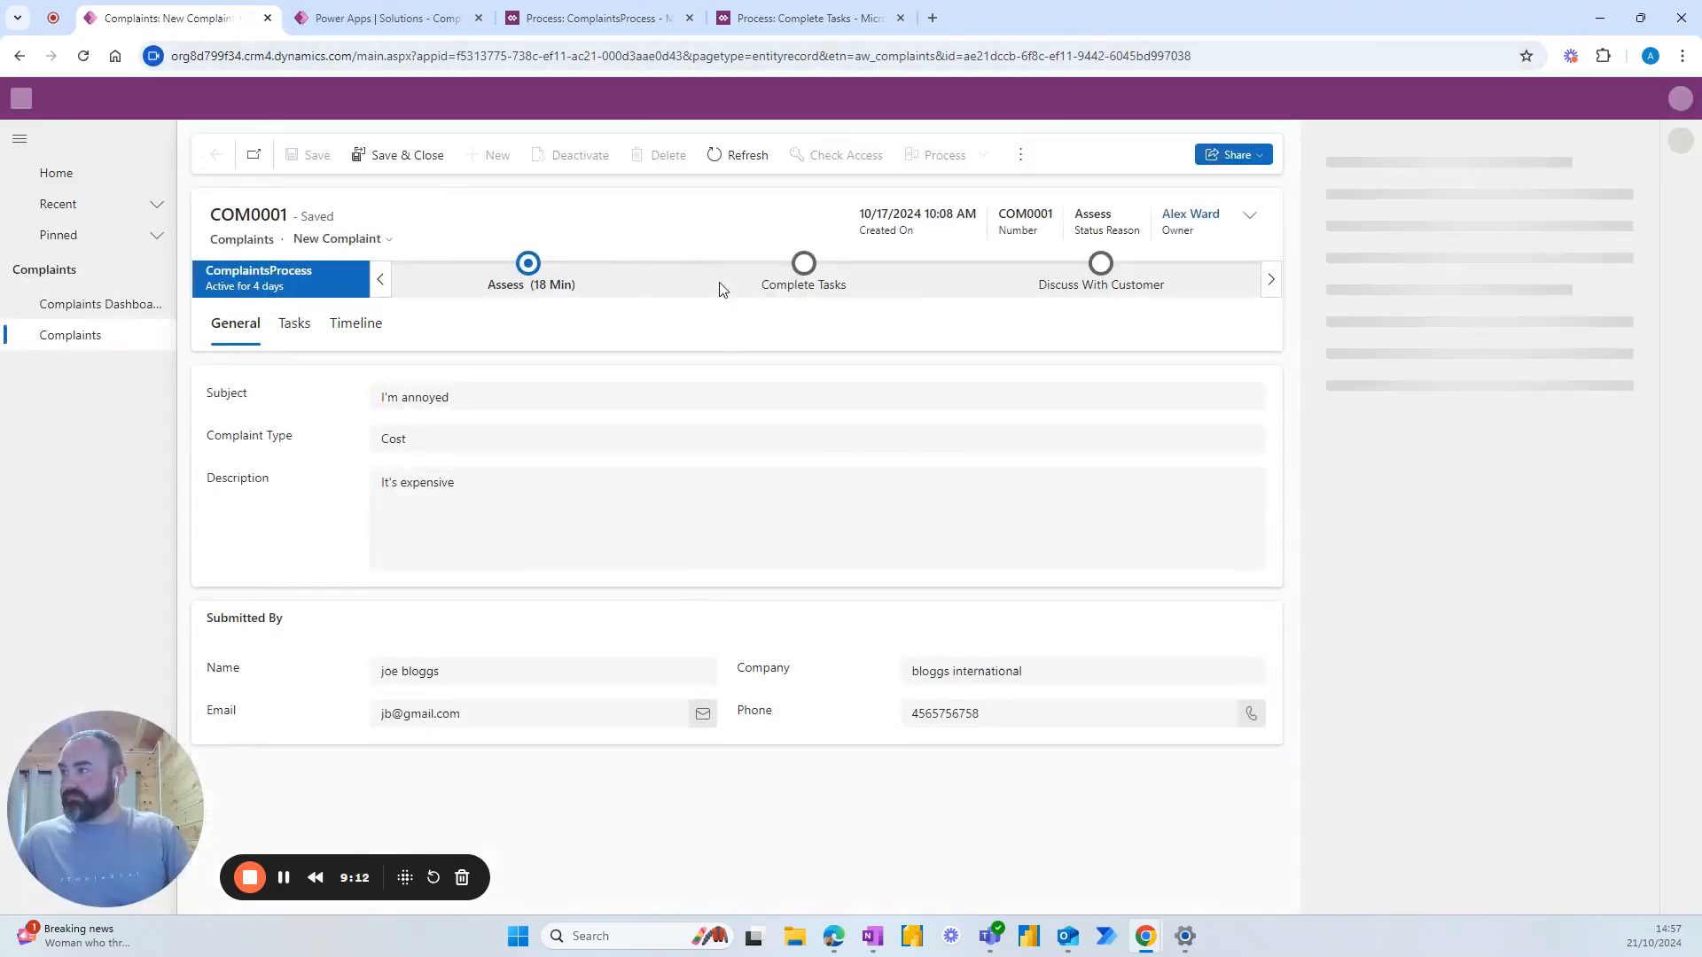
pyautogui.click(803, 271)
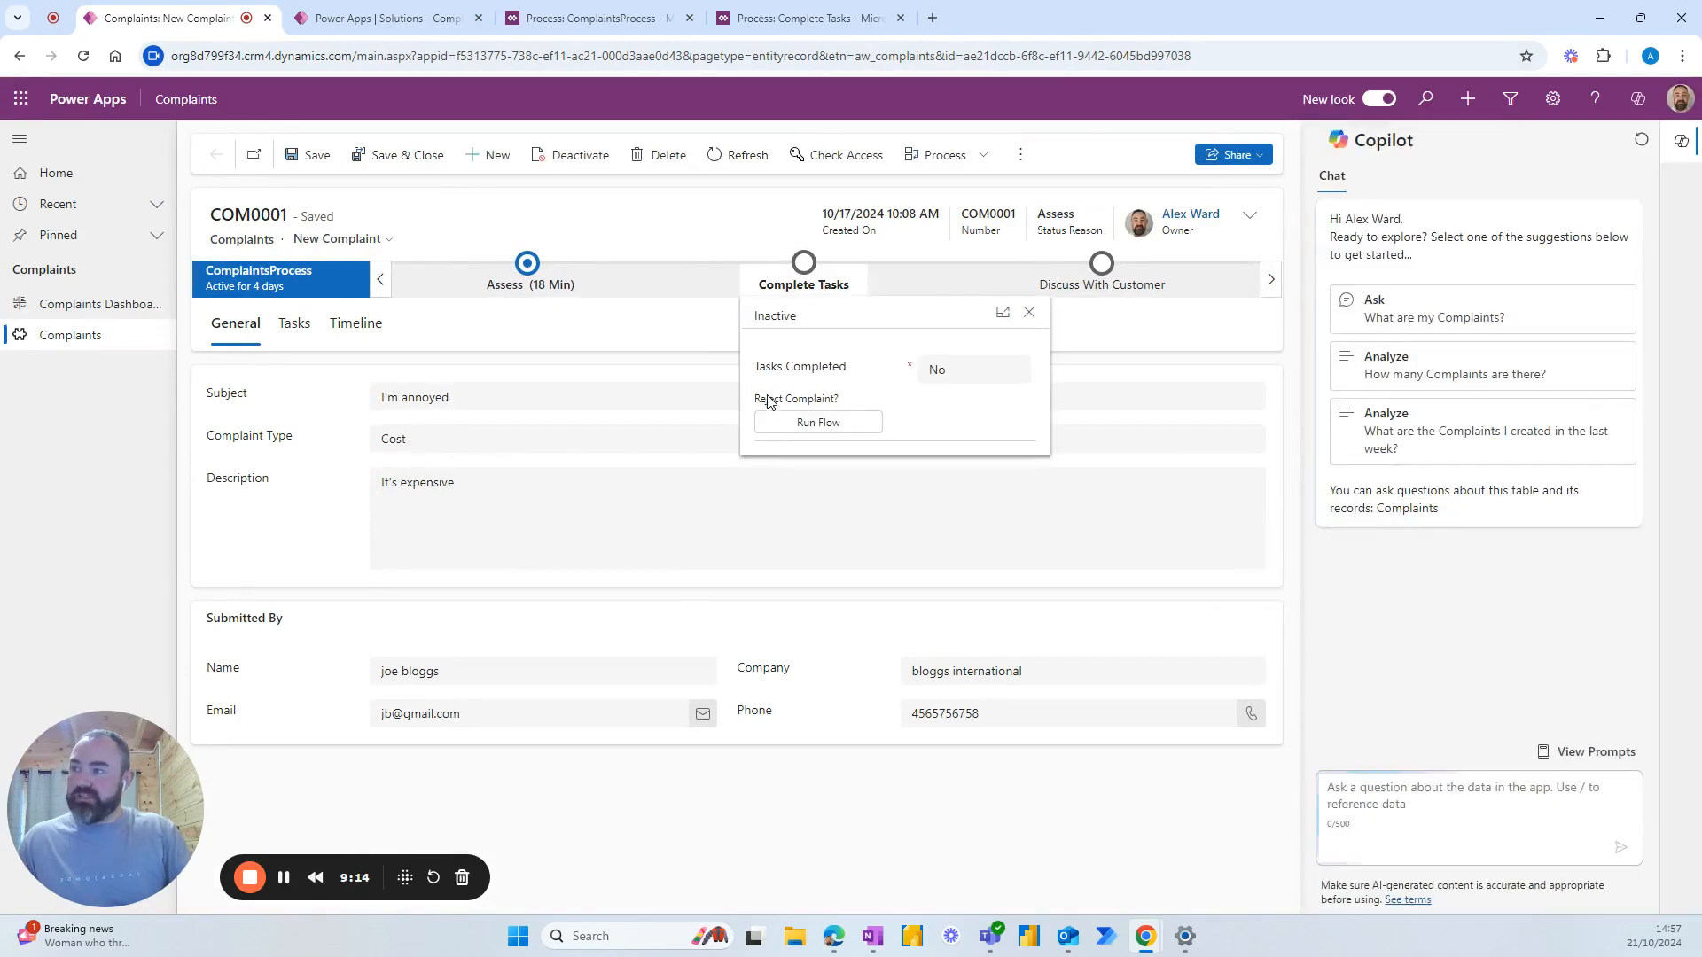
pyautogui.moveTo(578, 302)
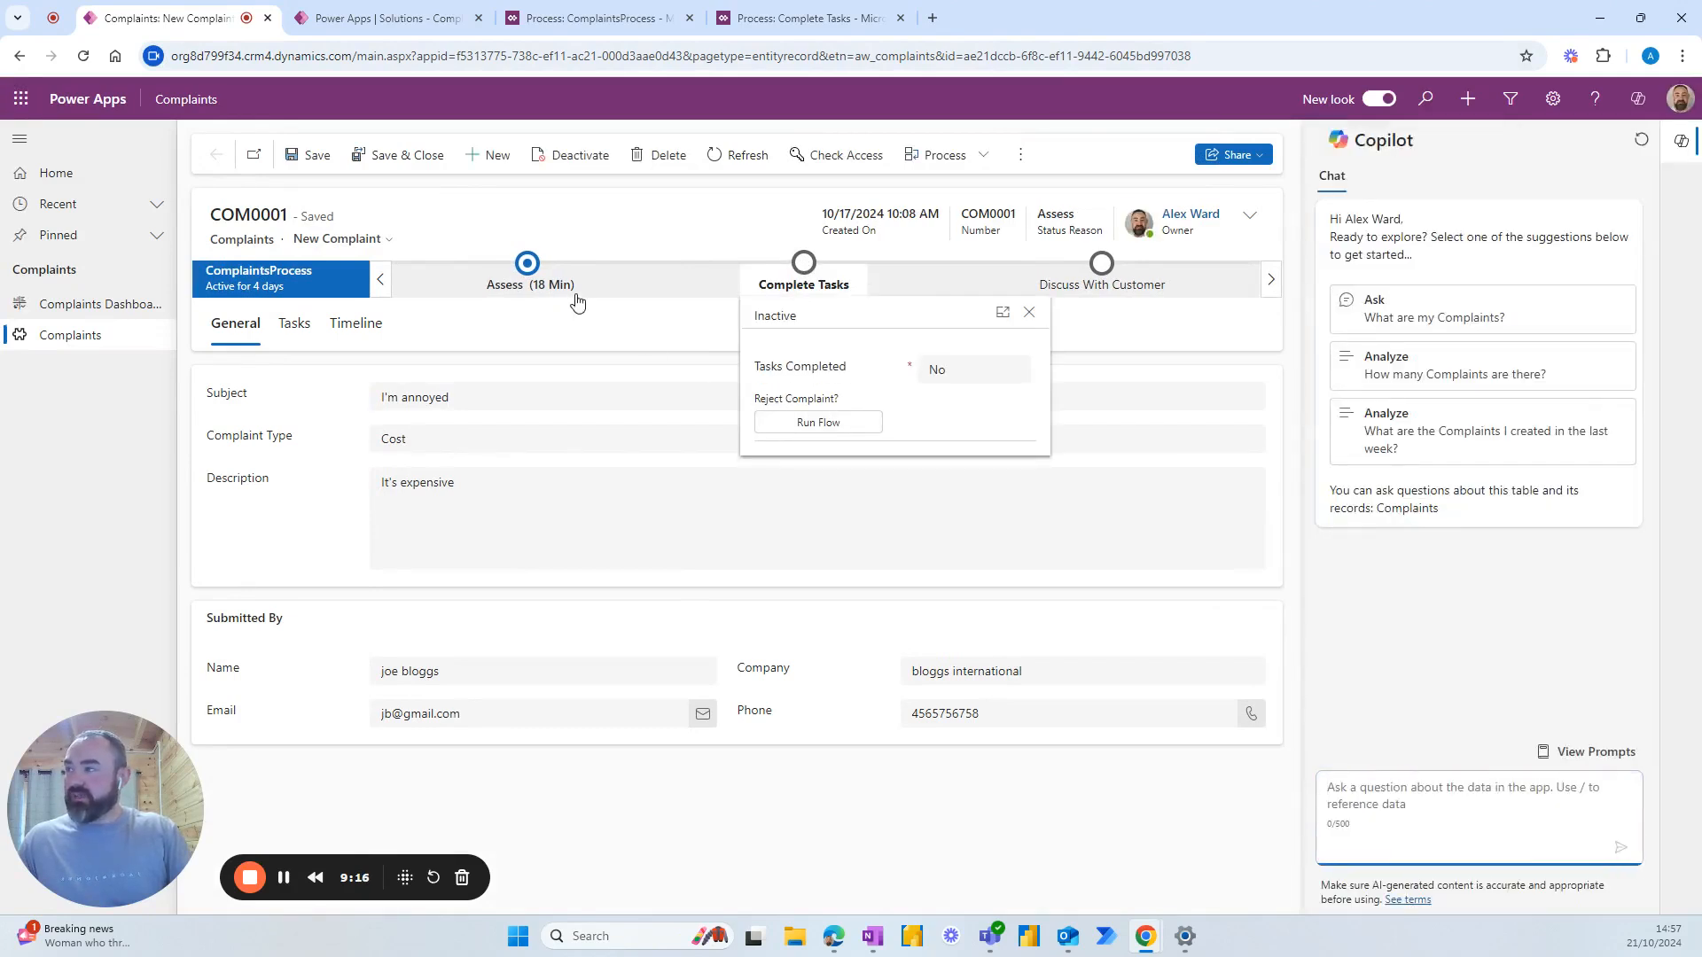
pyautogui.click(529, 265)
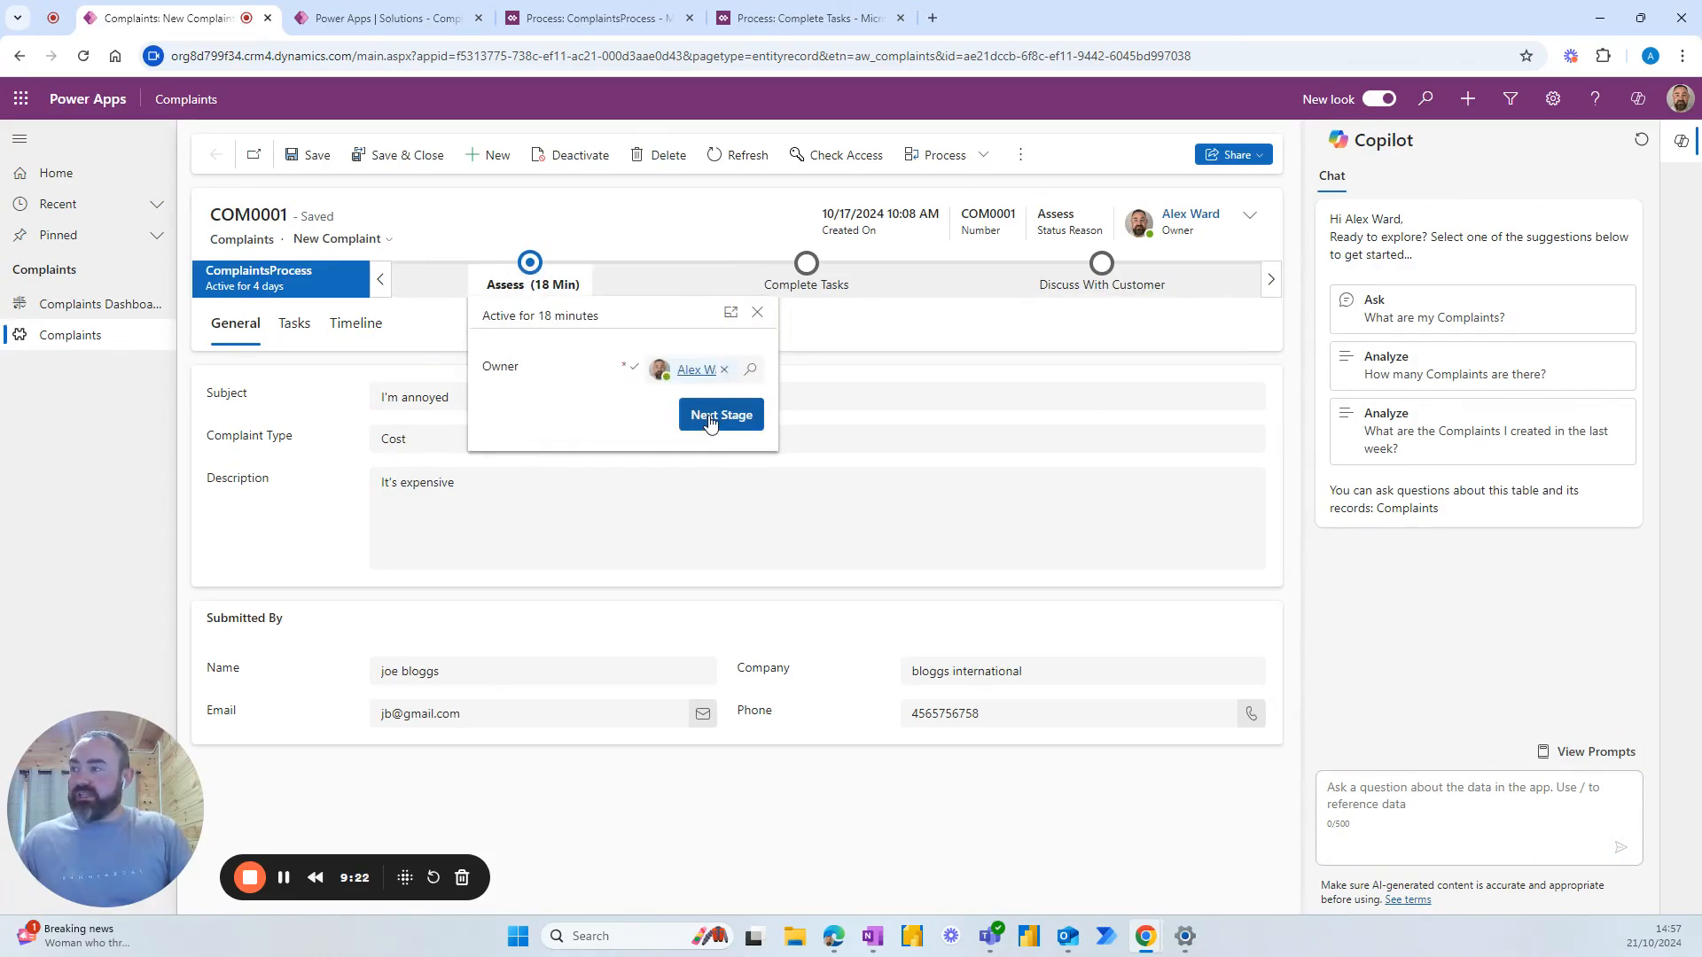
pyautogui.click(720, 415)
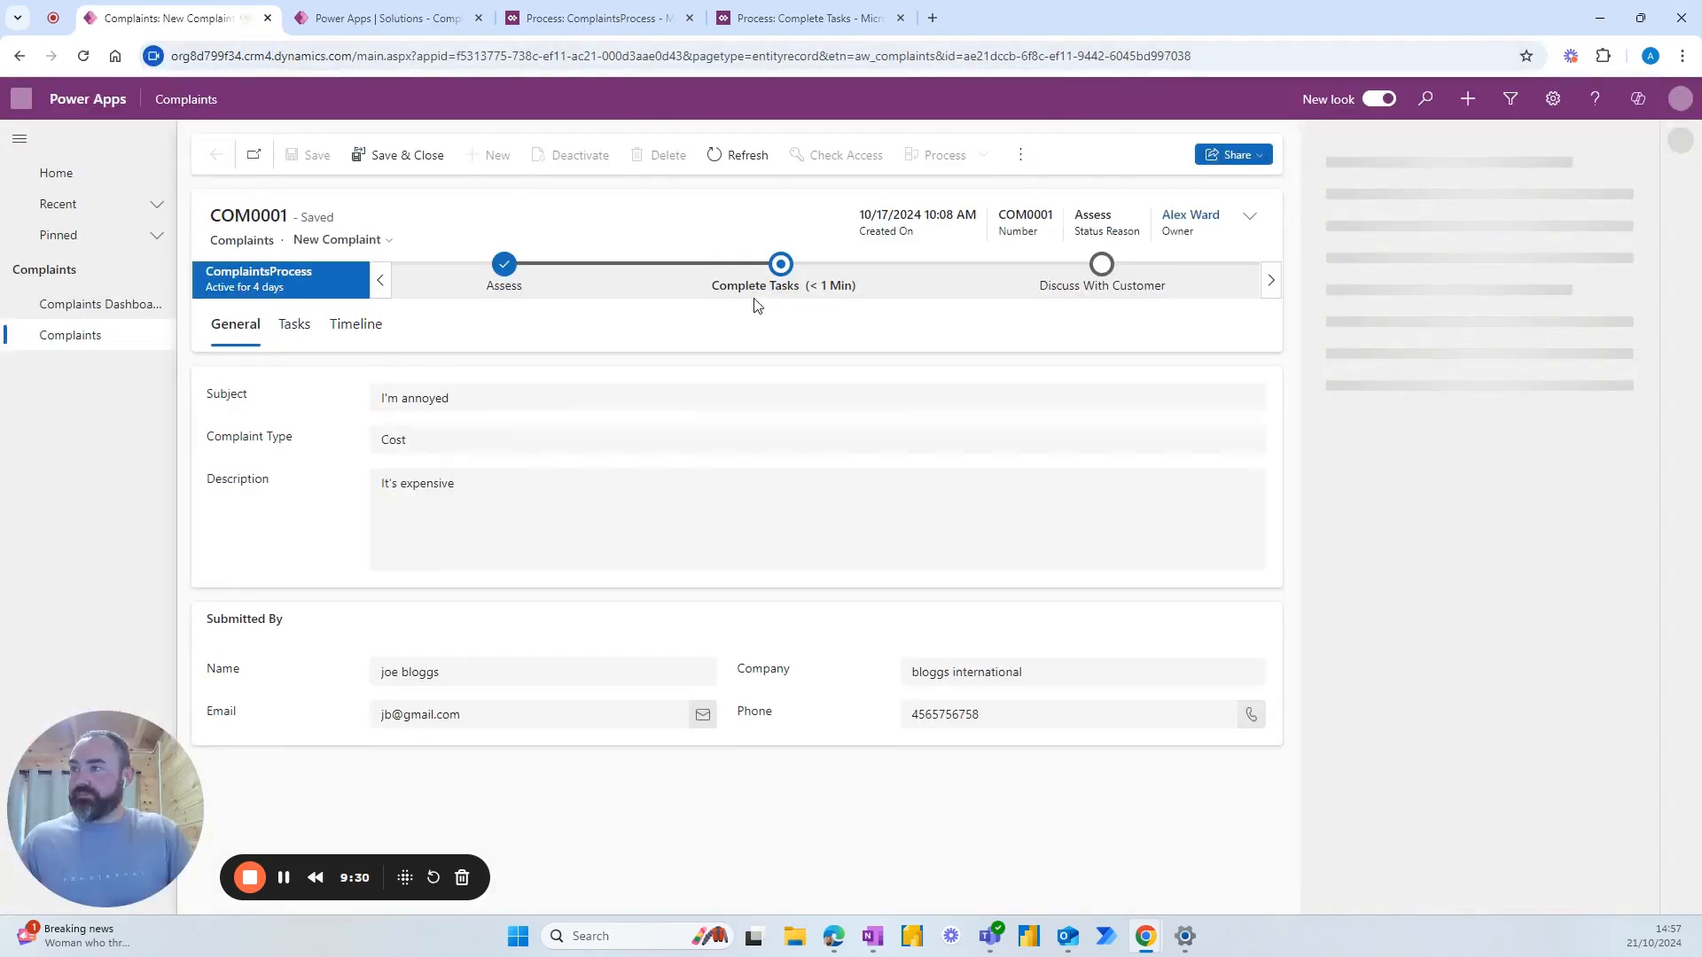
pyautogui.click(1637, 98)
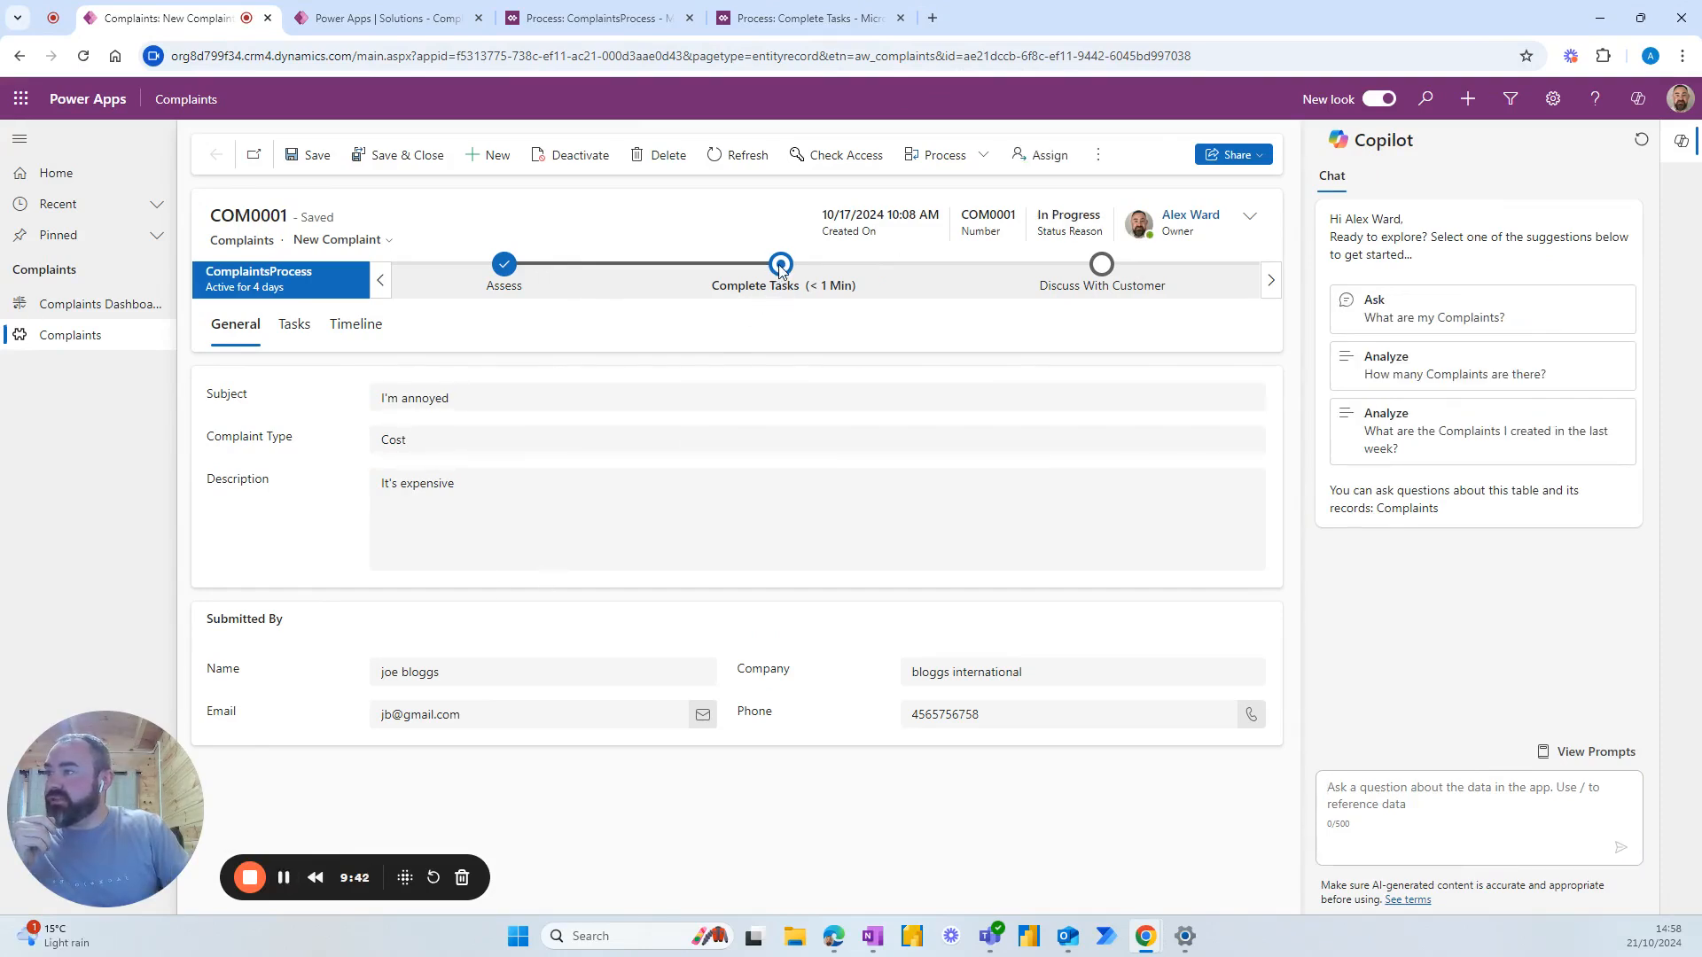
# Run the Reject Complaint? flow for COM0001 with rejection reason 'I don't fancy it'.
pyautogui.click(779, 264)
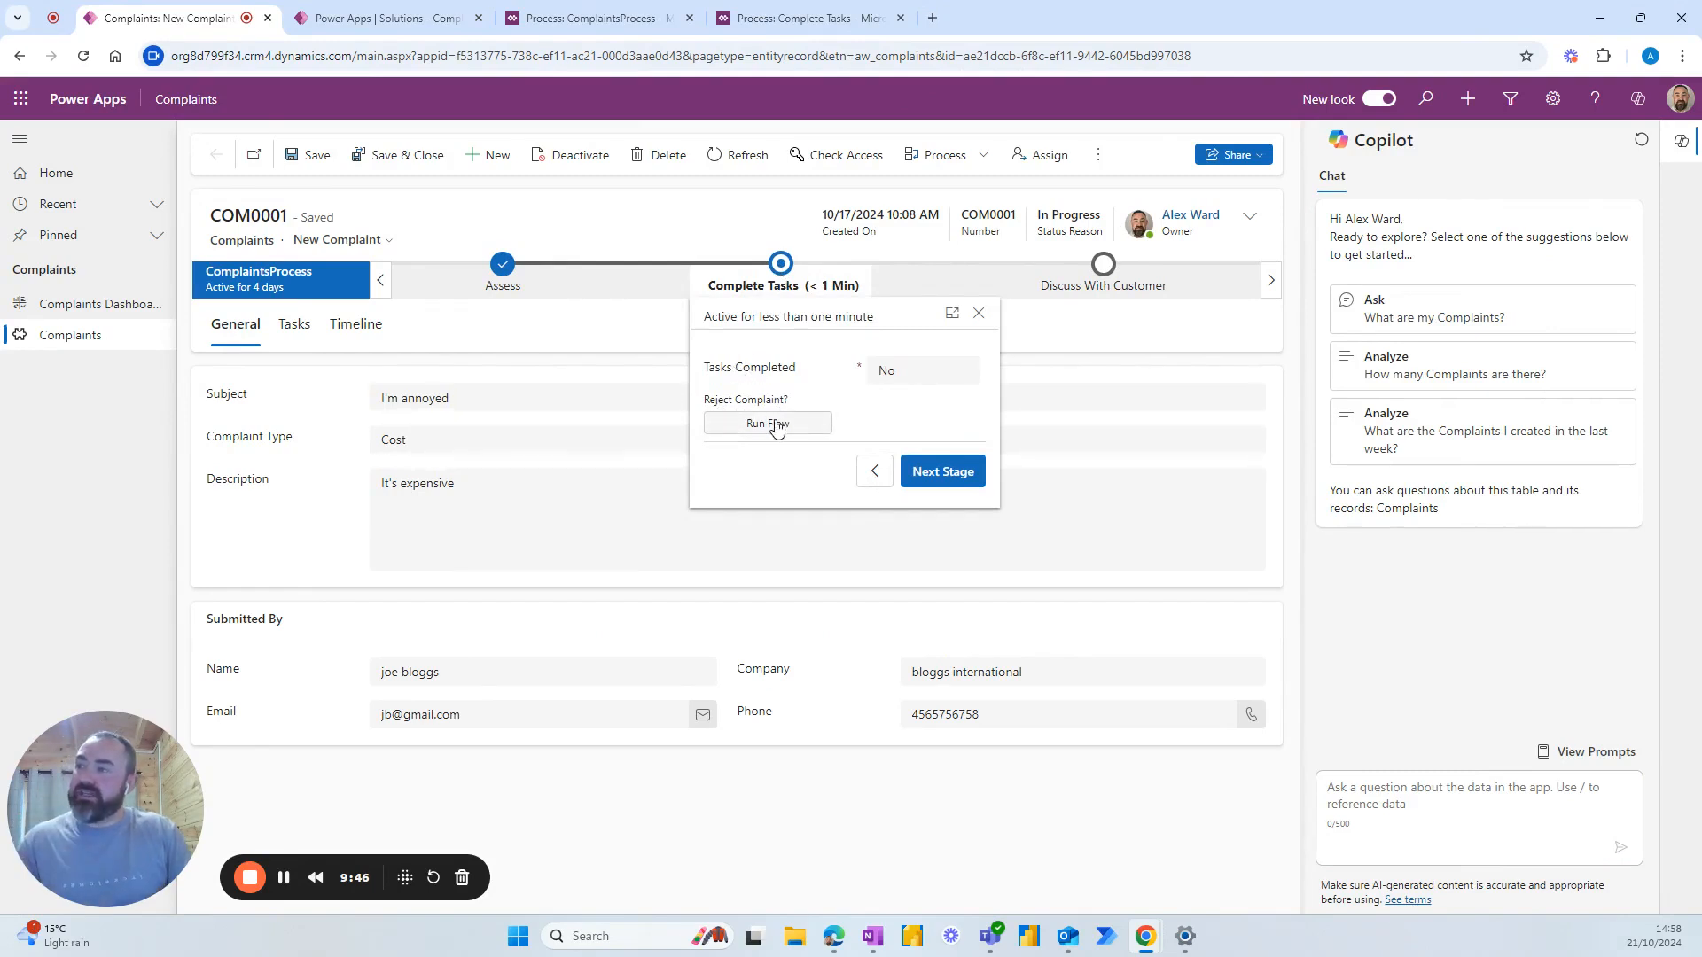
pyautogui.click(767, 422)
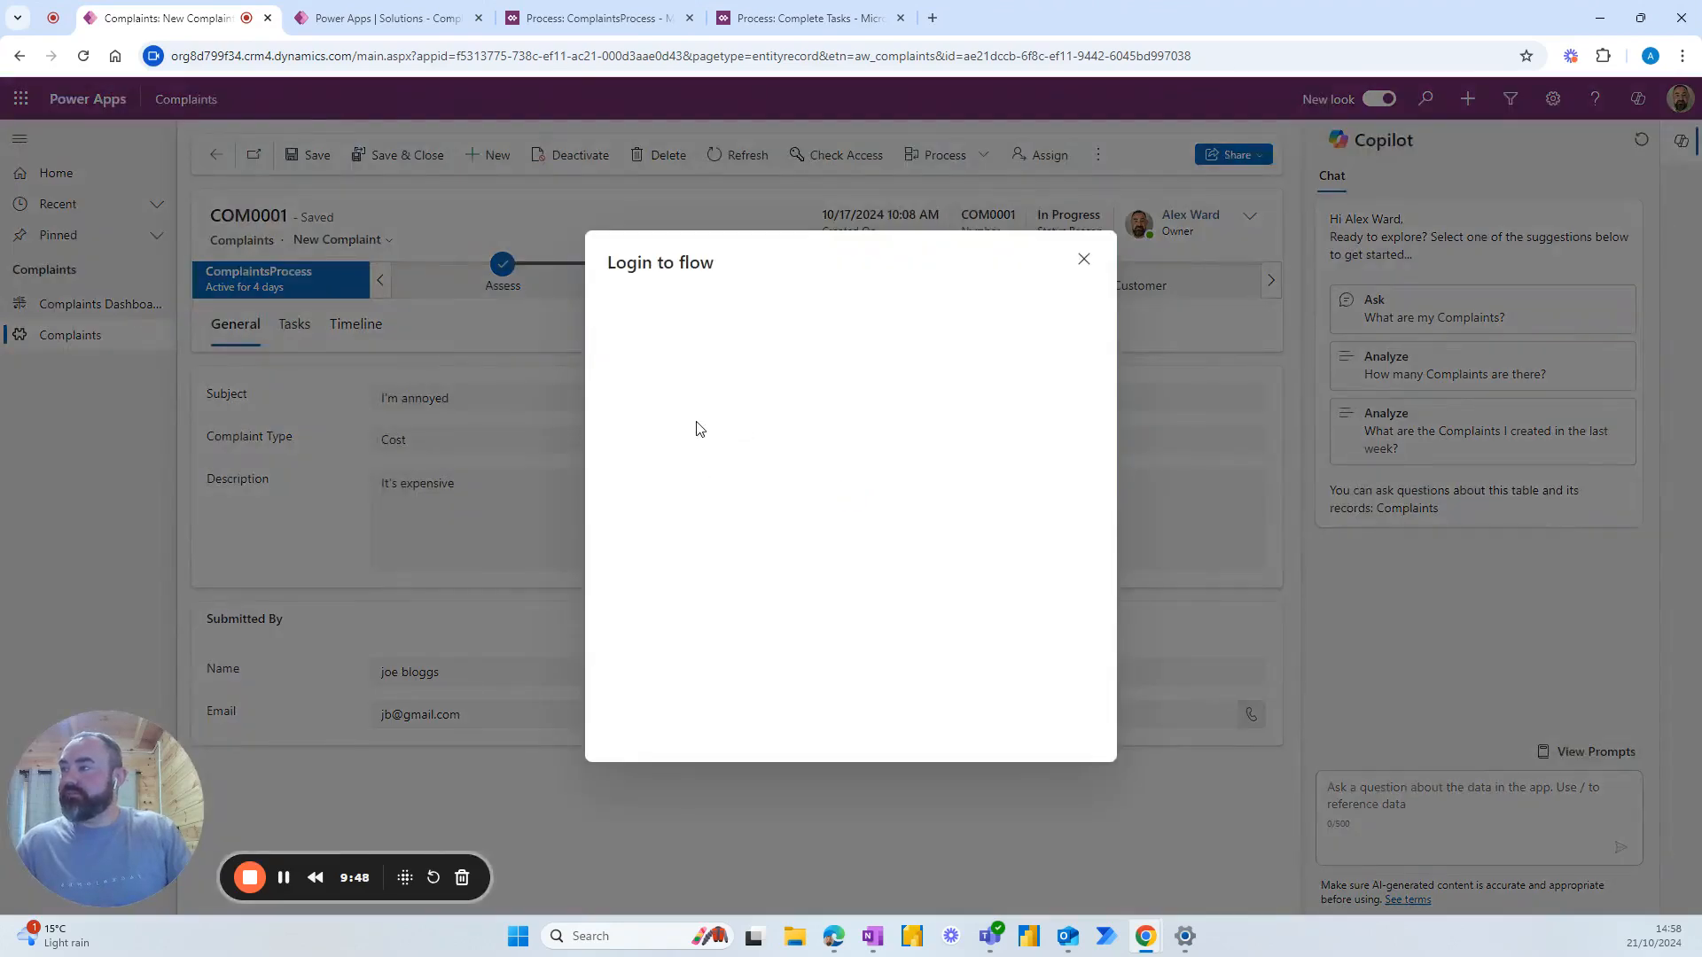
pyautogui.moveTo(732, 397)
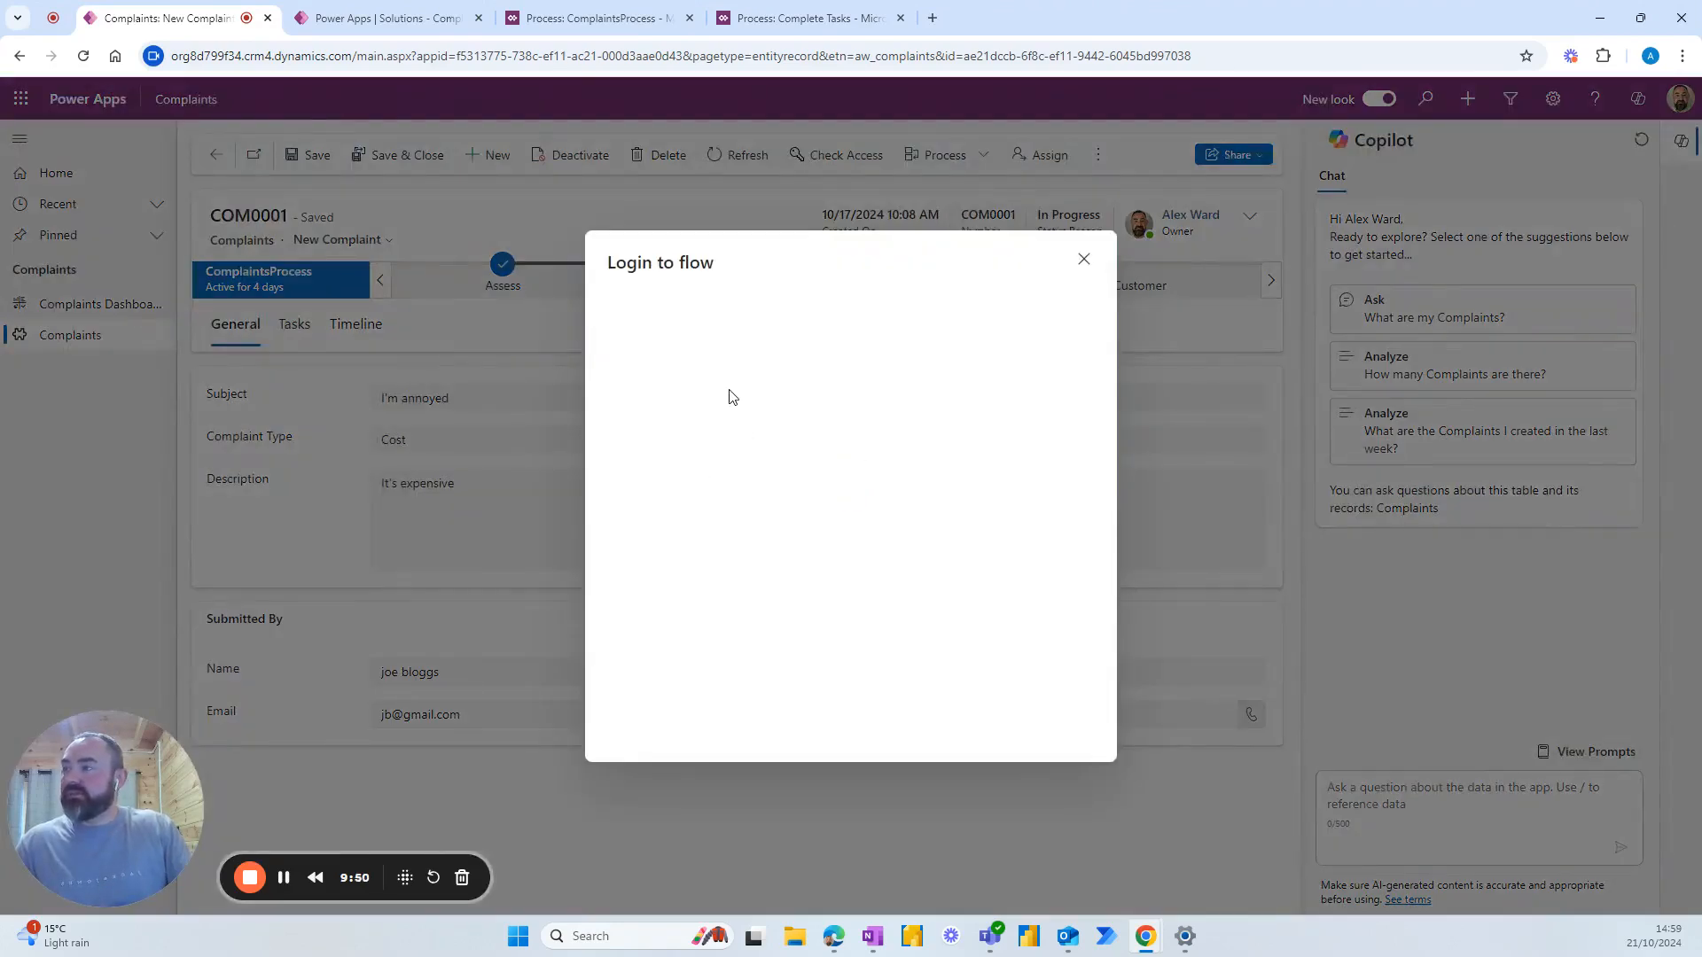
pyautogui.moveTo(749, 408)
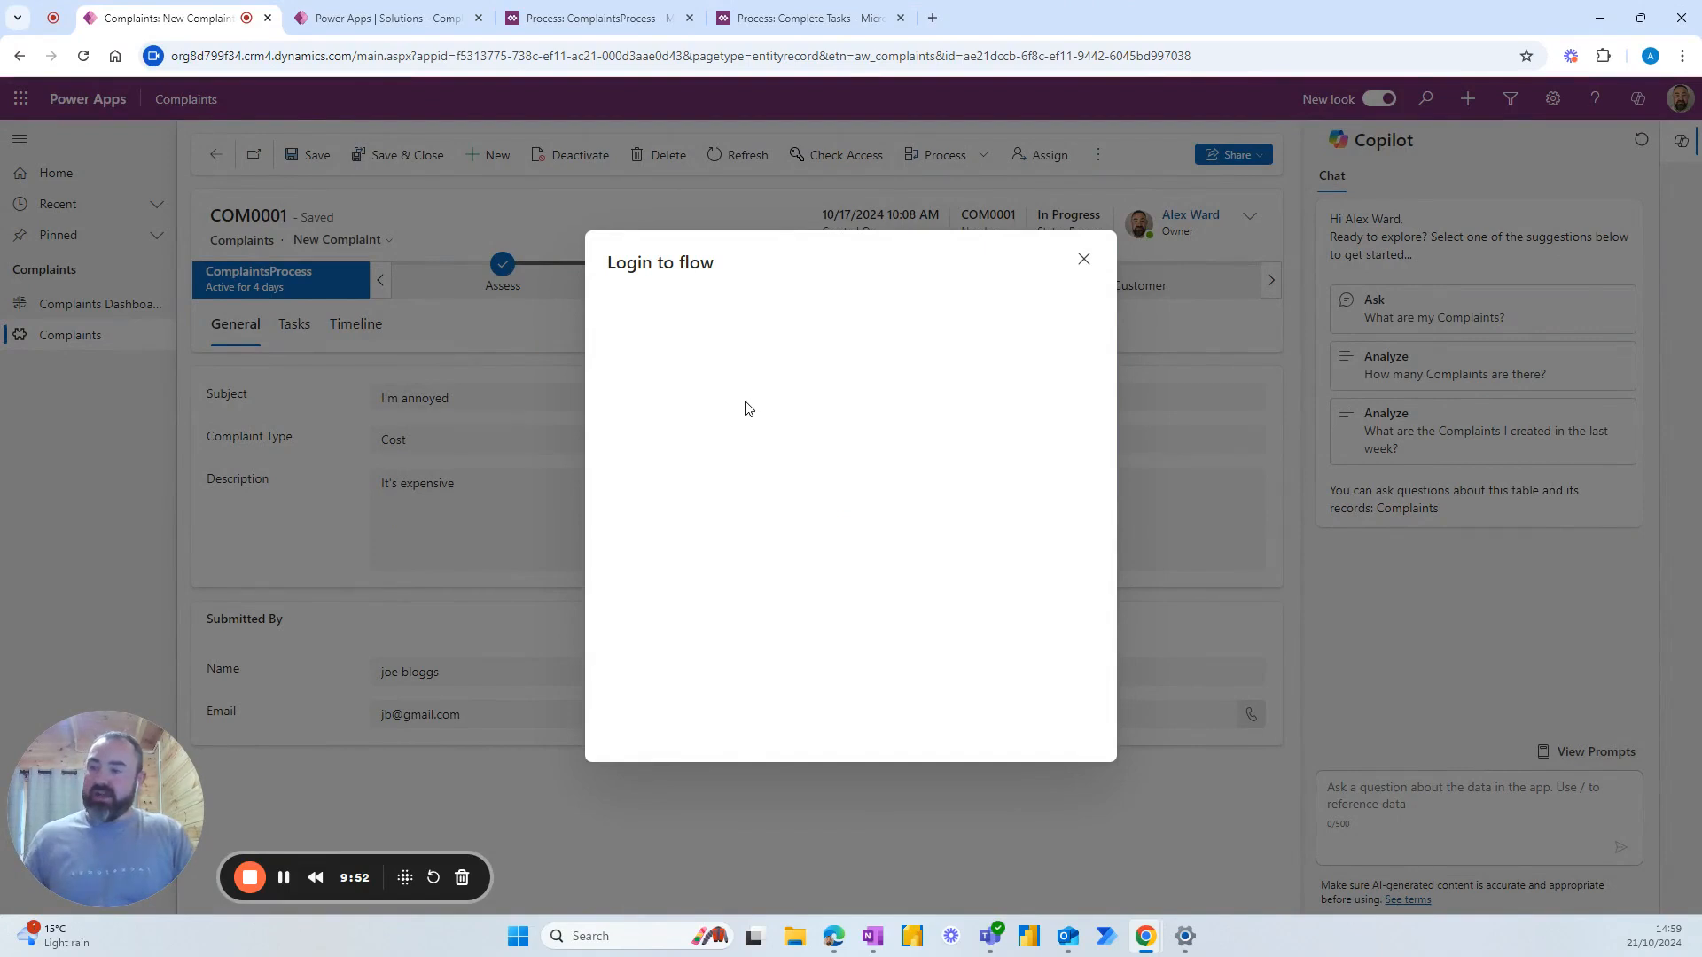
pyautogui.moveTo(755, 391)
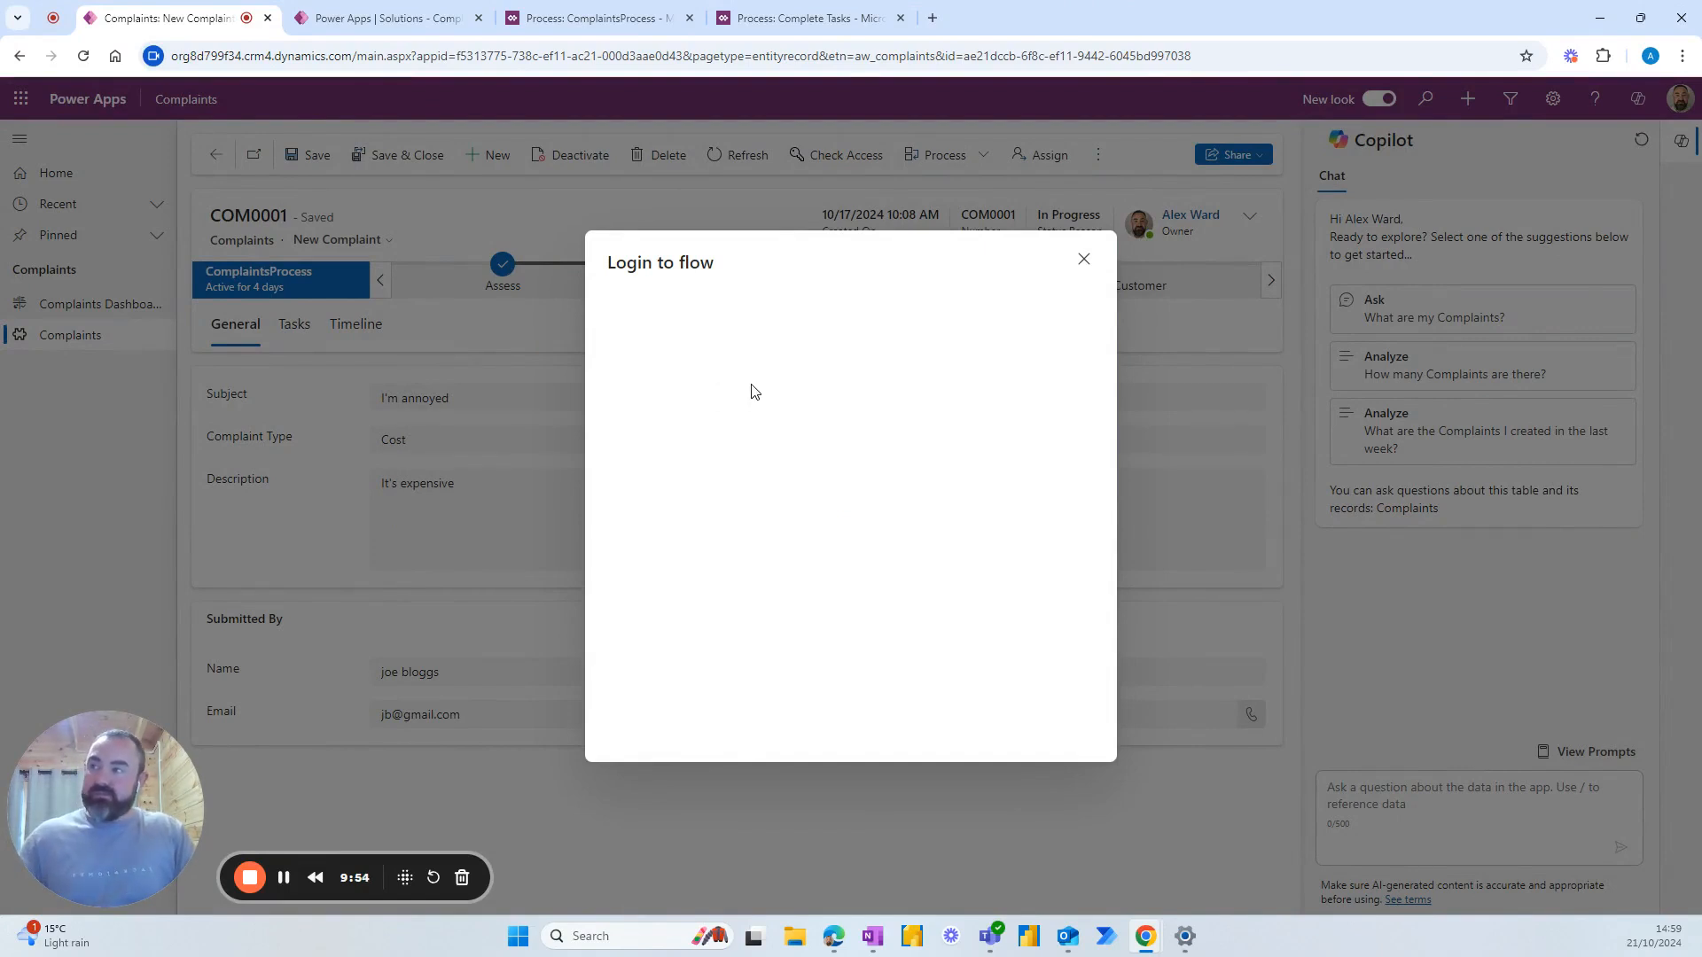
pyautogui.moveTo(760, 404)
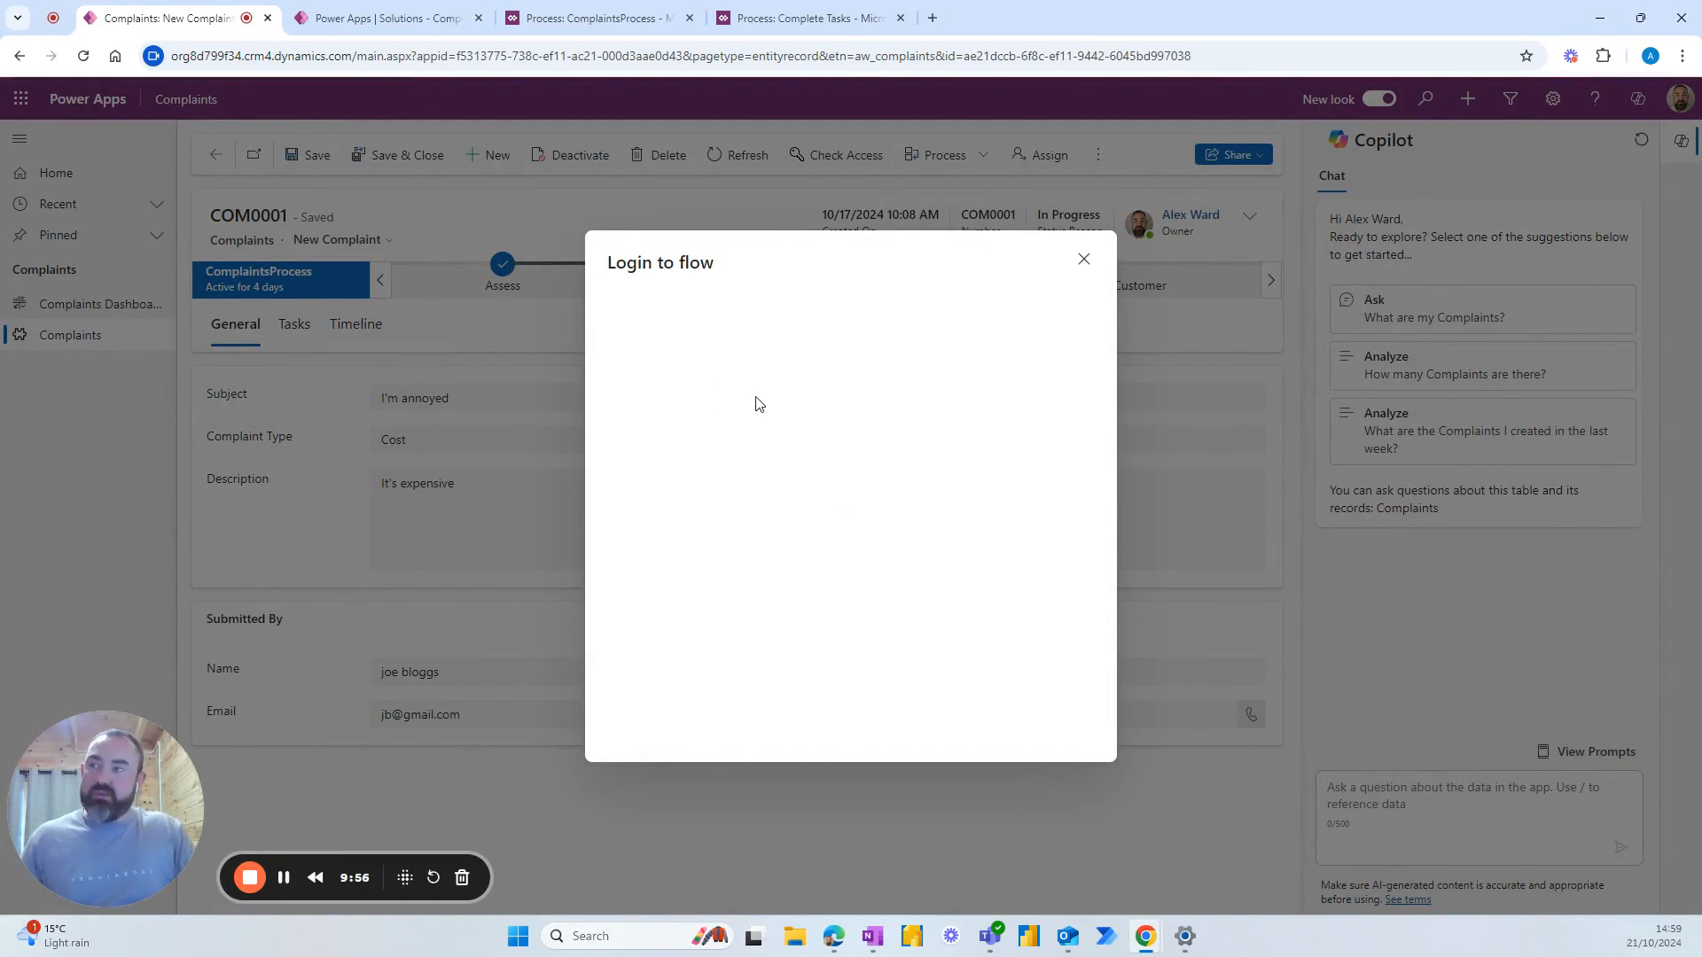
pyautogui.moveTo(762, 398)
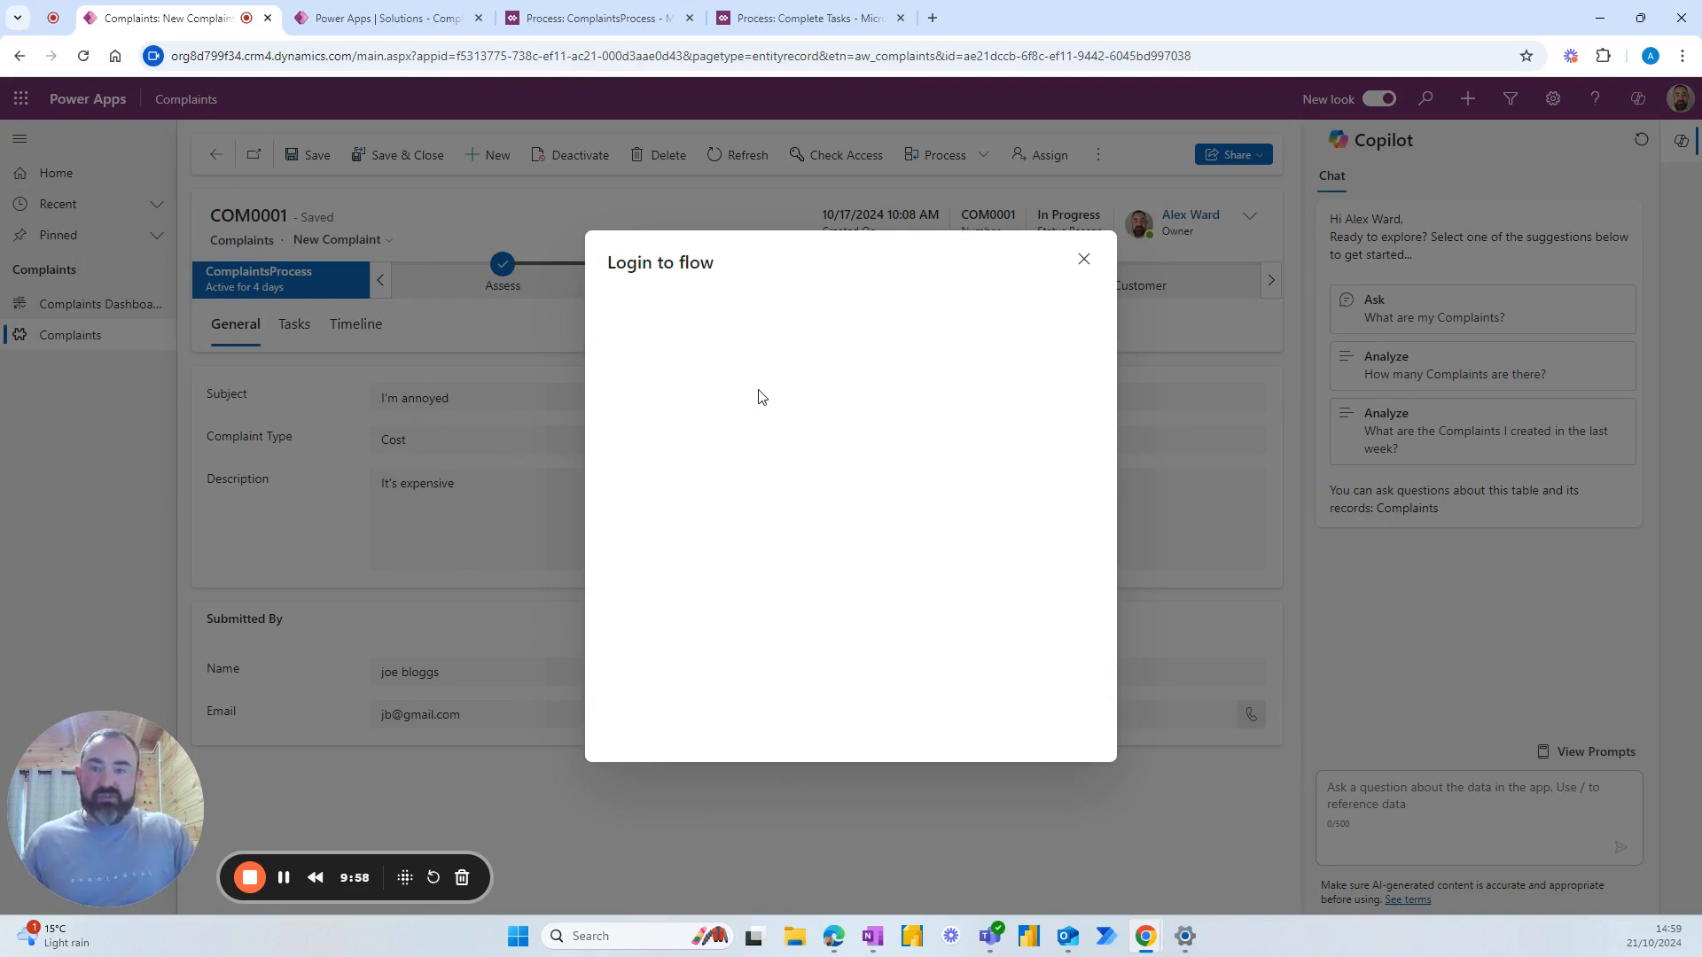
pyautogui.moveTo(803, 402)
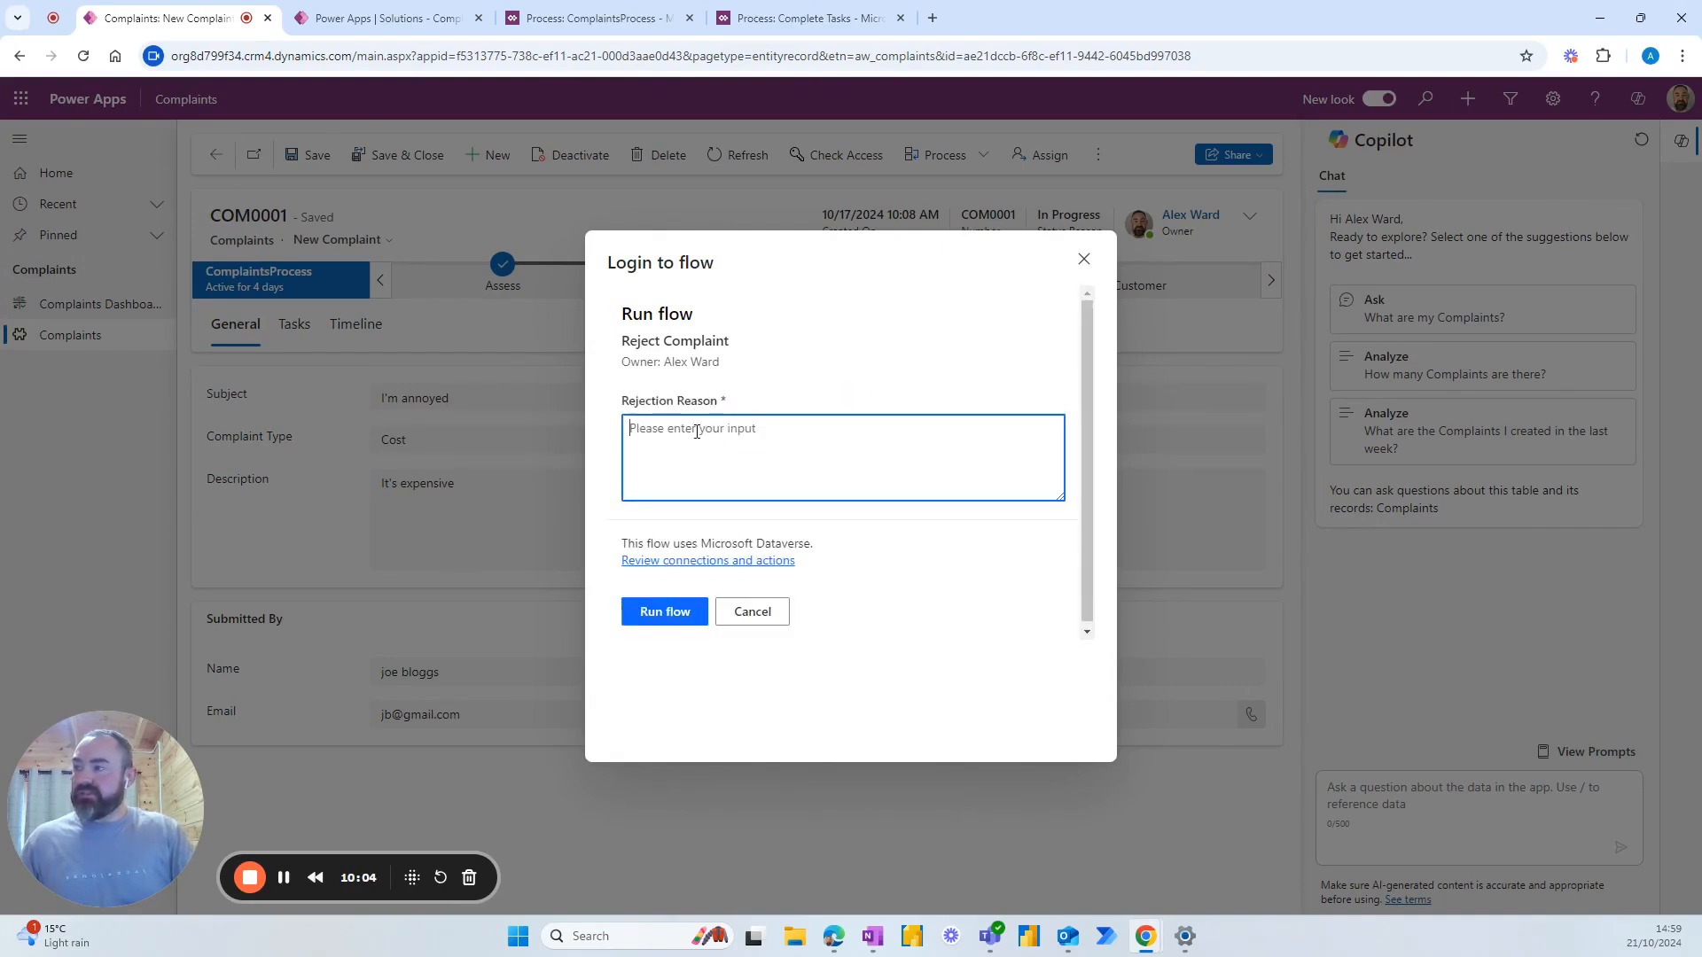
pyautogui.write("I don't fancy it")
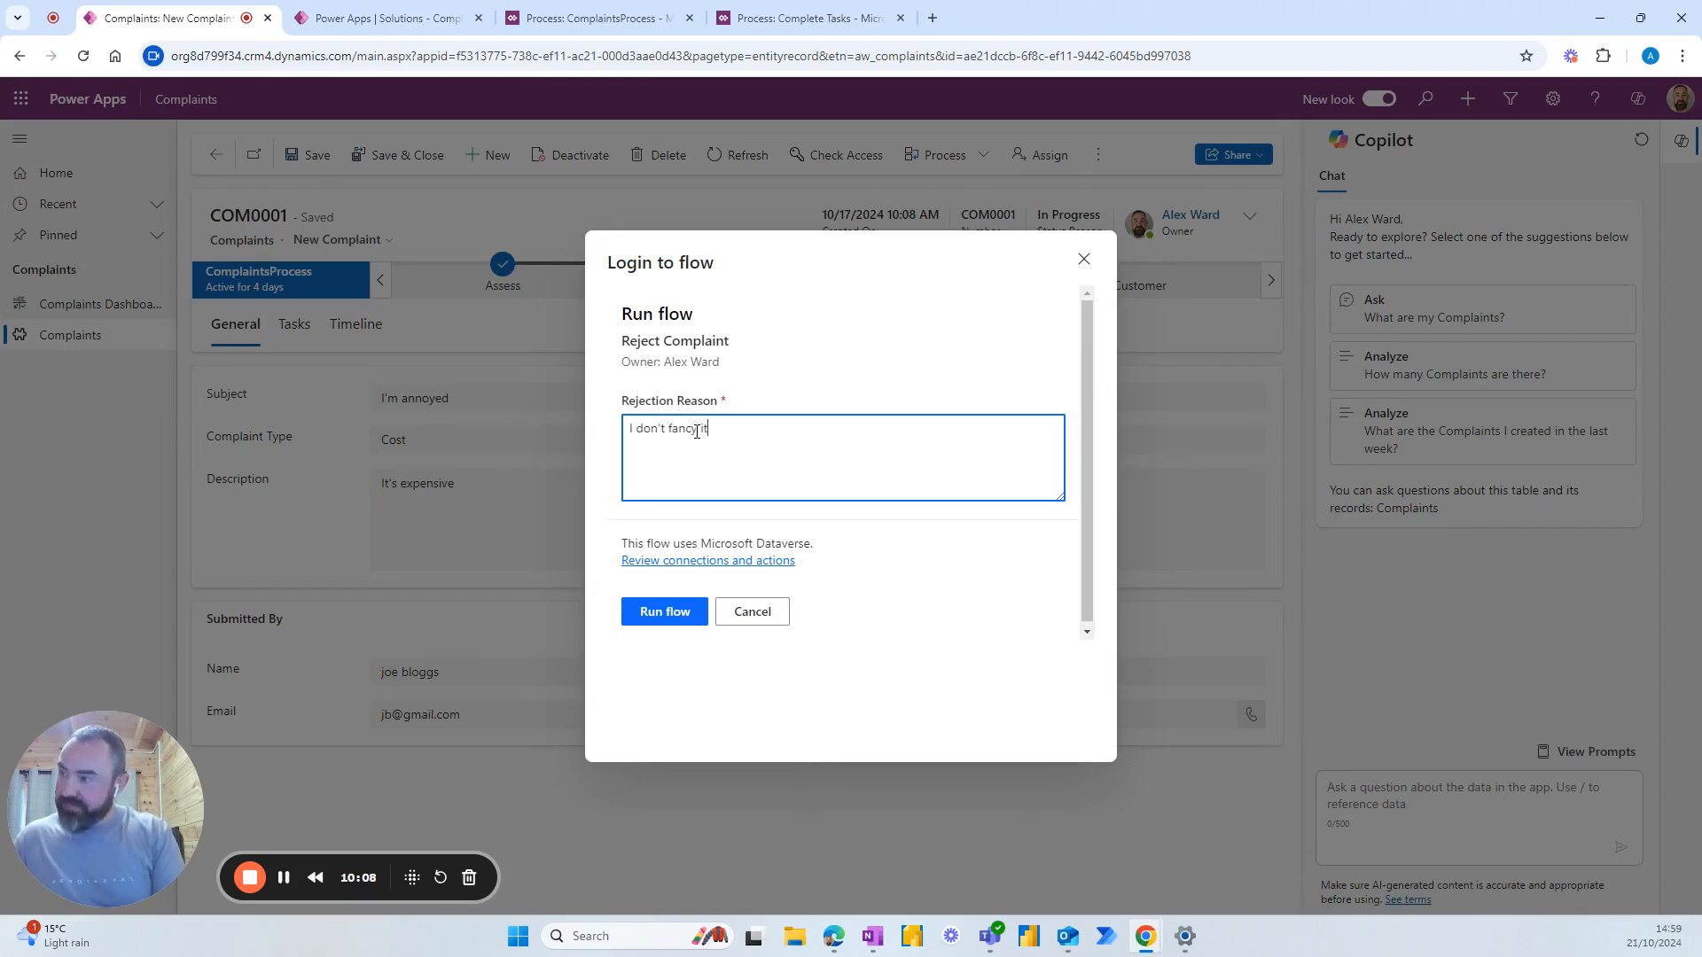
pyautogui.click(664, 611)
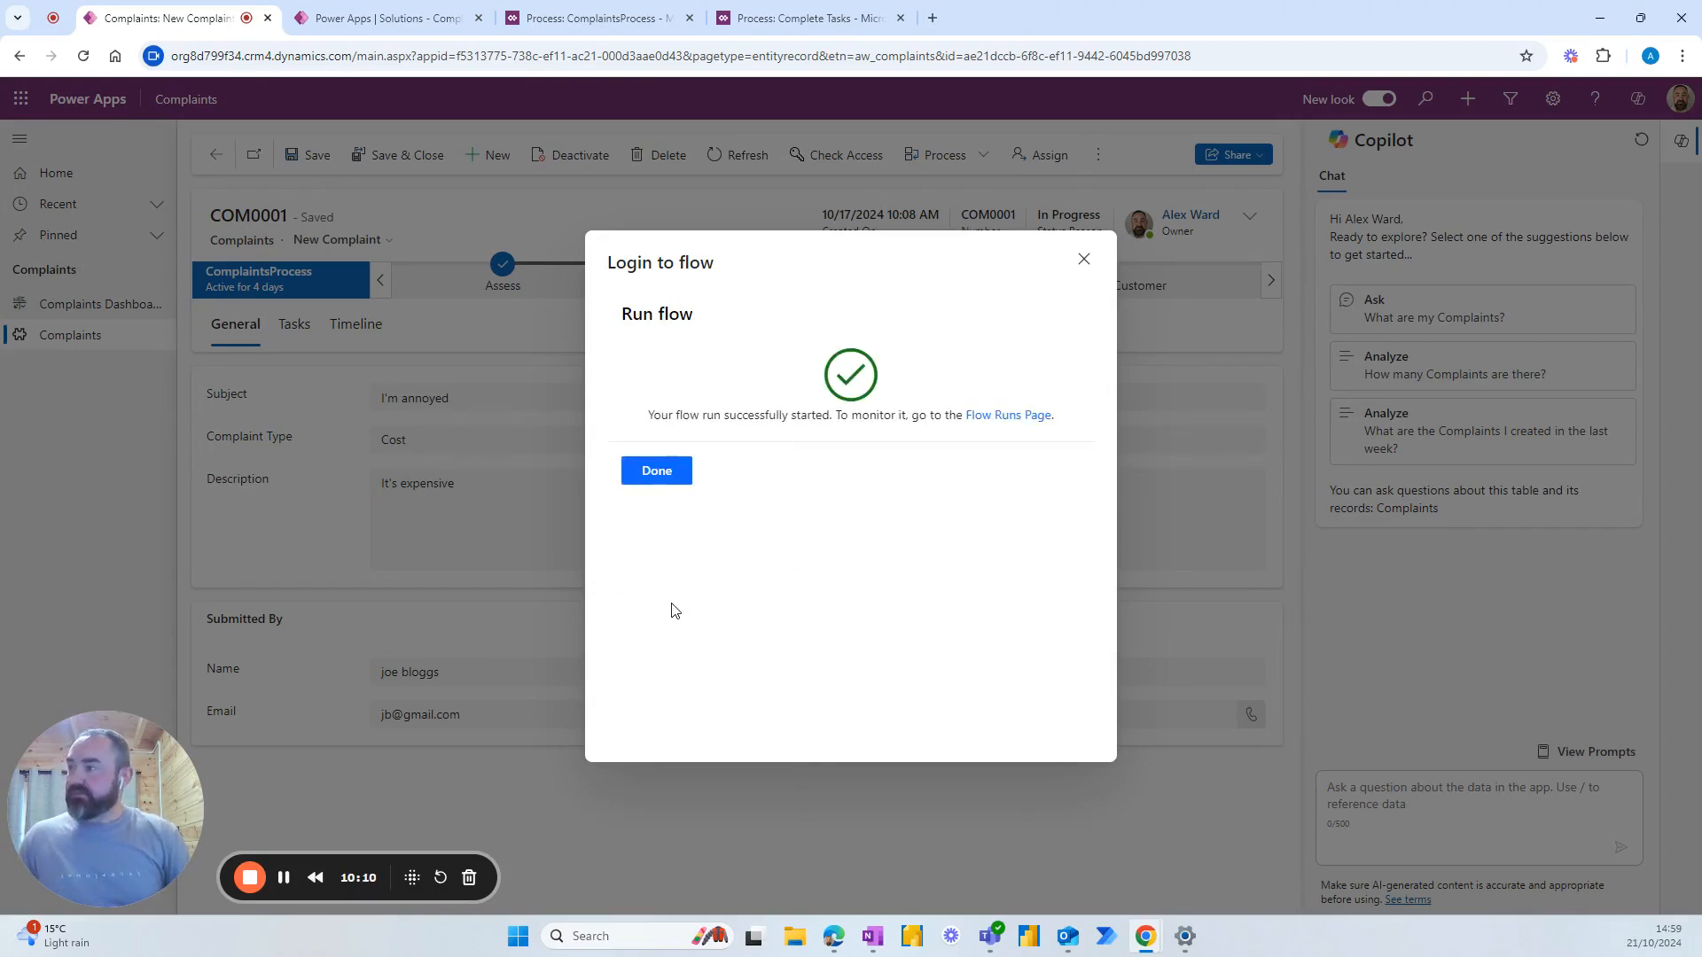
pyautogui.click(655, 471)
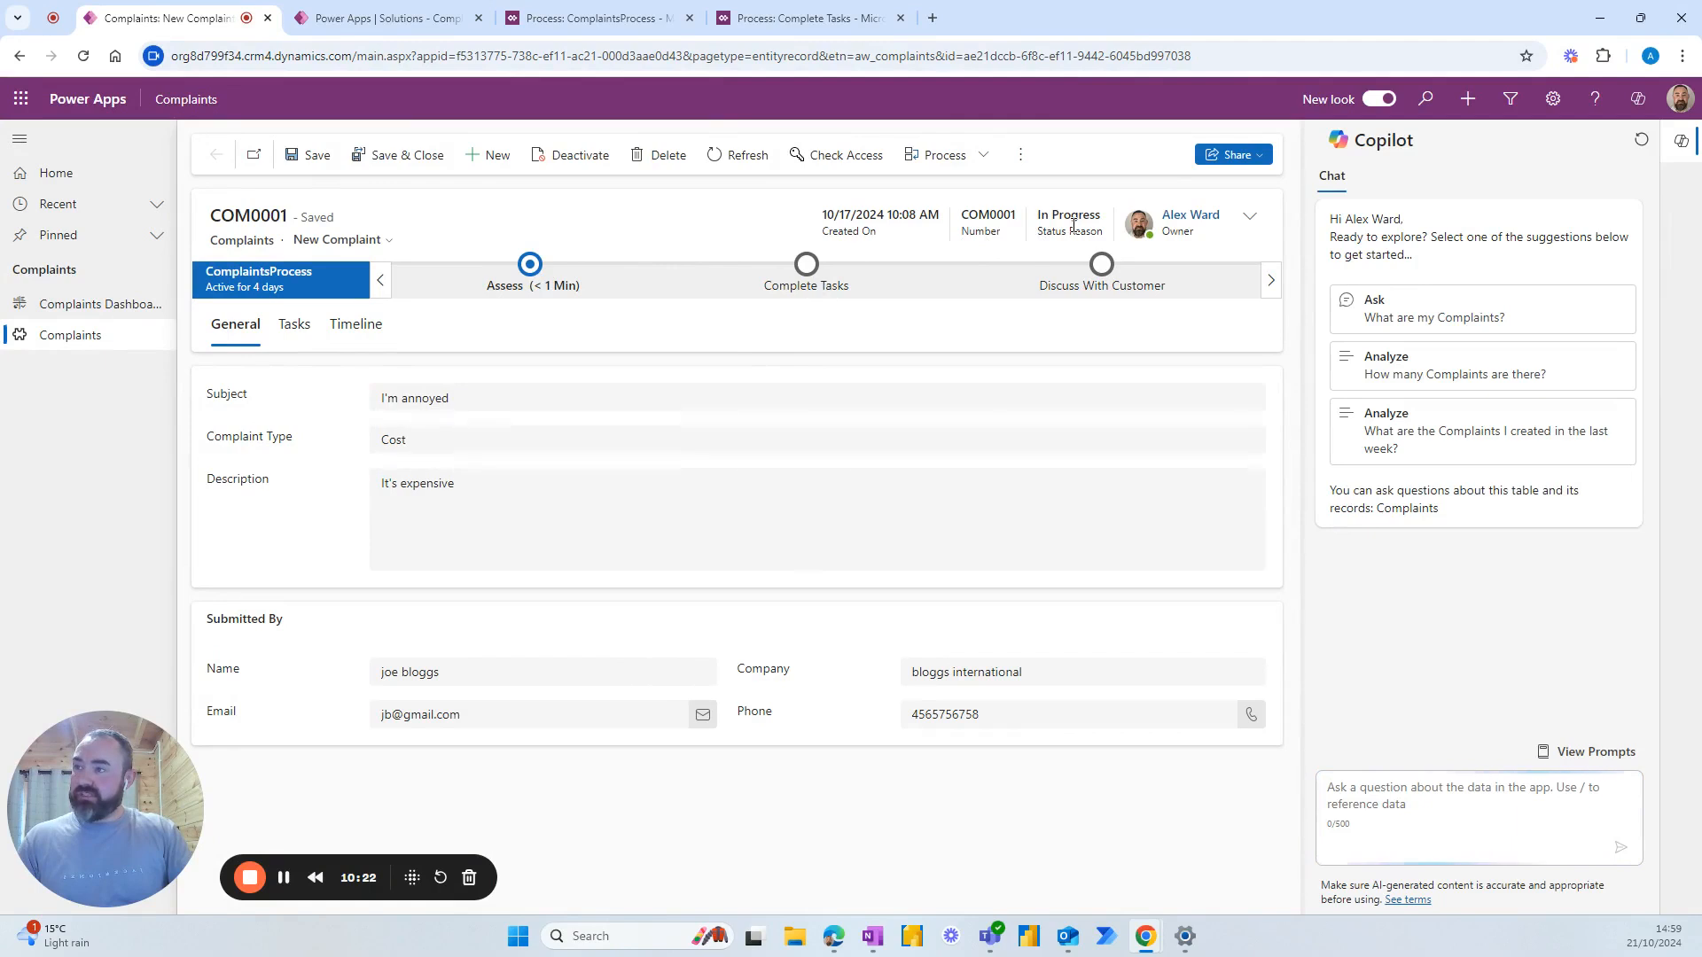
# Refresh COM0001 and view its Assess stage, now the active stage again.
pyautogui.click(811, 55)
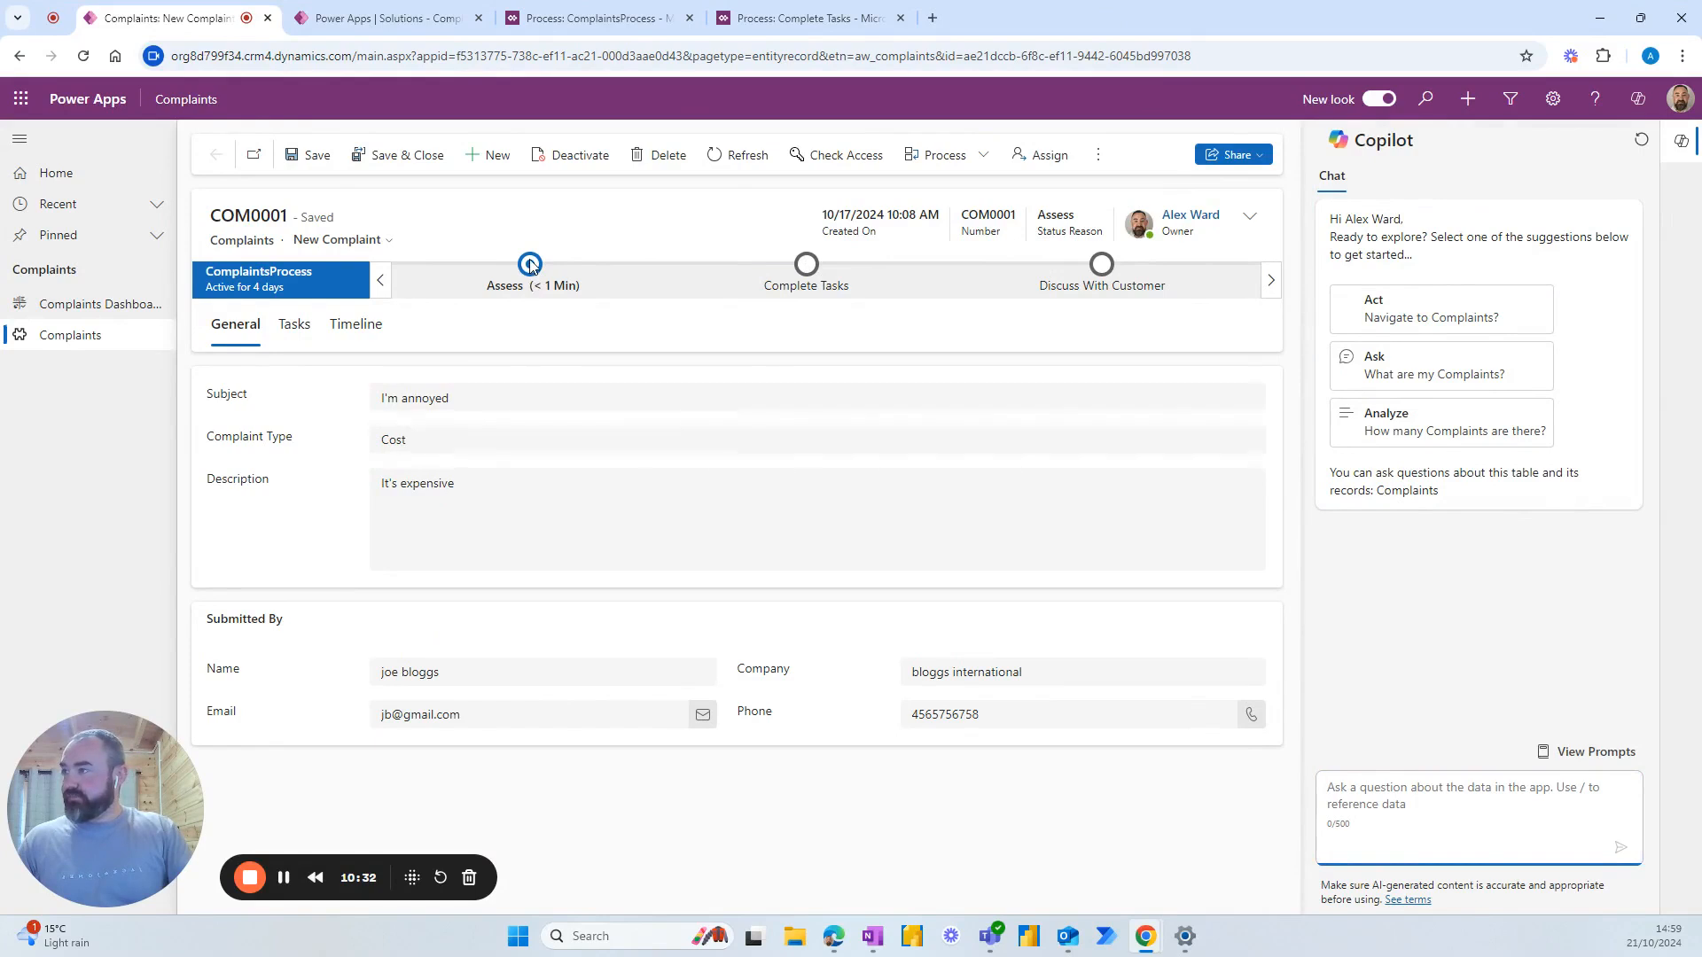
pyautogui.click(530, 264)
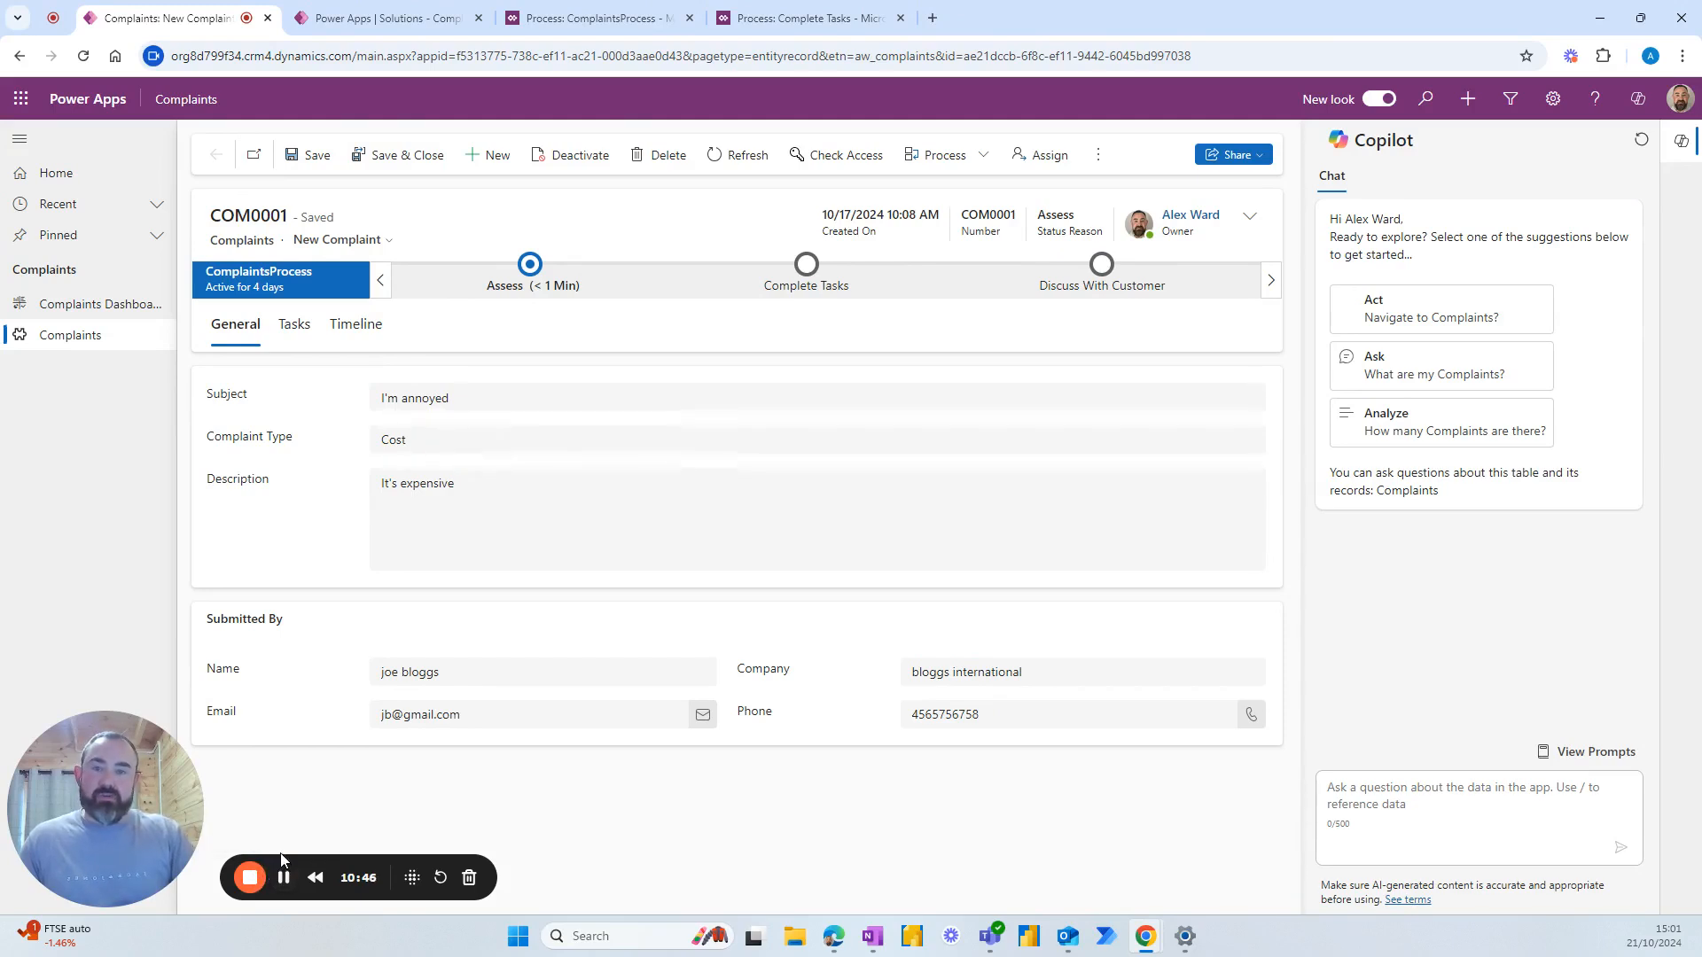
pyautogui.moveTo(295, 847)
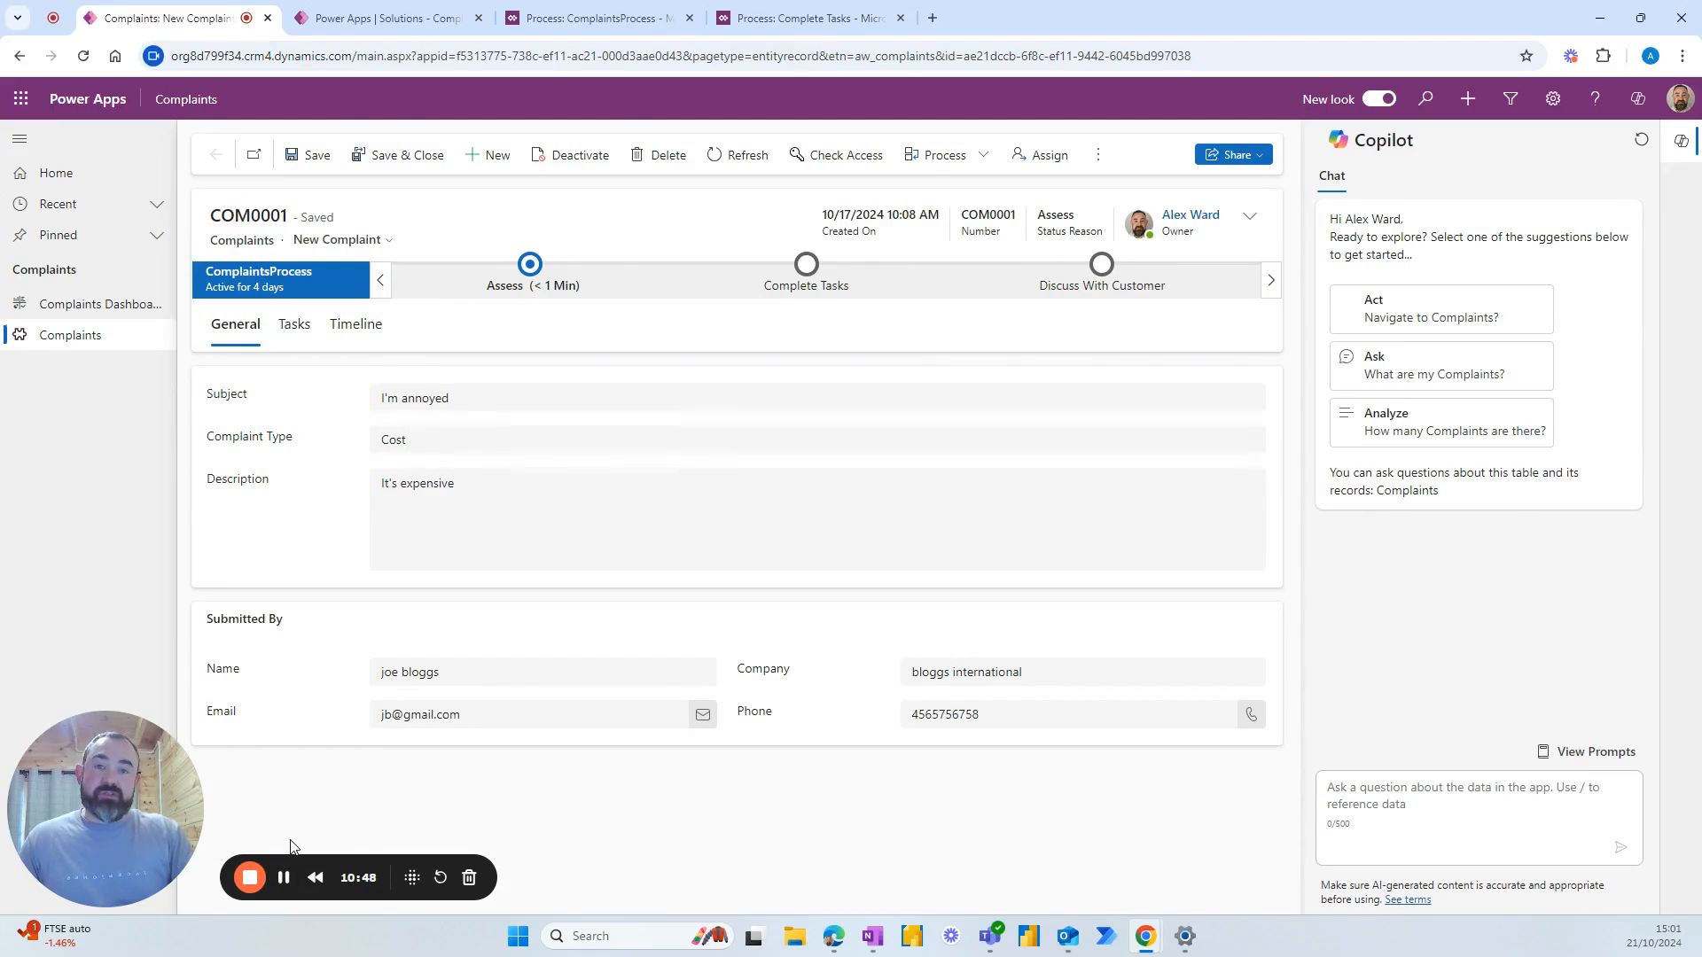